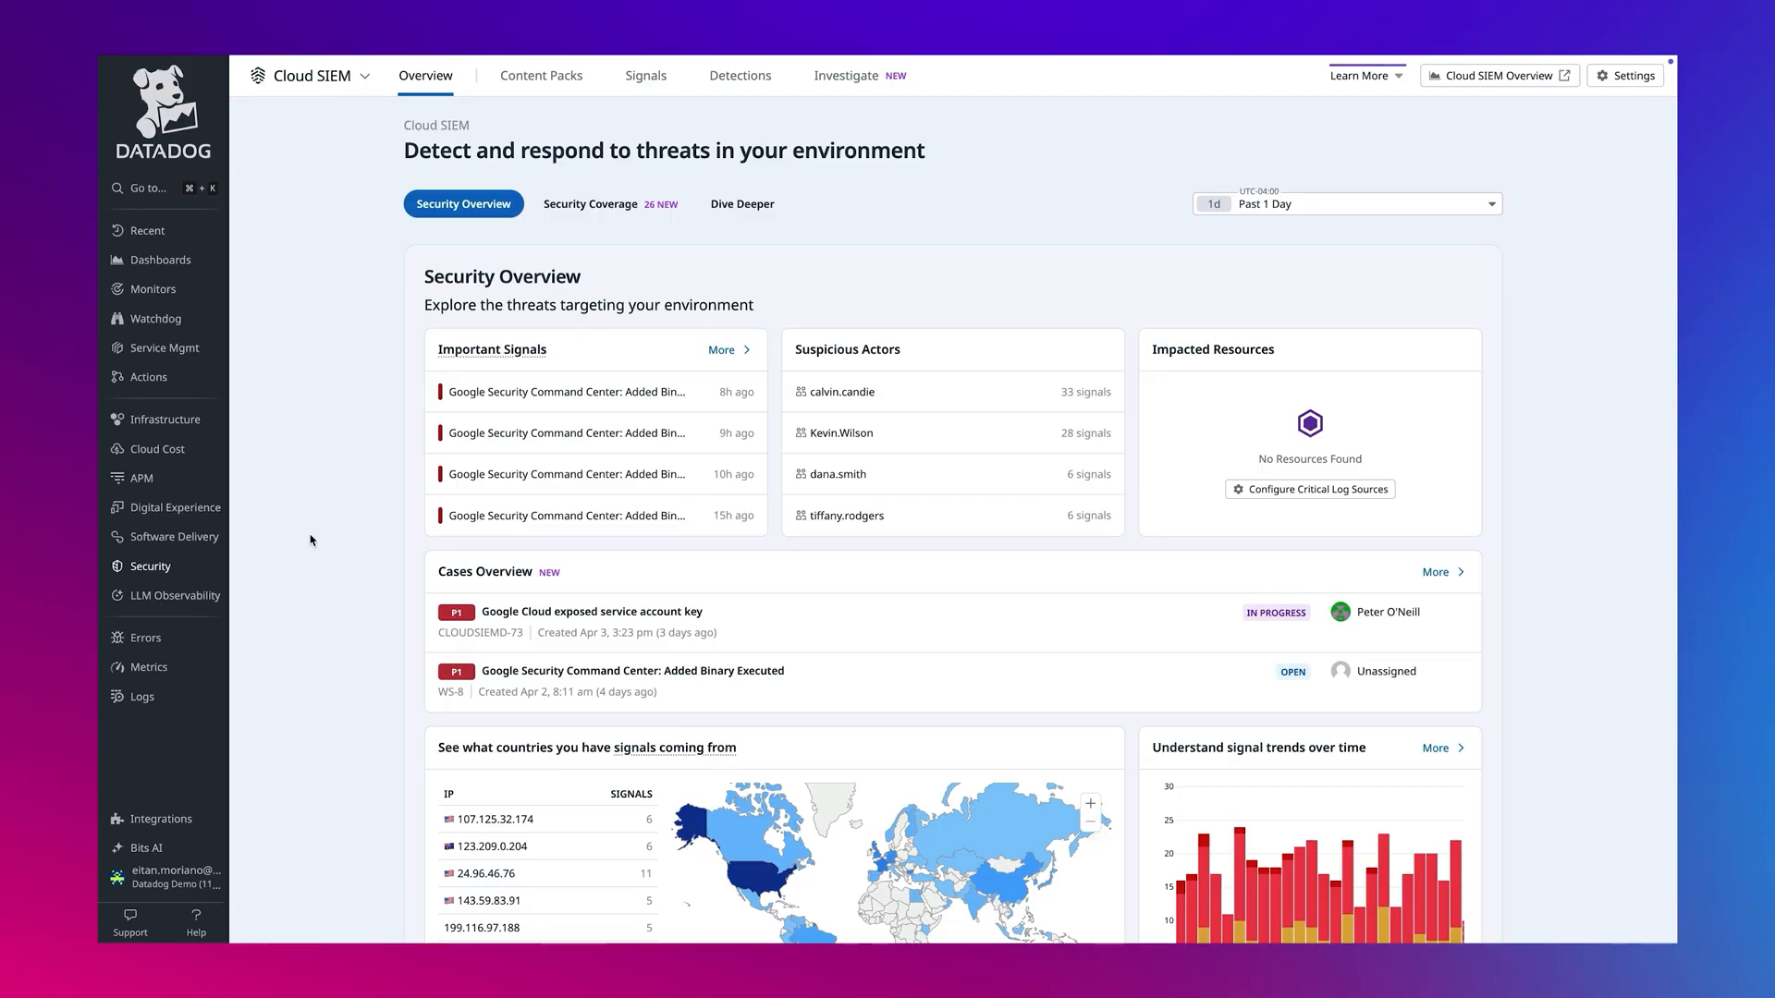
mouse_move(662, 122)
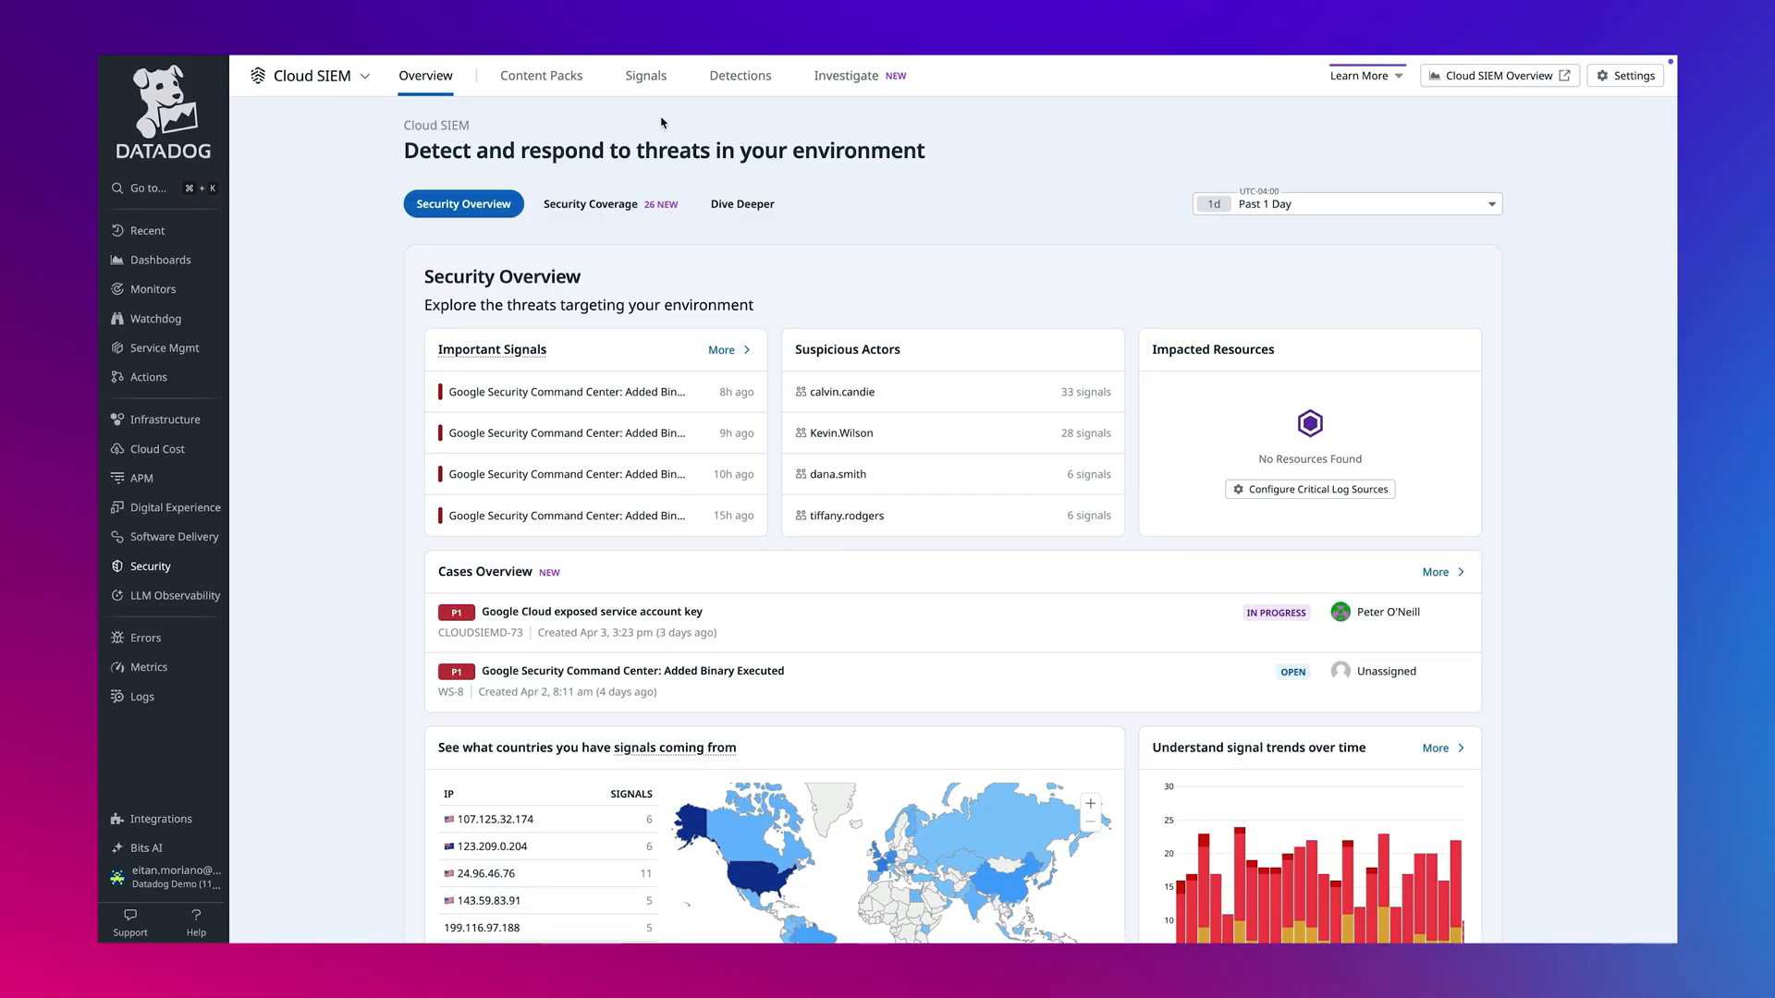
mouse_move(740, 83)
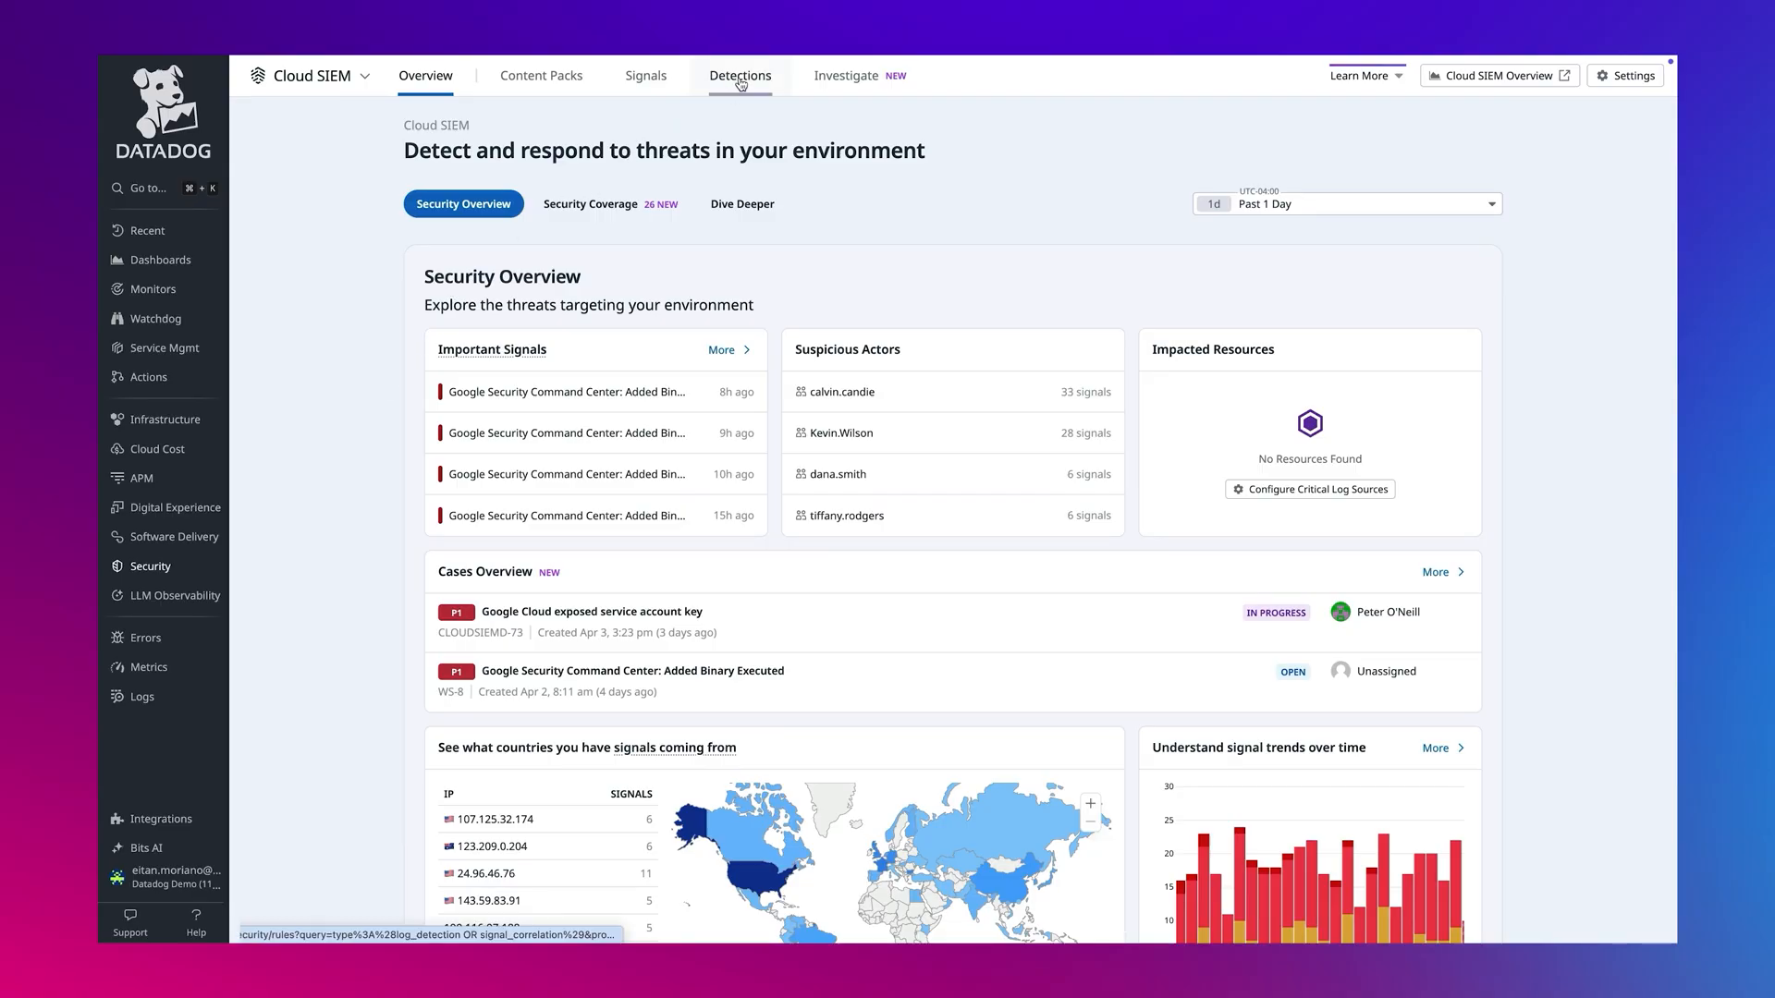
Step: Show the detection rules list grouped by log source
click(740, 74)
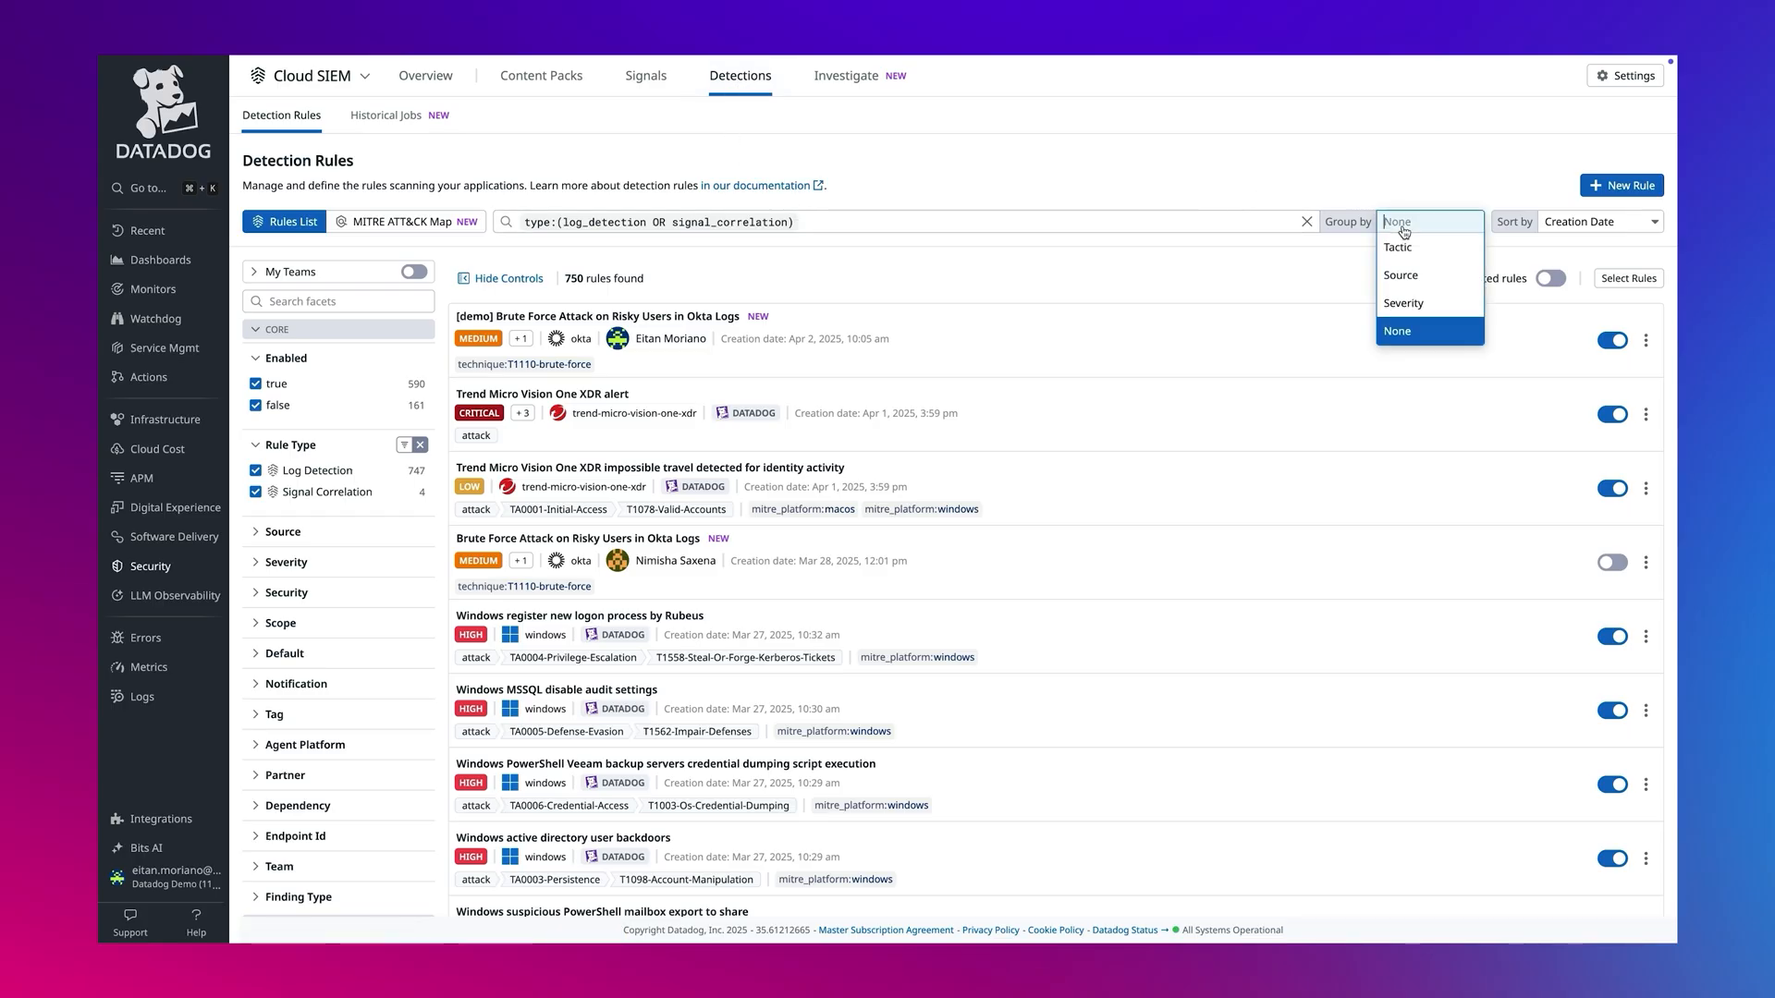
click(1401, 275)
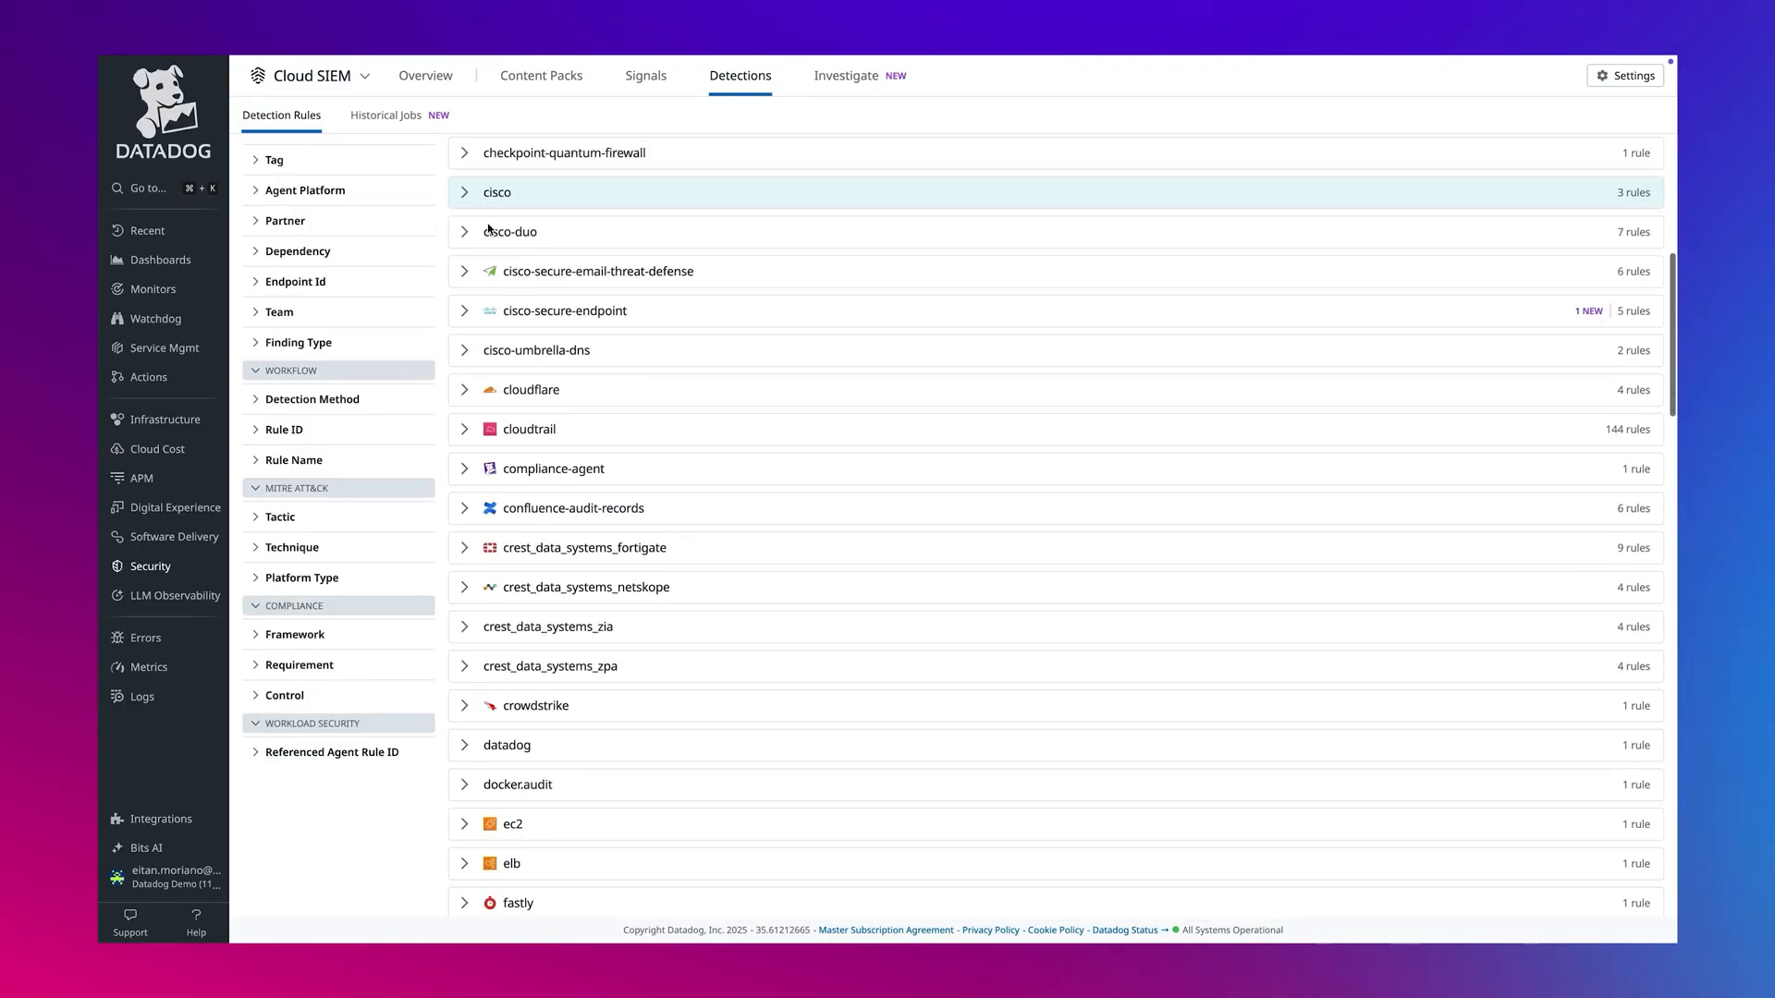
scroll(down, 3)
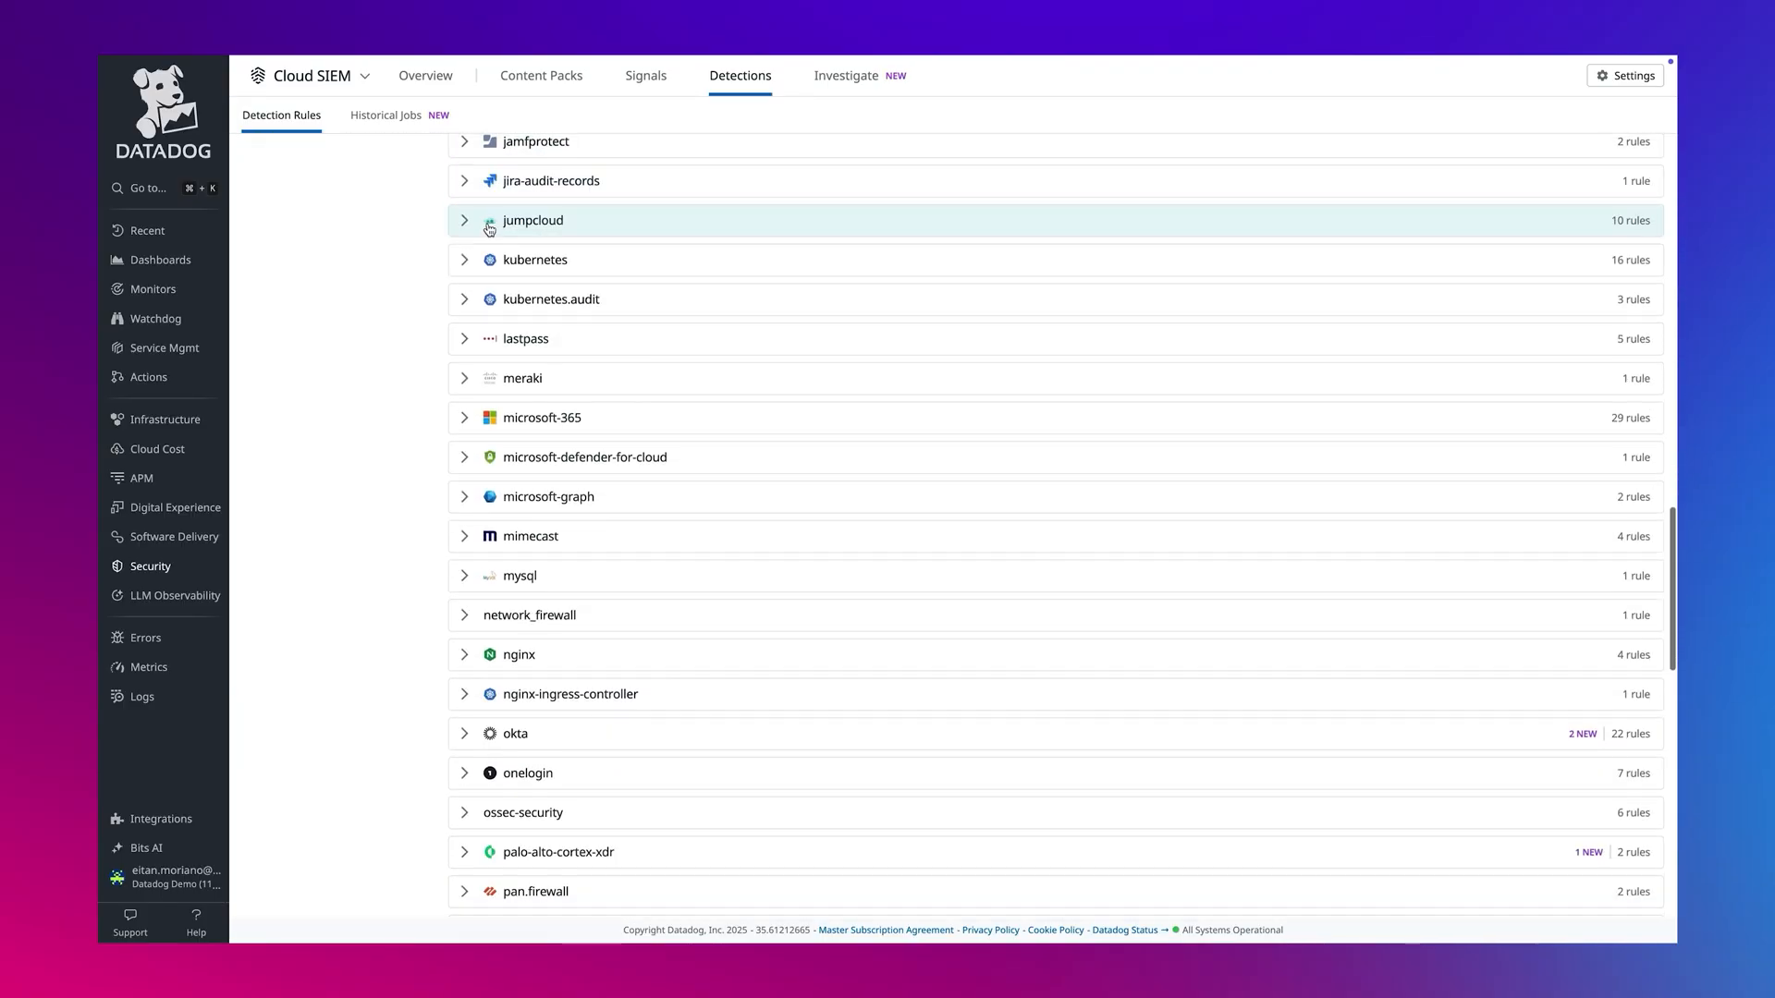
scroll(down, 3)
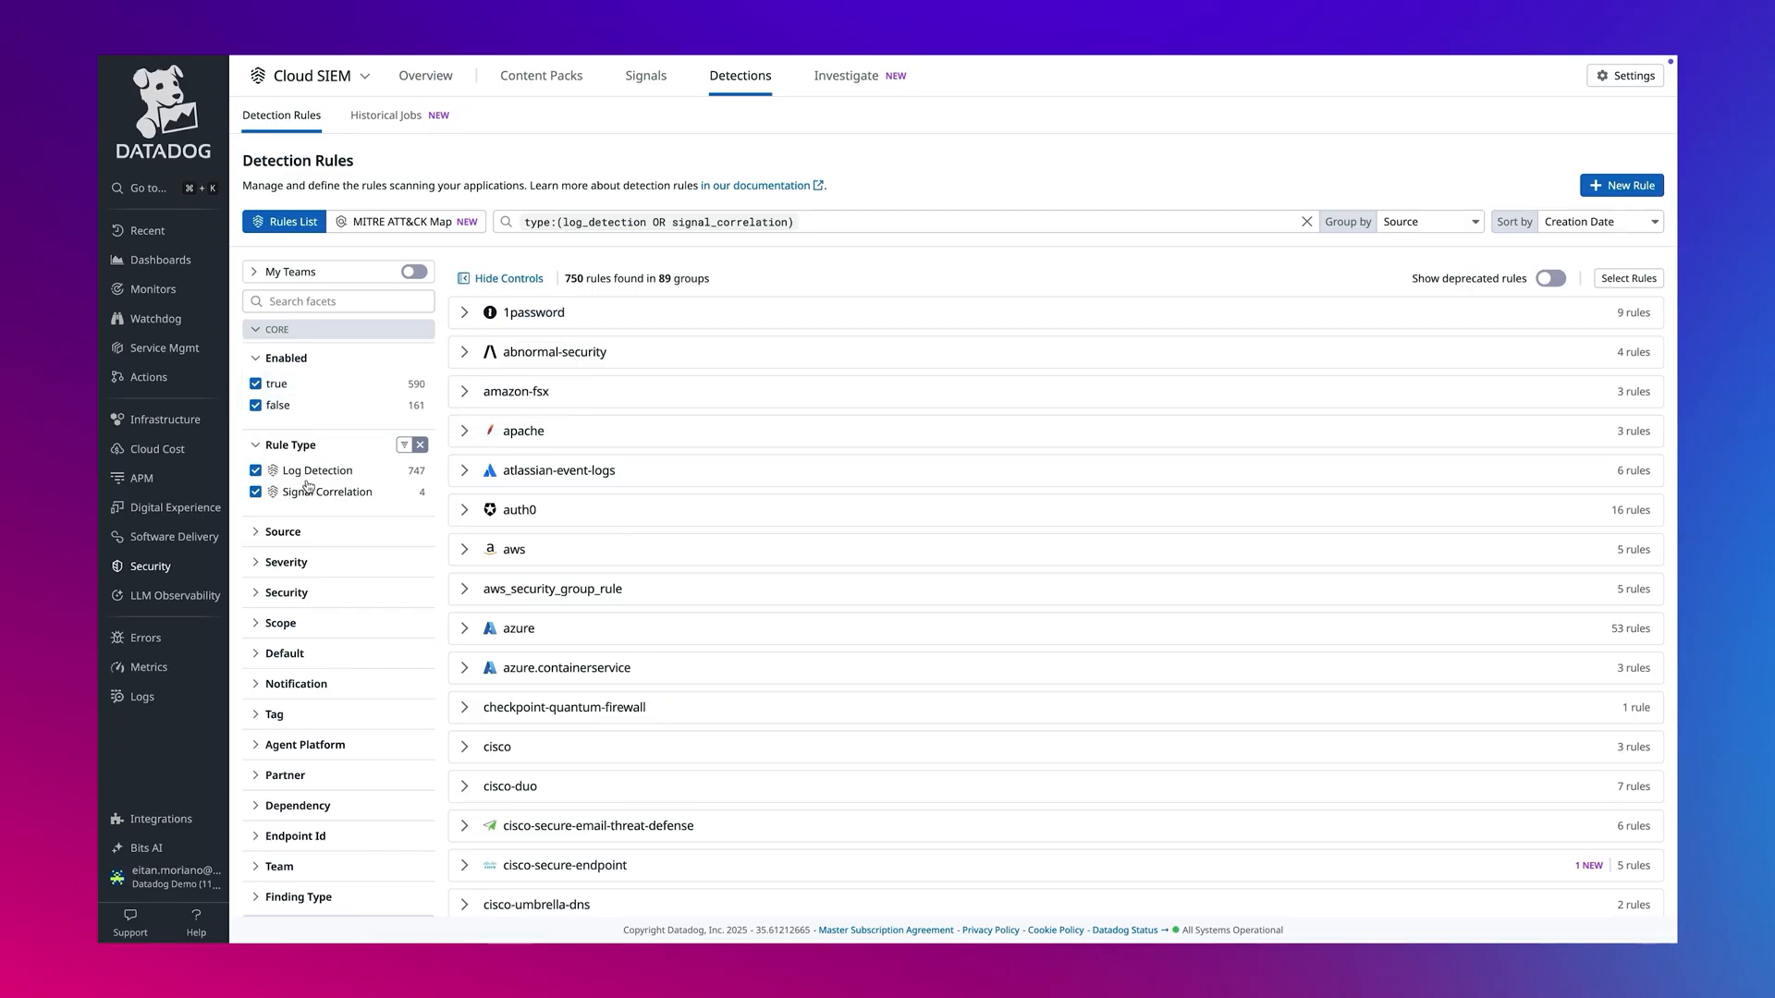
Step: Narrow the list to Default: true rules and browse the cloudtrail group
click(285, 654)
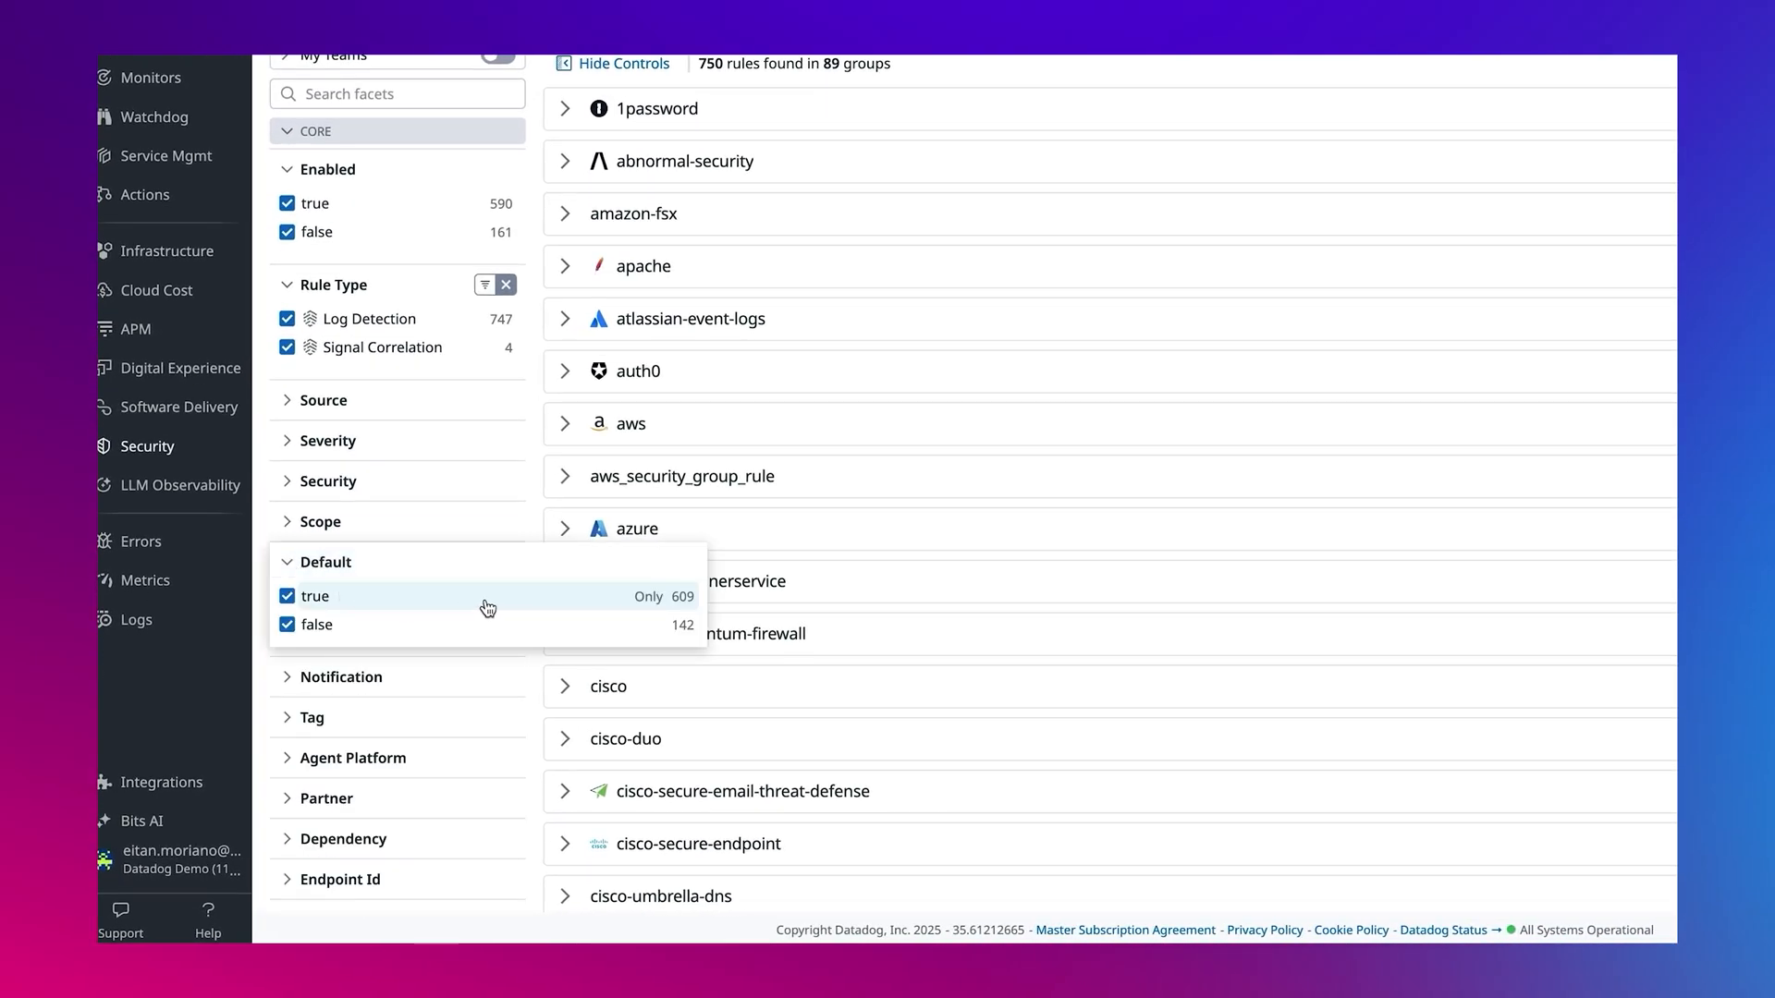
click(647, 597)
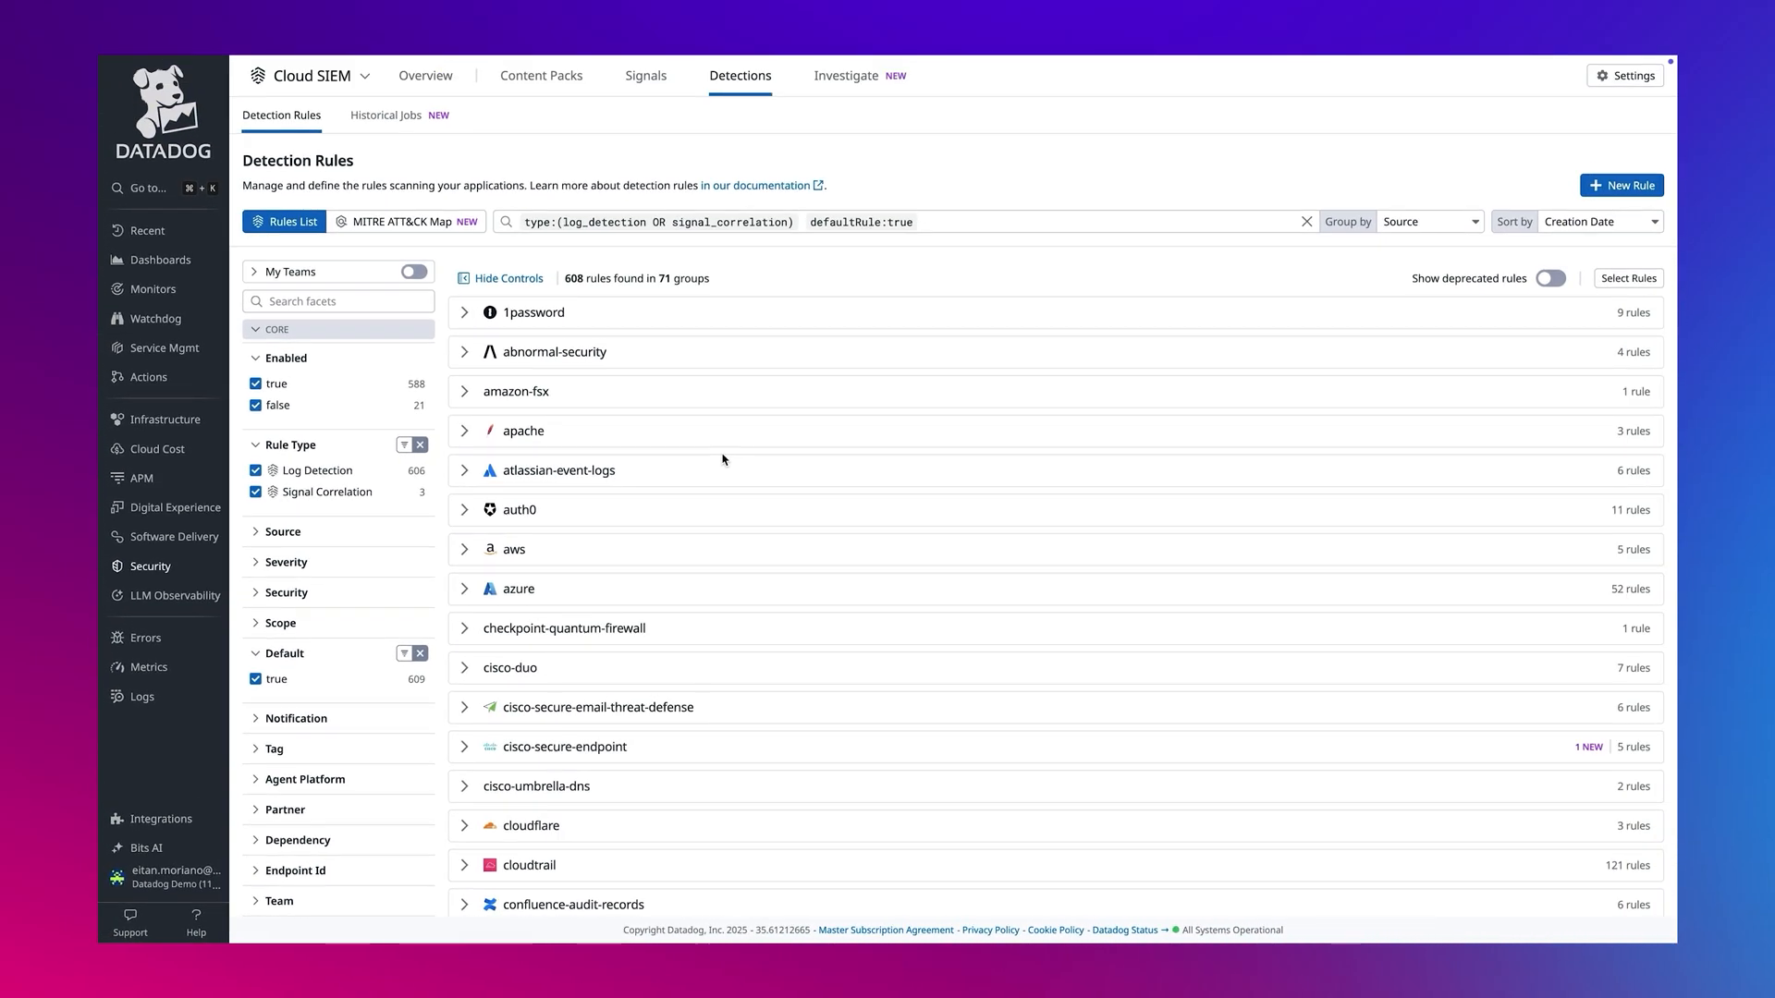
scroll(down, 3)
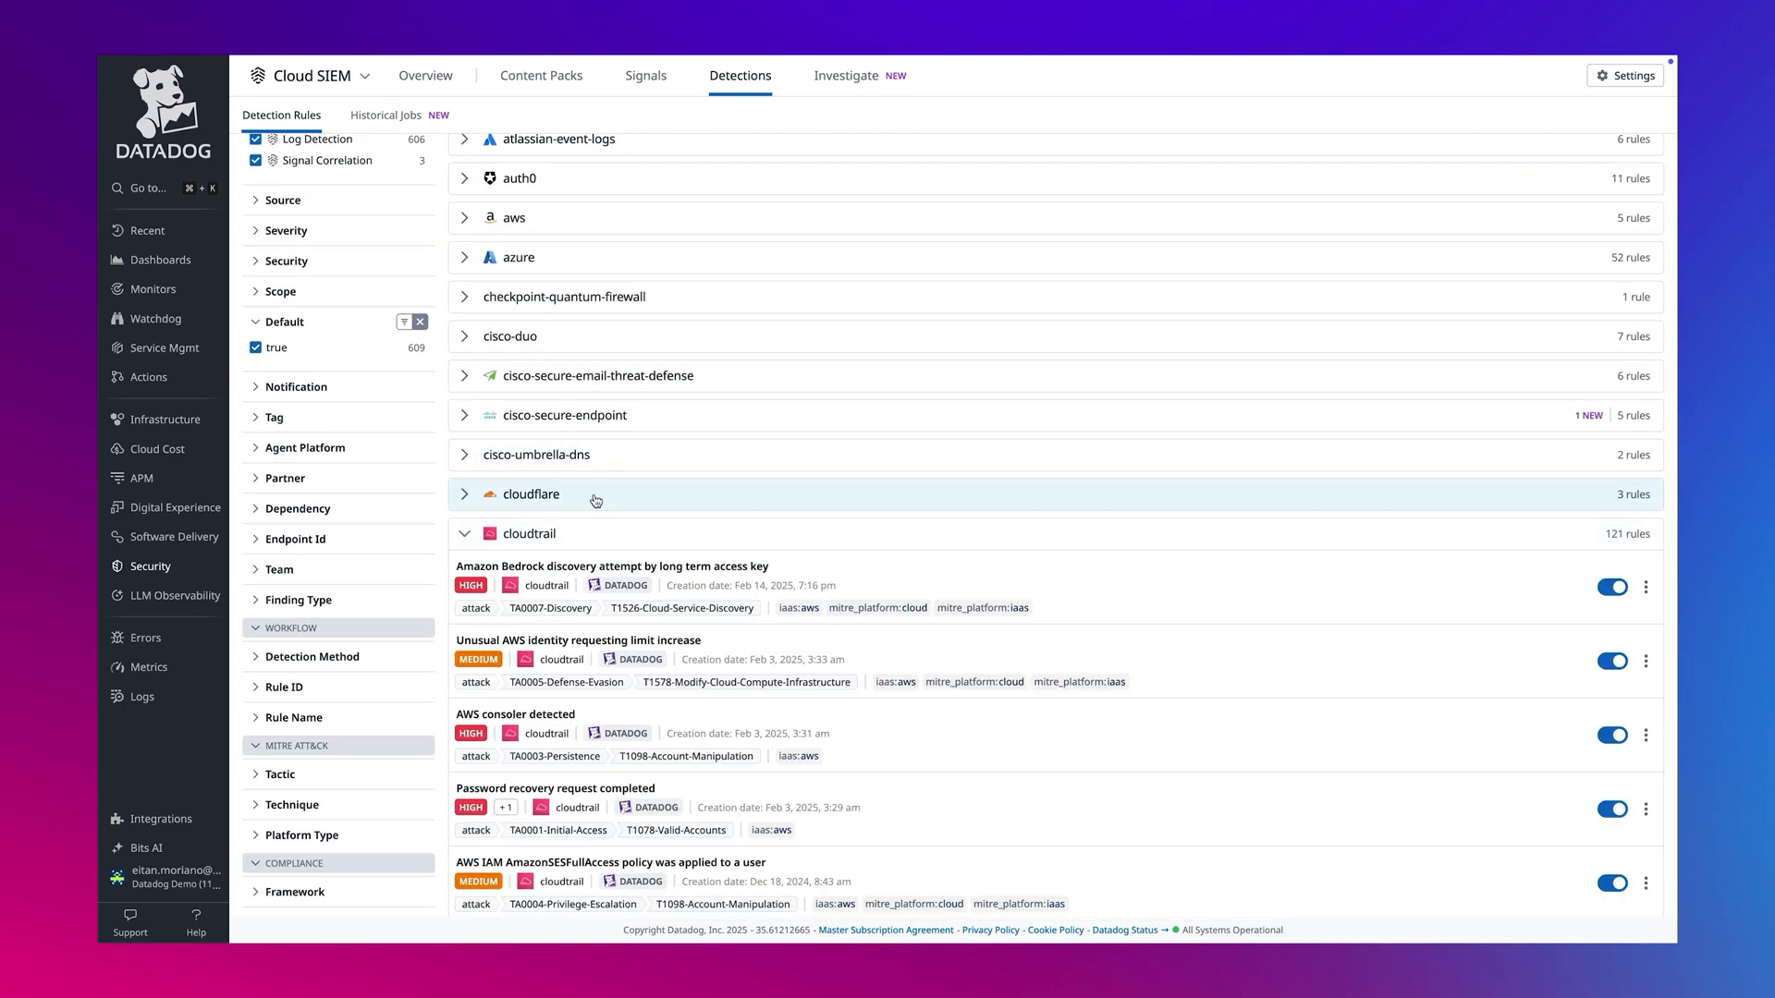
scroll(down, 3)
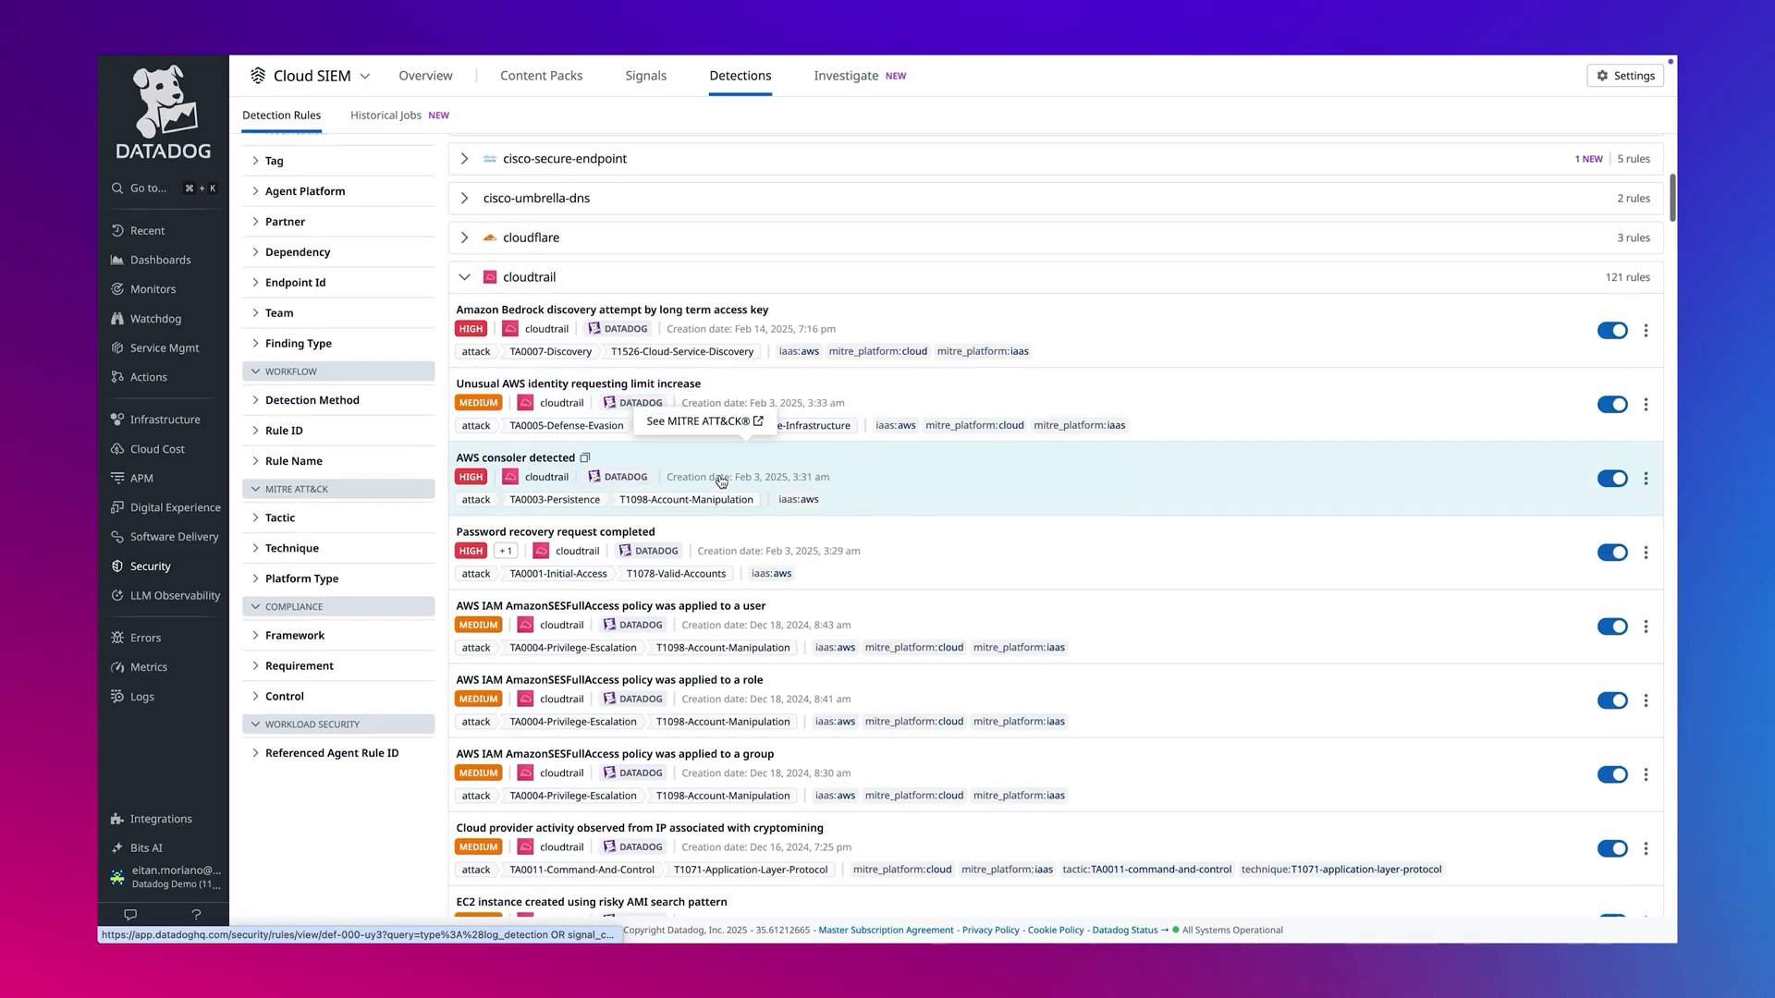
scroll(down, 3)
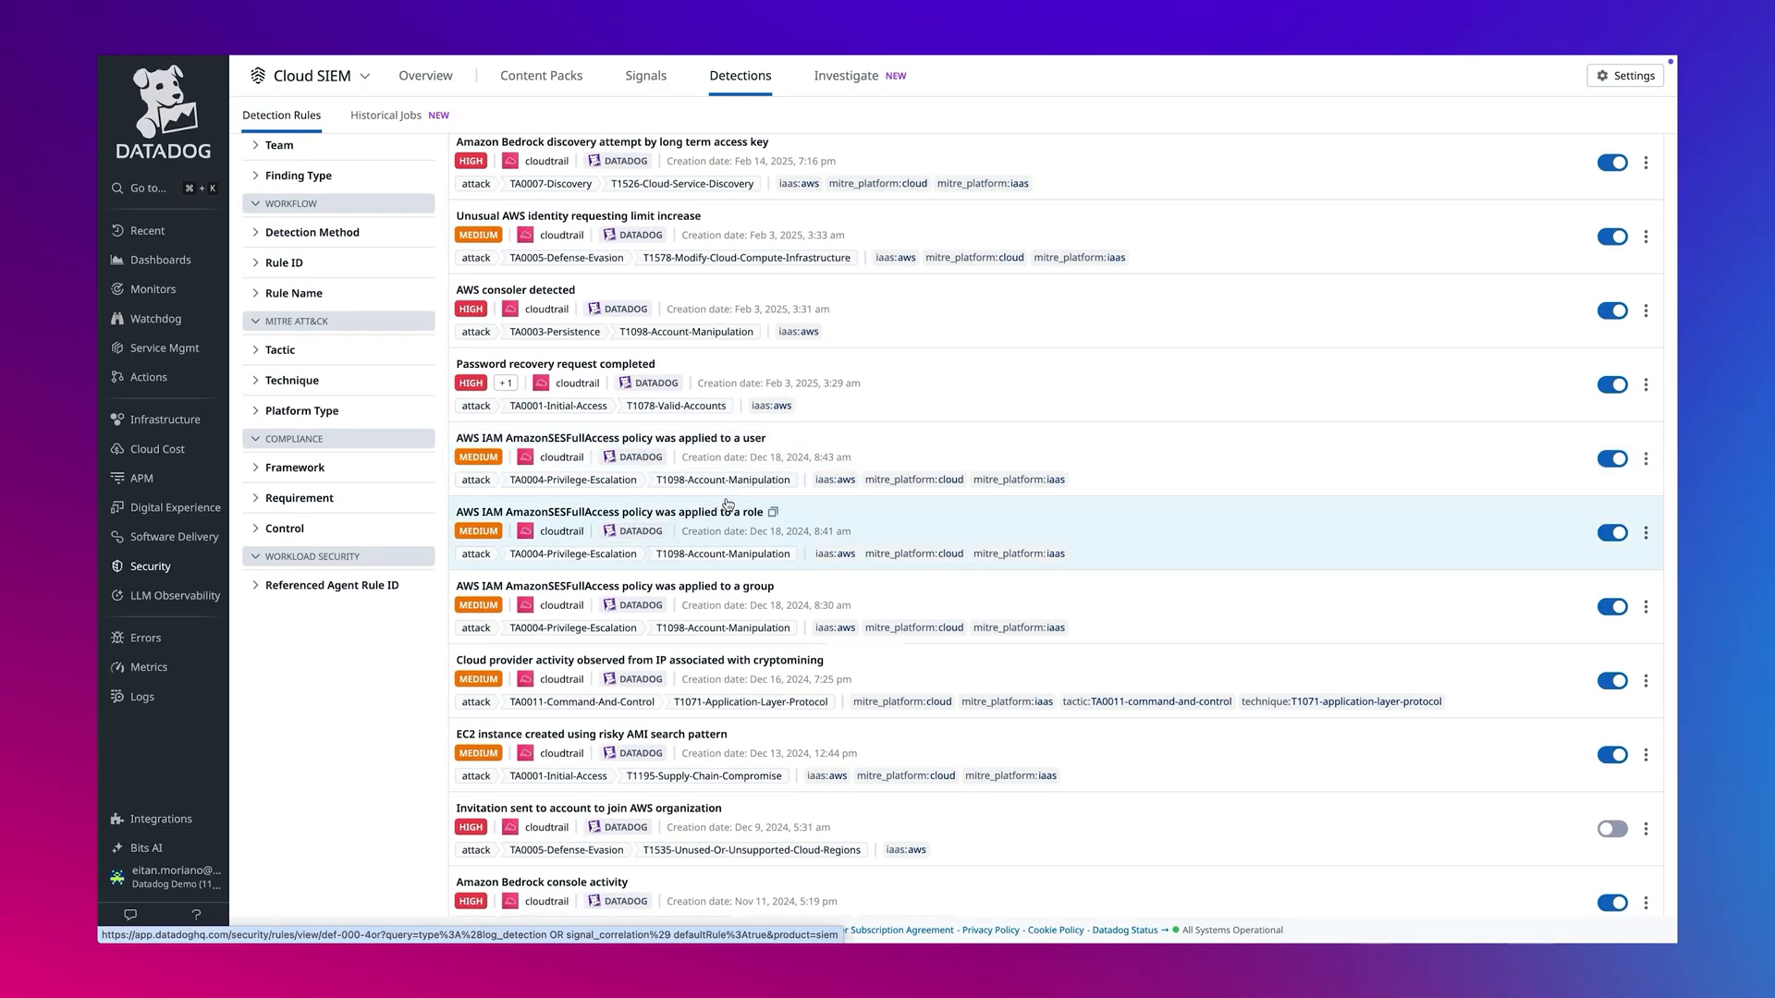
scroll(down, 3)
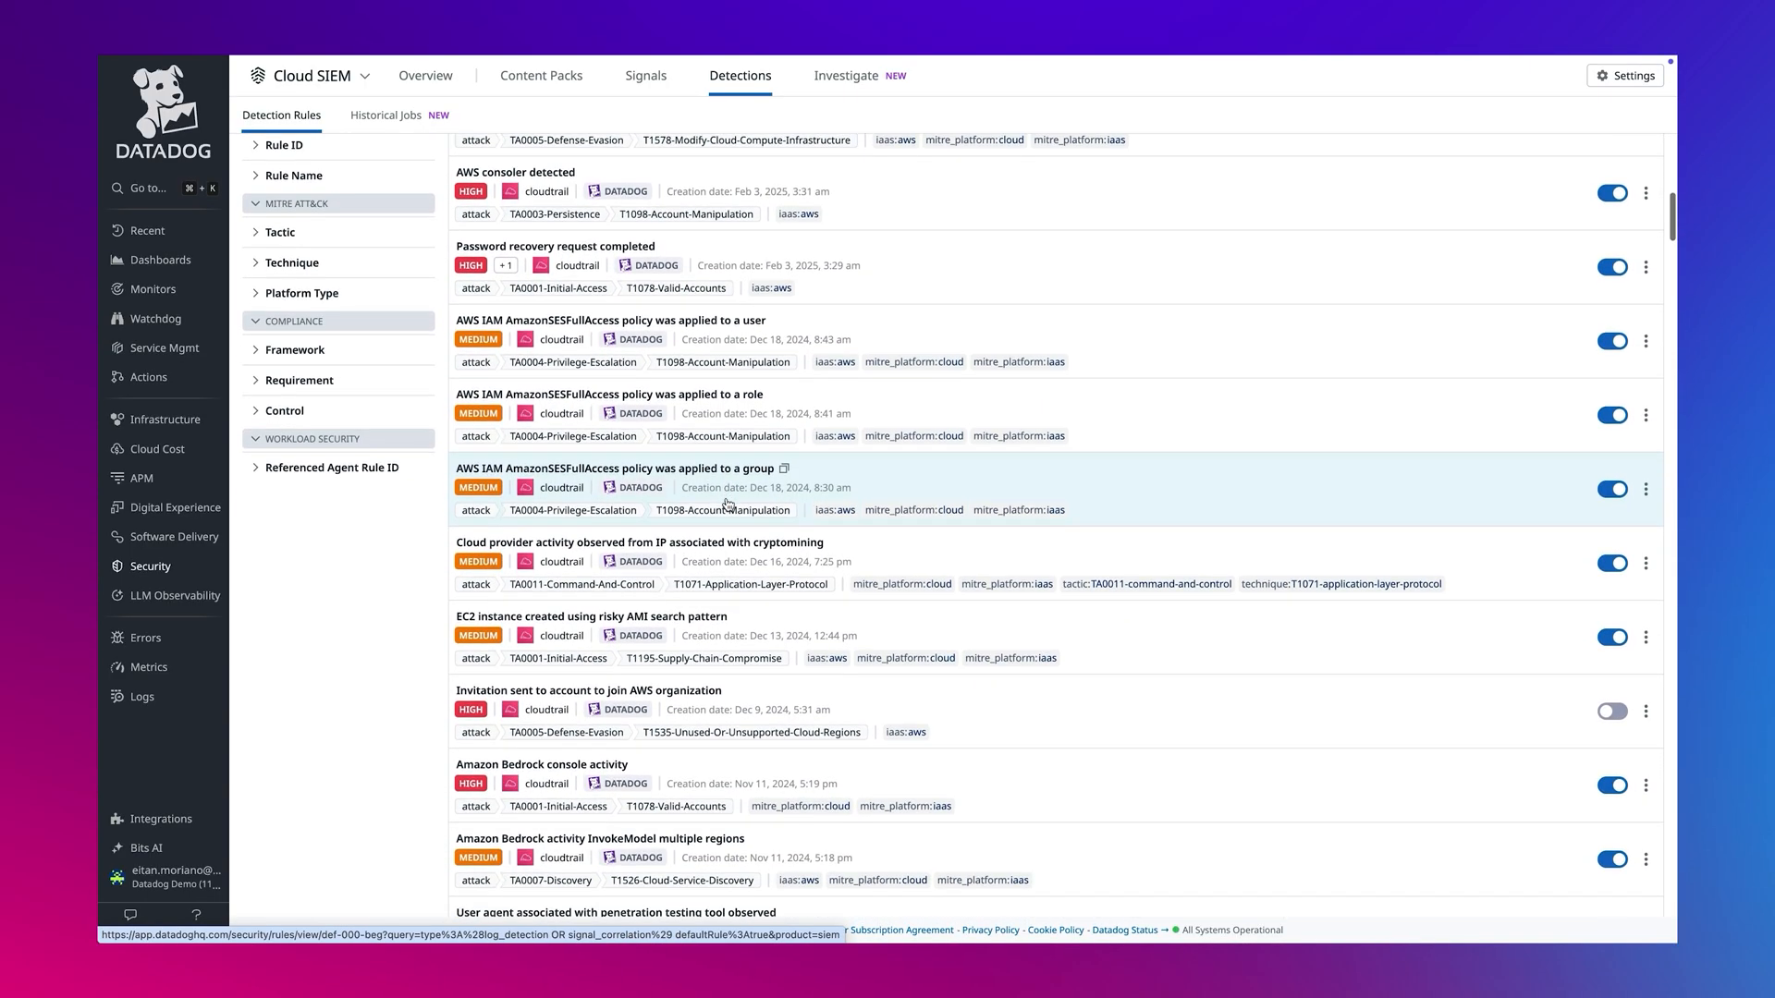
scroll(down, 3)
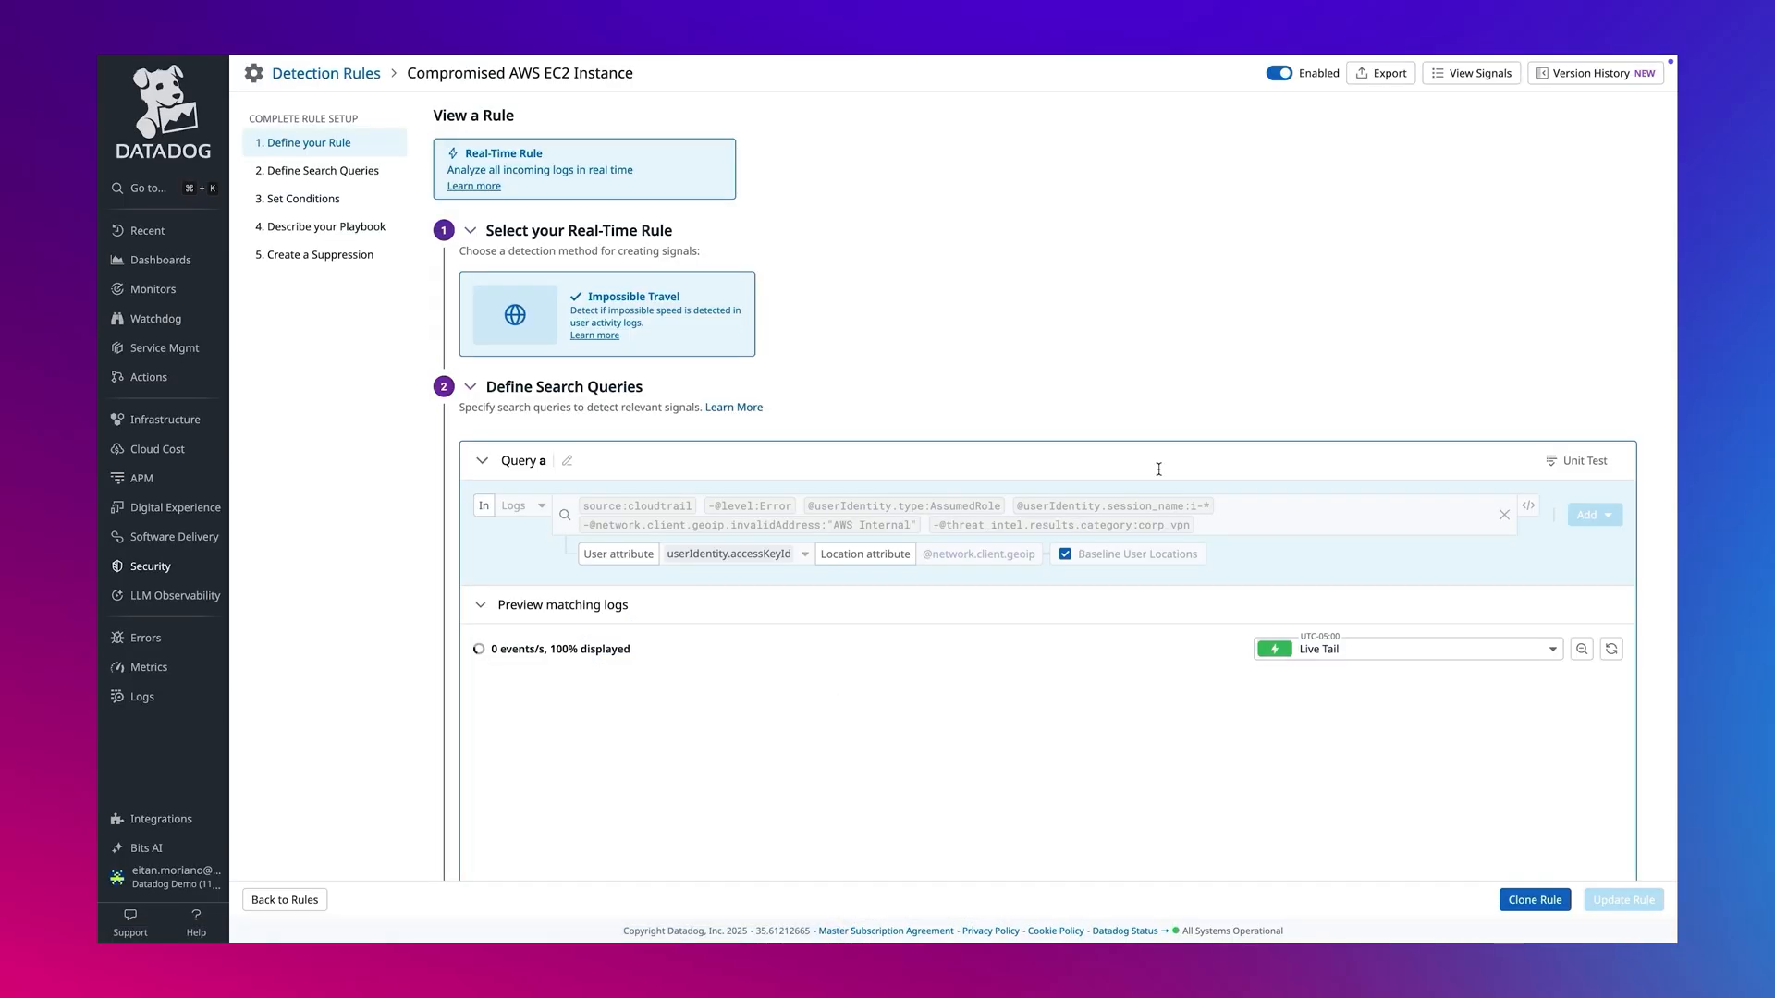
Step: Compare version 170 of the Compromised AWS EC2 Instance rule against version 167
click(1594, 73)
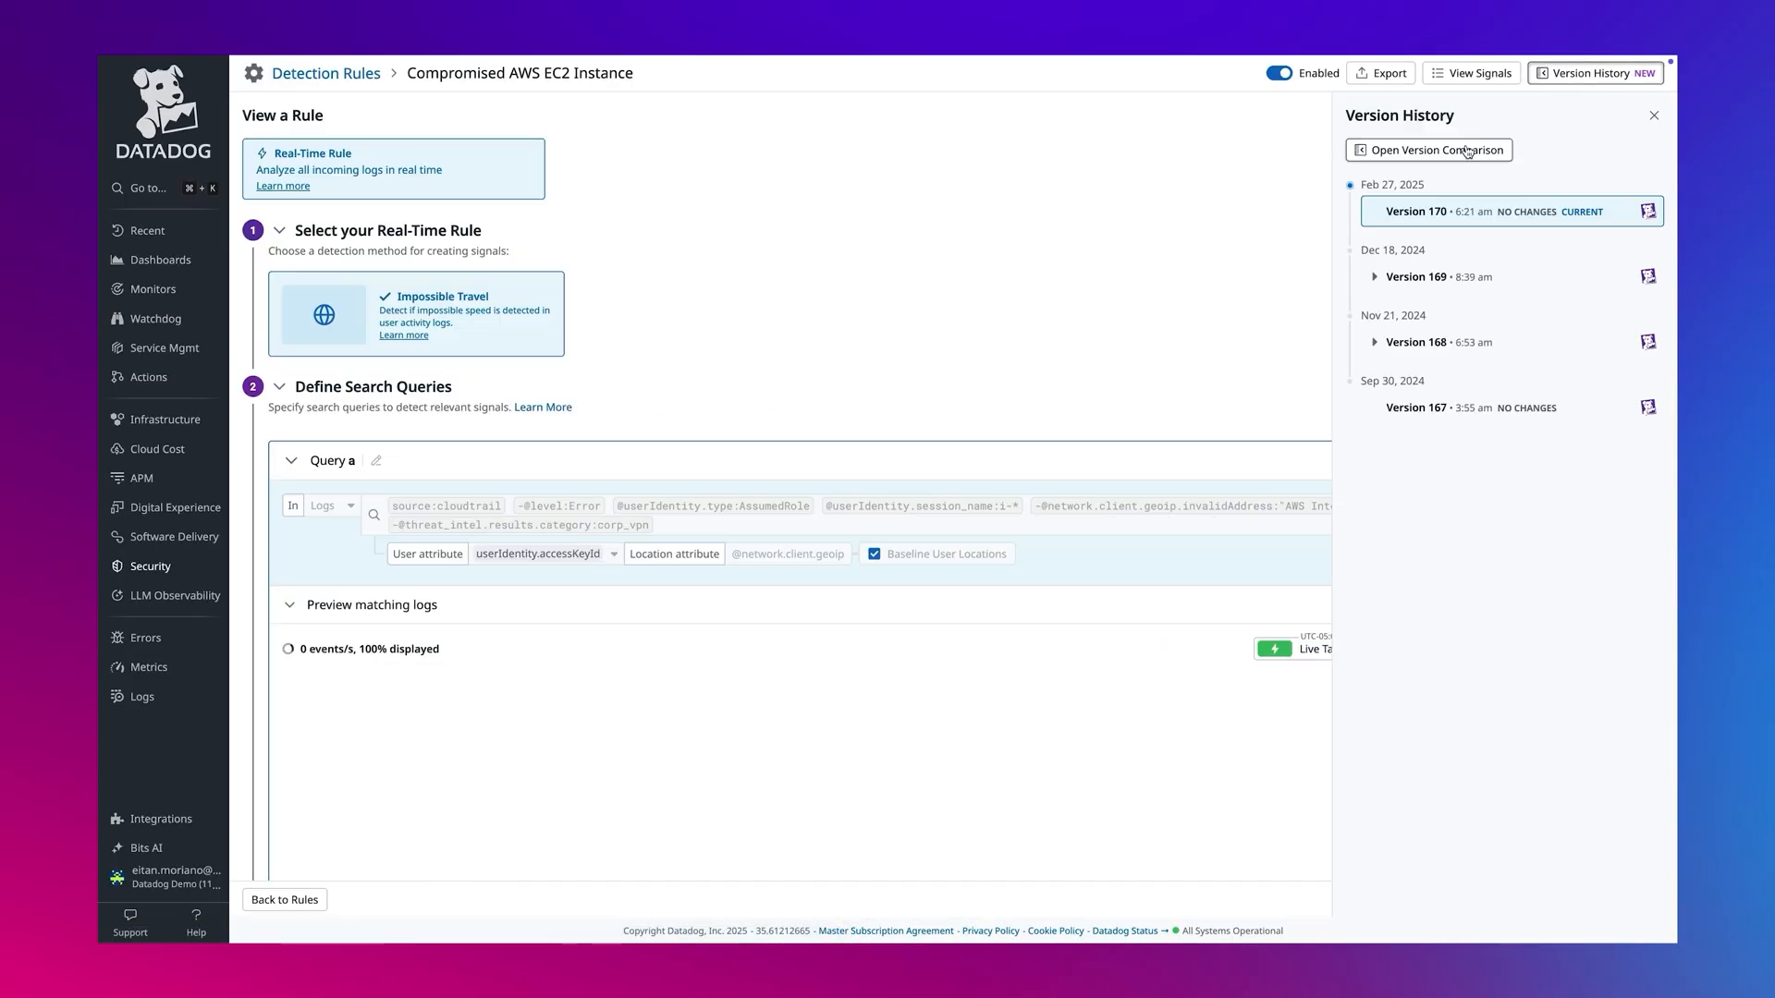
click(1427, 149)
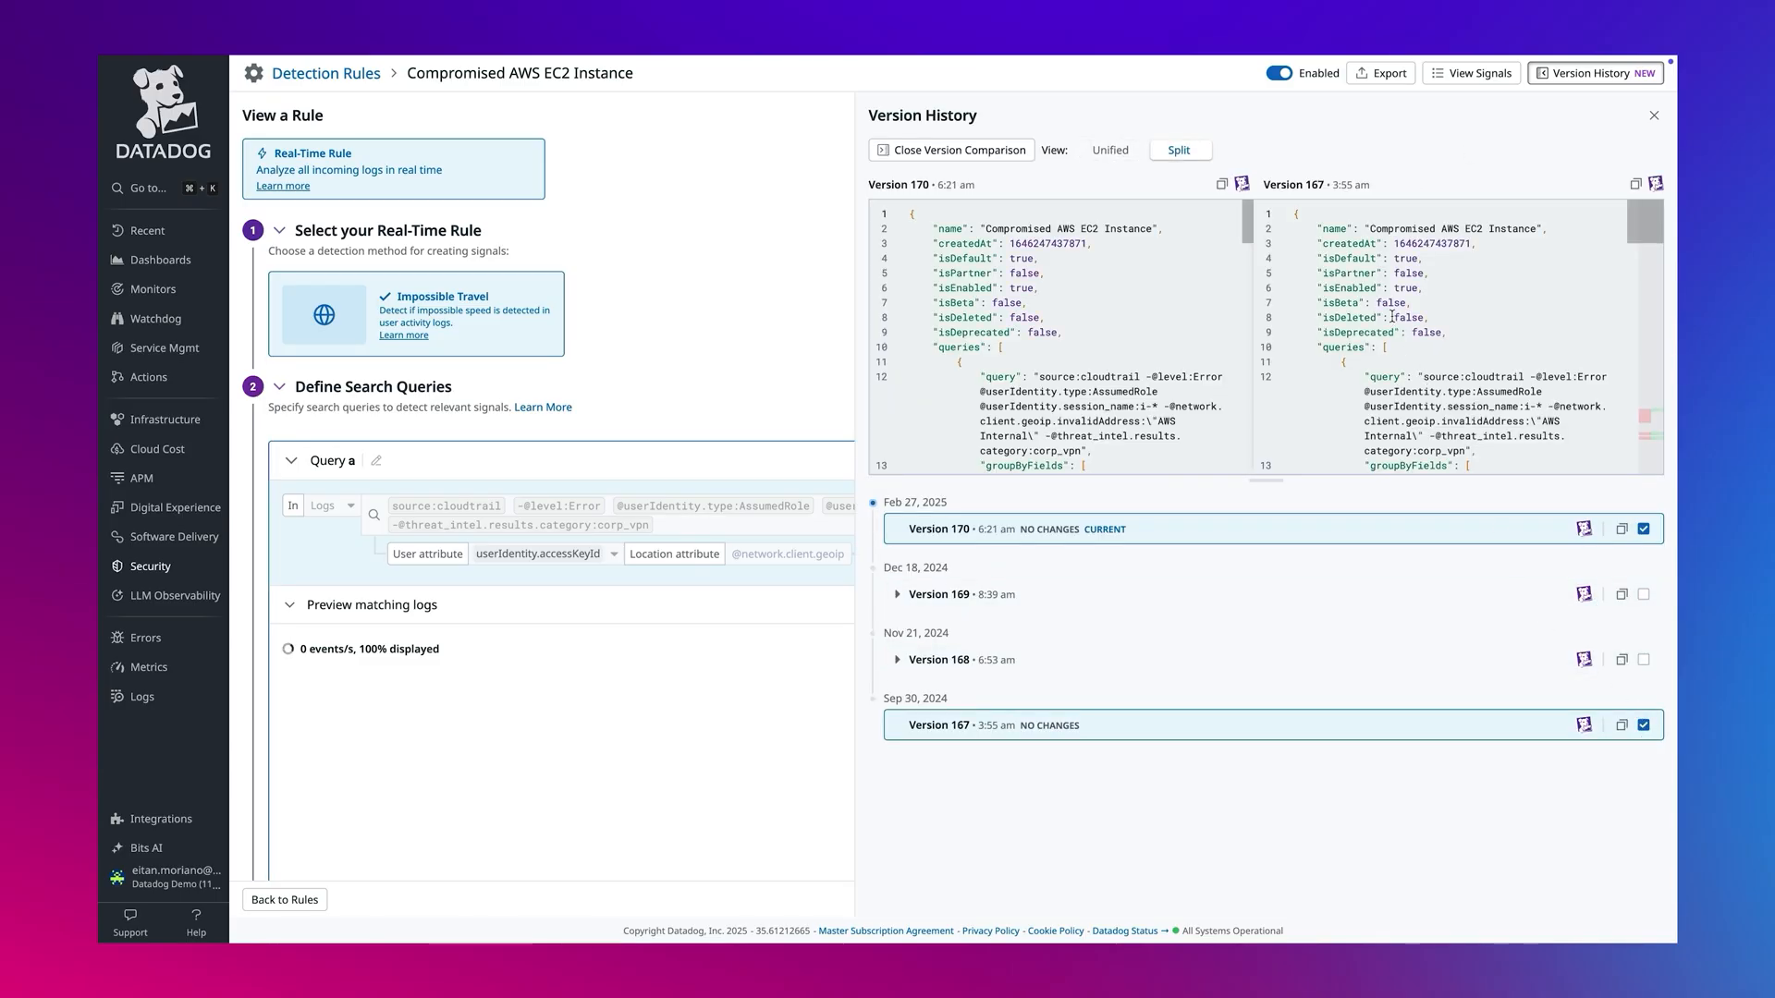
scroll(down, 3)
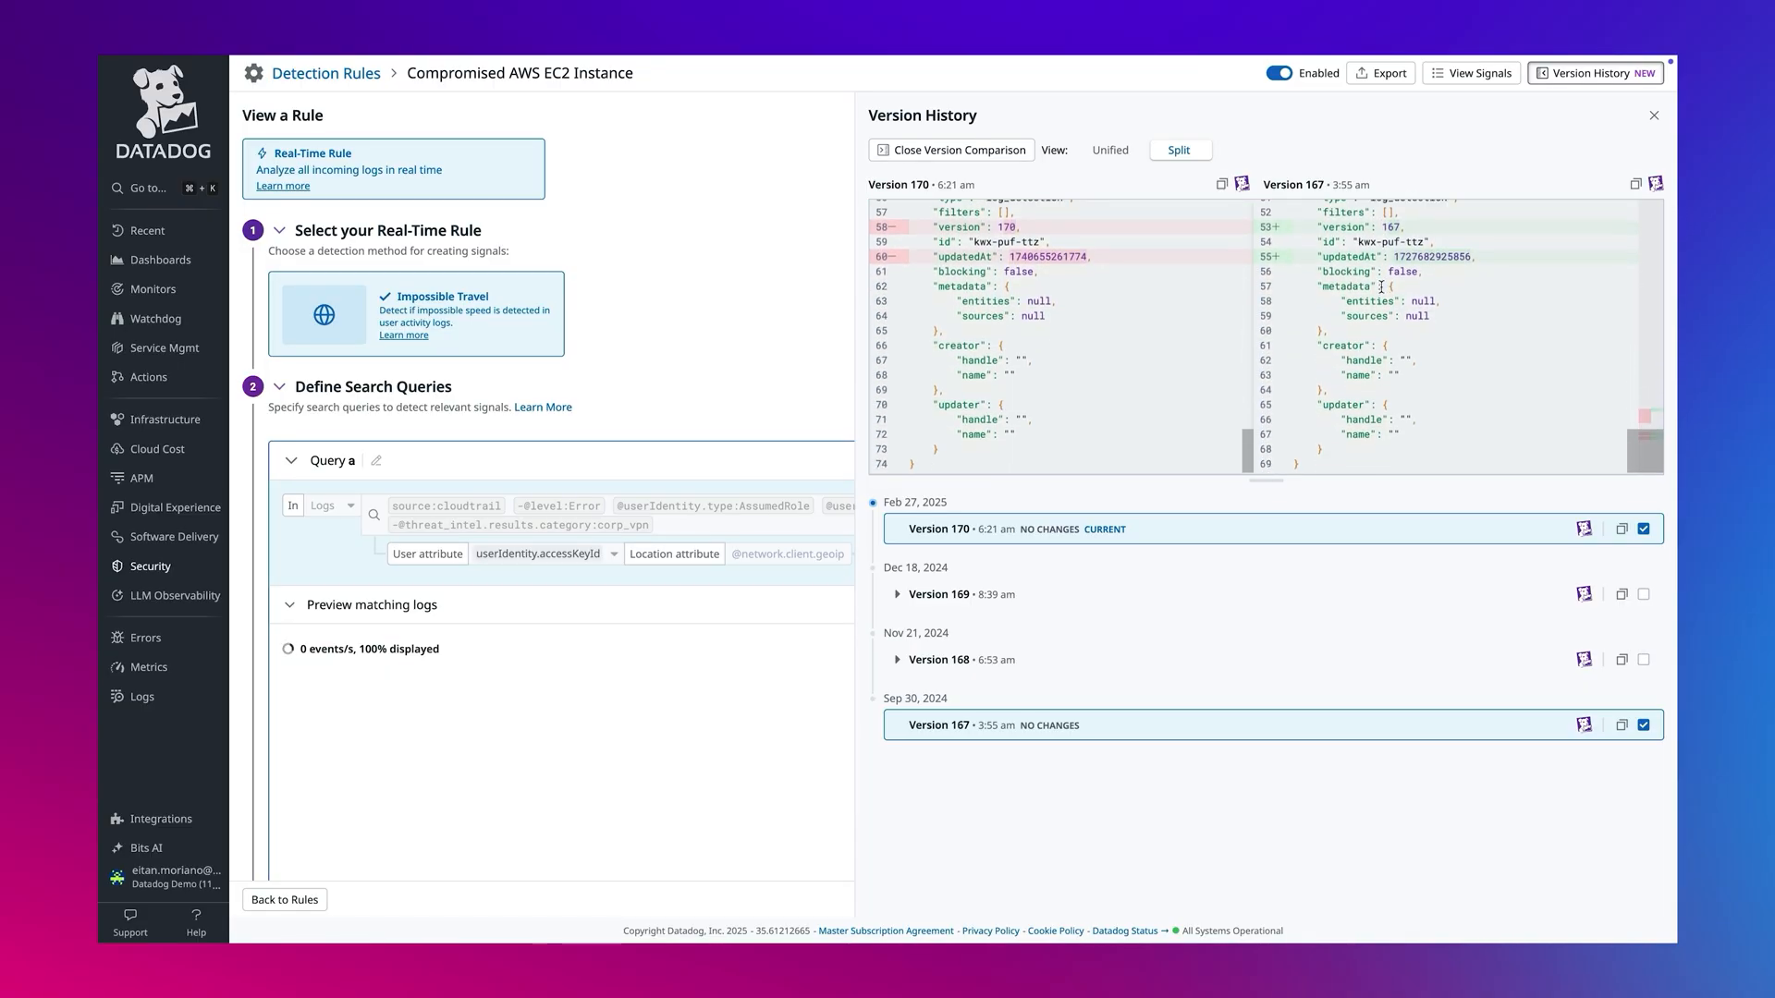
click(1653, 114)
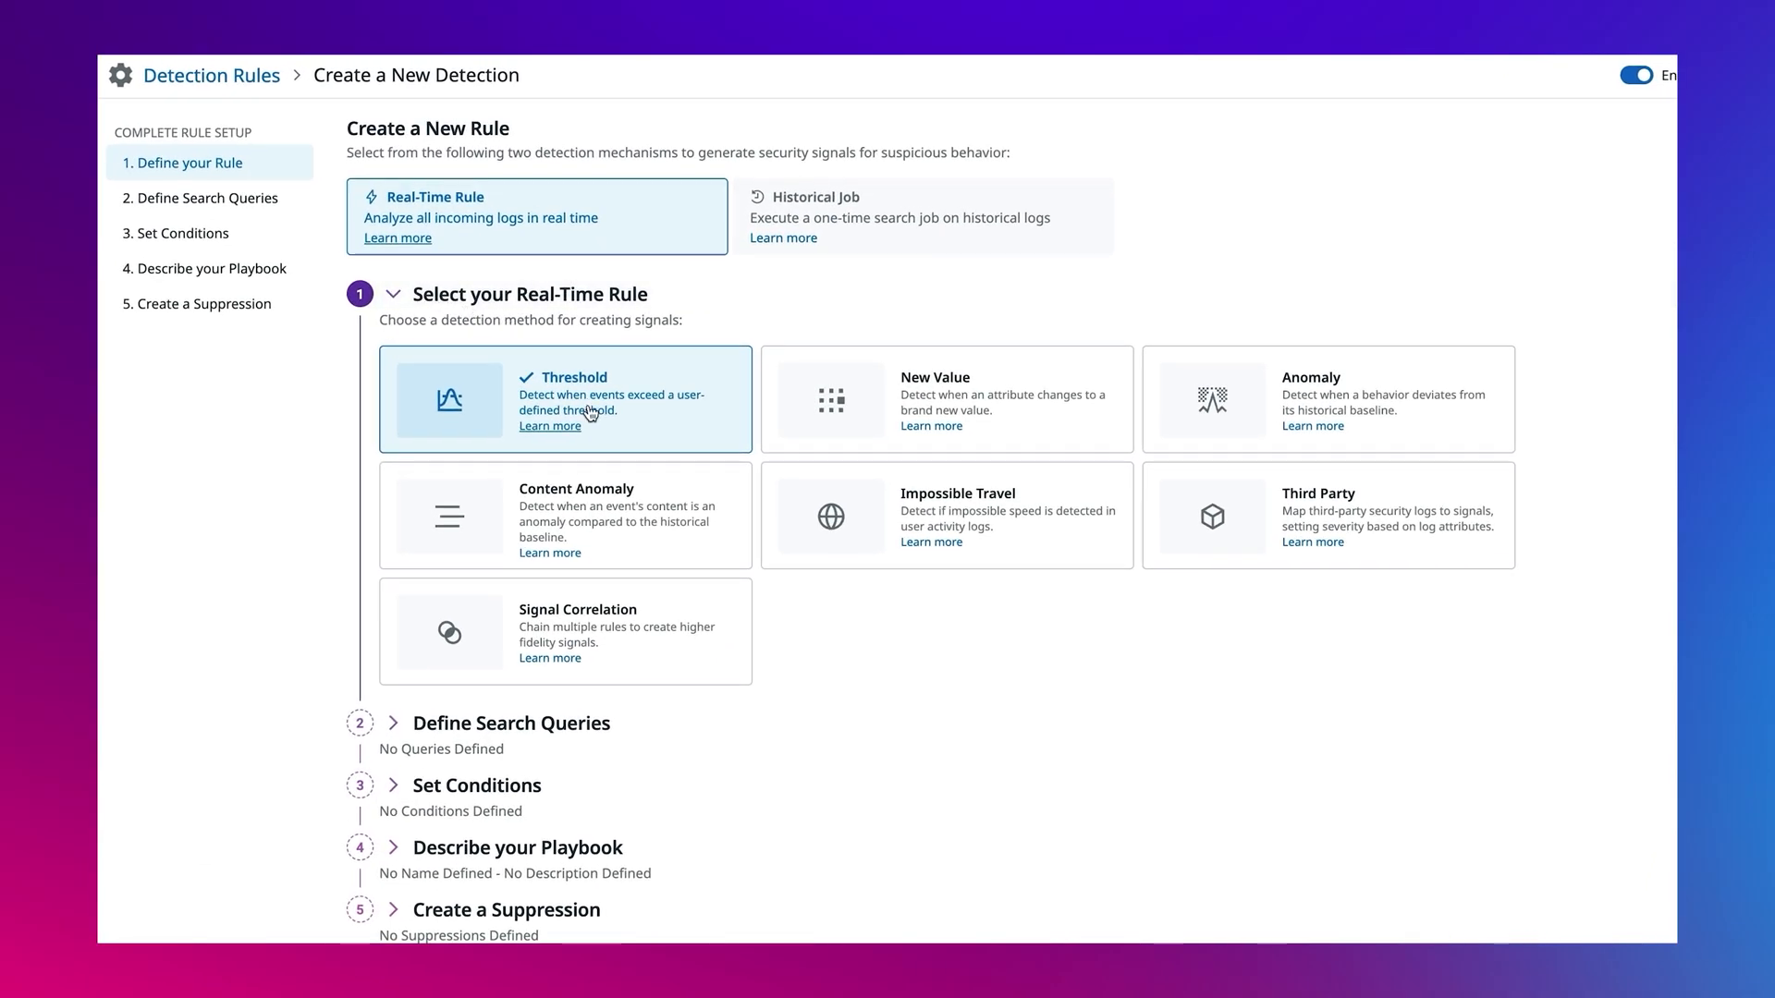
Step: Read the Learn more descriptions for Threshold and Impossible Travel detection
click(551, 425)
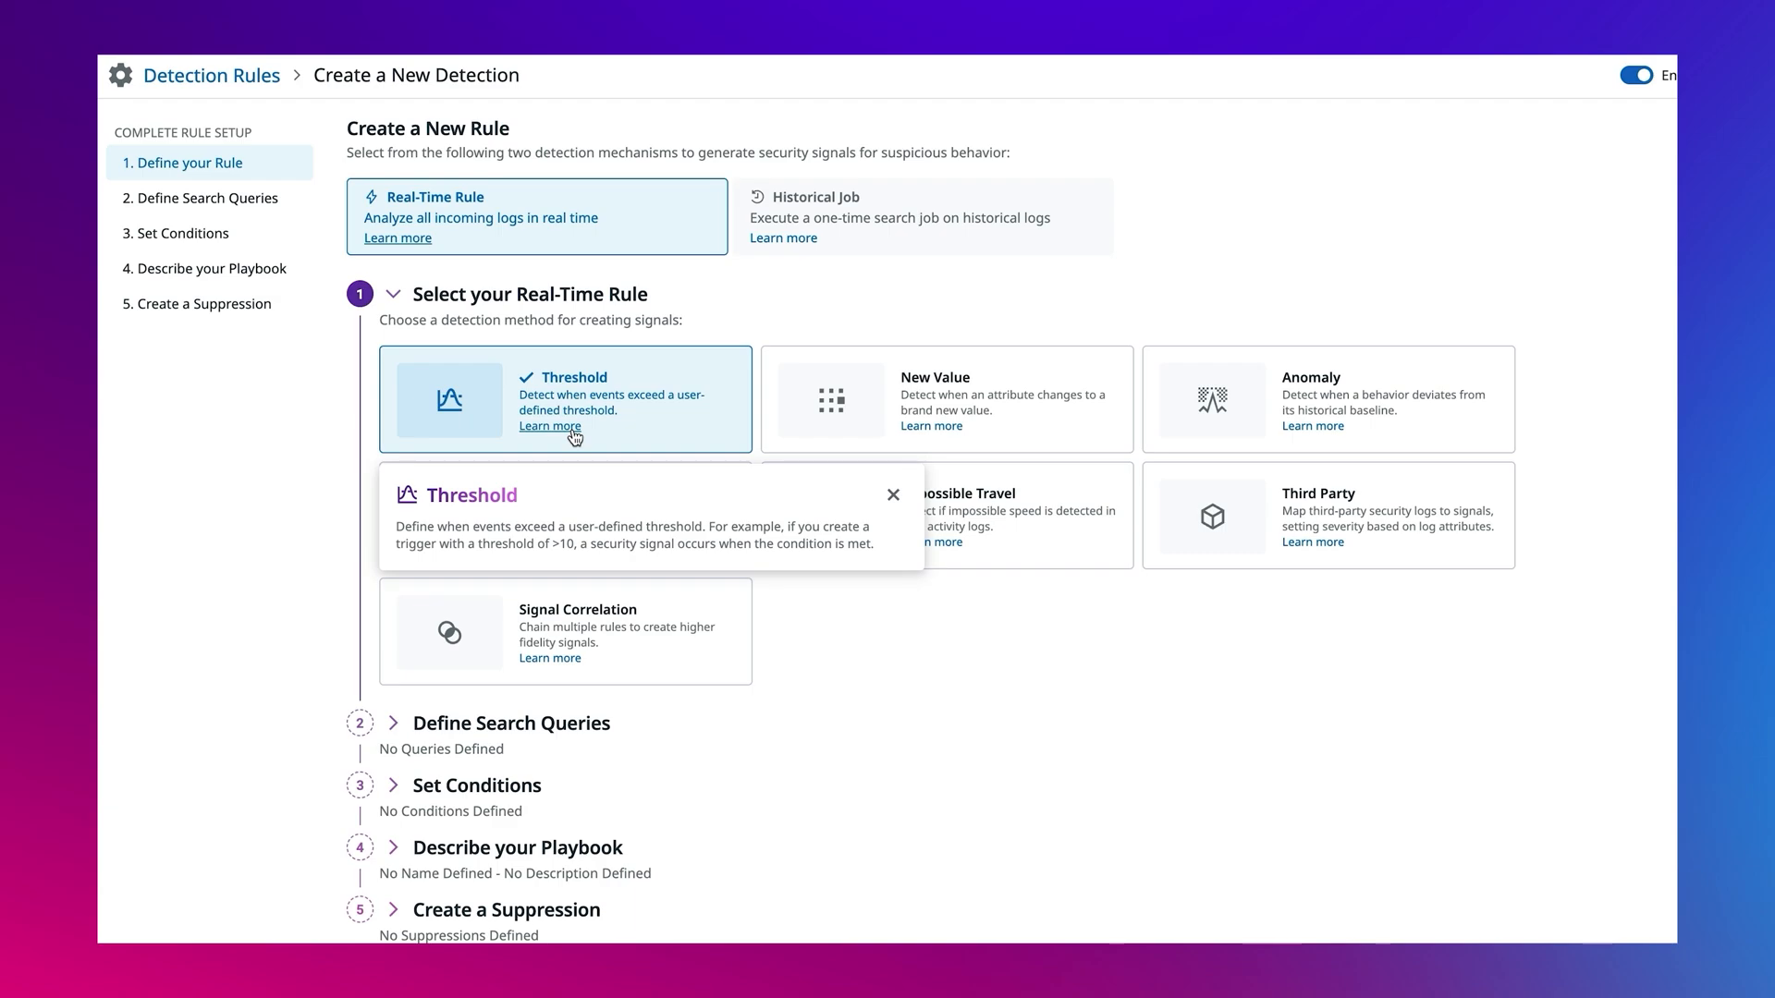
mouse_move(1305, 433)
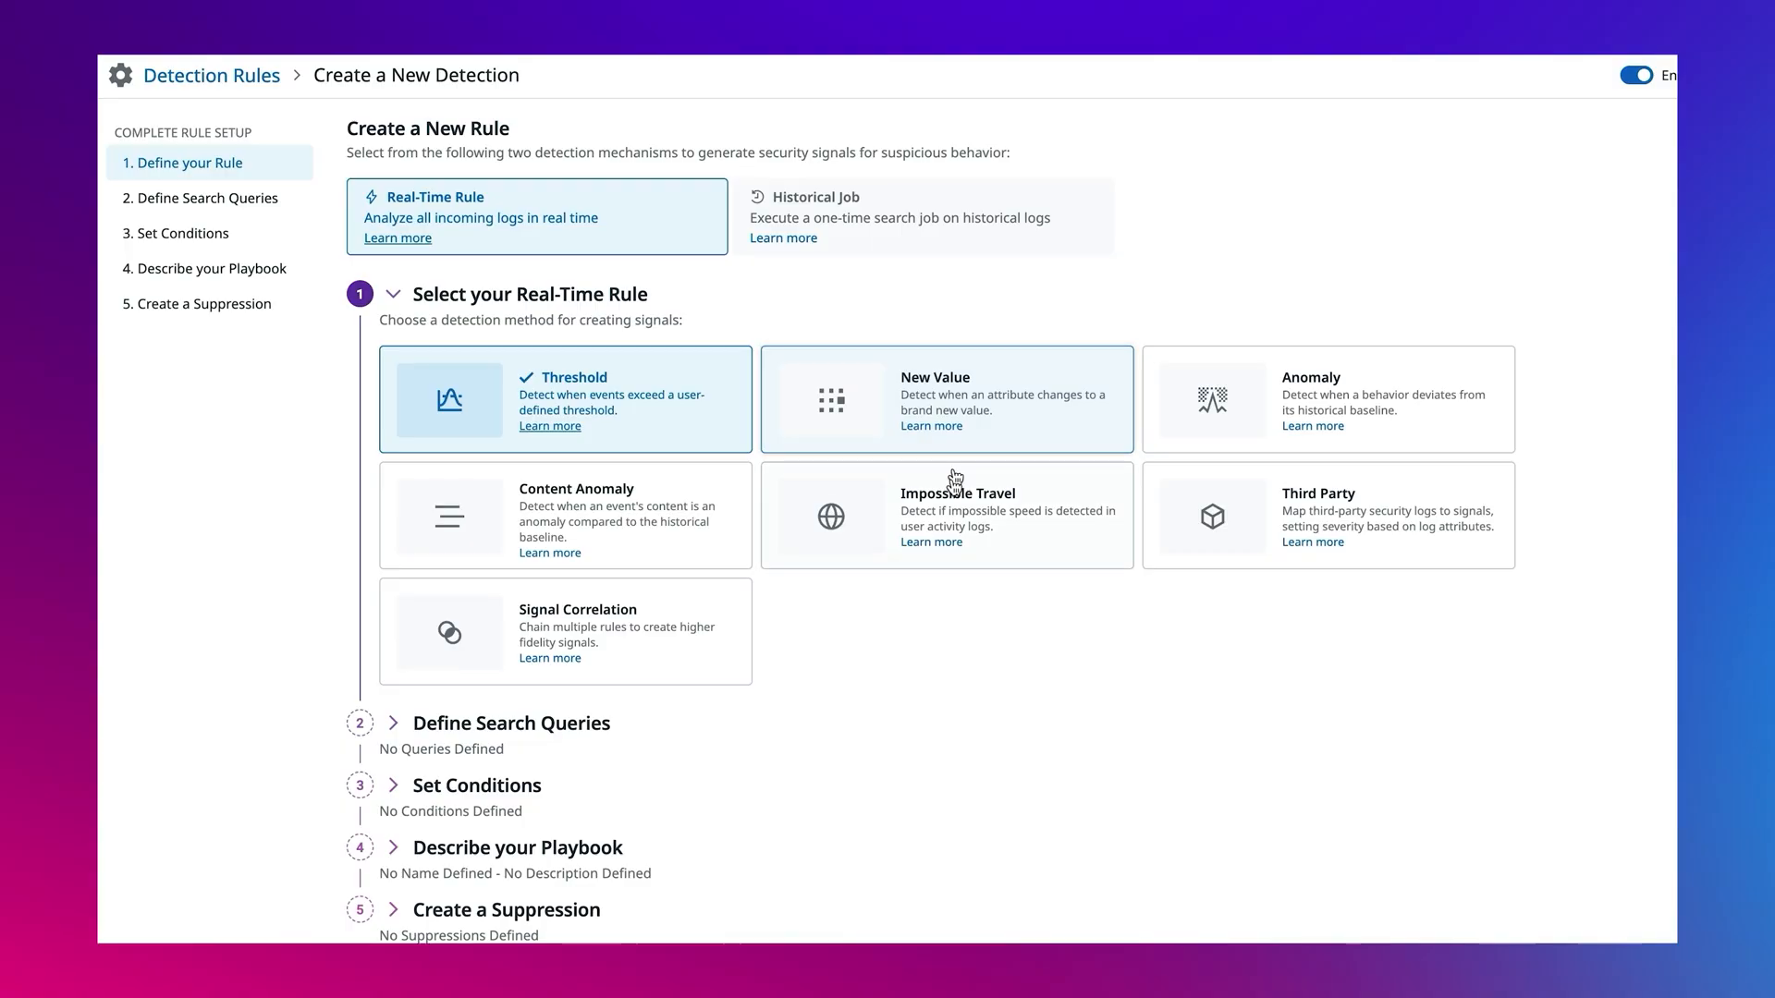
click(931, 543)
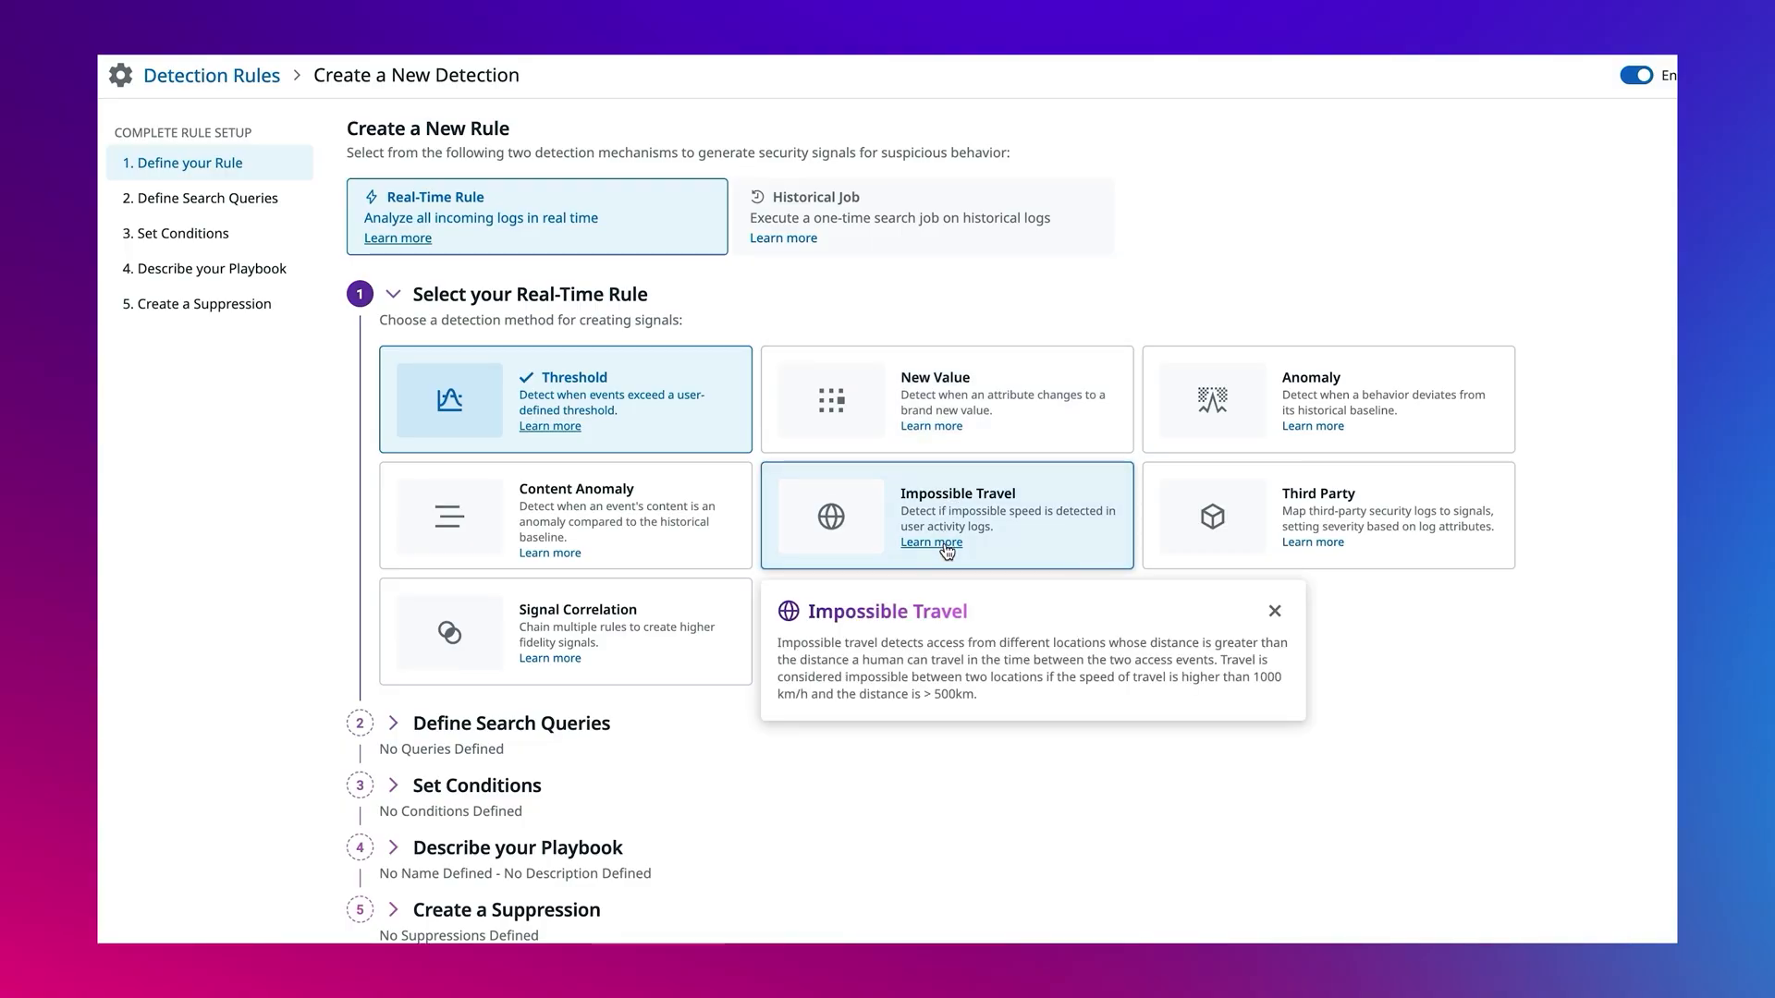
mouse_move(1013, 543)
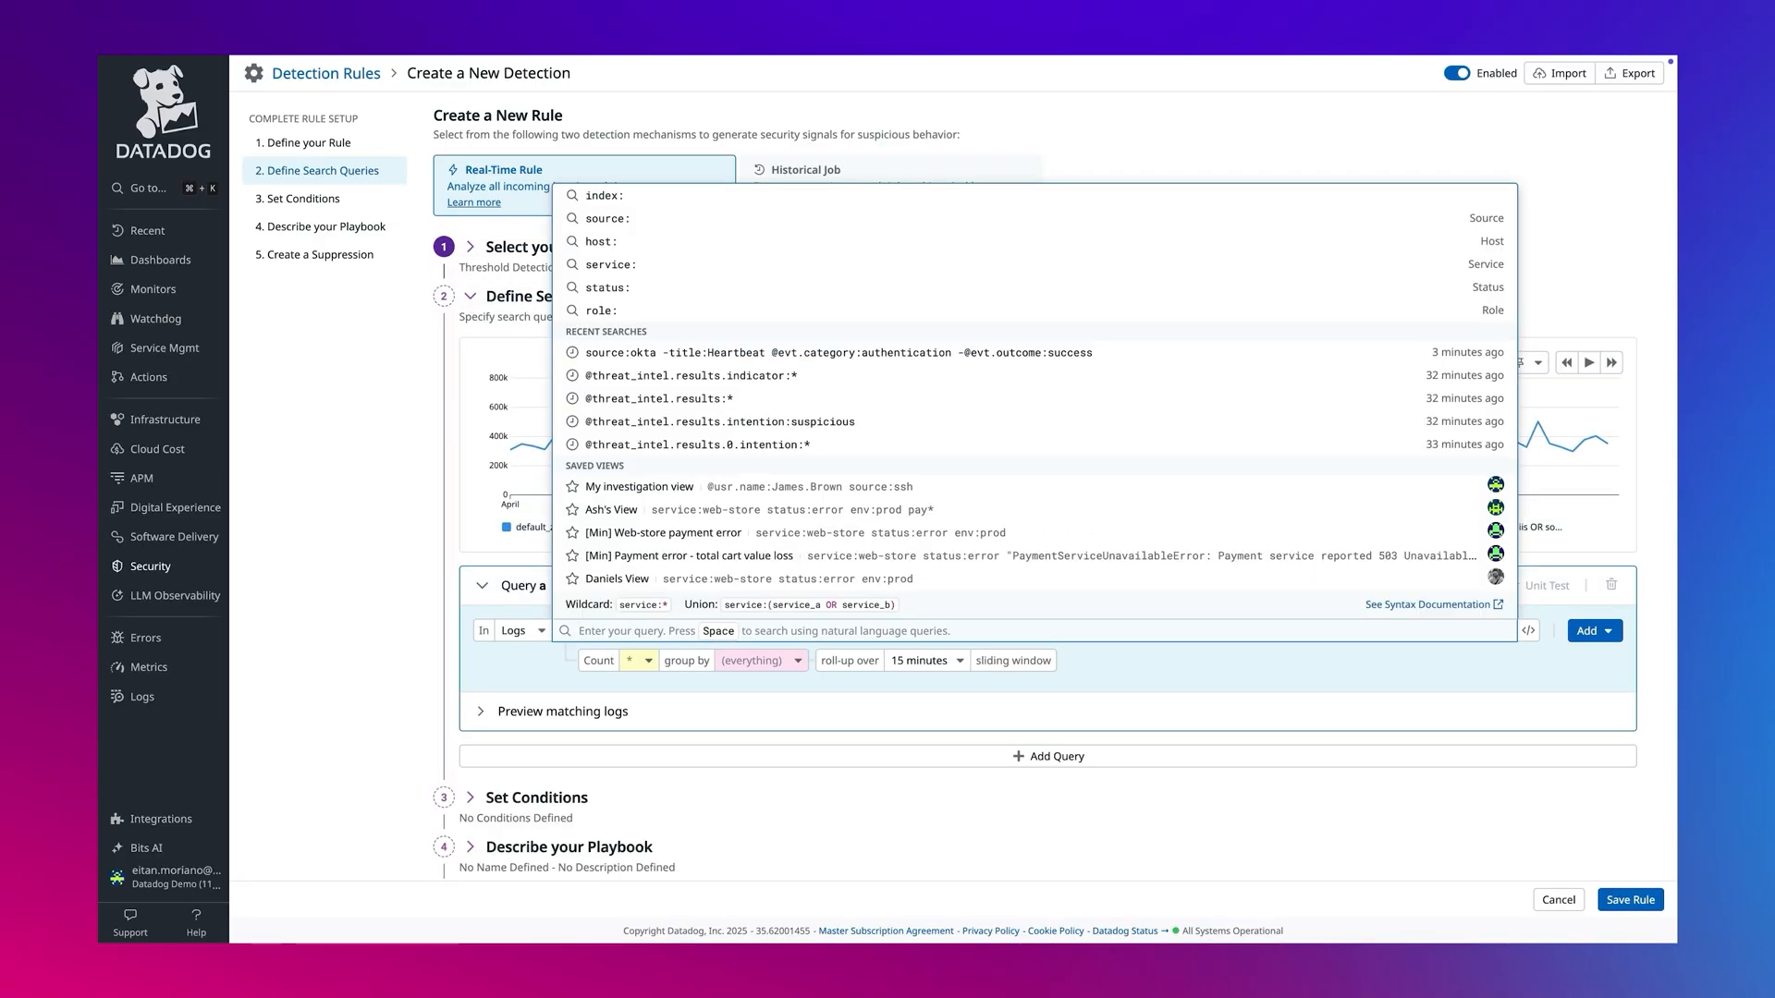
Step: Build an Okta log query excluding Heartbeat and add the success outcome from a log's details
text(get all logs from the source okta, exclude the ones where the title is Heartbeat)
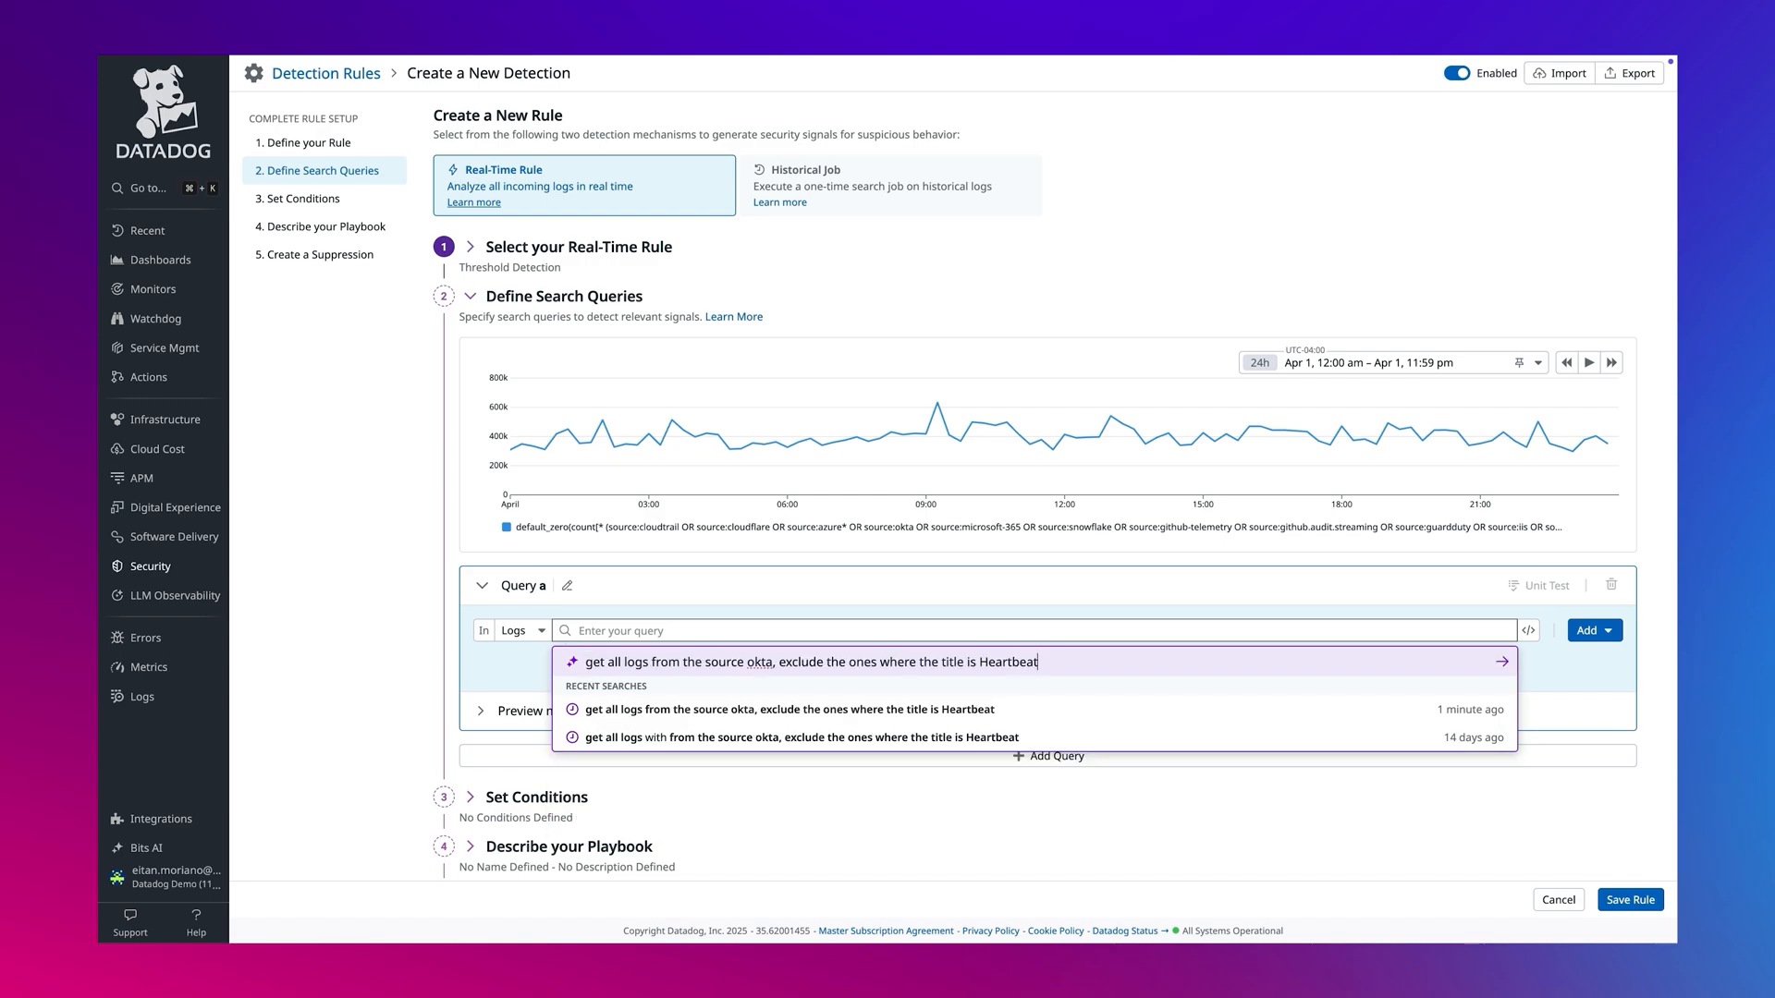
click(1501, 660)
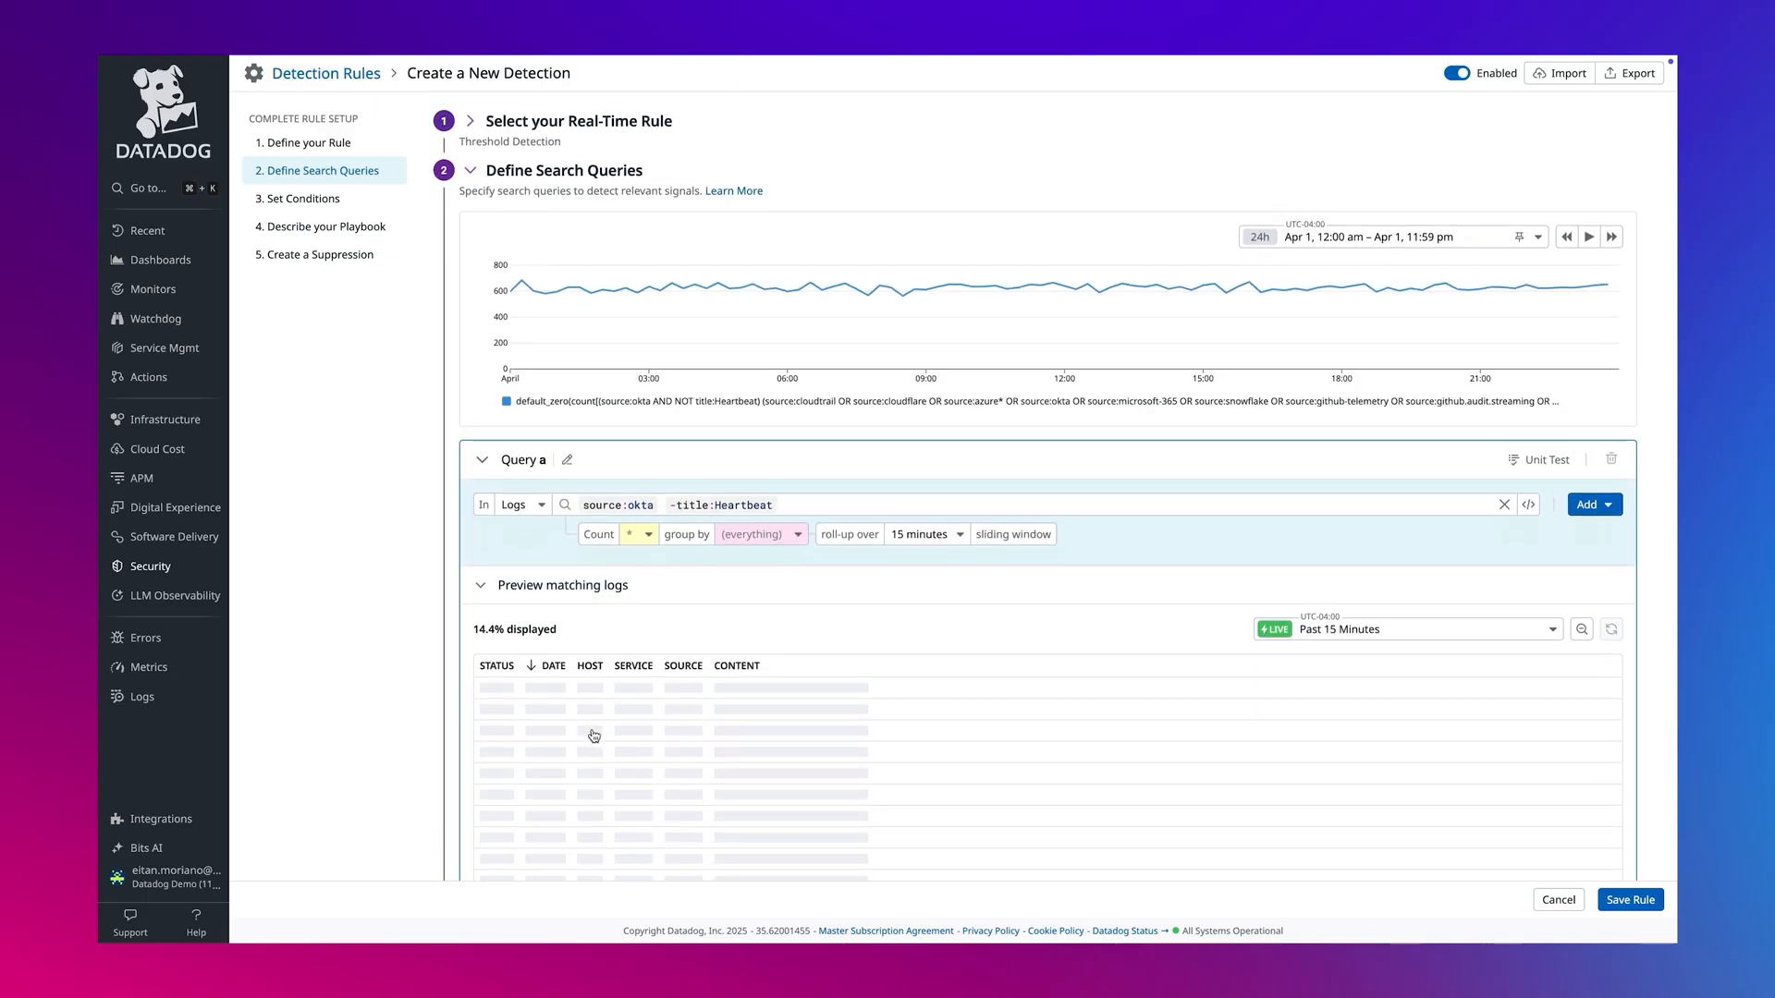
scroll(down, 3)
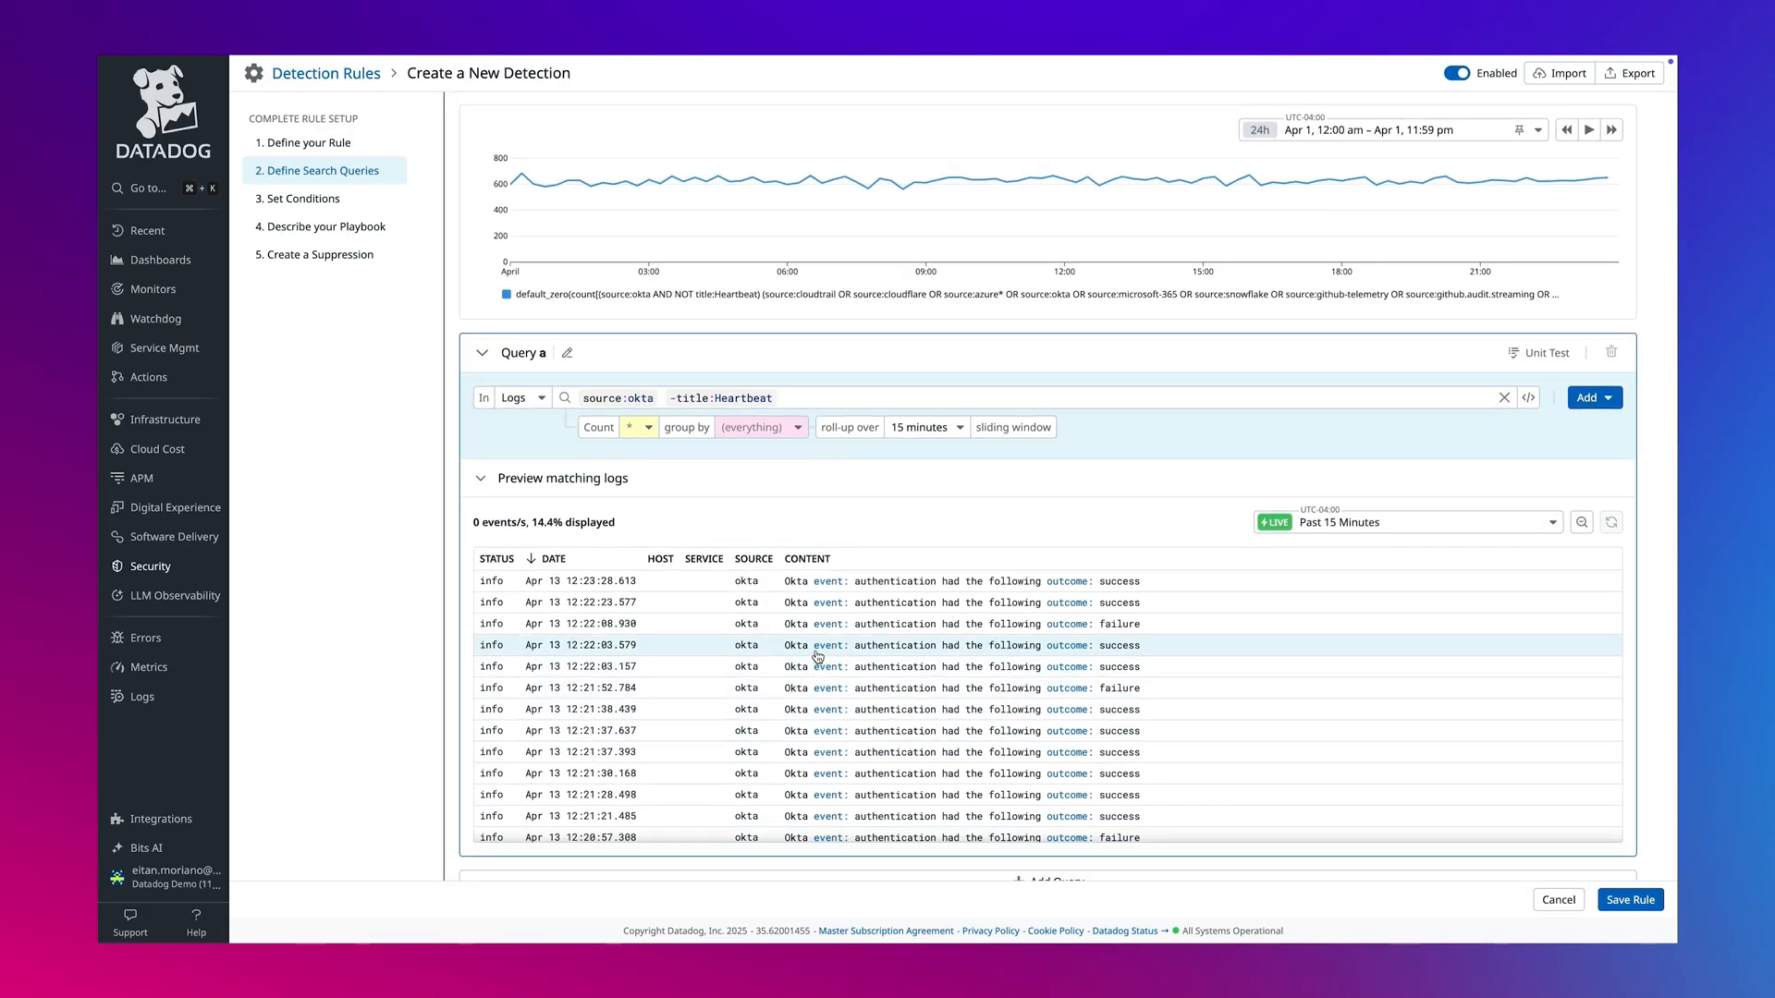
click(817, 645)
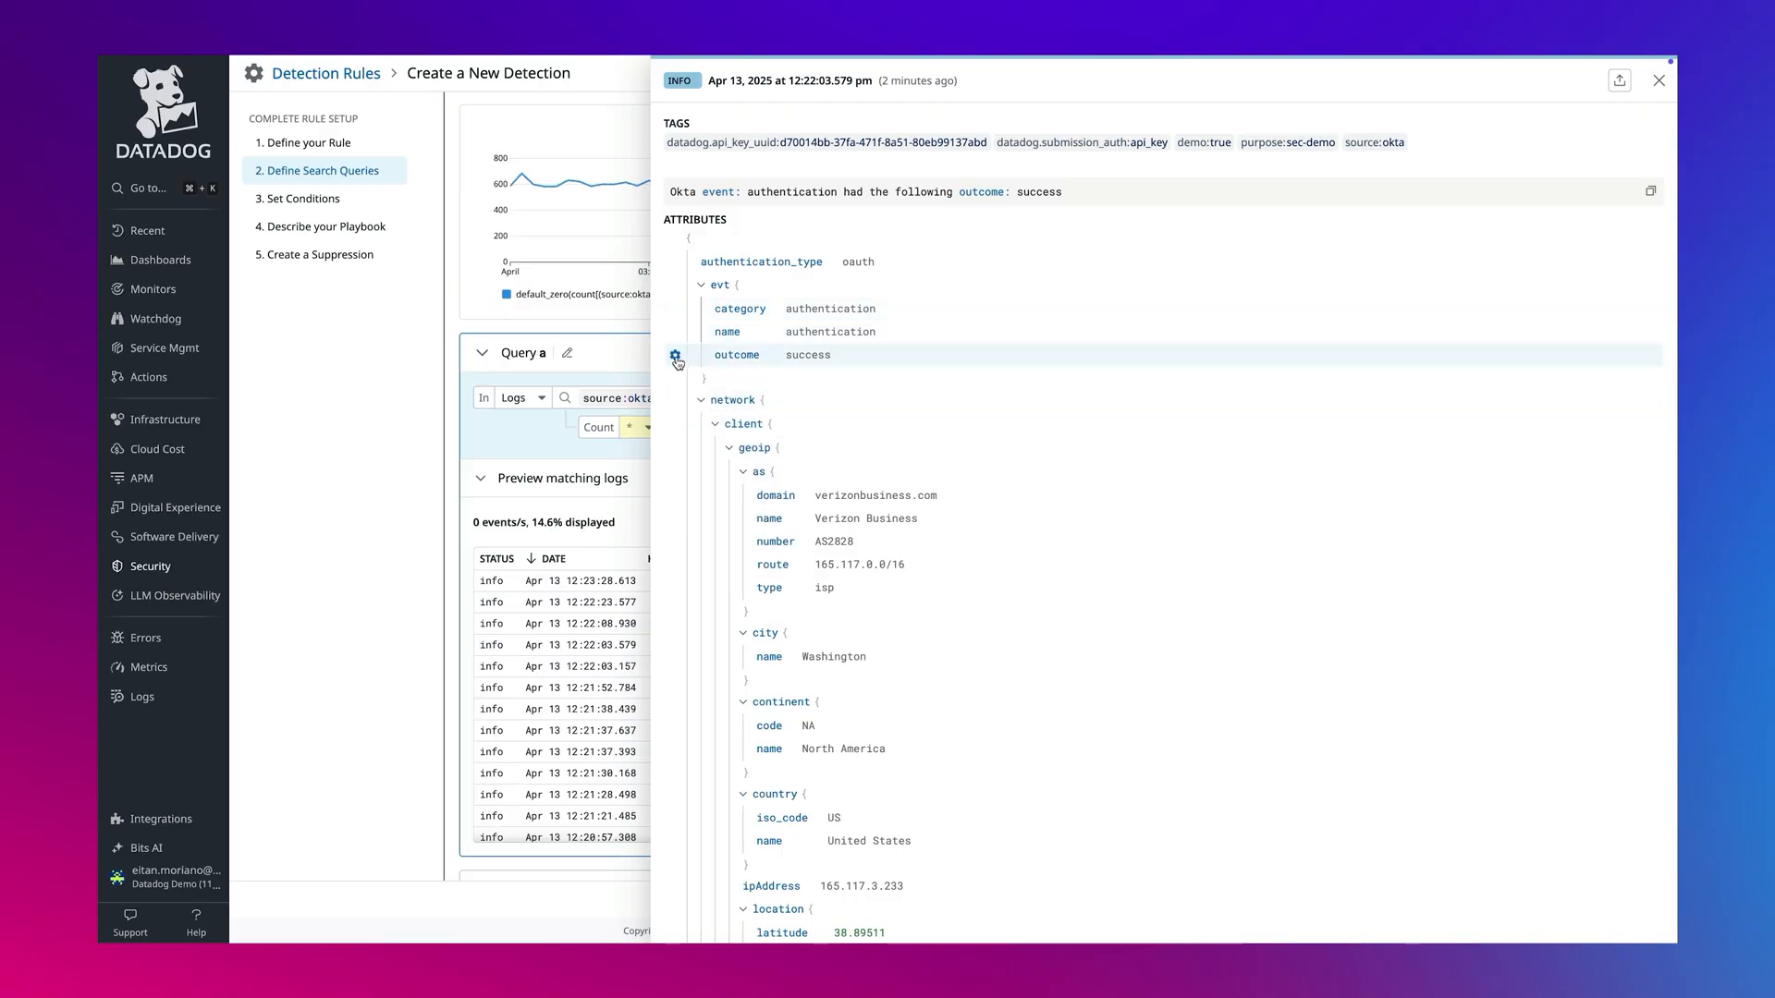
click(677, 357)
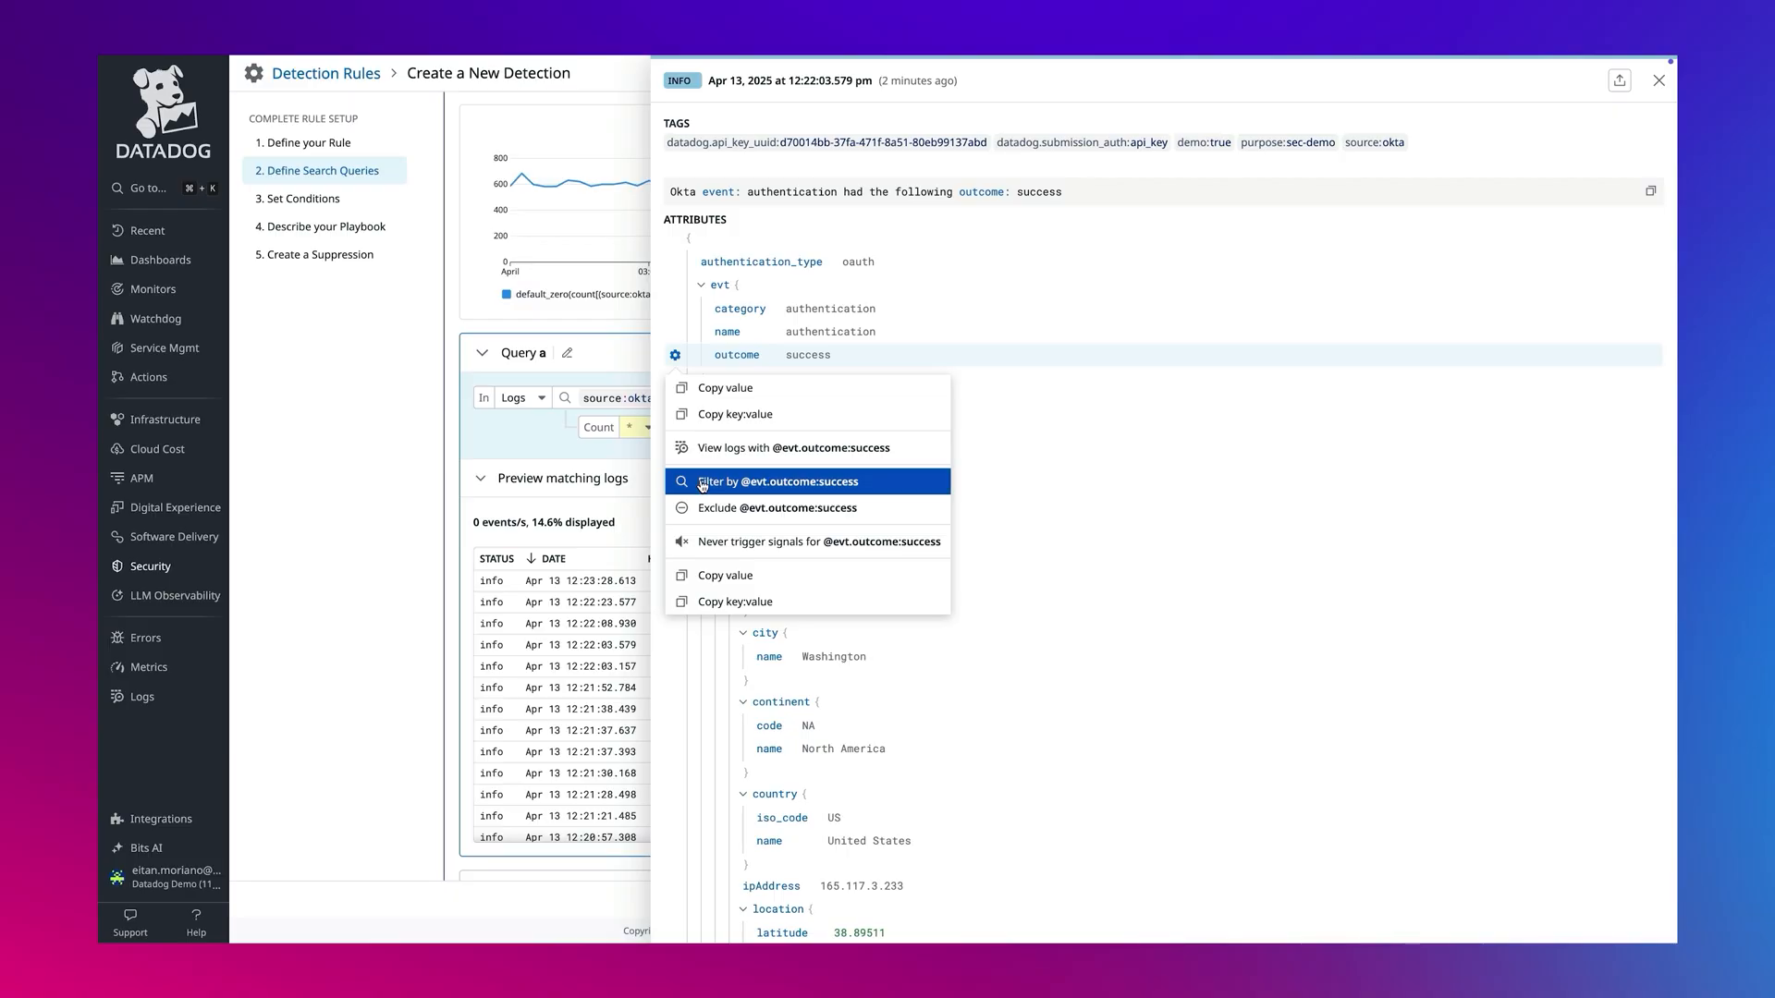
click(772, 480)
text(usr)
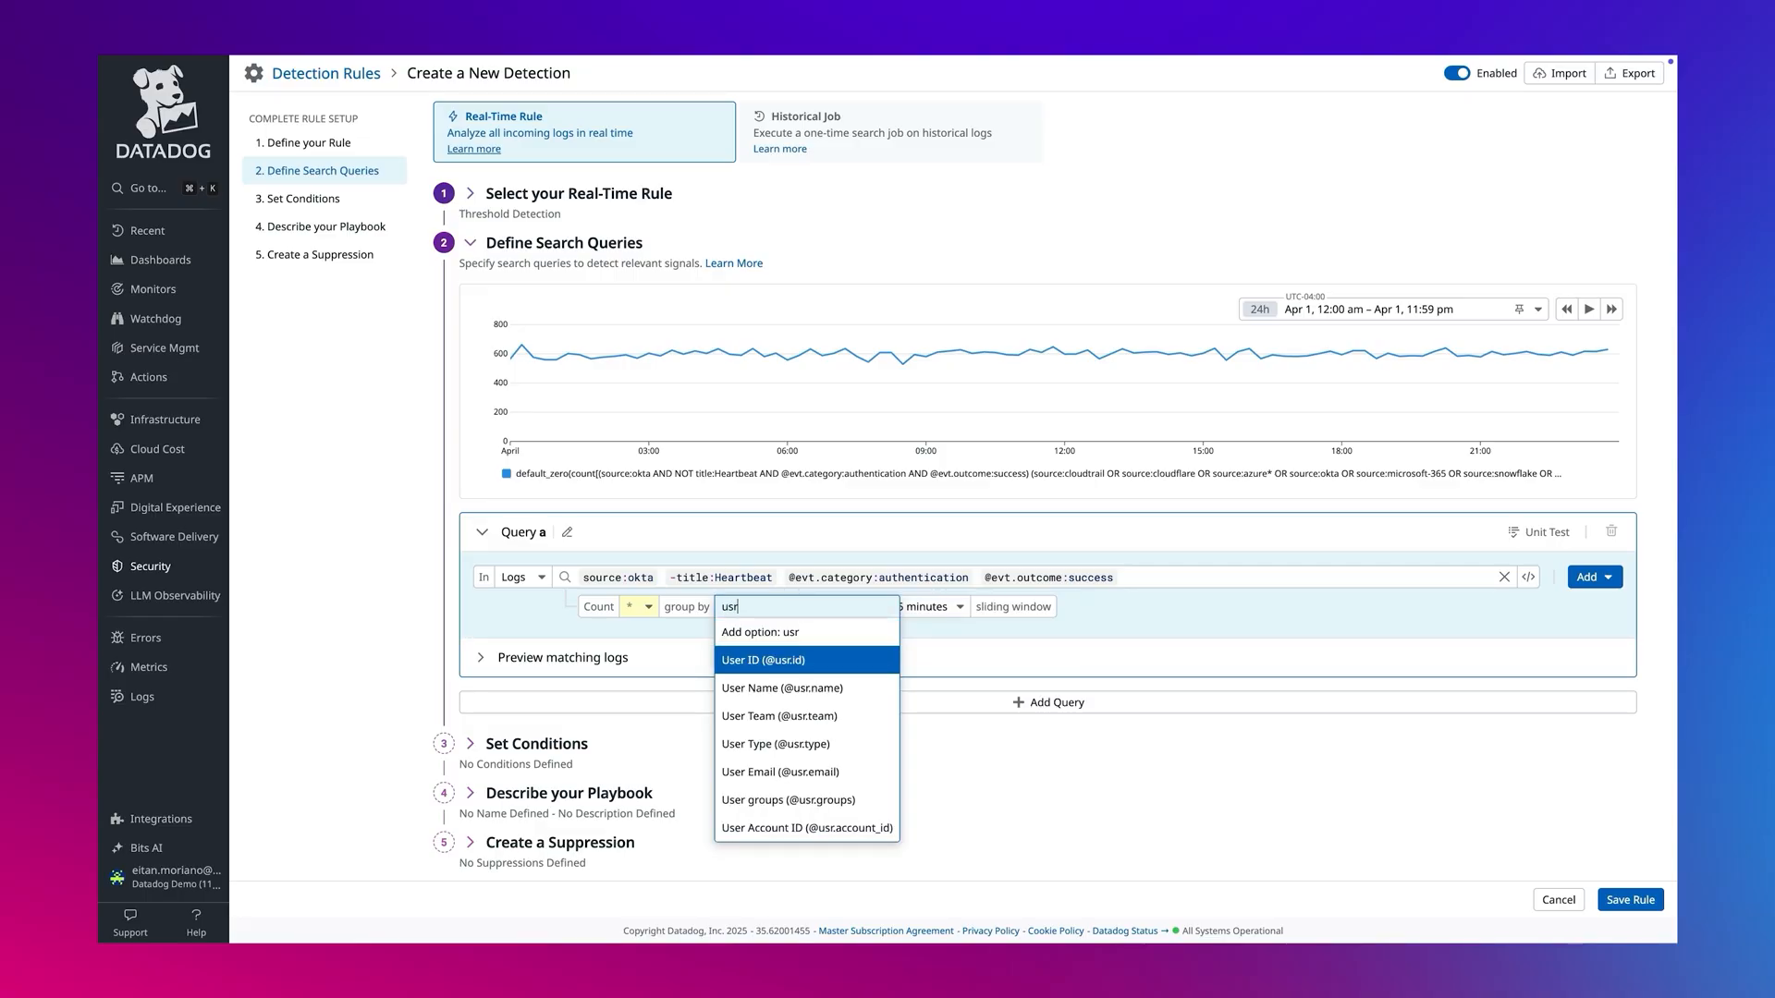
Step: Name the first query 'success' and add a second query b for editing
click(762, 660)
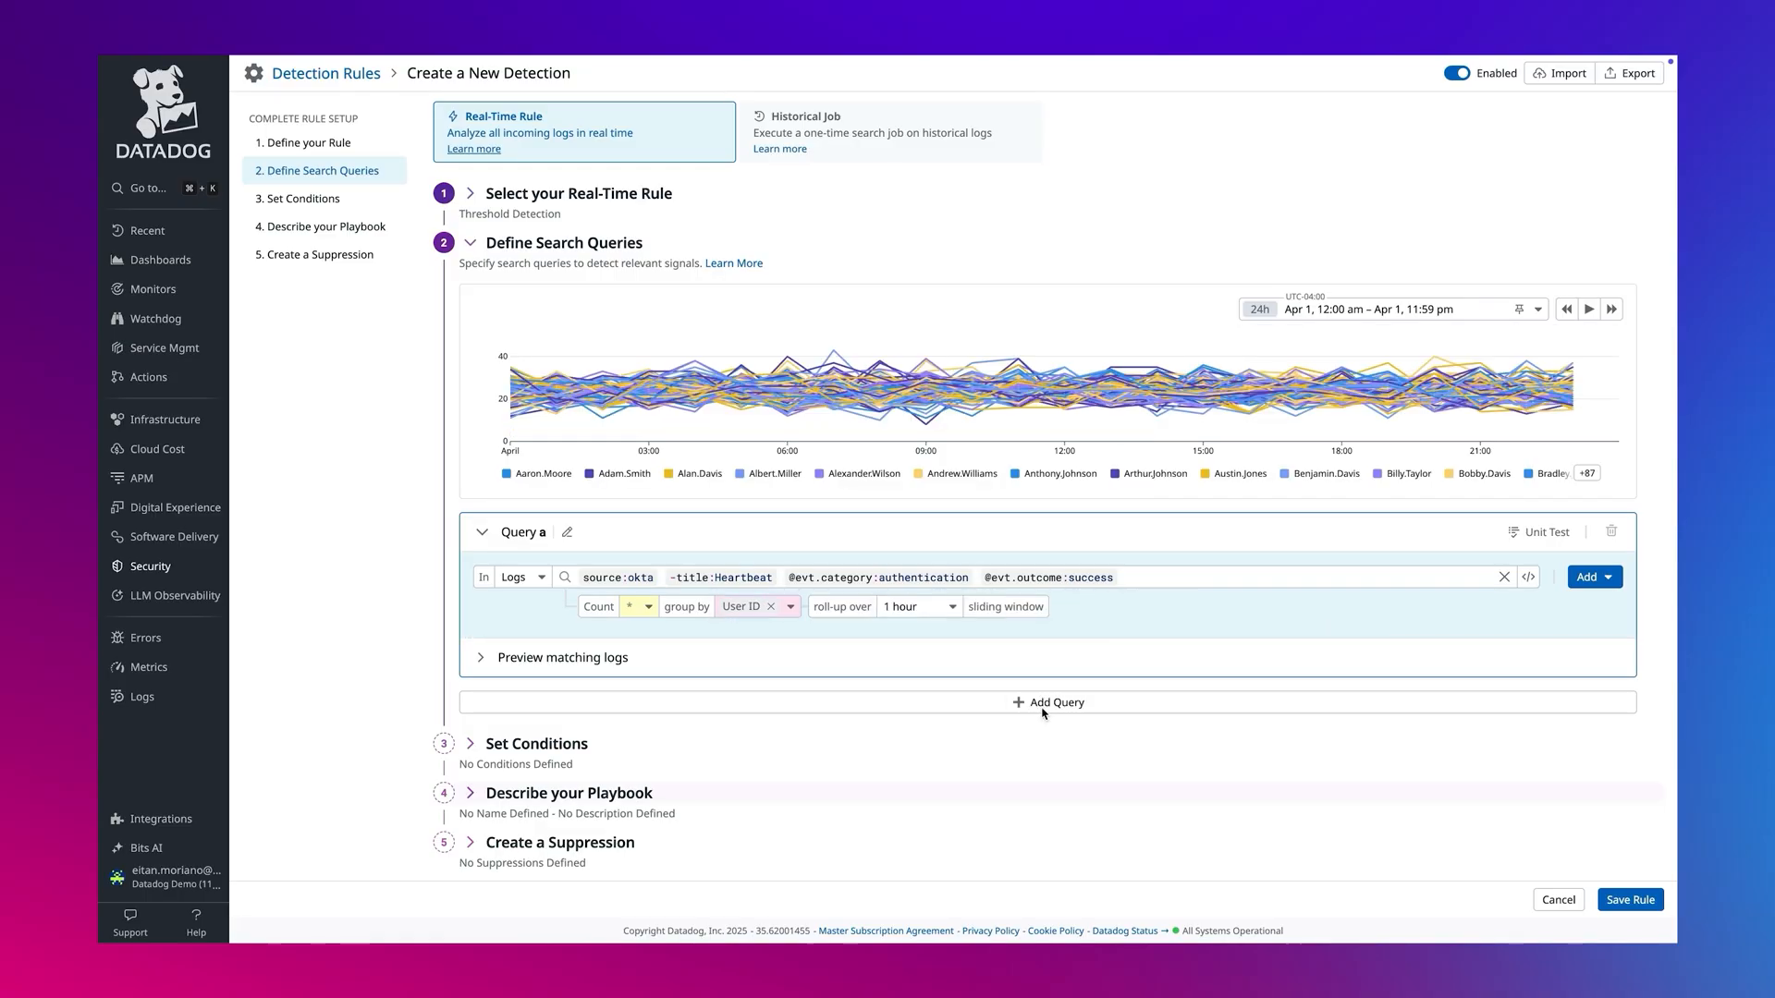
click(565, 532)
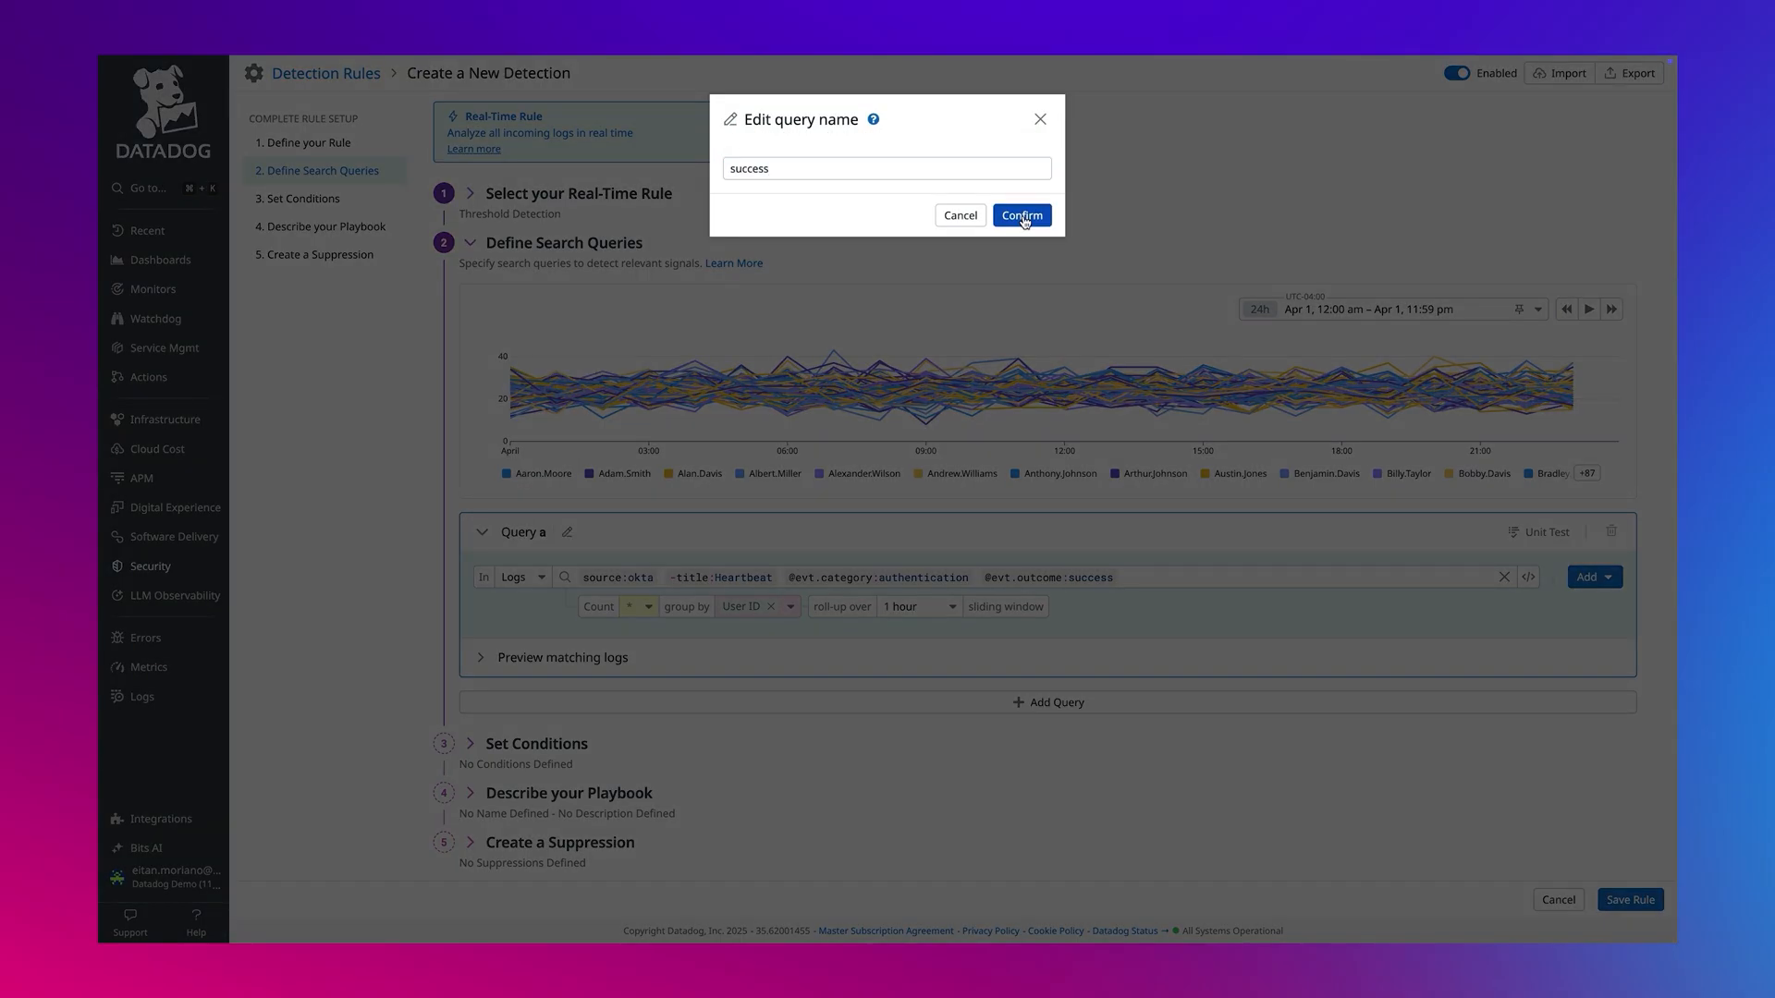
click(1020, 215)
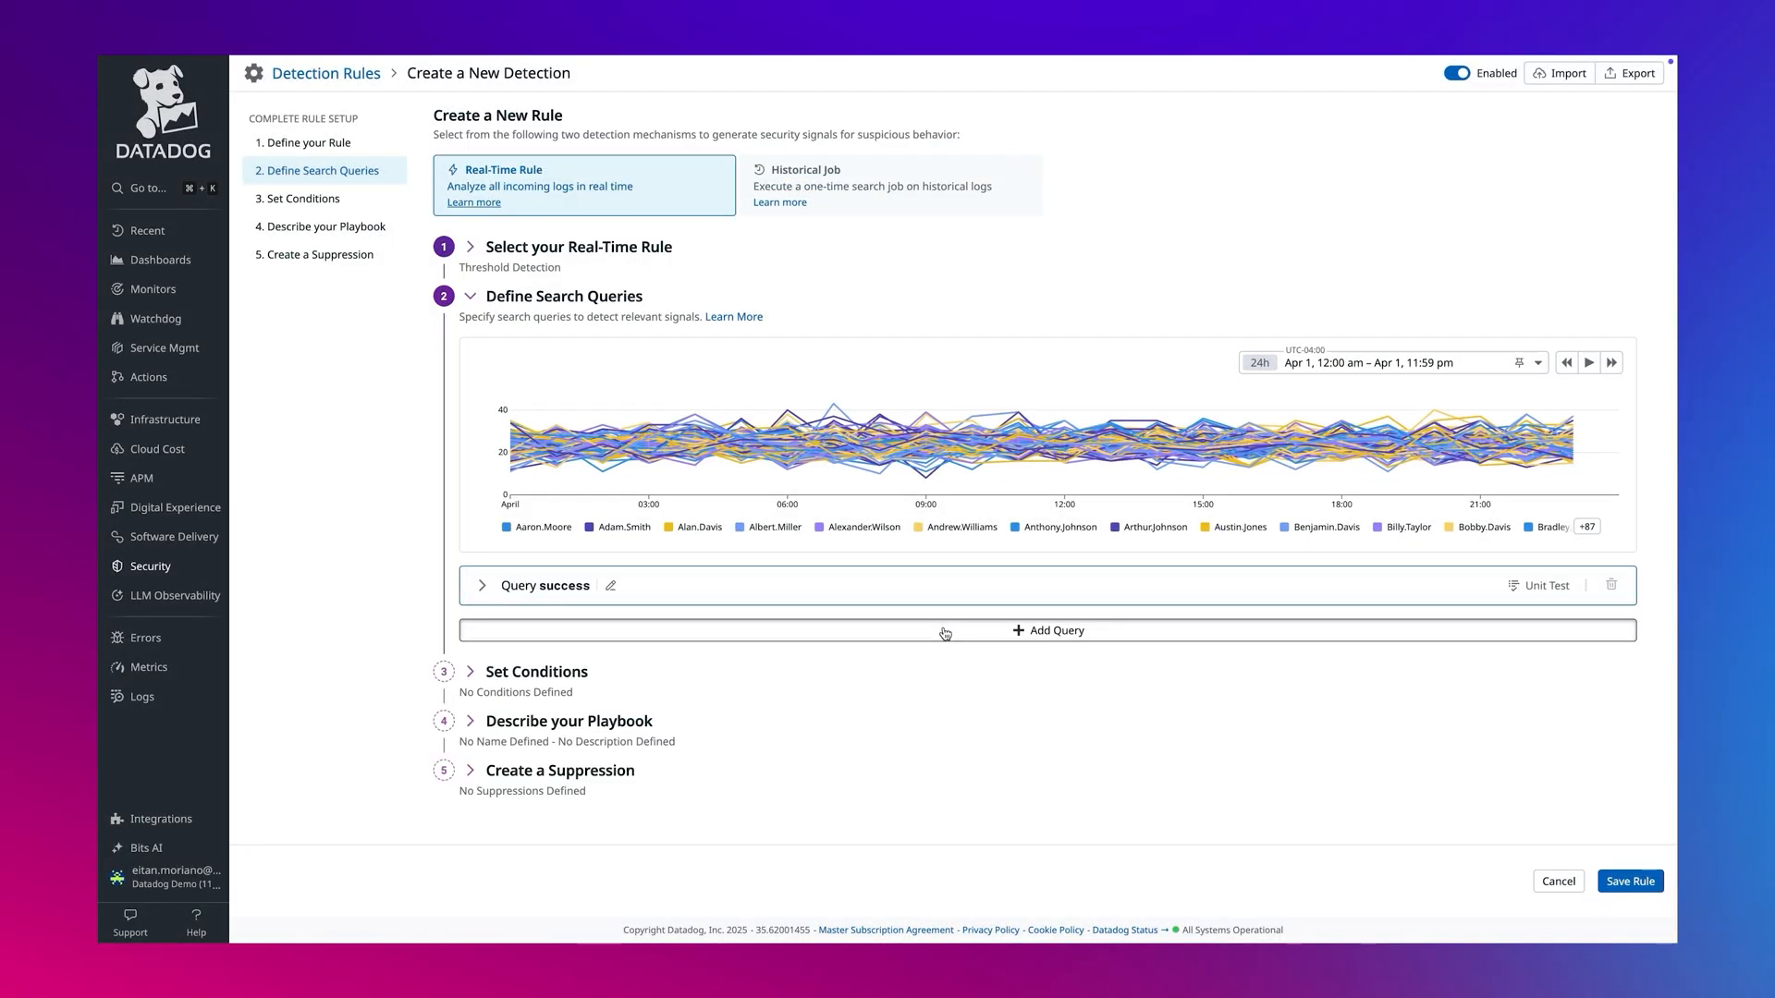
click(1047, 630)
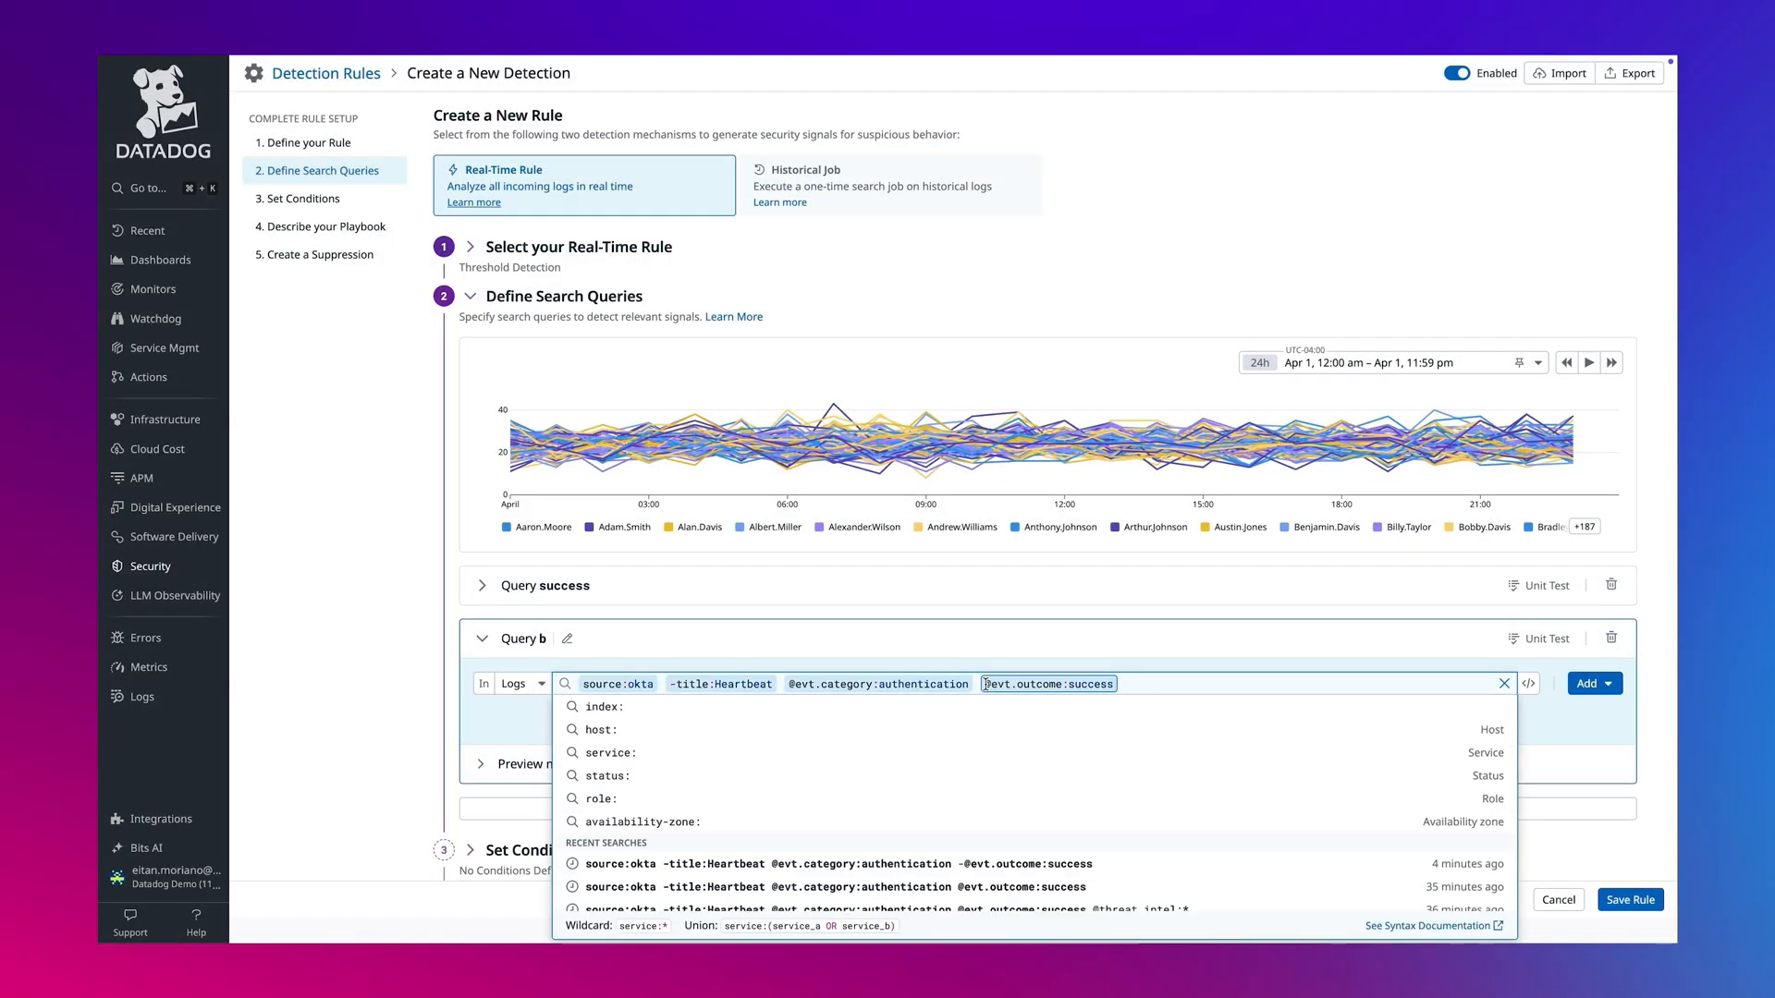
Step: Set Condition 1's expression to 'failure > 5 && success > 0'
click(303, 200)
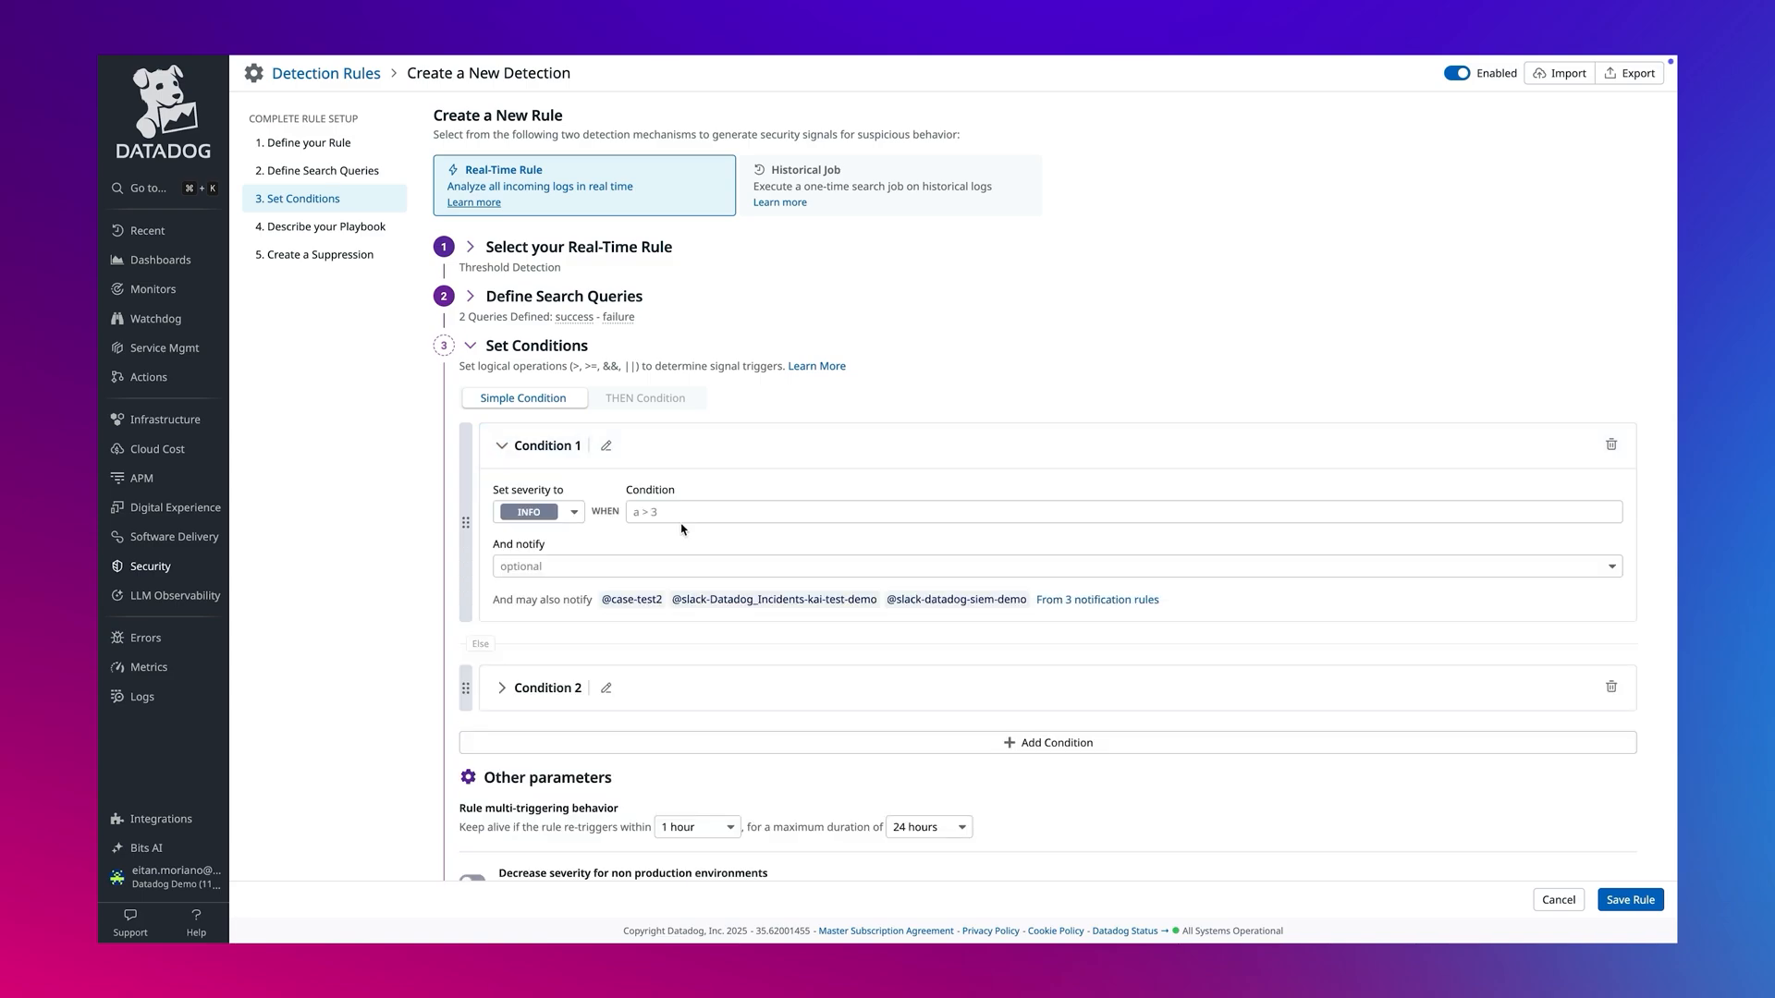
click(501, 687)
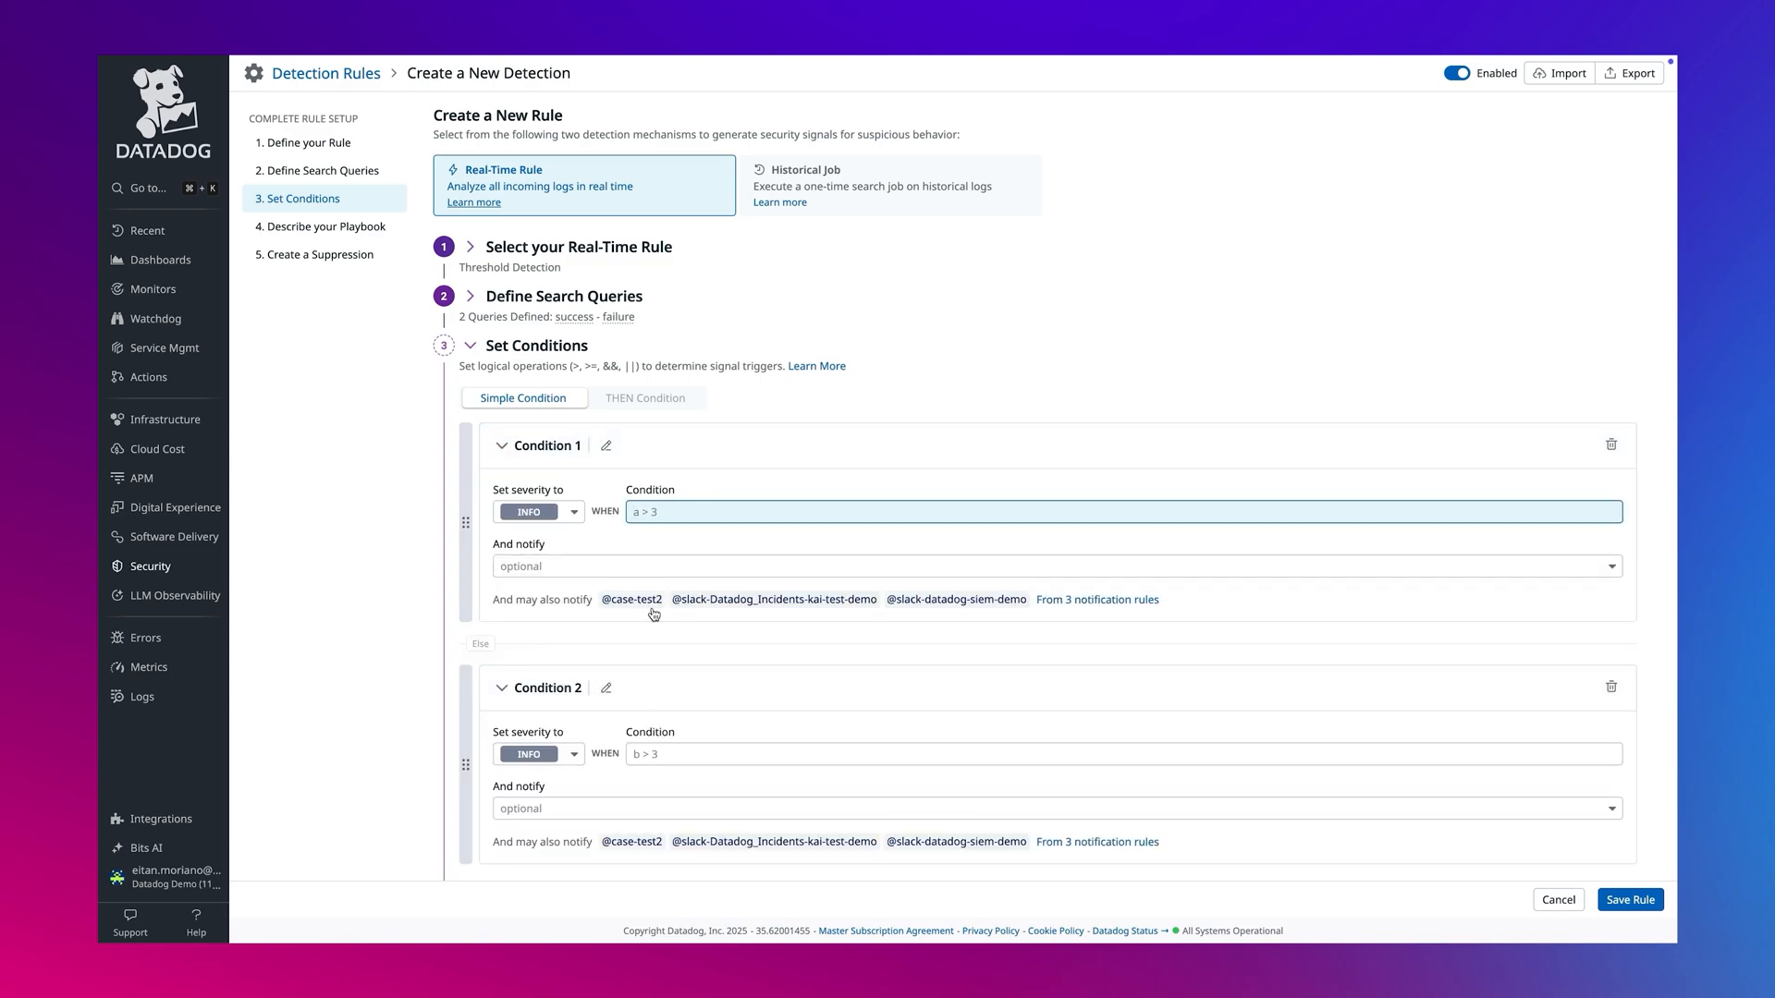
text(failure > 5 && success > 0)
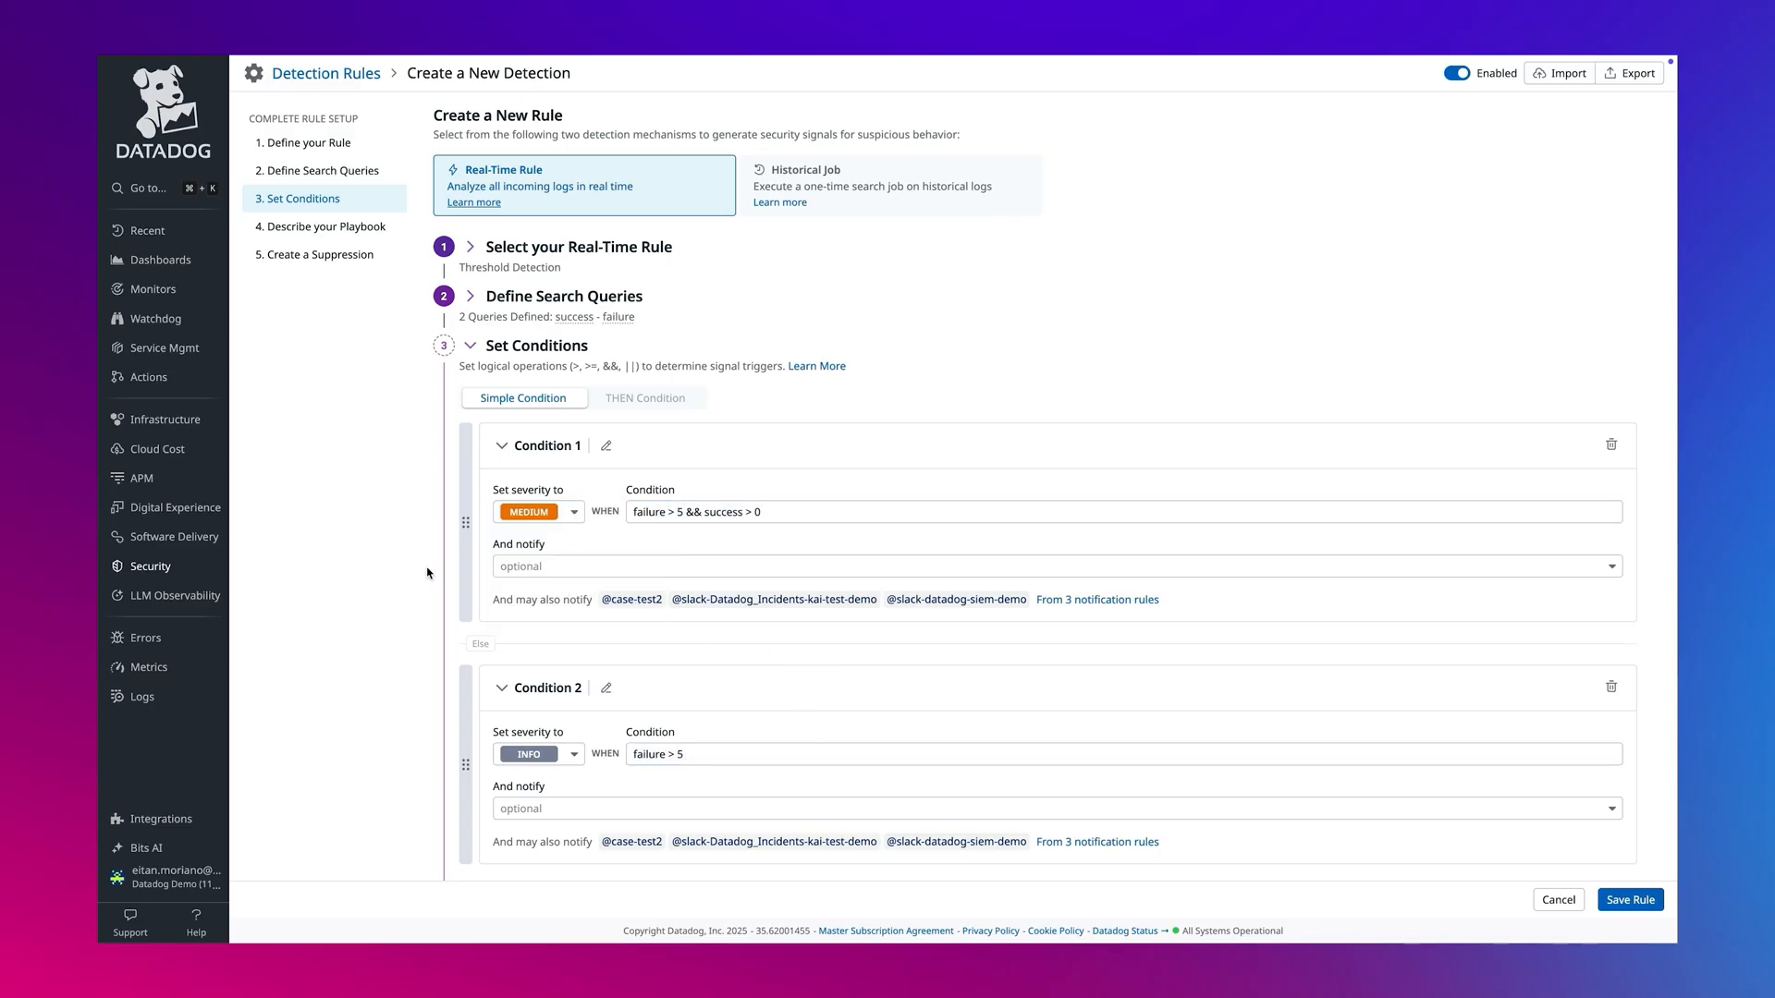
click(470, 345)
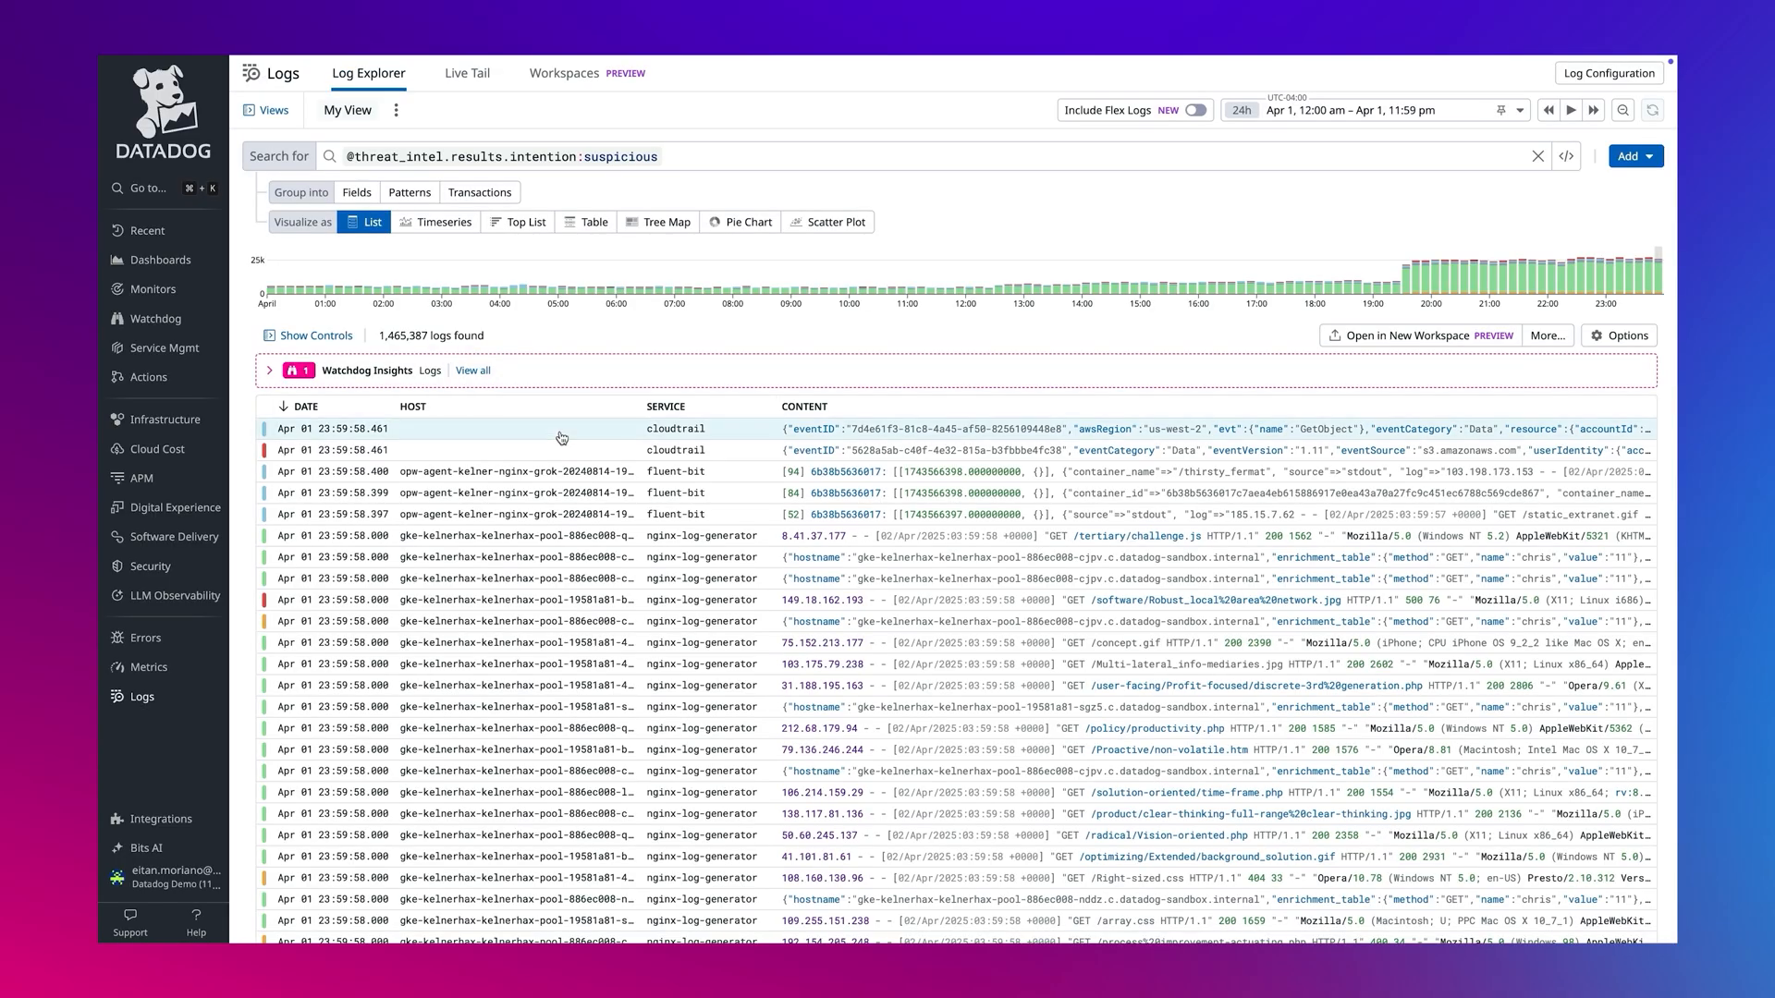
Step: Inspect the top suspicious threat-intel log's client IP and request attributes
click(564, 433)
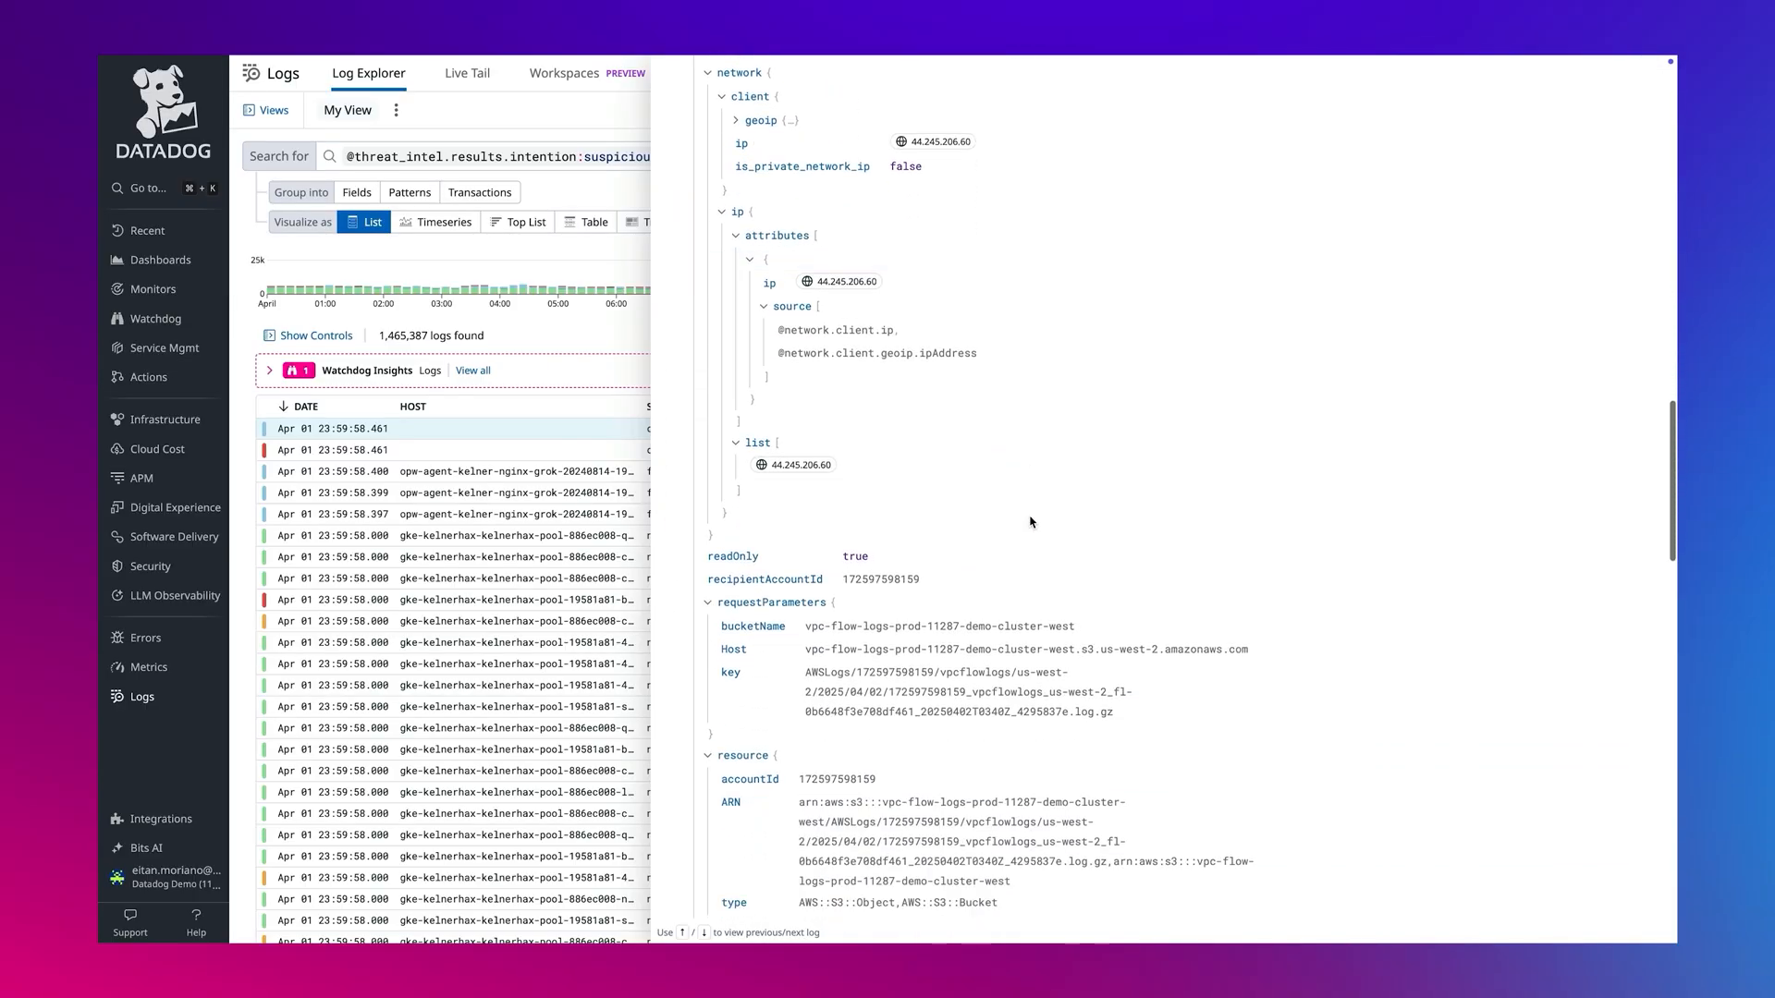
scroll(down, 3)
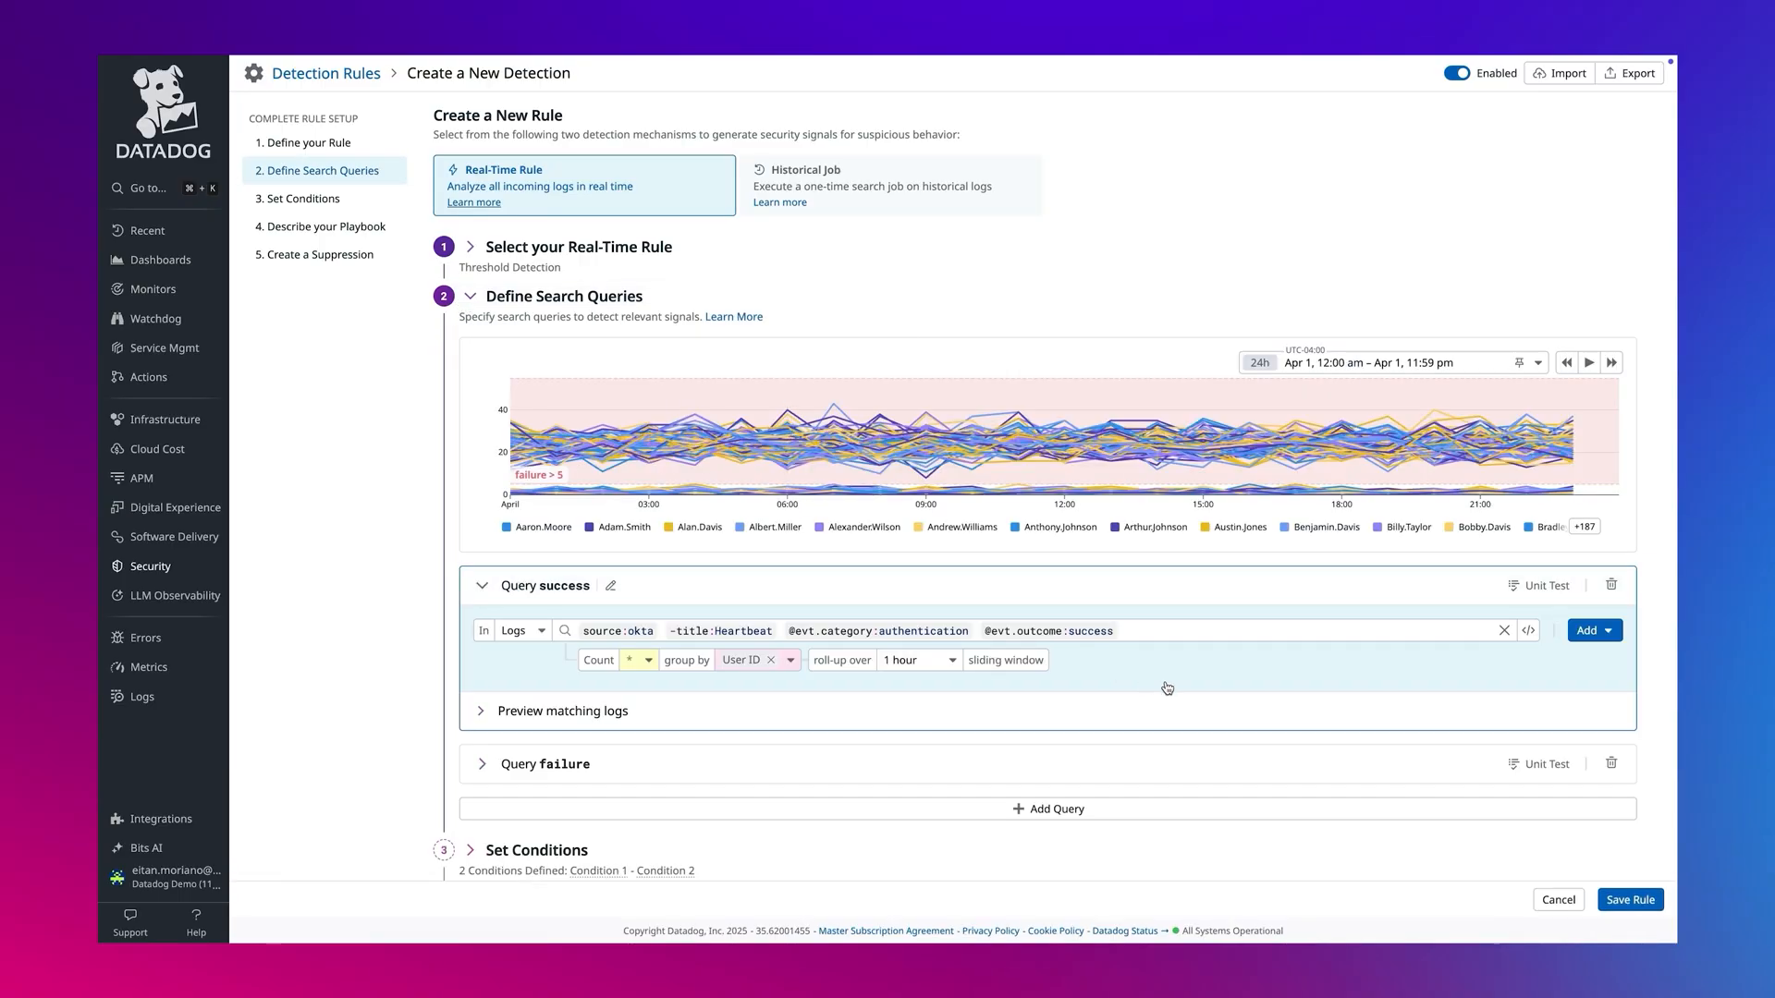
Step: Add threat_intel.results.0.intention:suspicious to the success query
text(threat_intel.results.0.intention:suspicious)
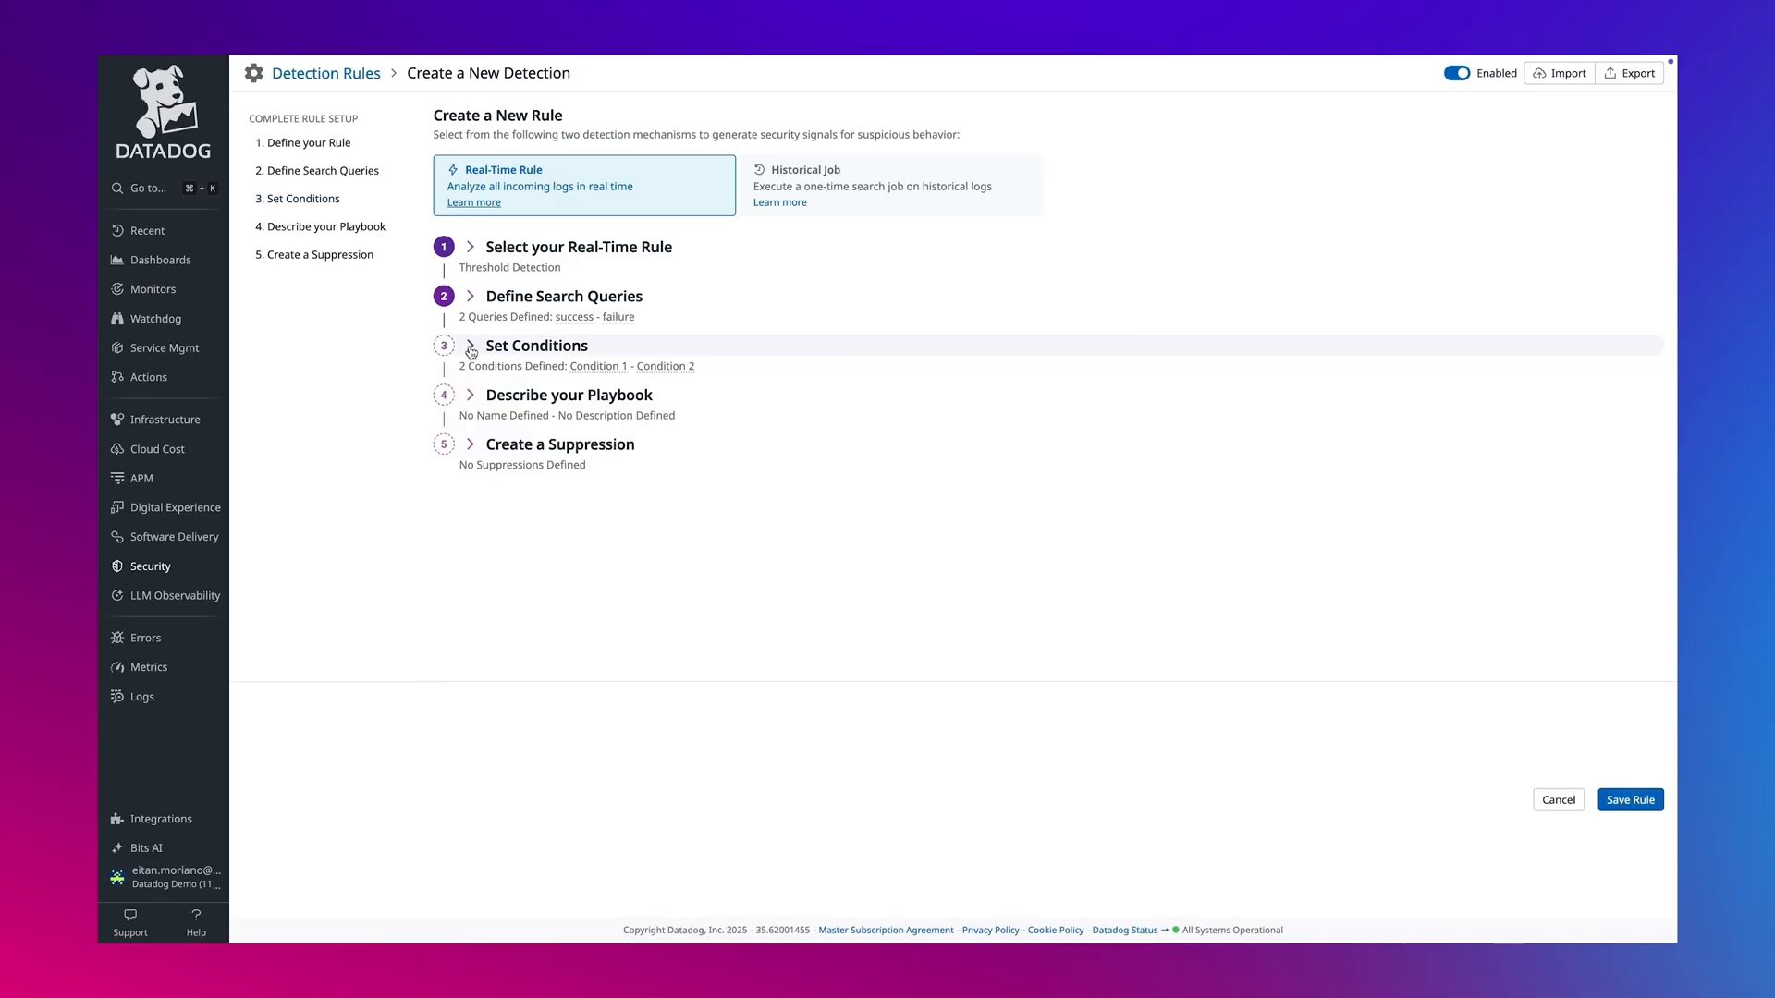
click(564, 296)
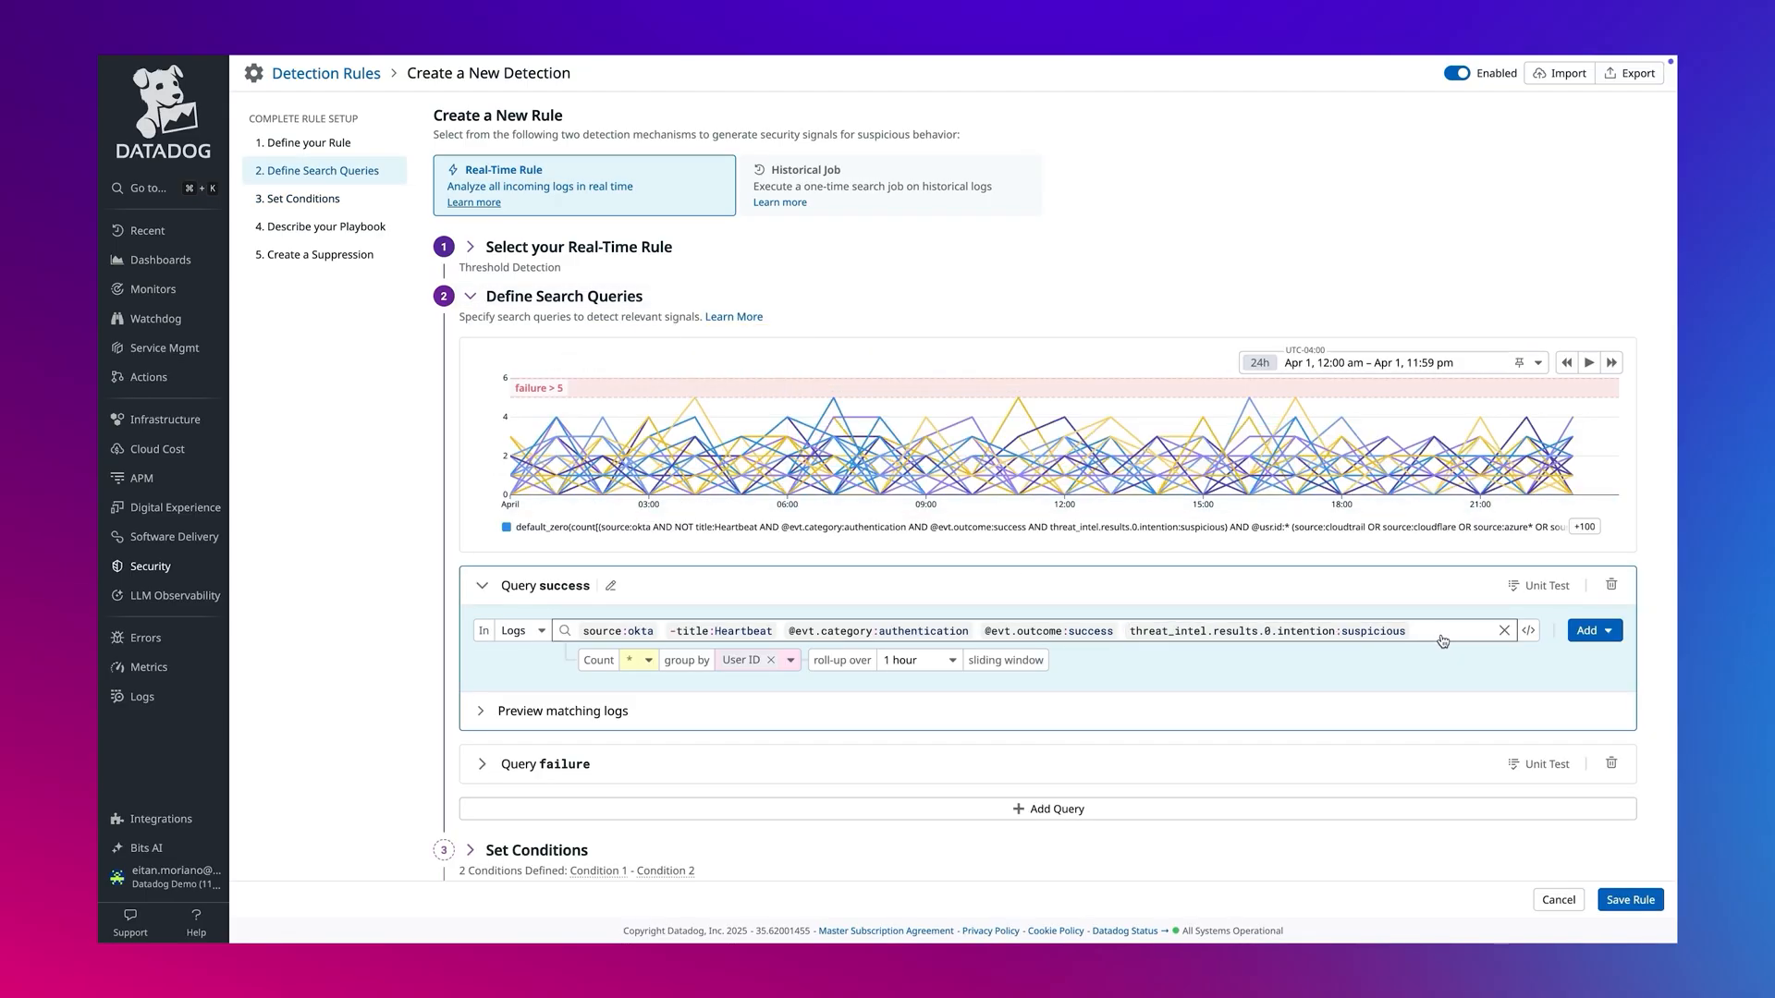
Step: Join the success query with the risky_okta_users reference table on the matching field
click(1594, 629)
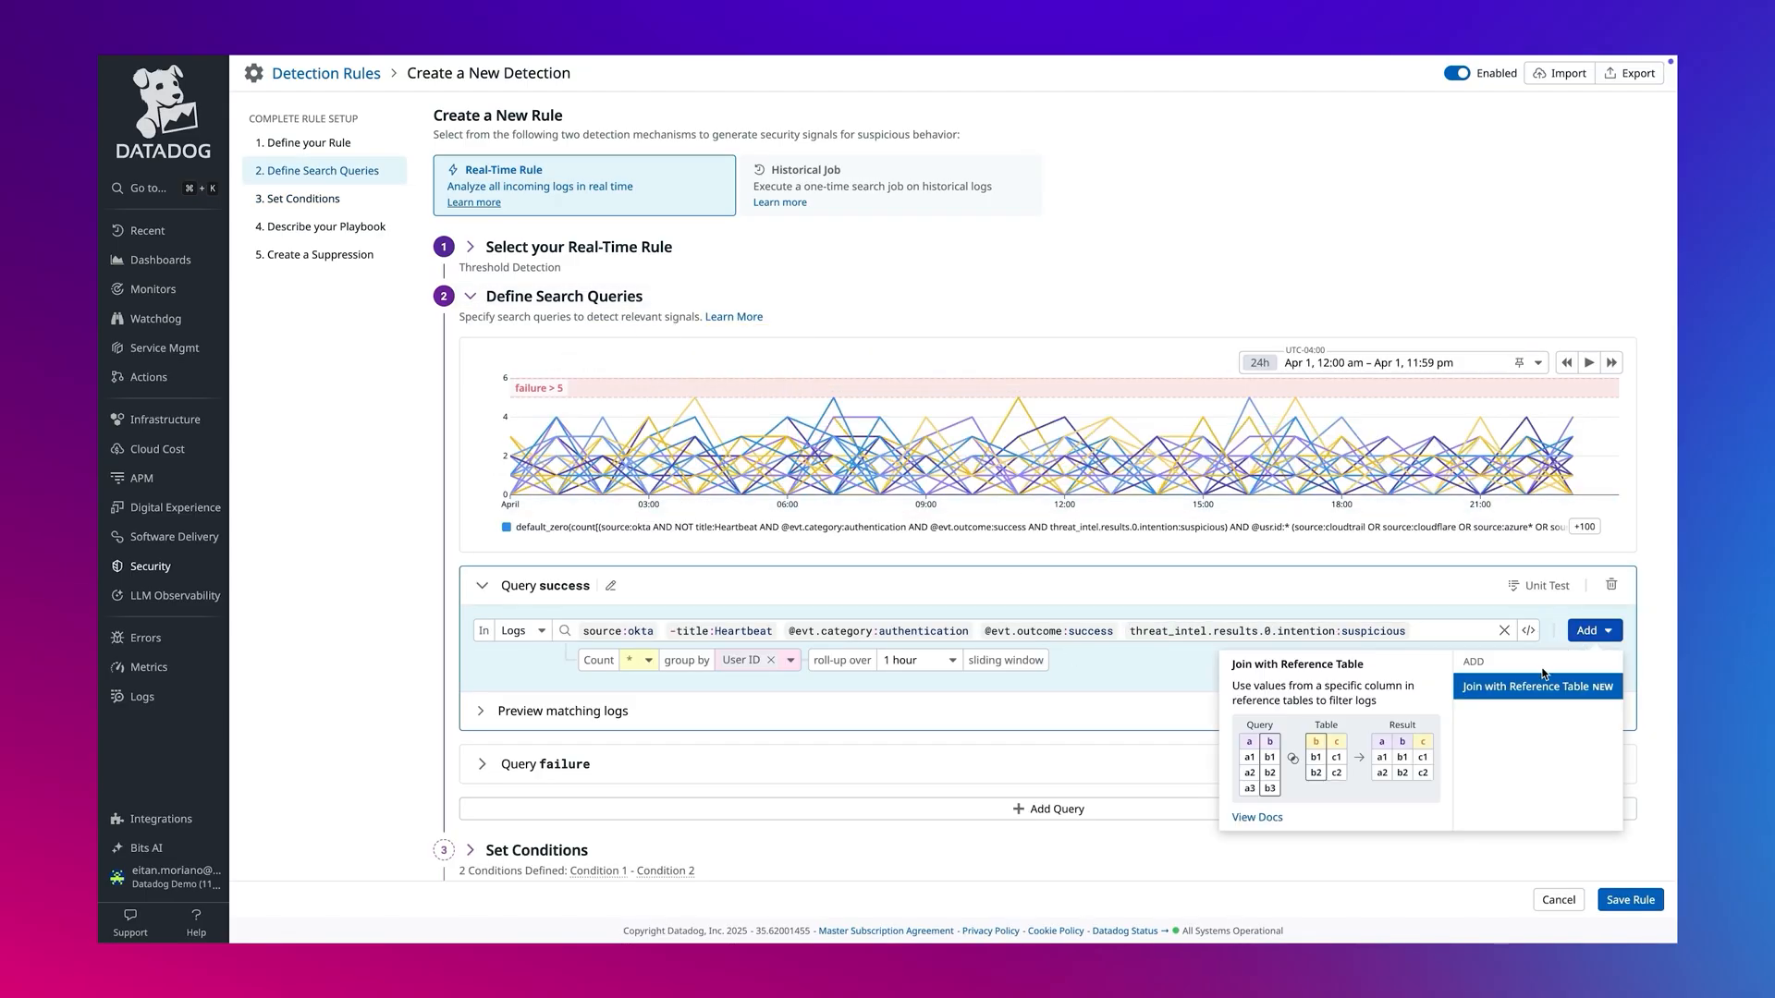
click(1538, 686)
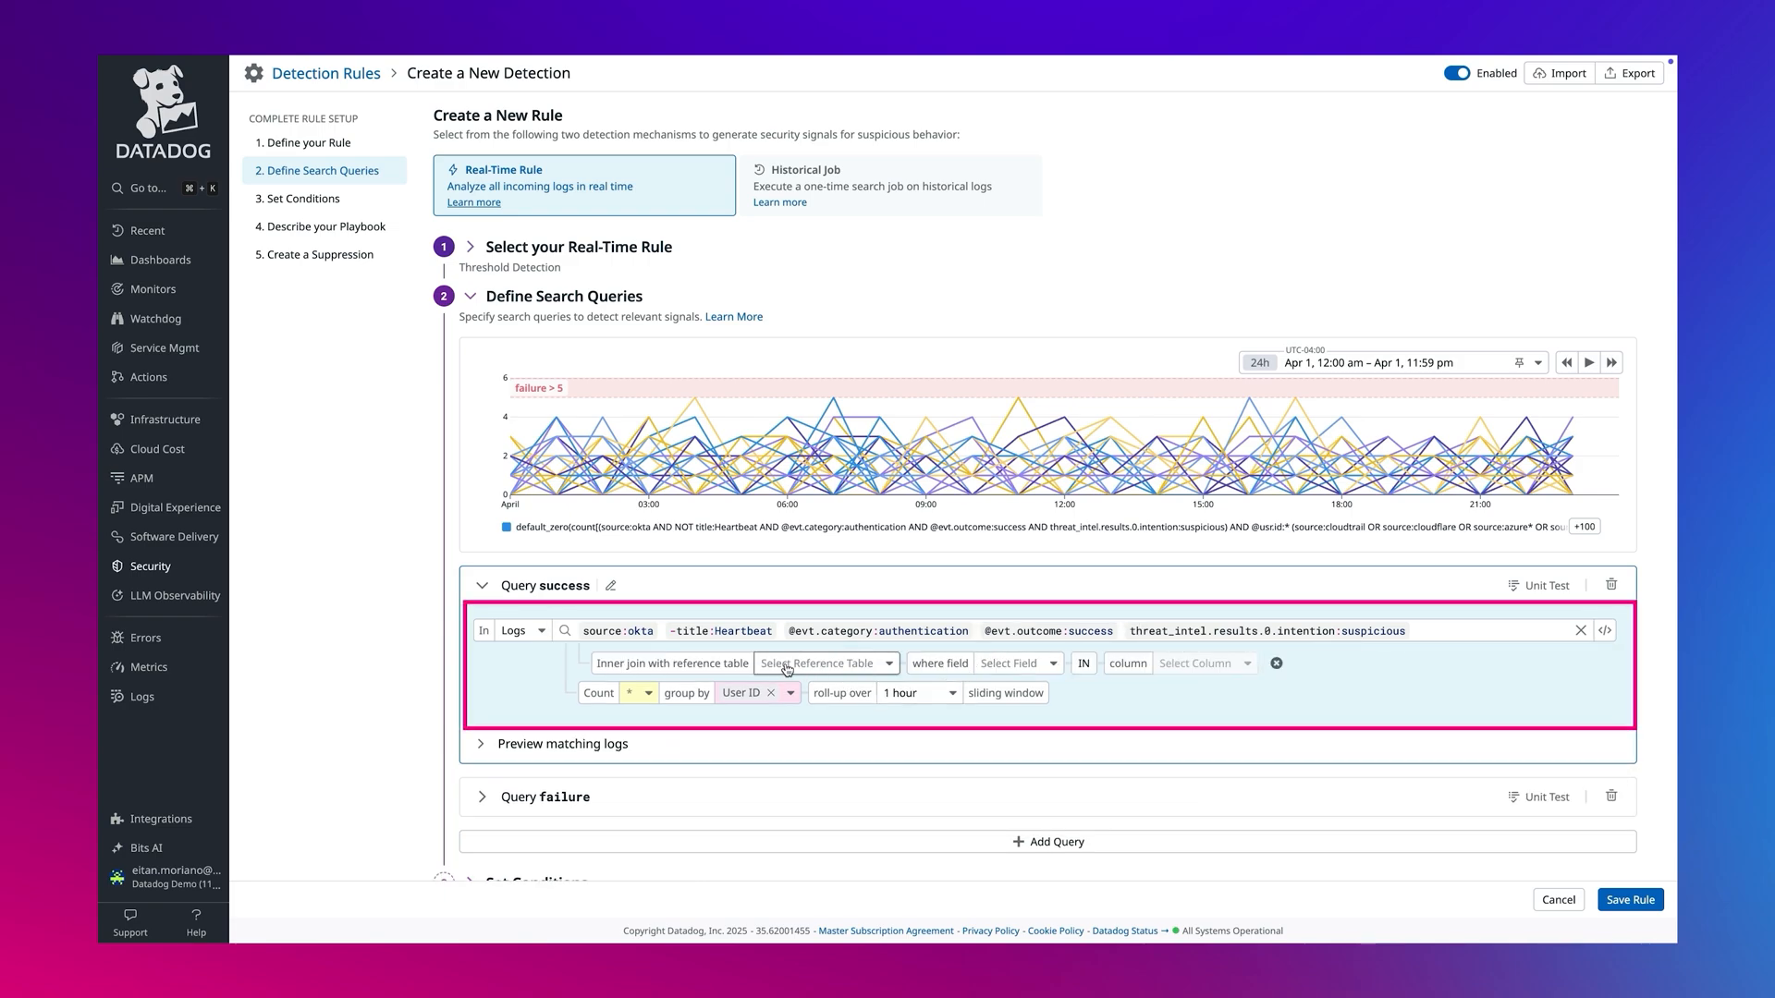
text(risk)
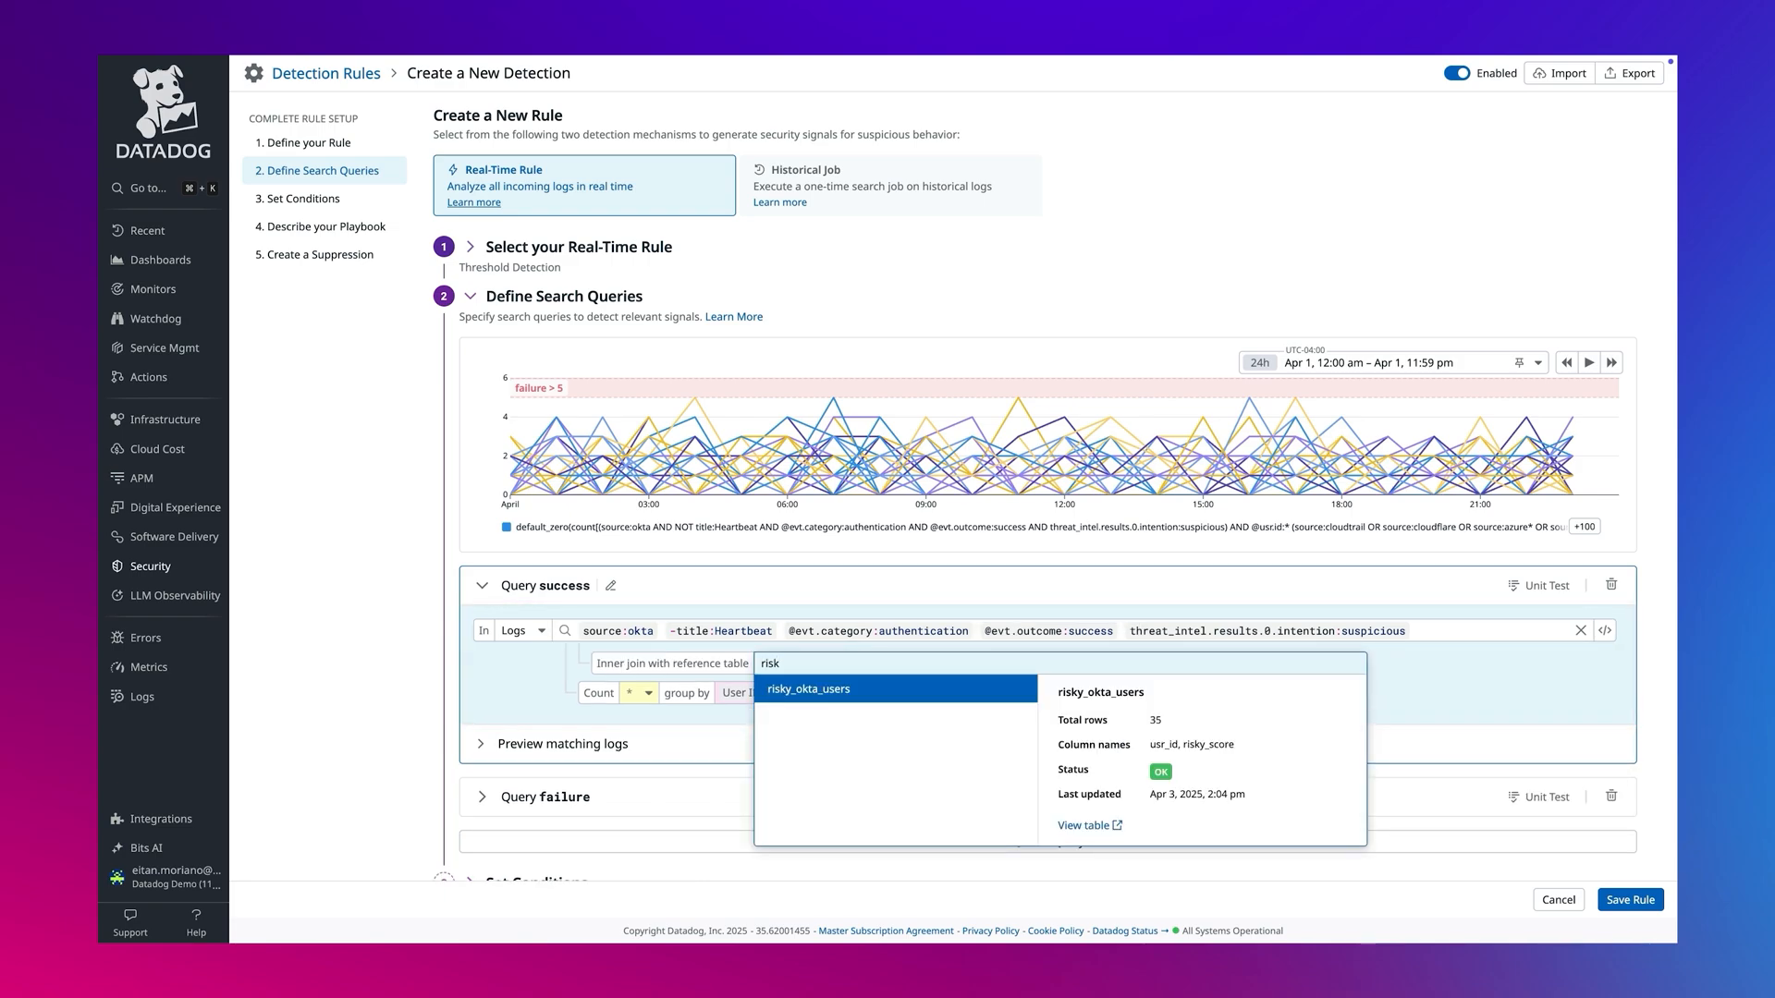
click(1083, 824)
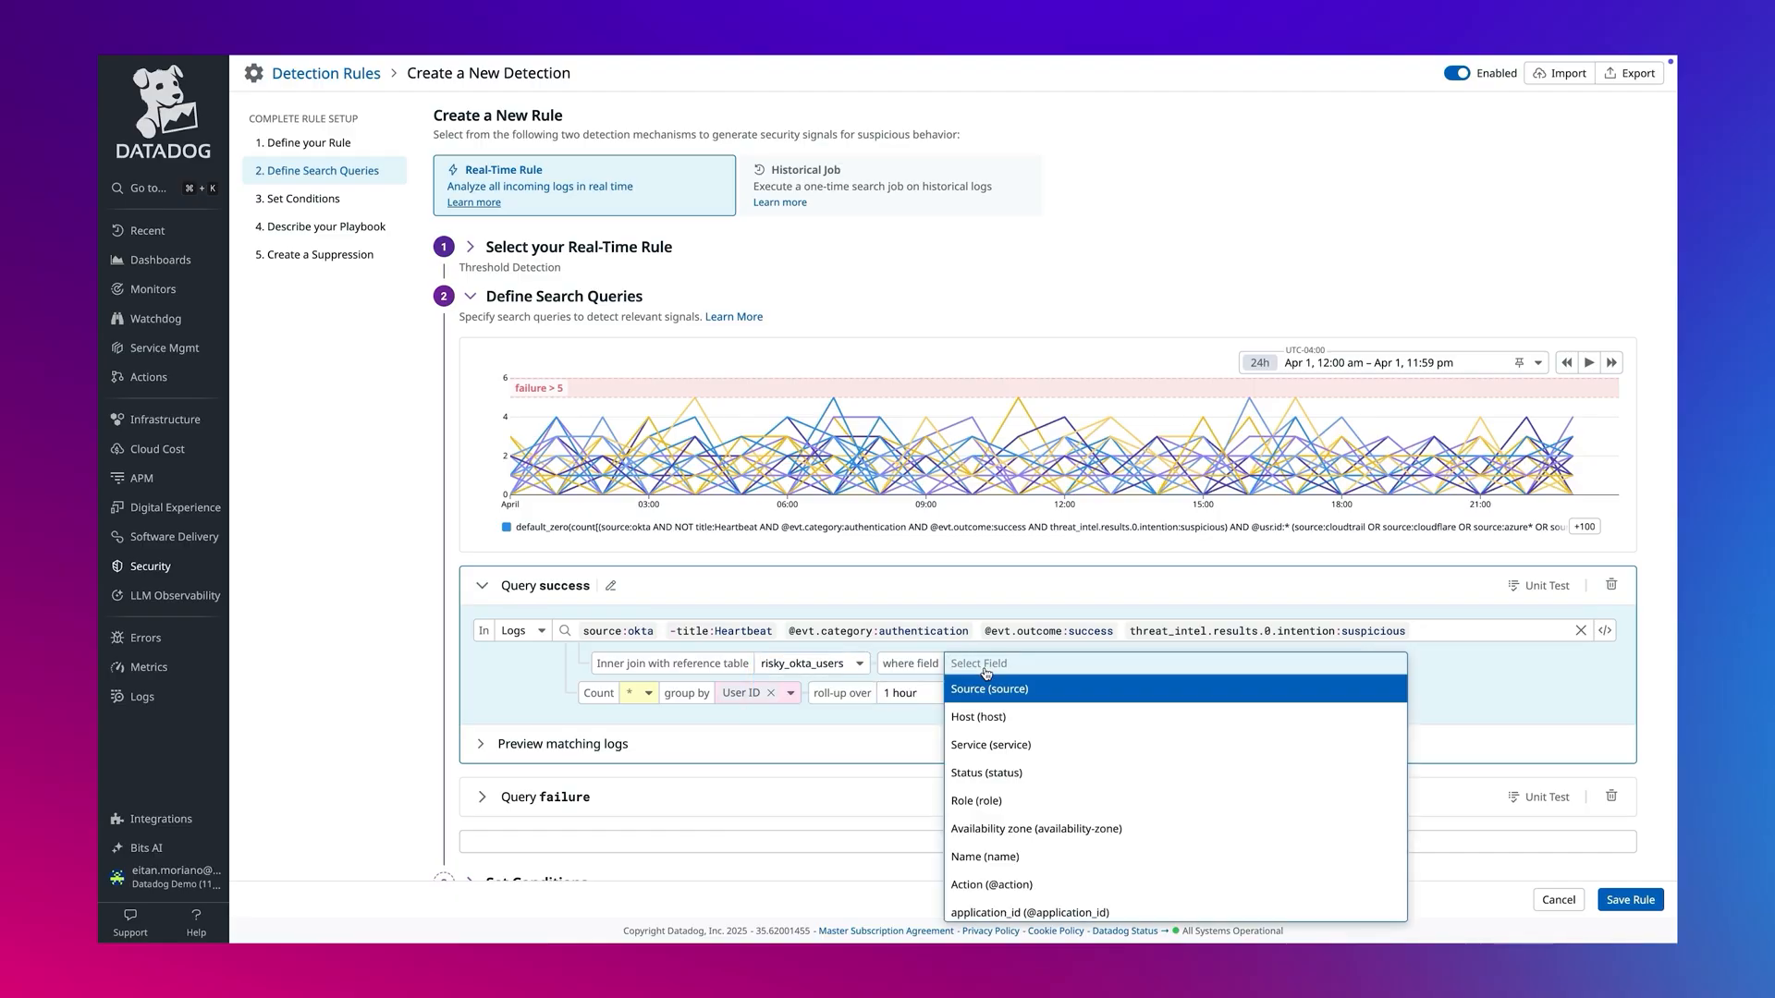
click(984, 664)
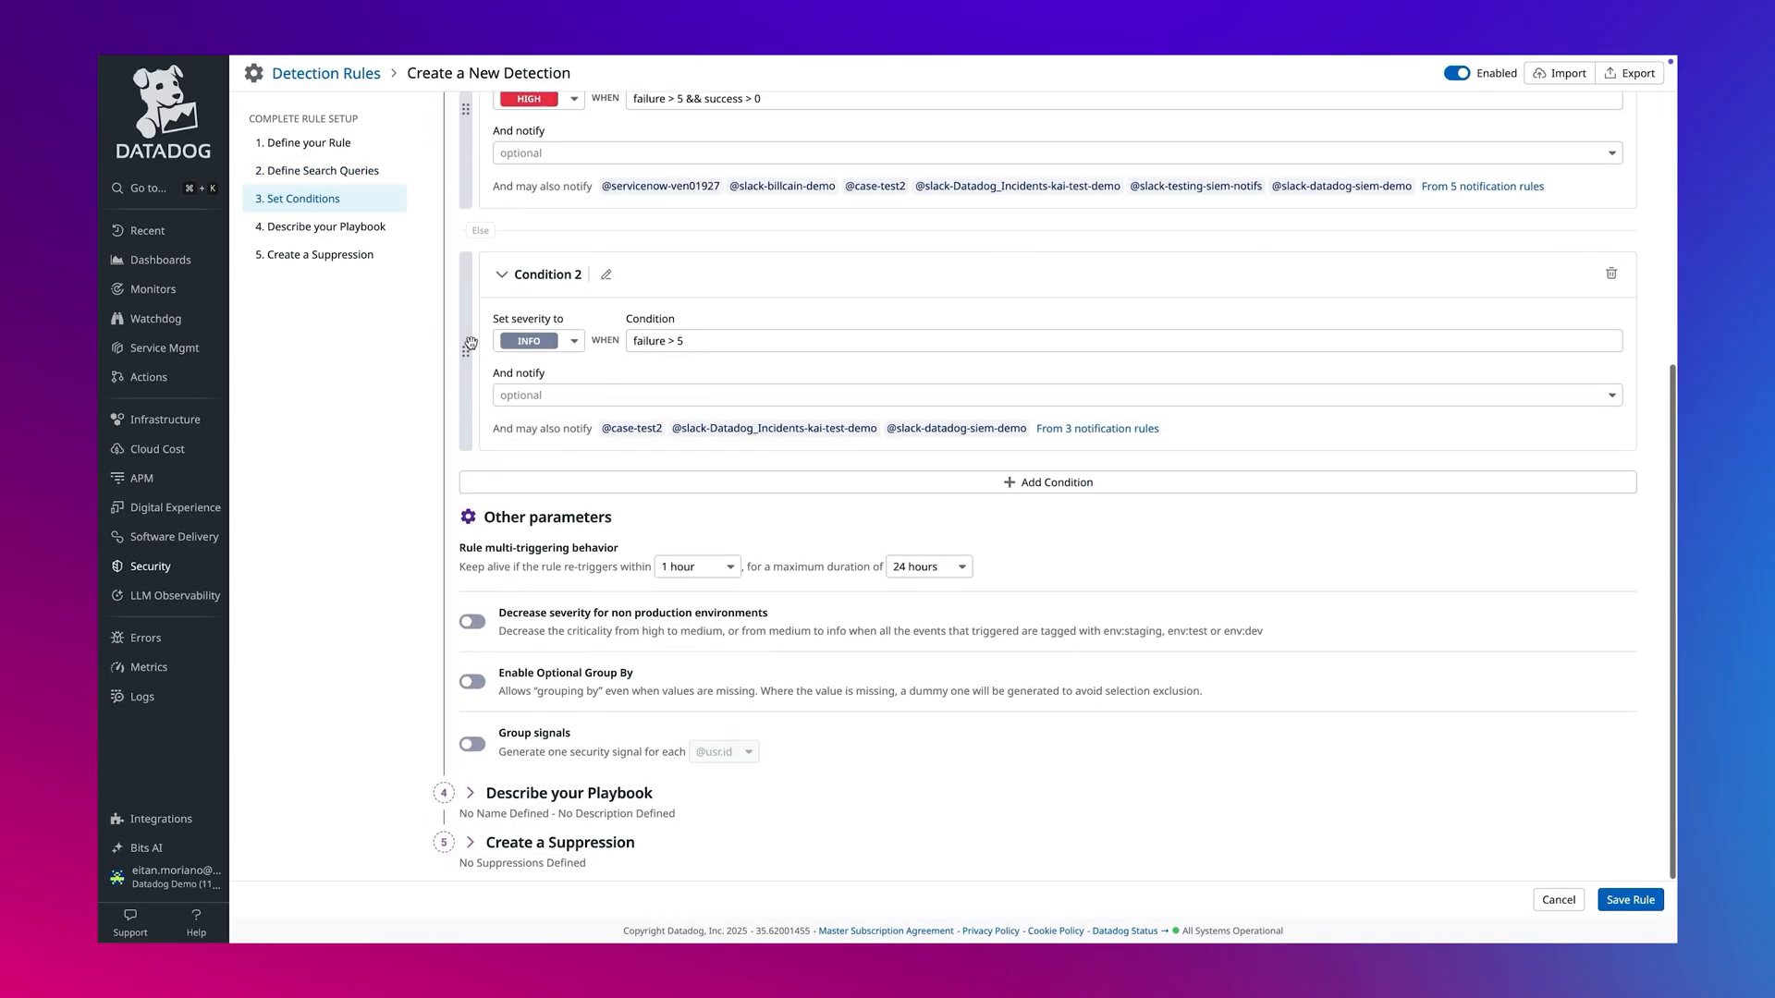
Step: Enable severity decrease for non-production environments and name the playbook 'Okta demo BT attempt'
click(471, 621)
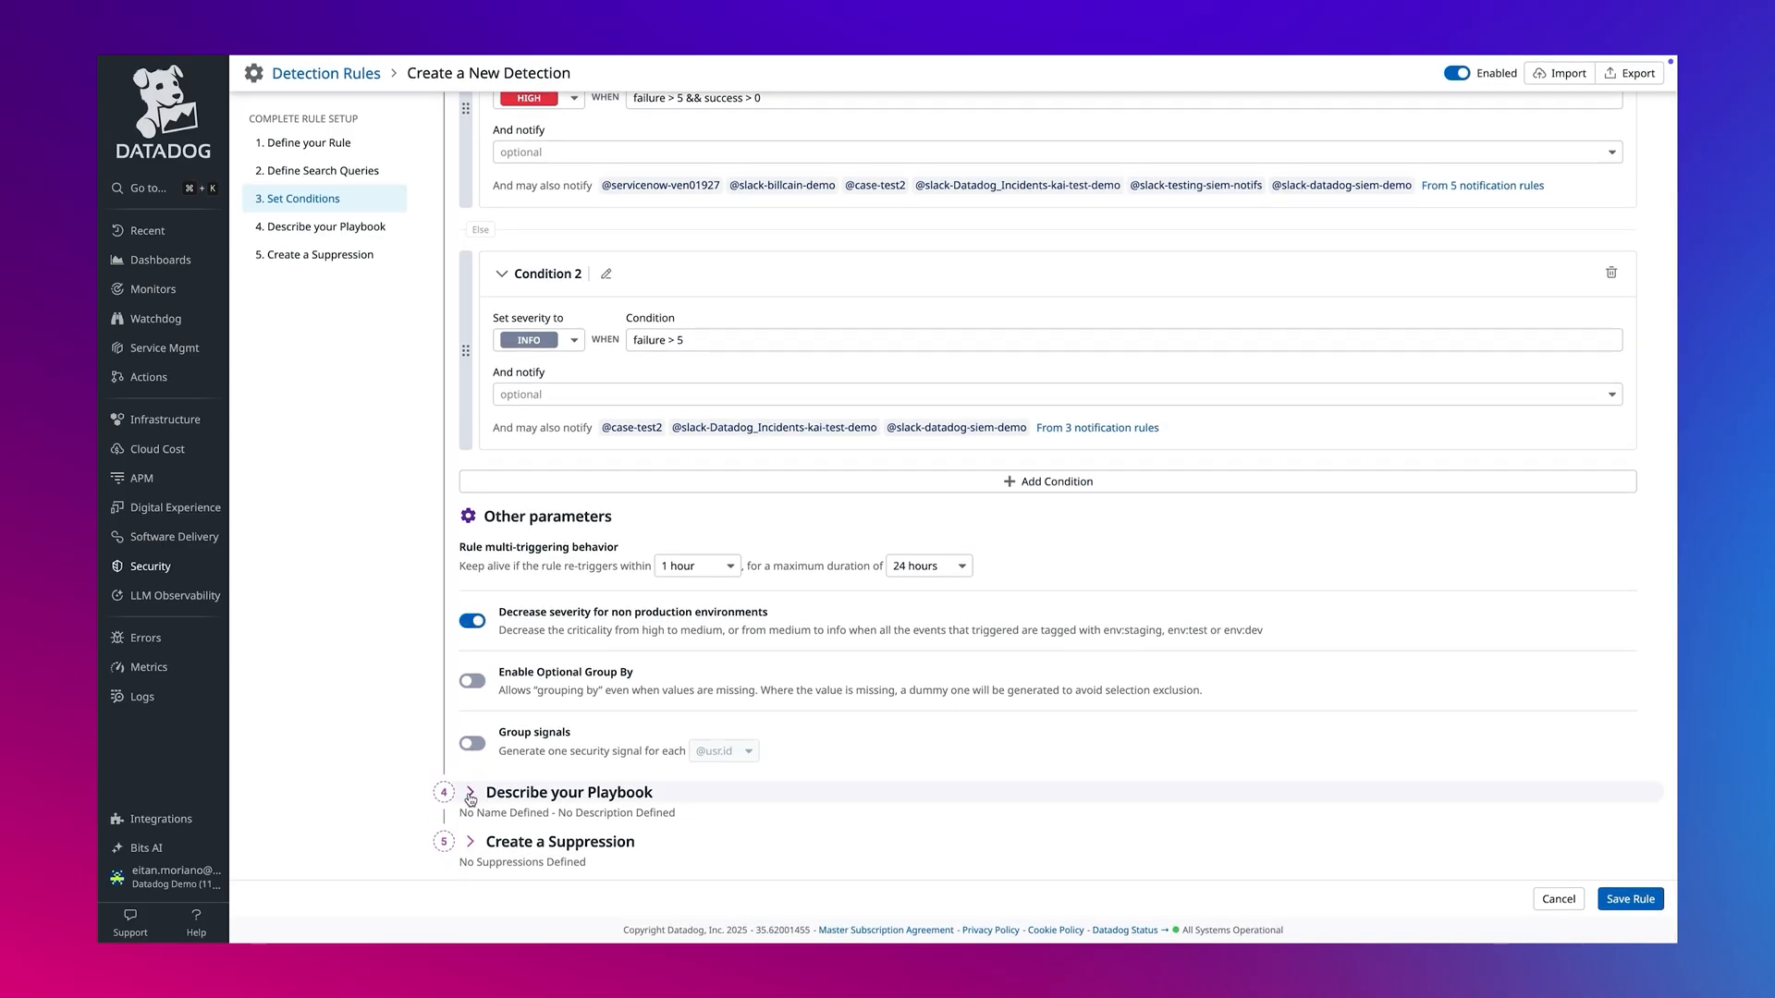
click(568, 791)
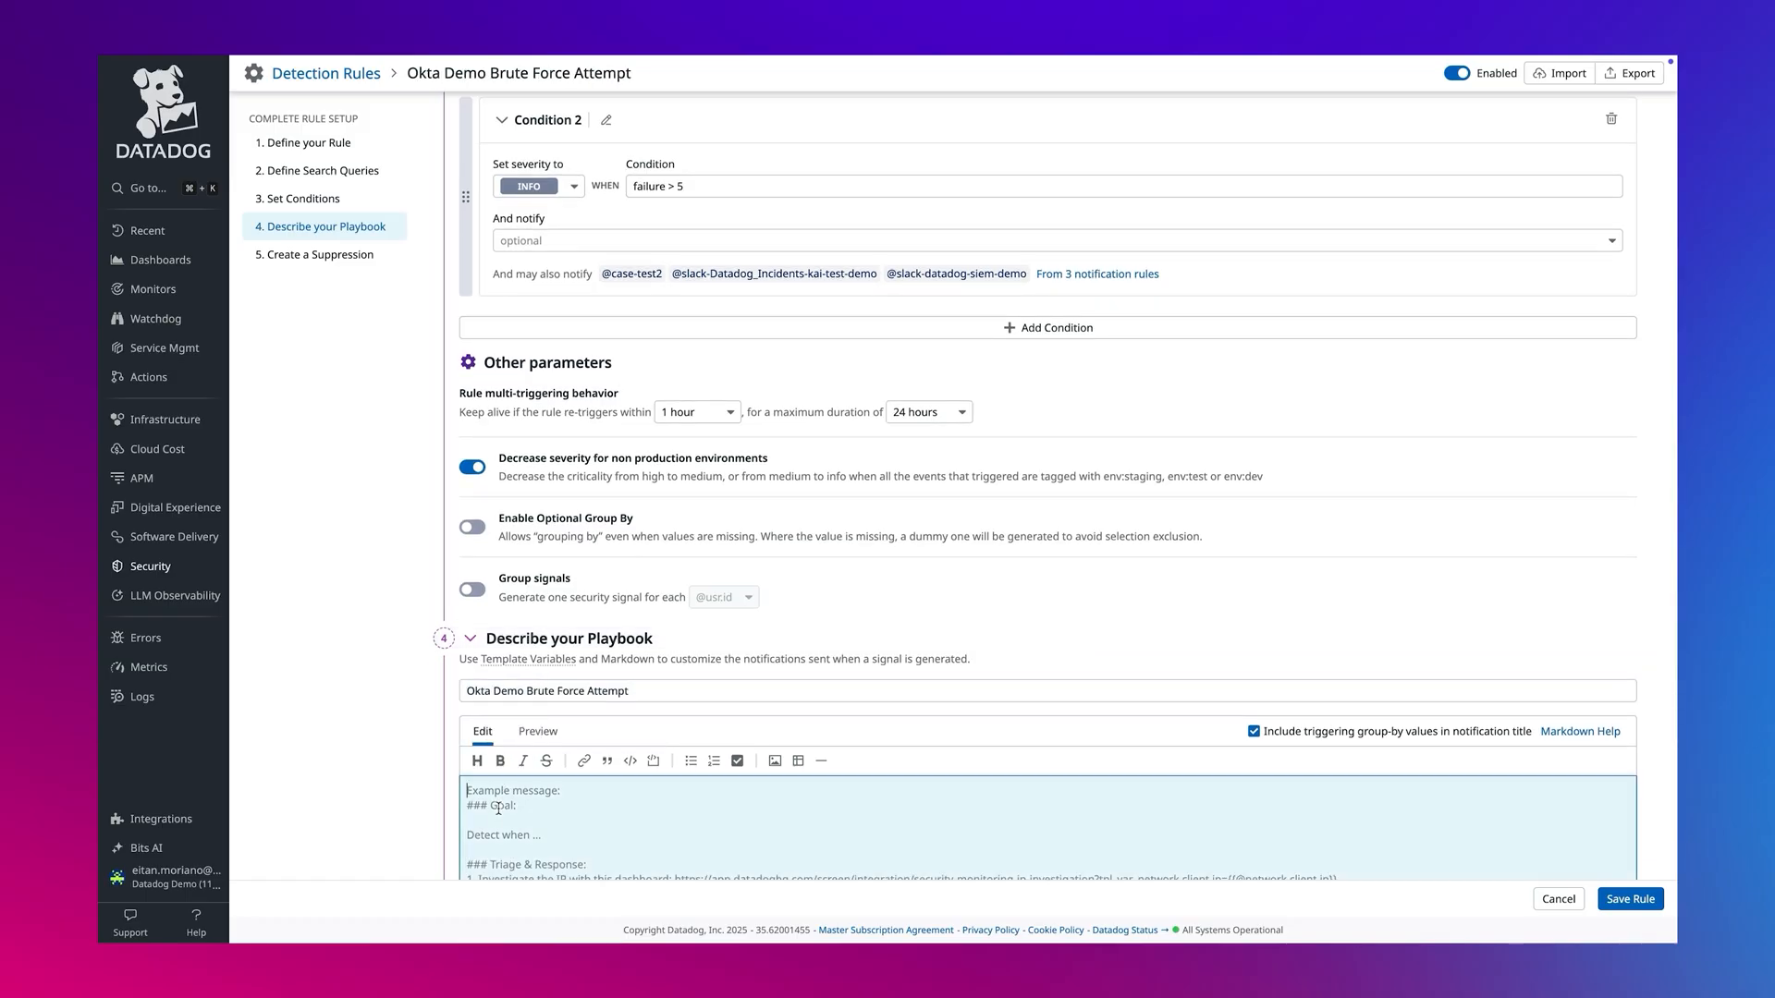
click(1631, 898)
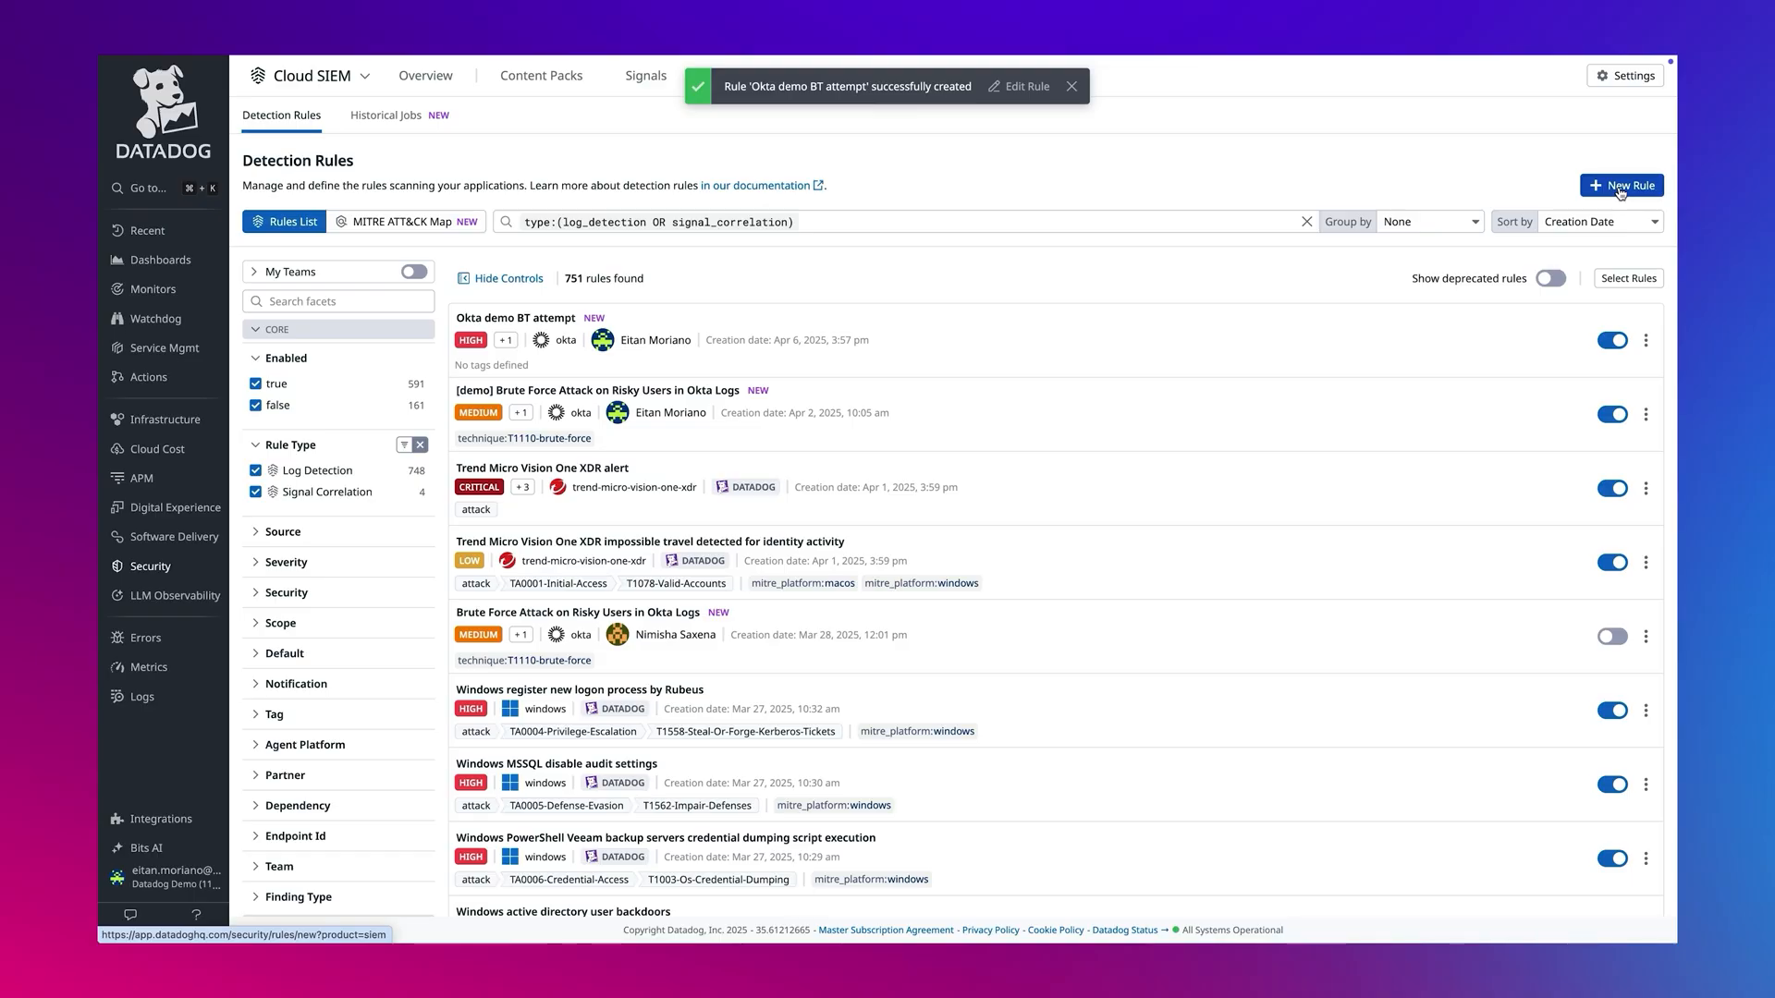
click(1621, 185)
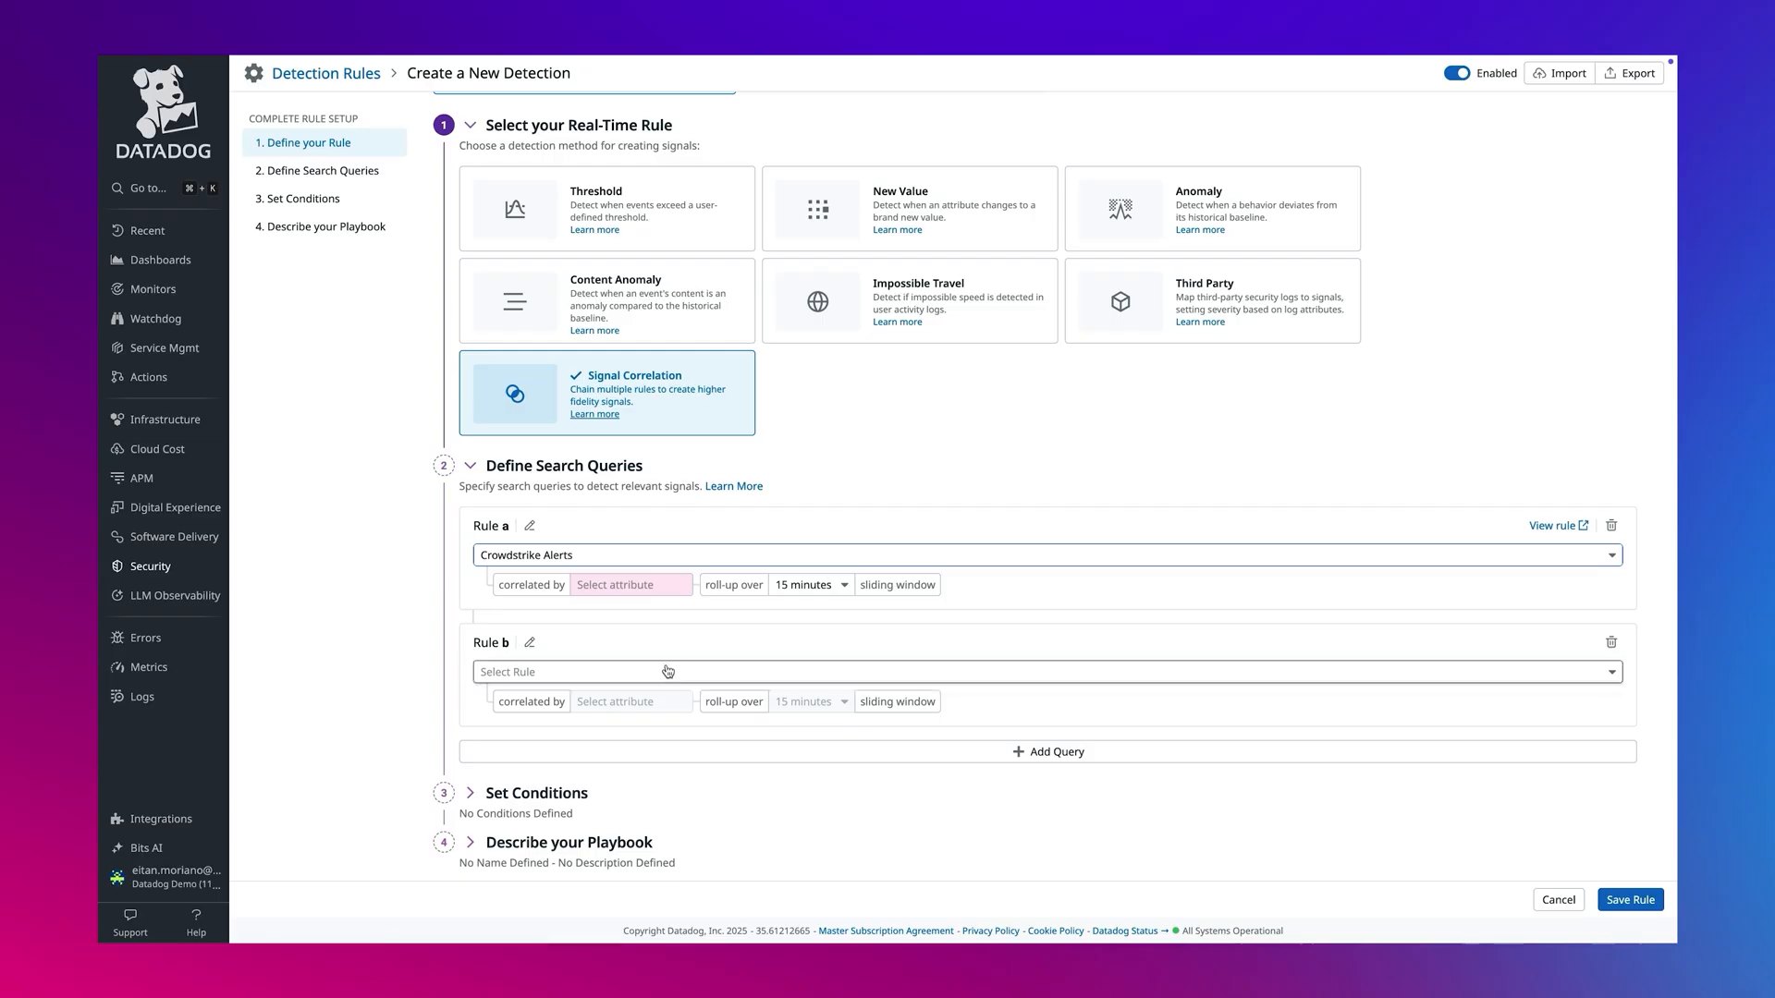
text(okta demo BT attempt)
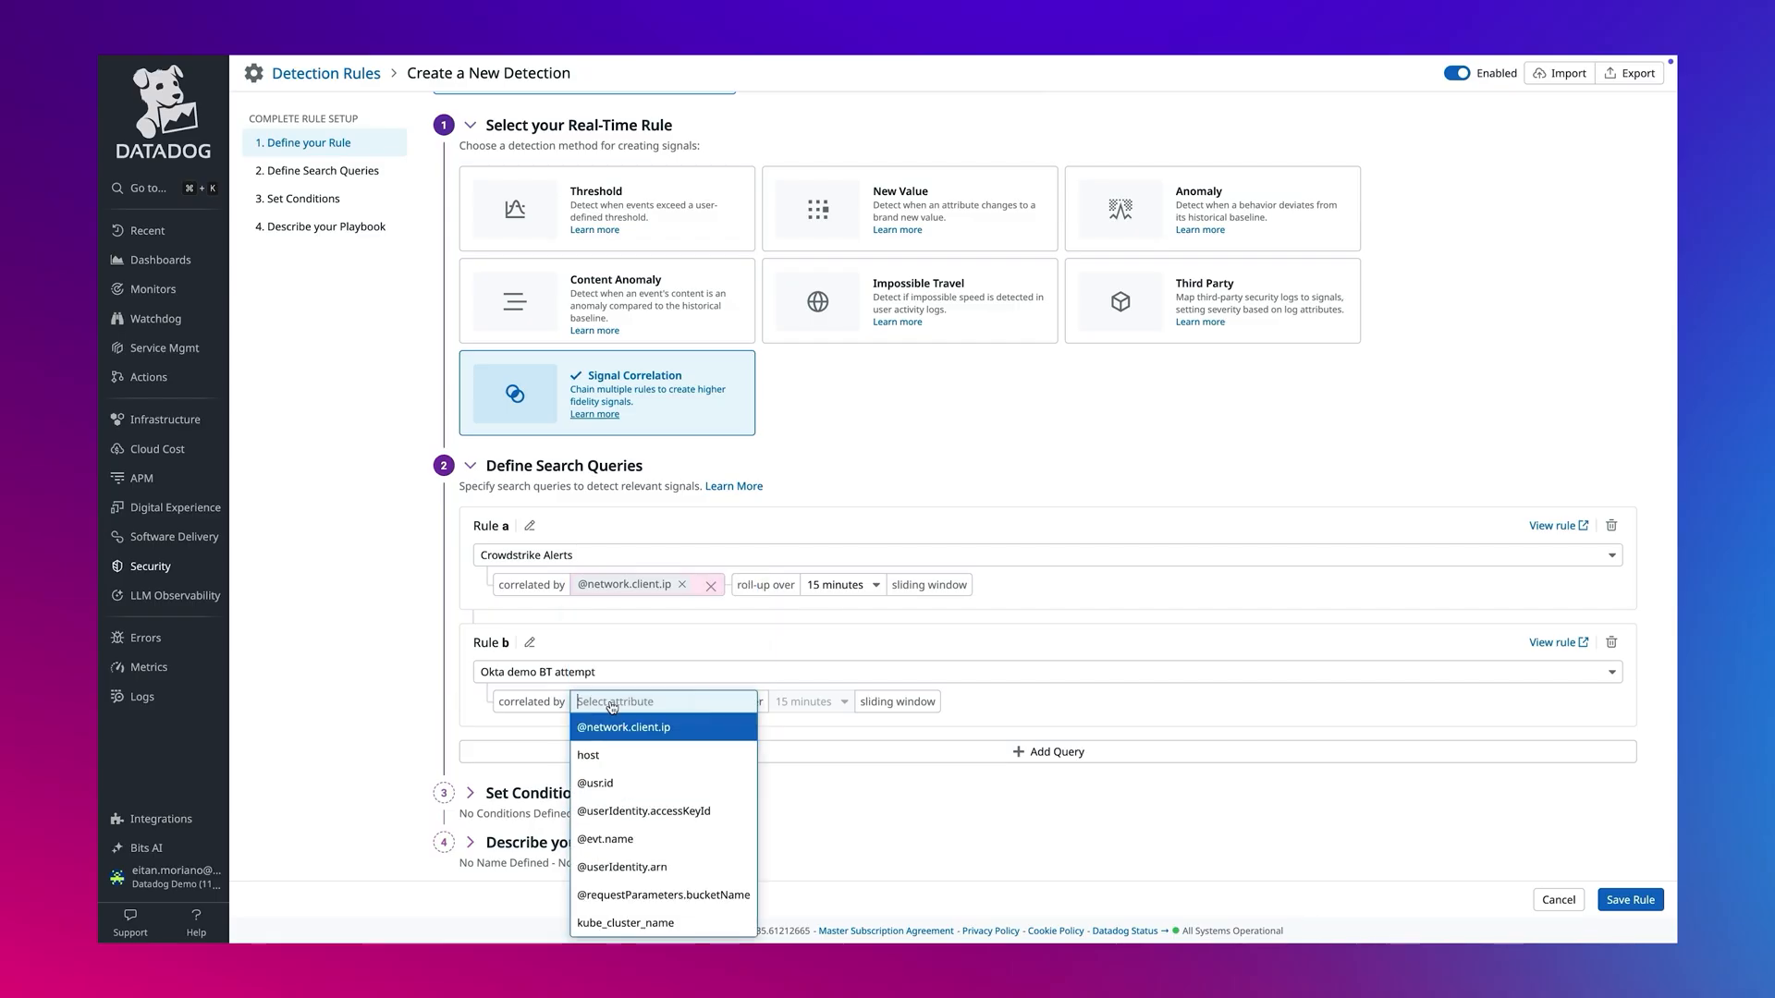
click(623, 728)
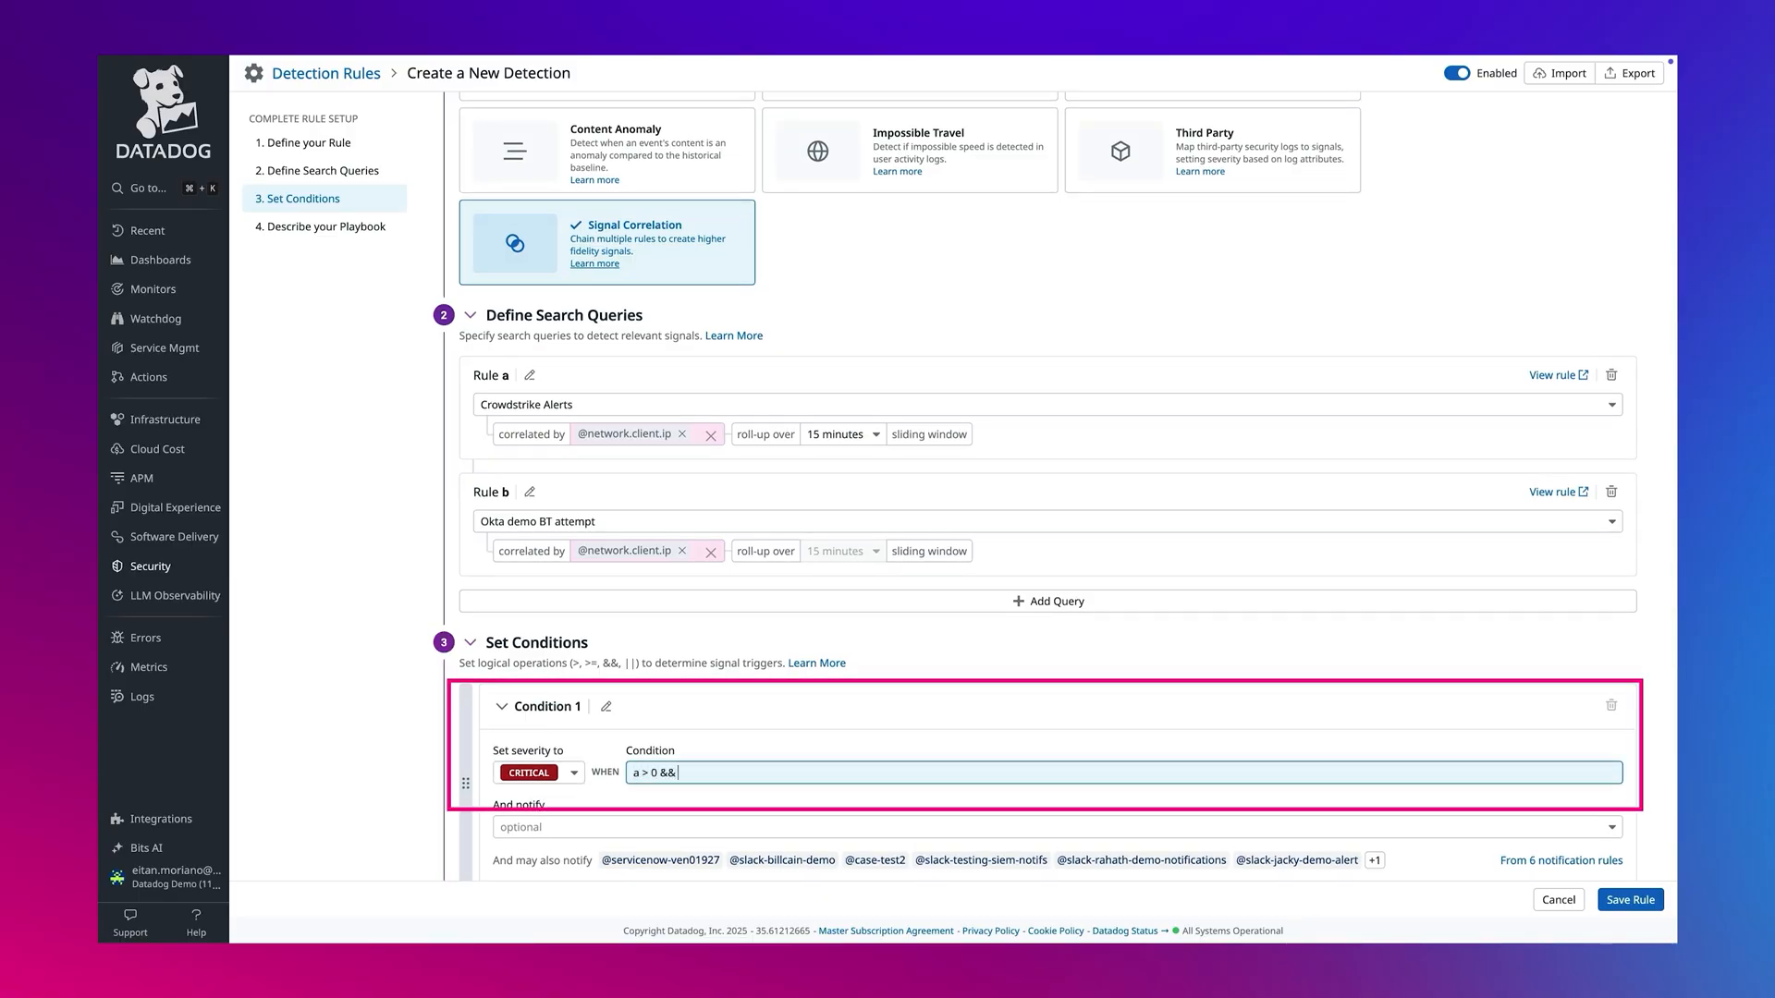
Step: Finish the condition 'a > 0 && b > 0' as CRITICAL and name the rule 'Critical BT alert'
text(b > 0)
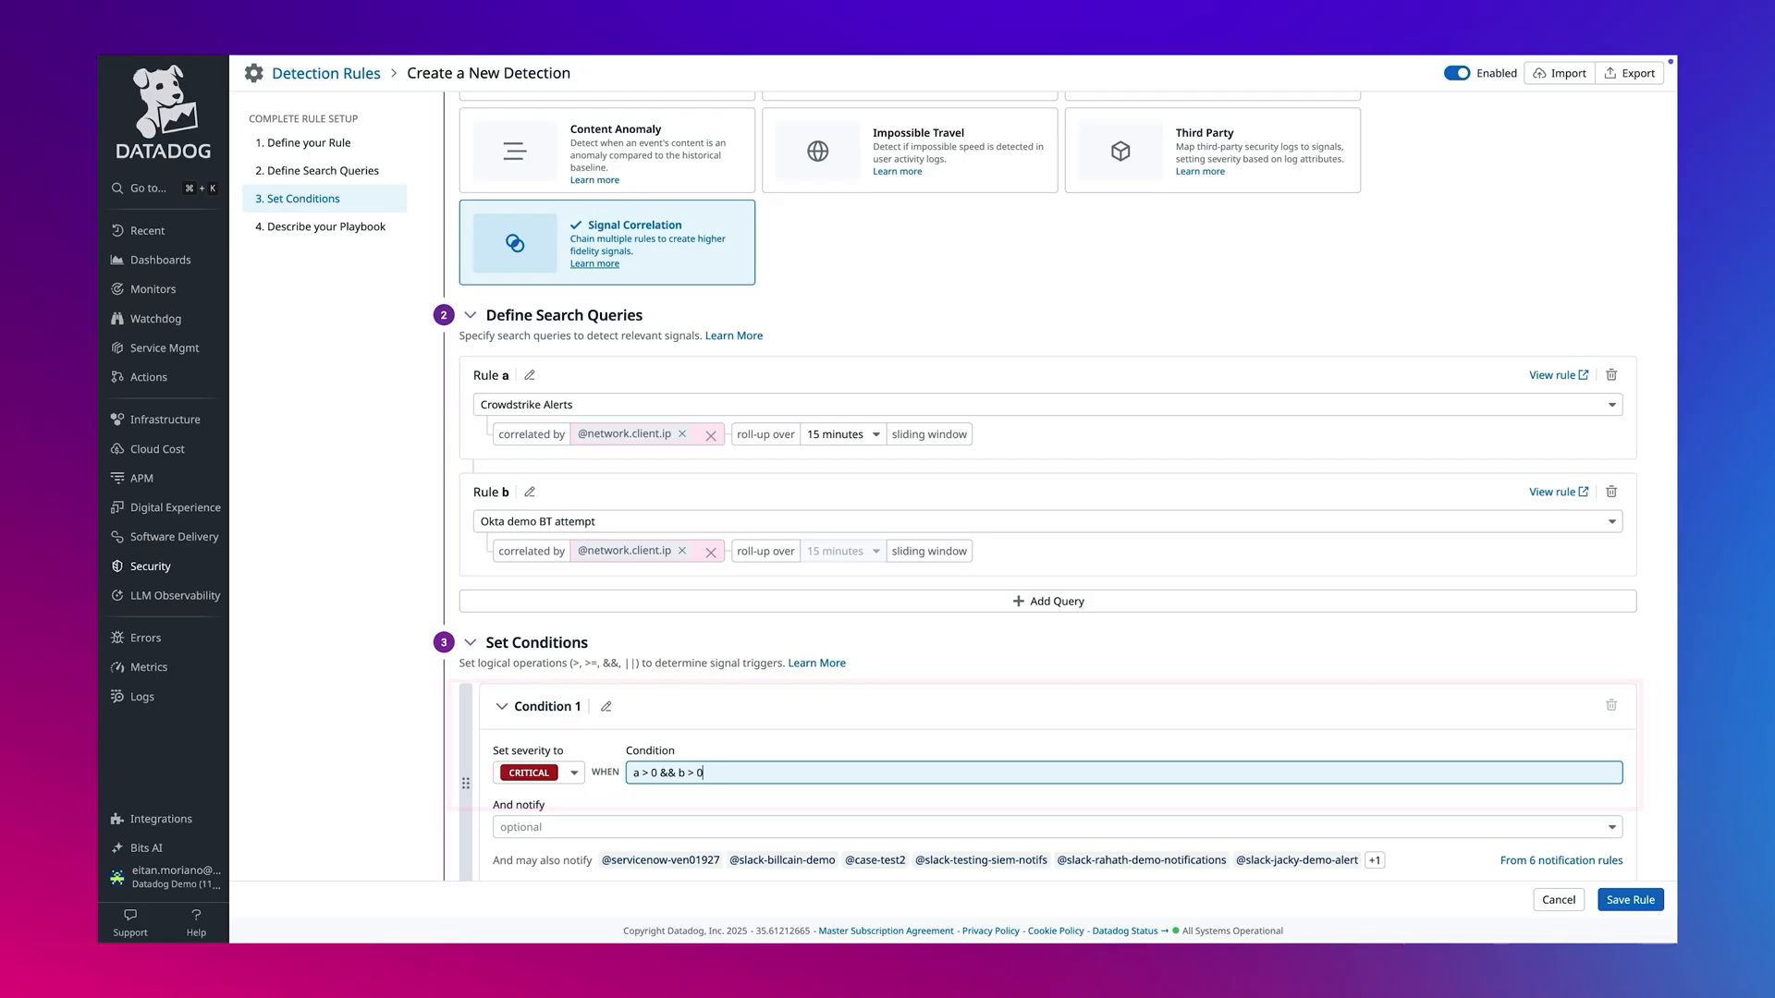
scroll(down, 3)
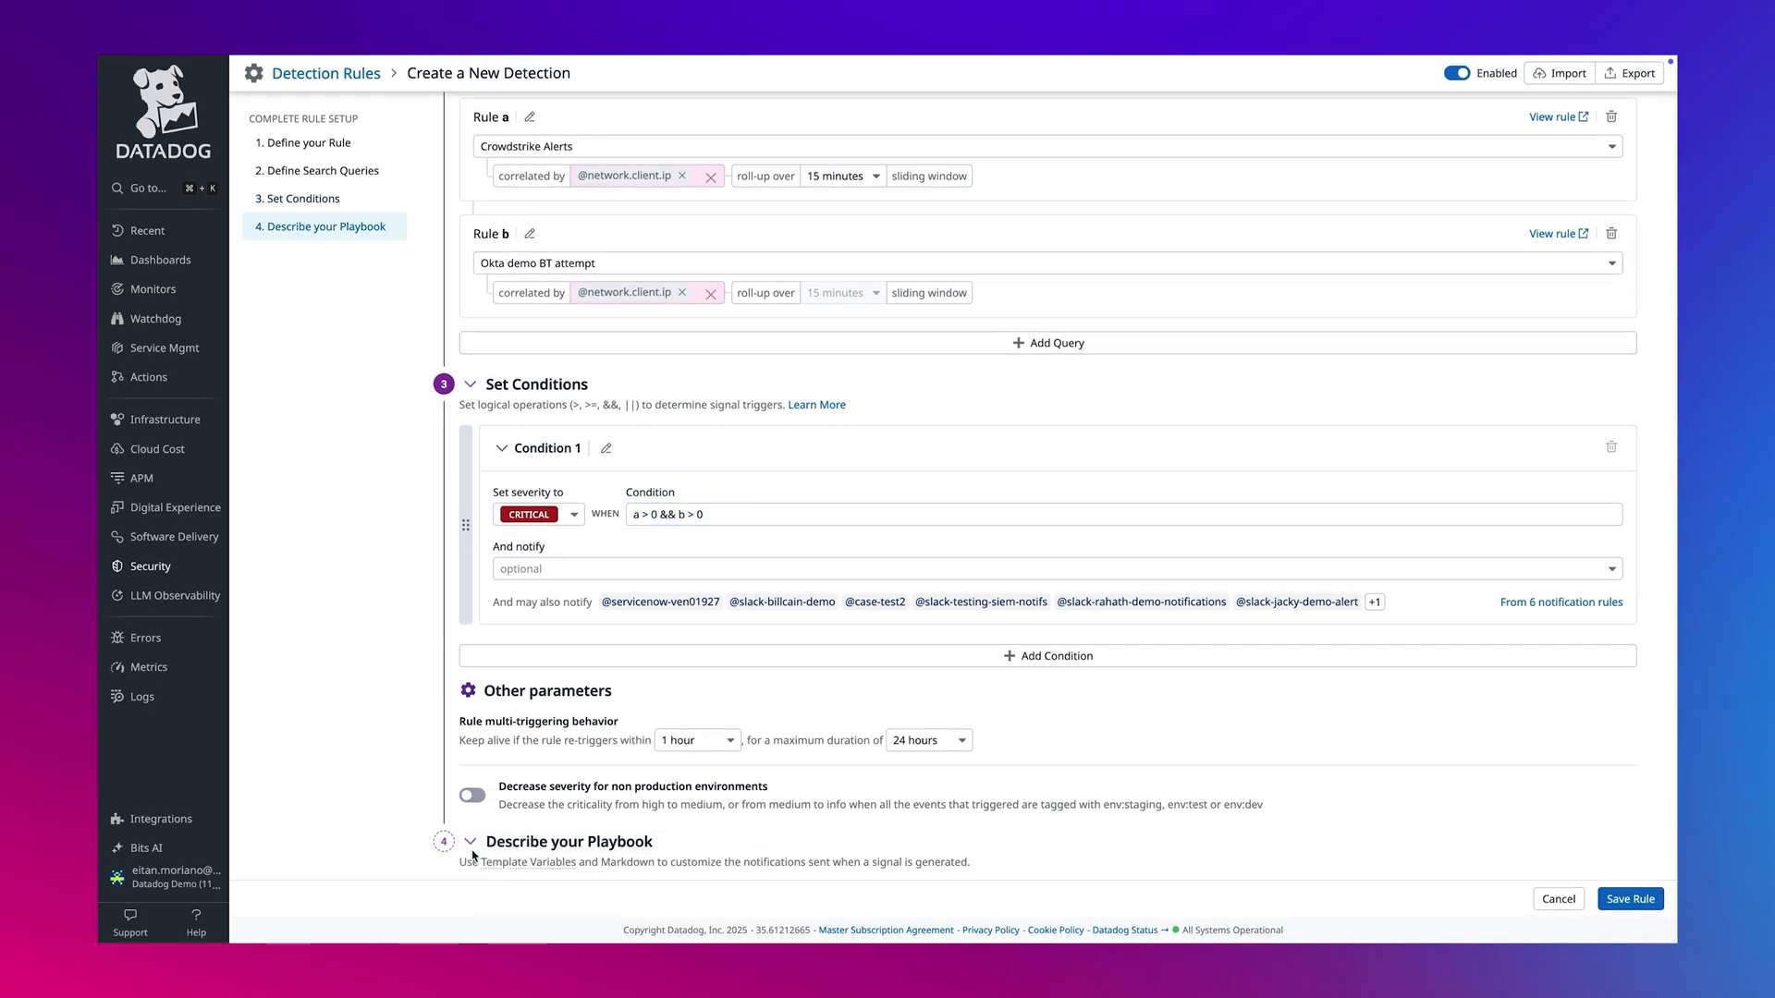
text(c)
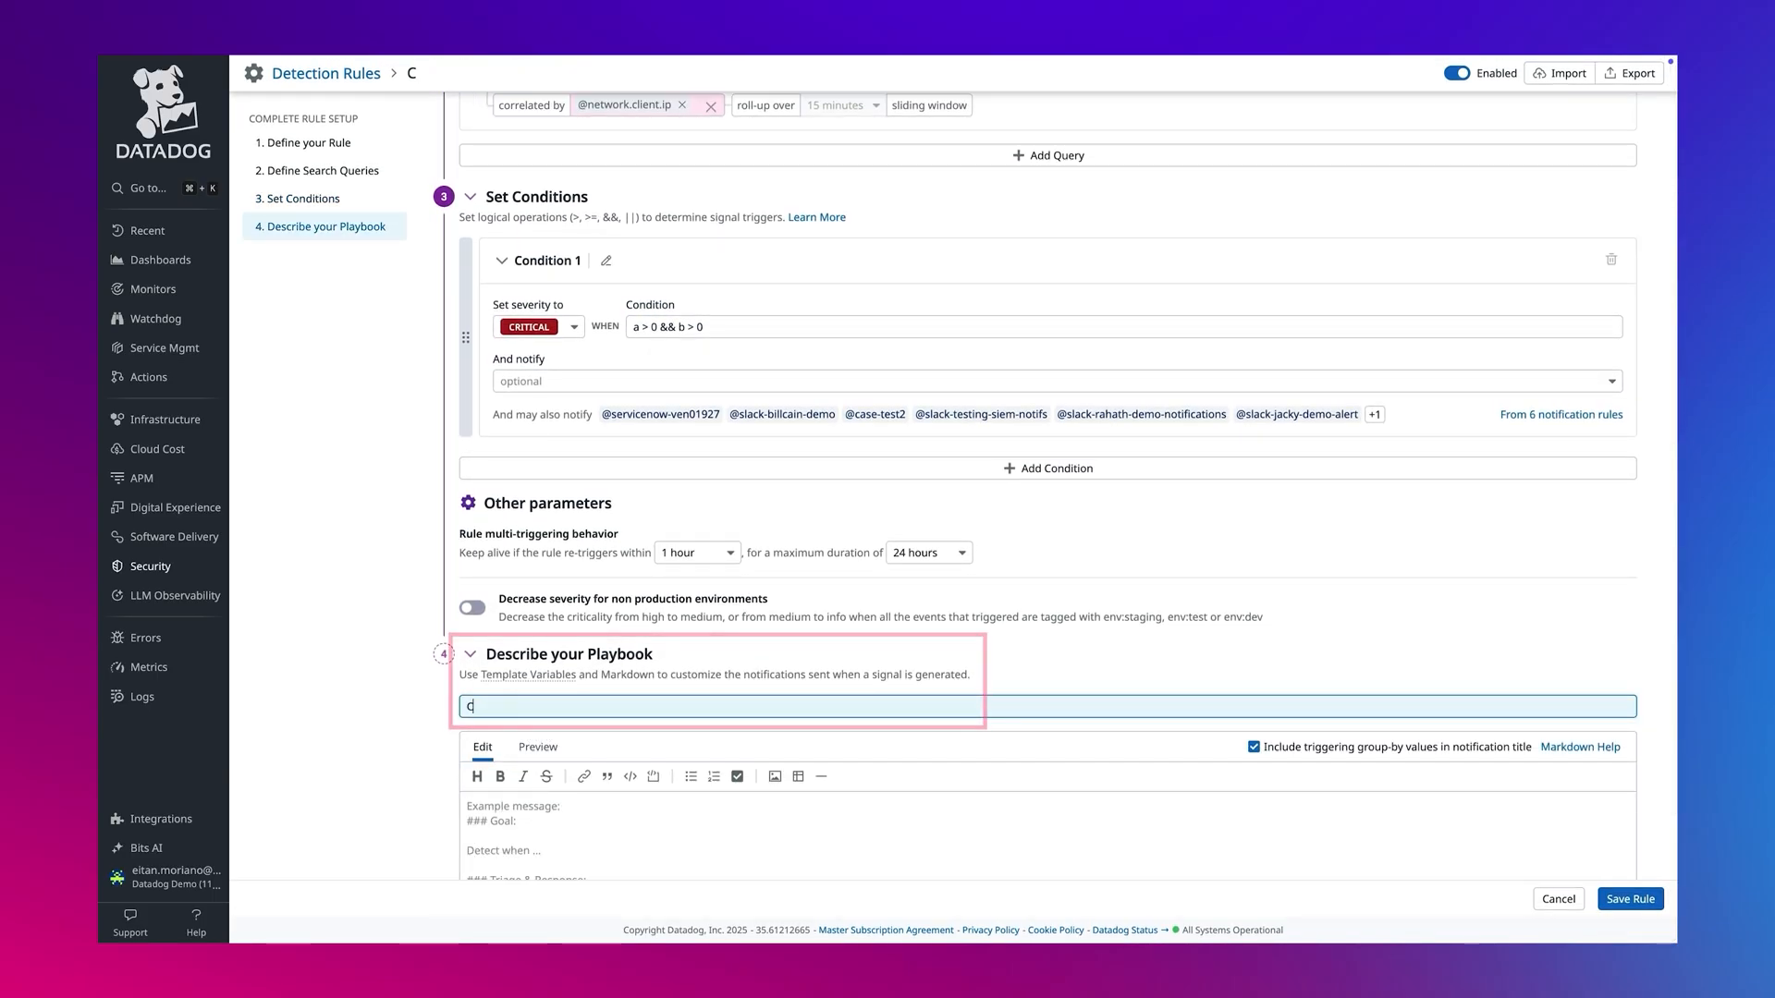
text(ritical BT alert)
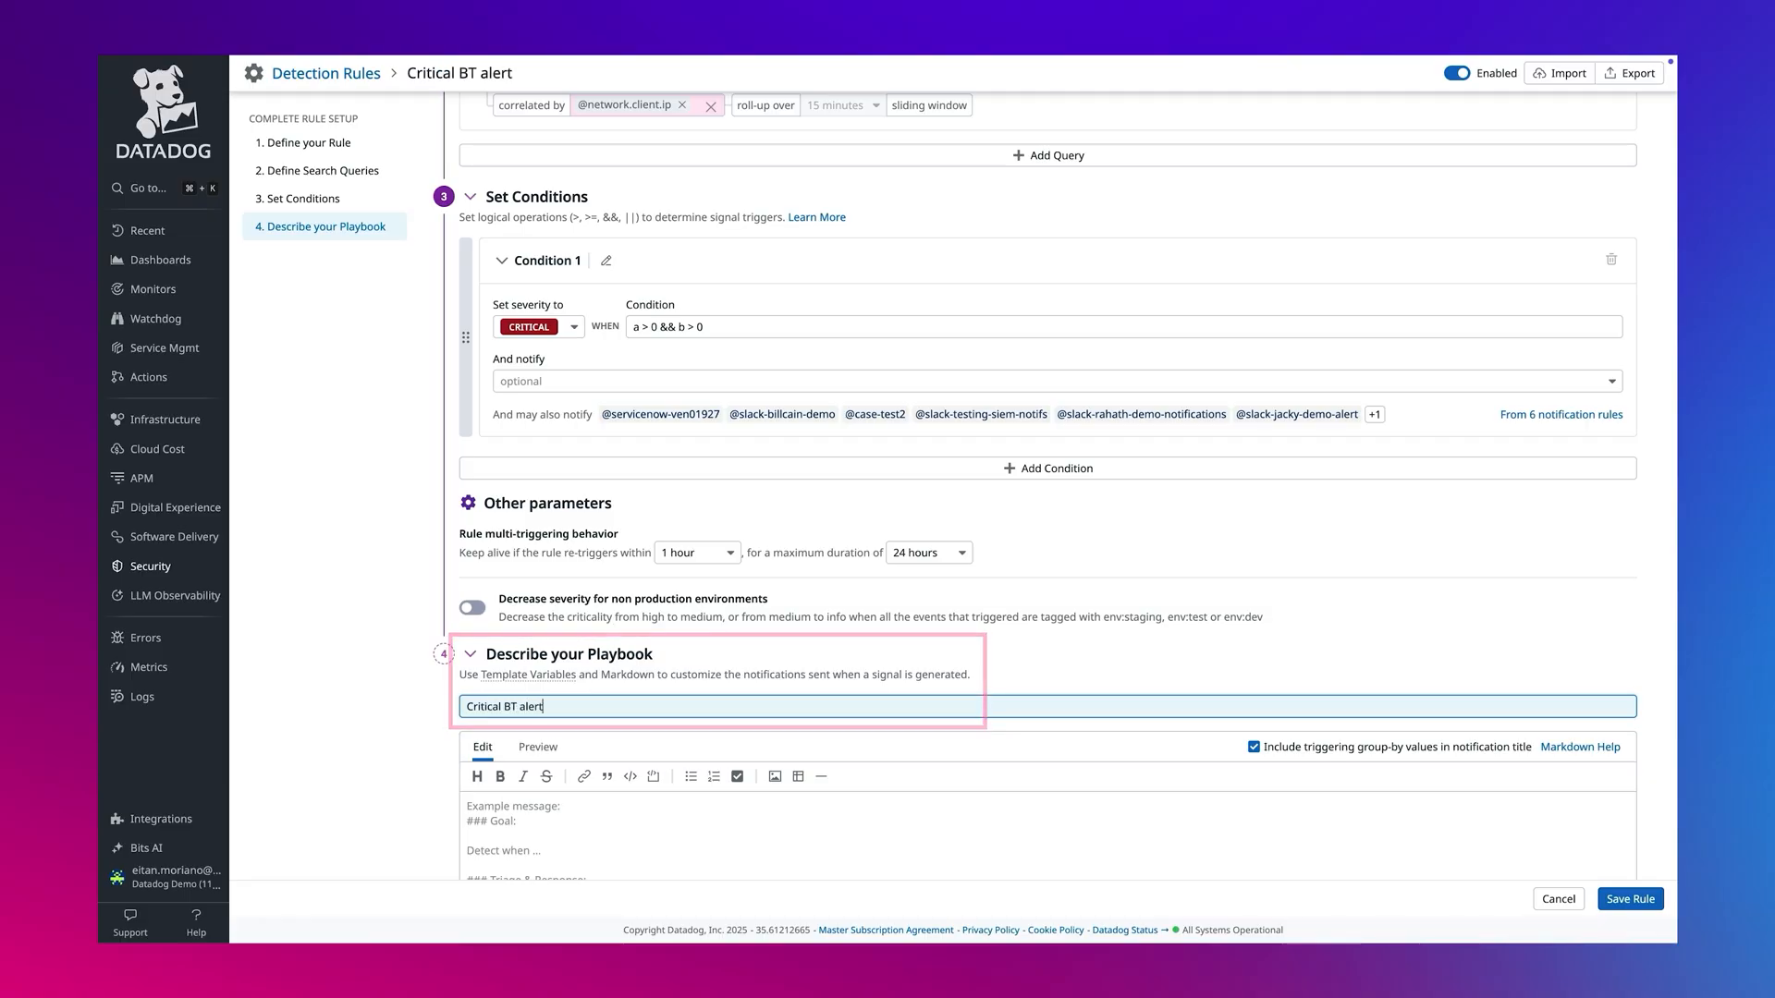
scroll(down, 3)
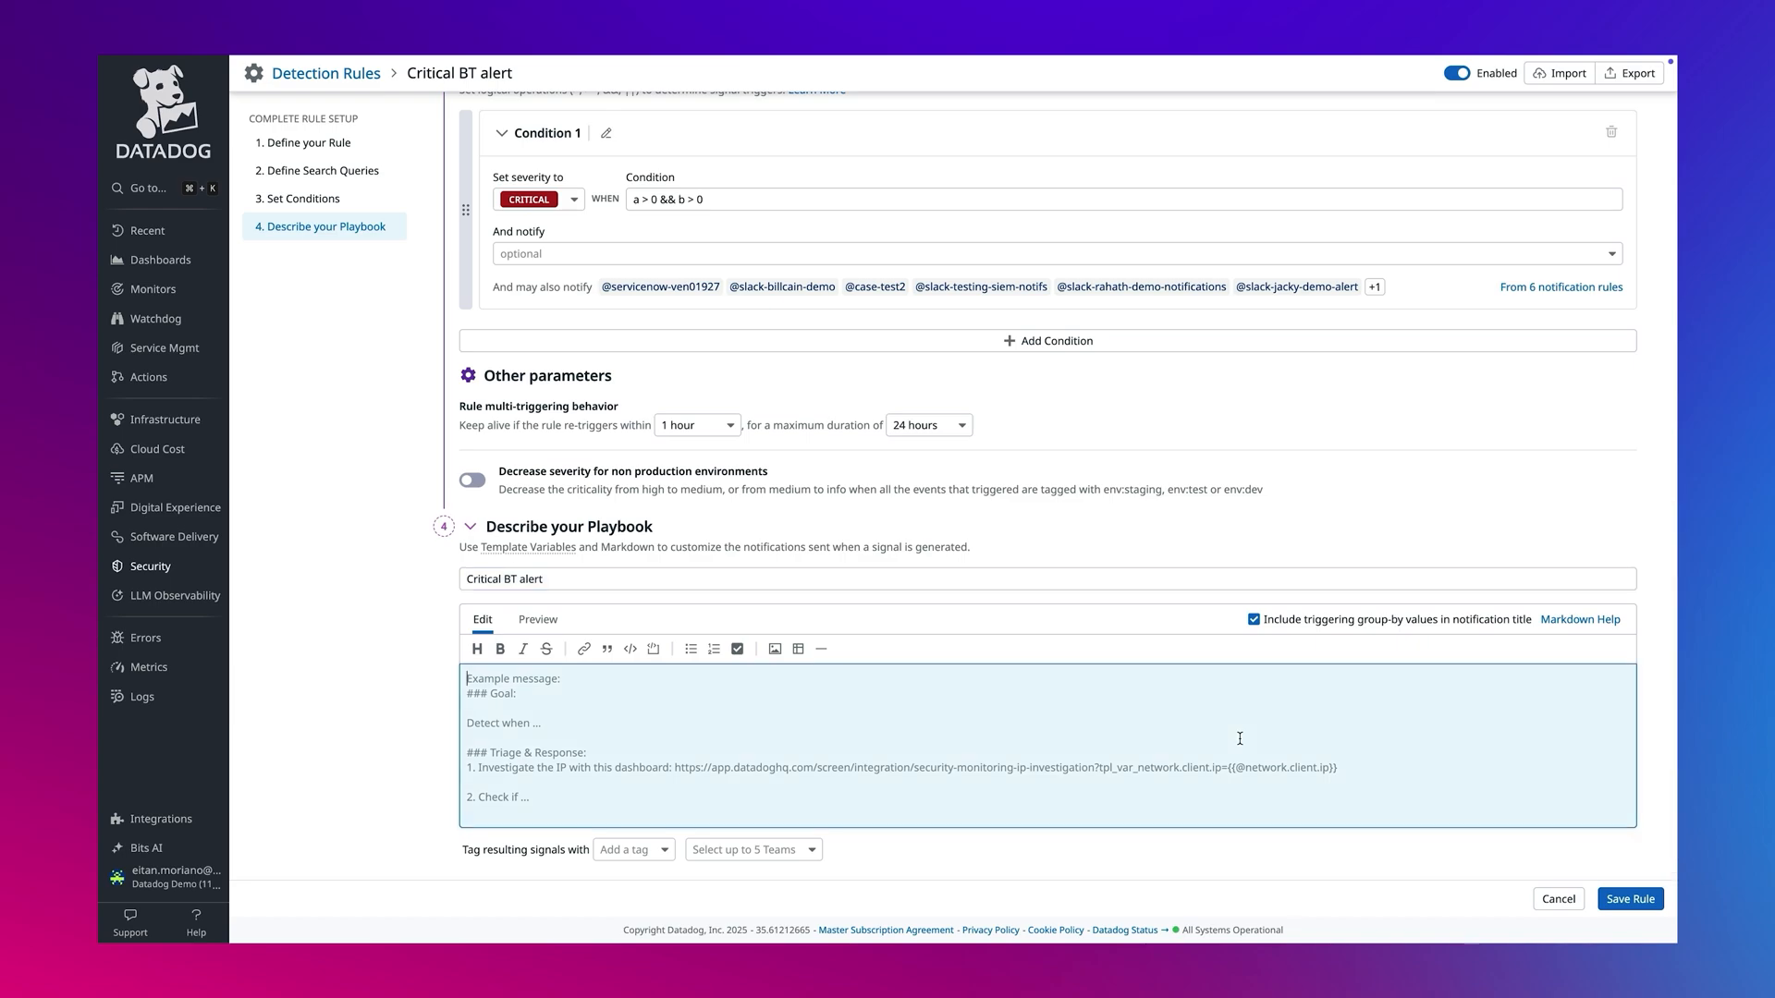
click(1630, 899)
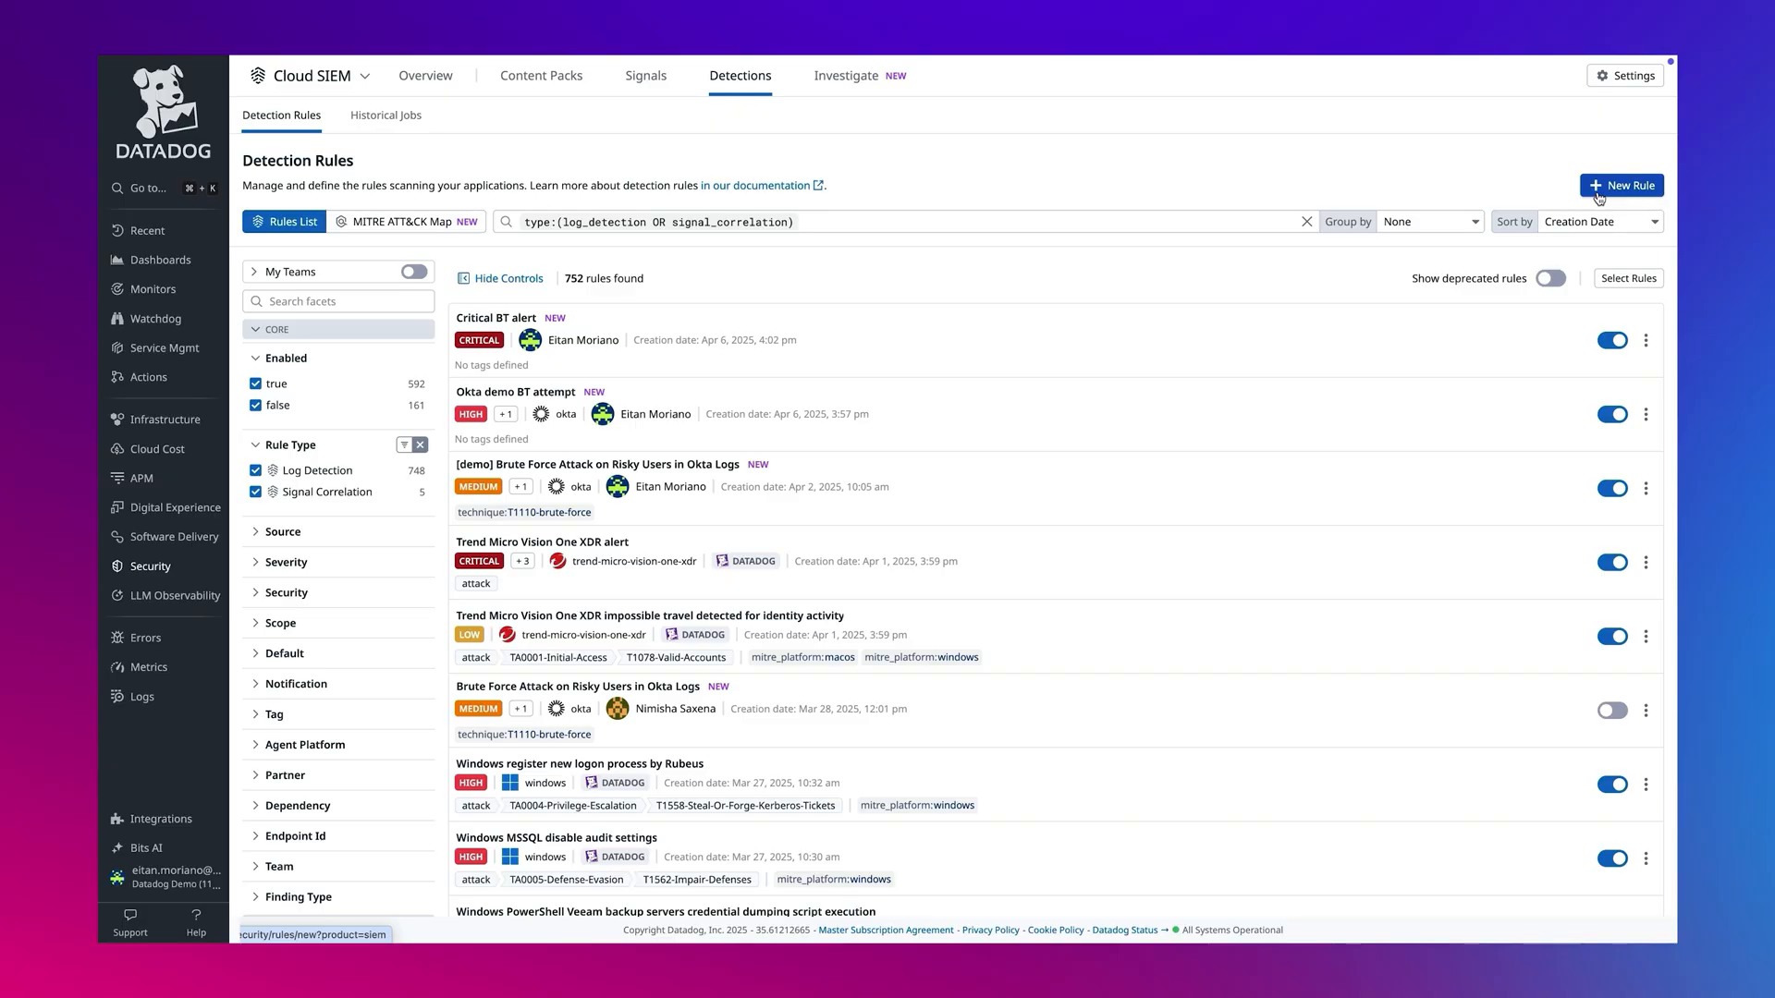
mouse_move(982, 153)
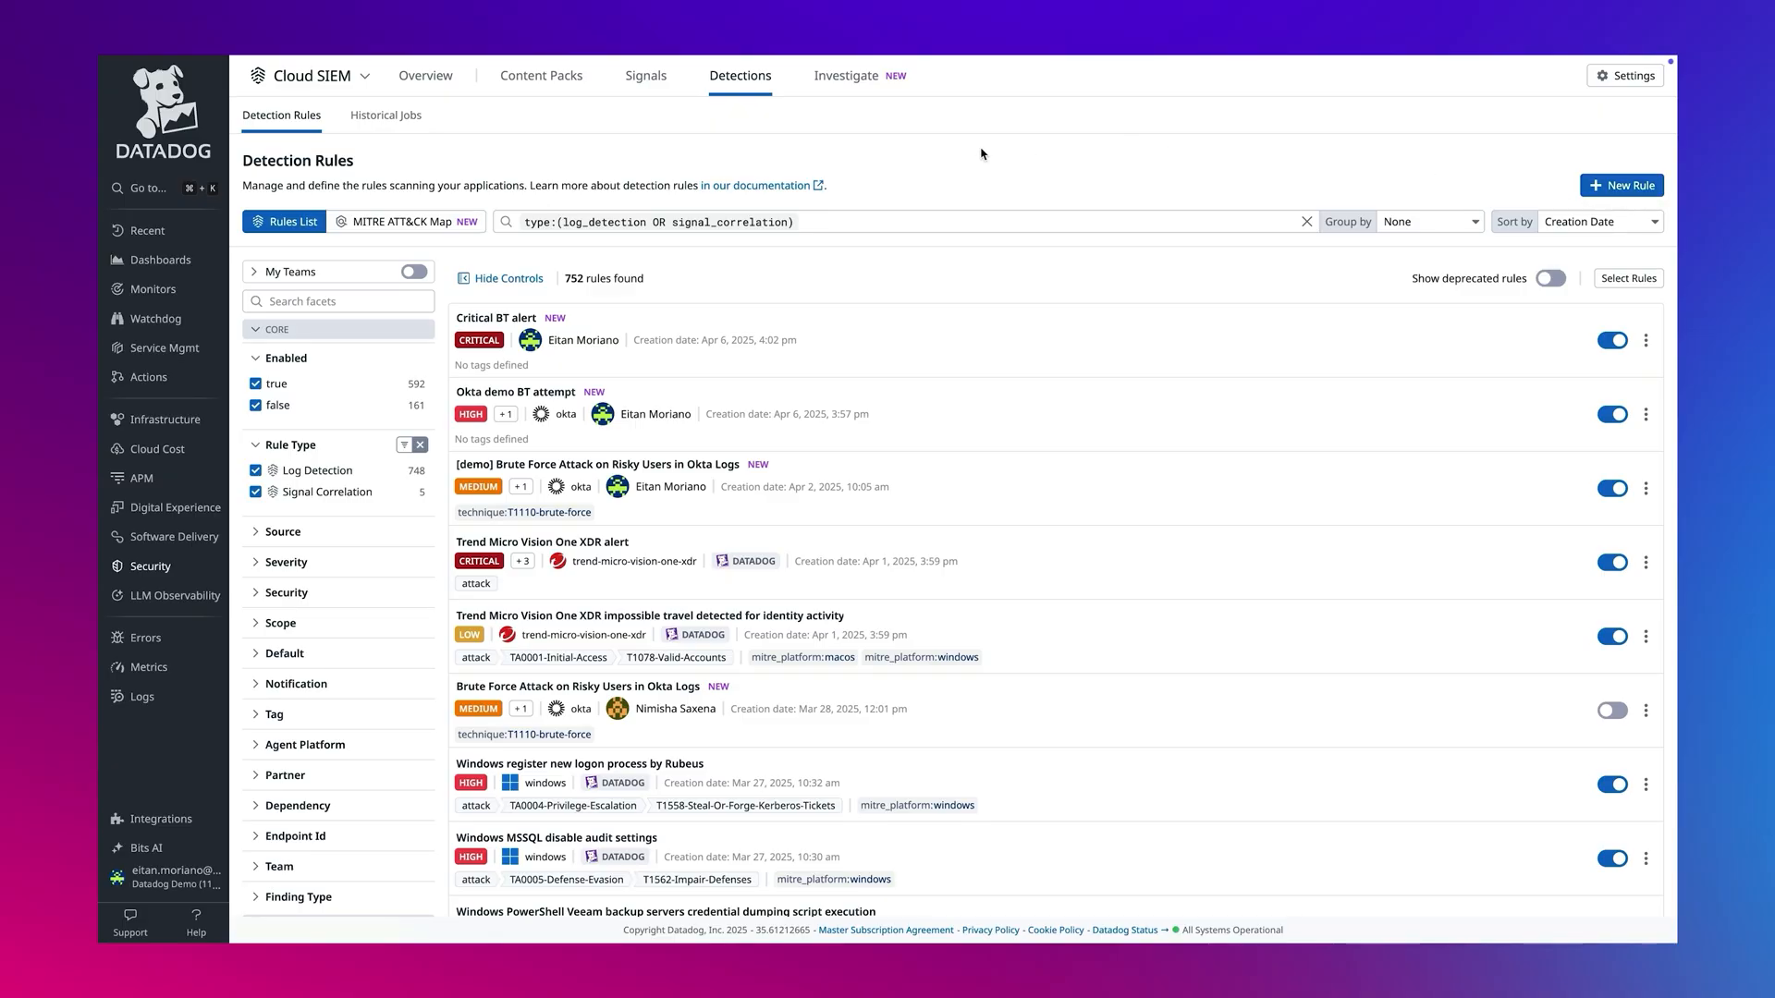
mouse_move(419, 122)
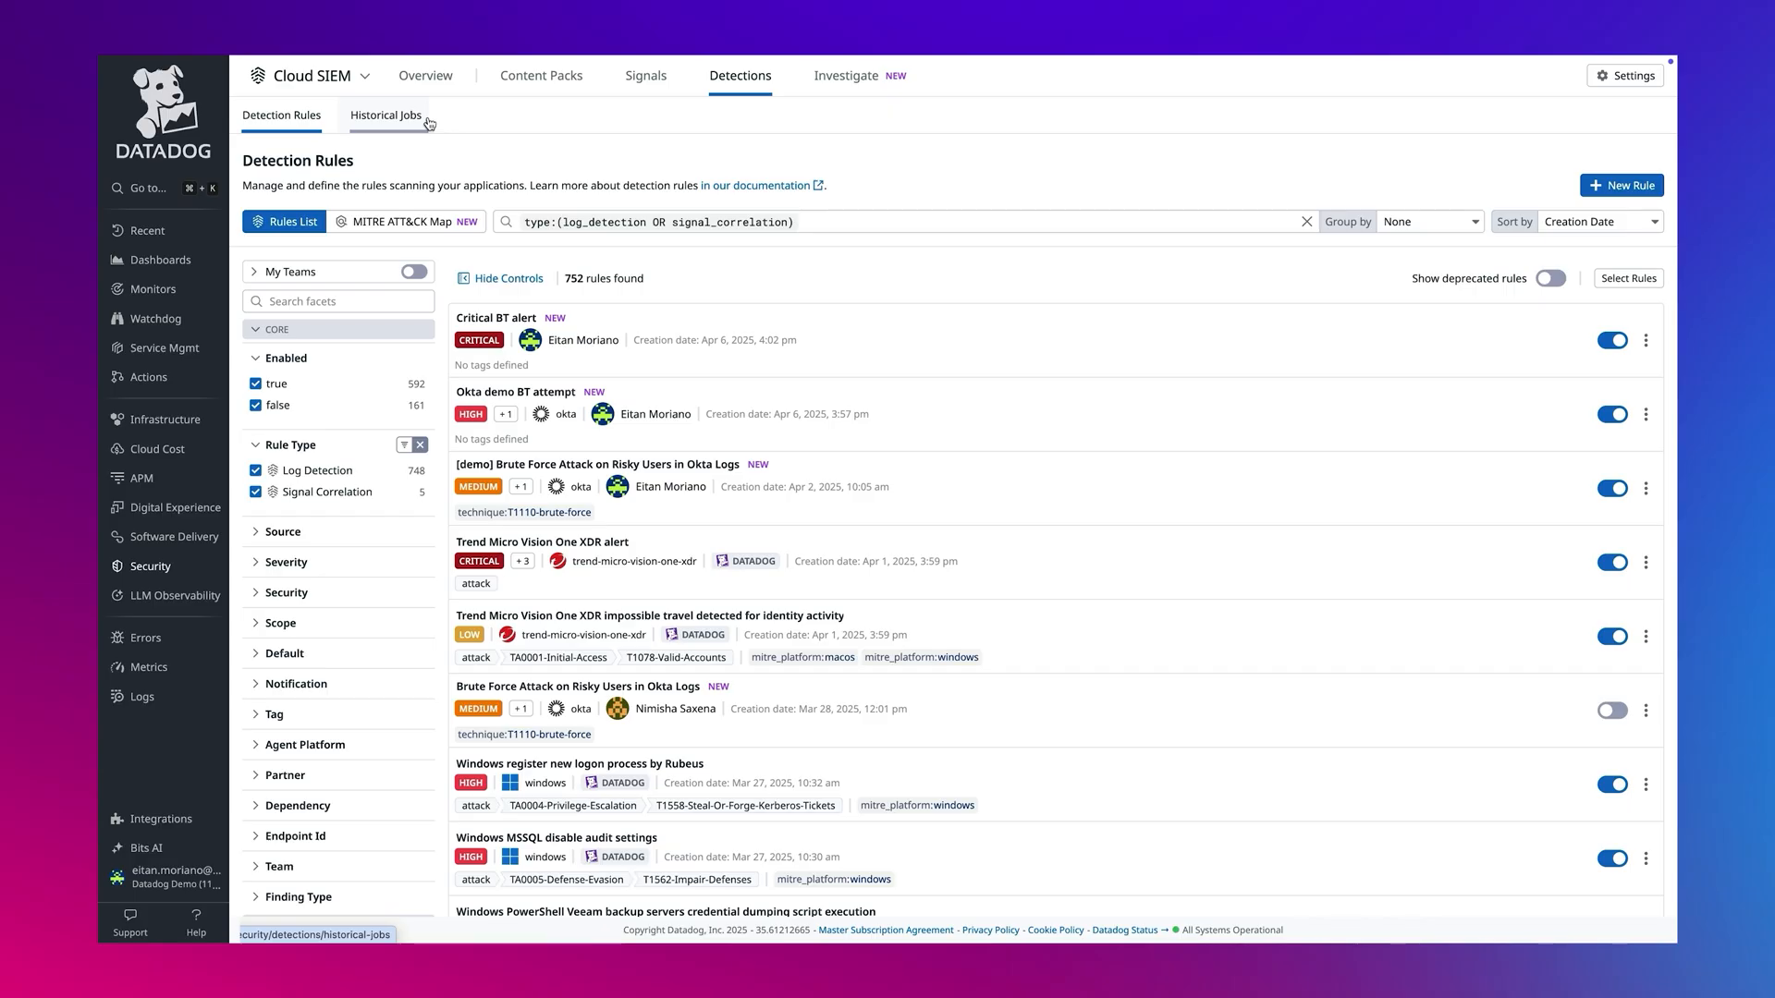
Step: View the Historical Jobs list and the 141-result [demo] Brute Force Attack job details
click(385, 114)
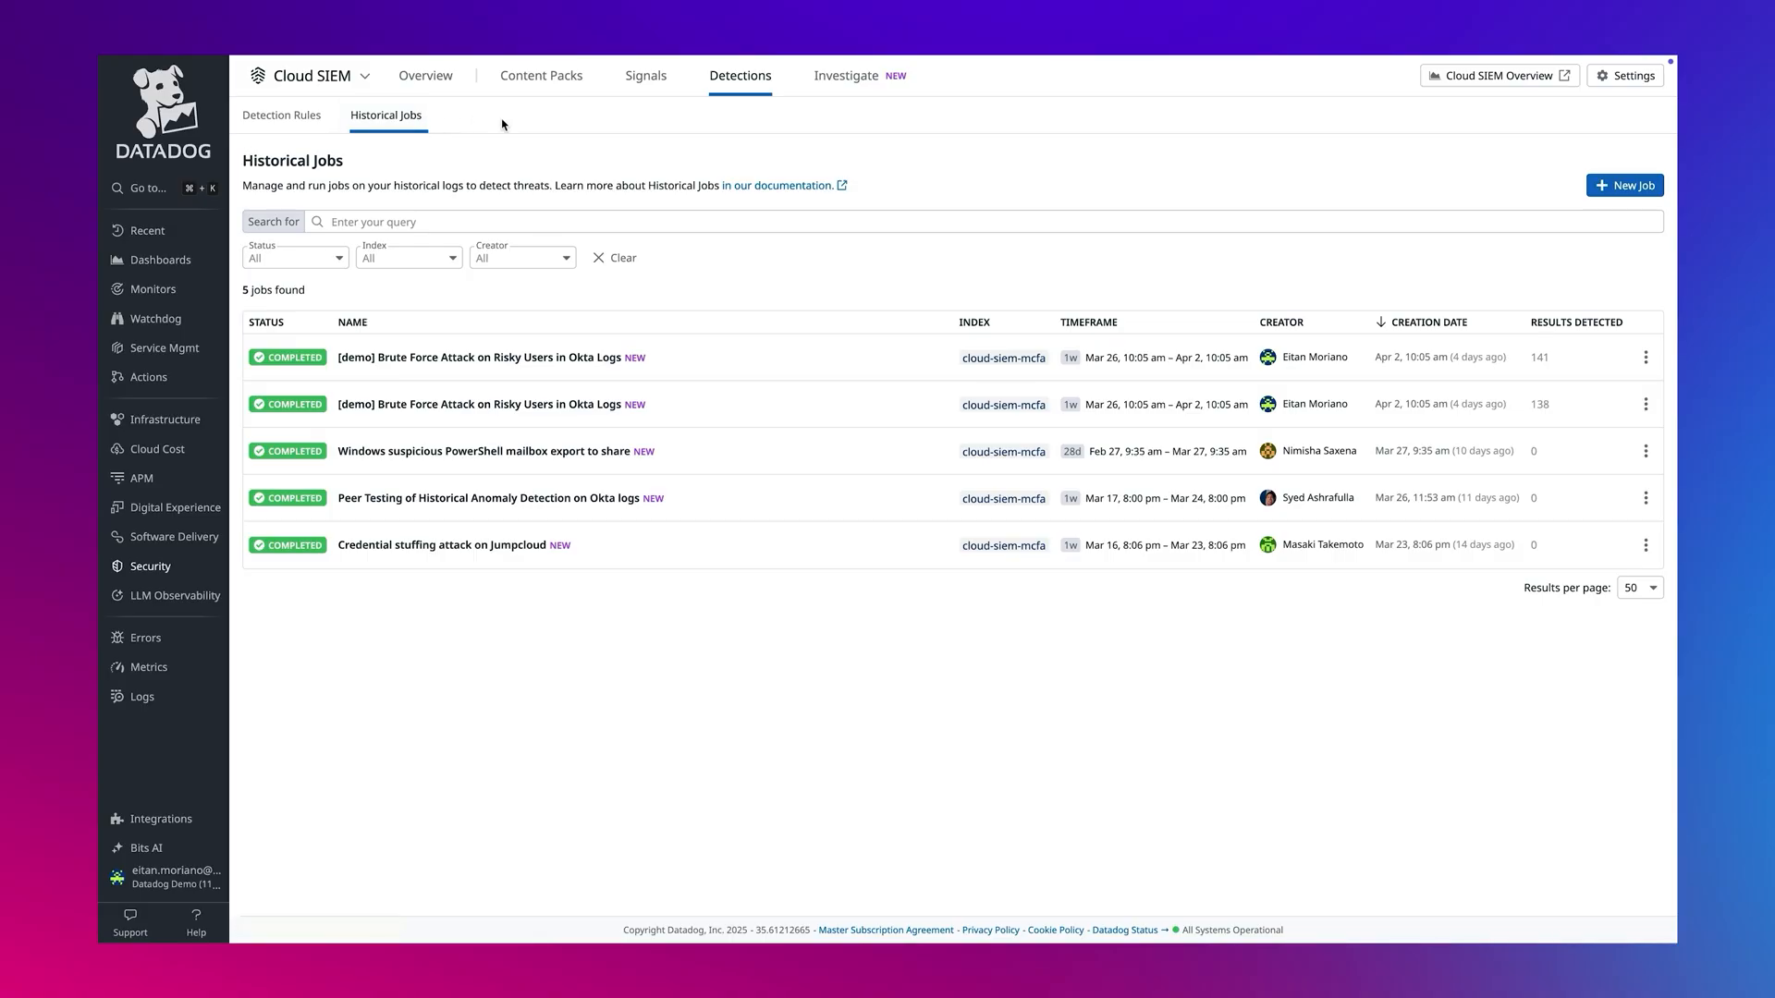
mouse_move(924, 360)
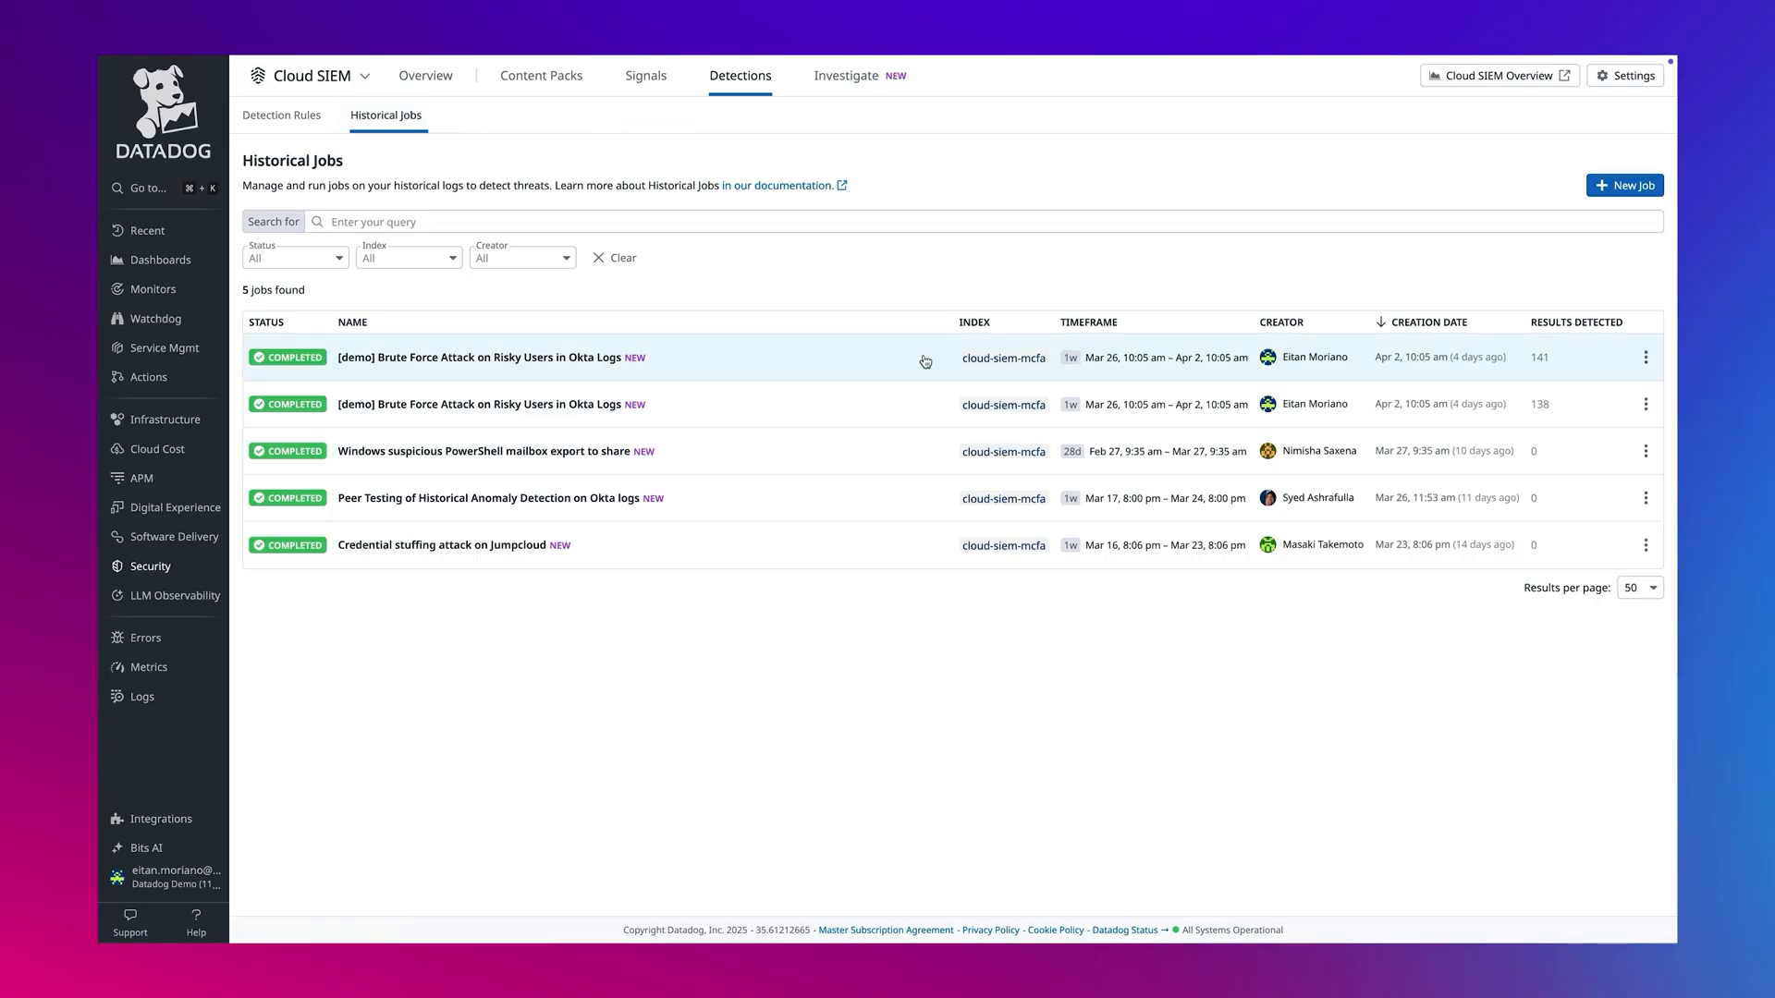
click(488, 356)
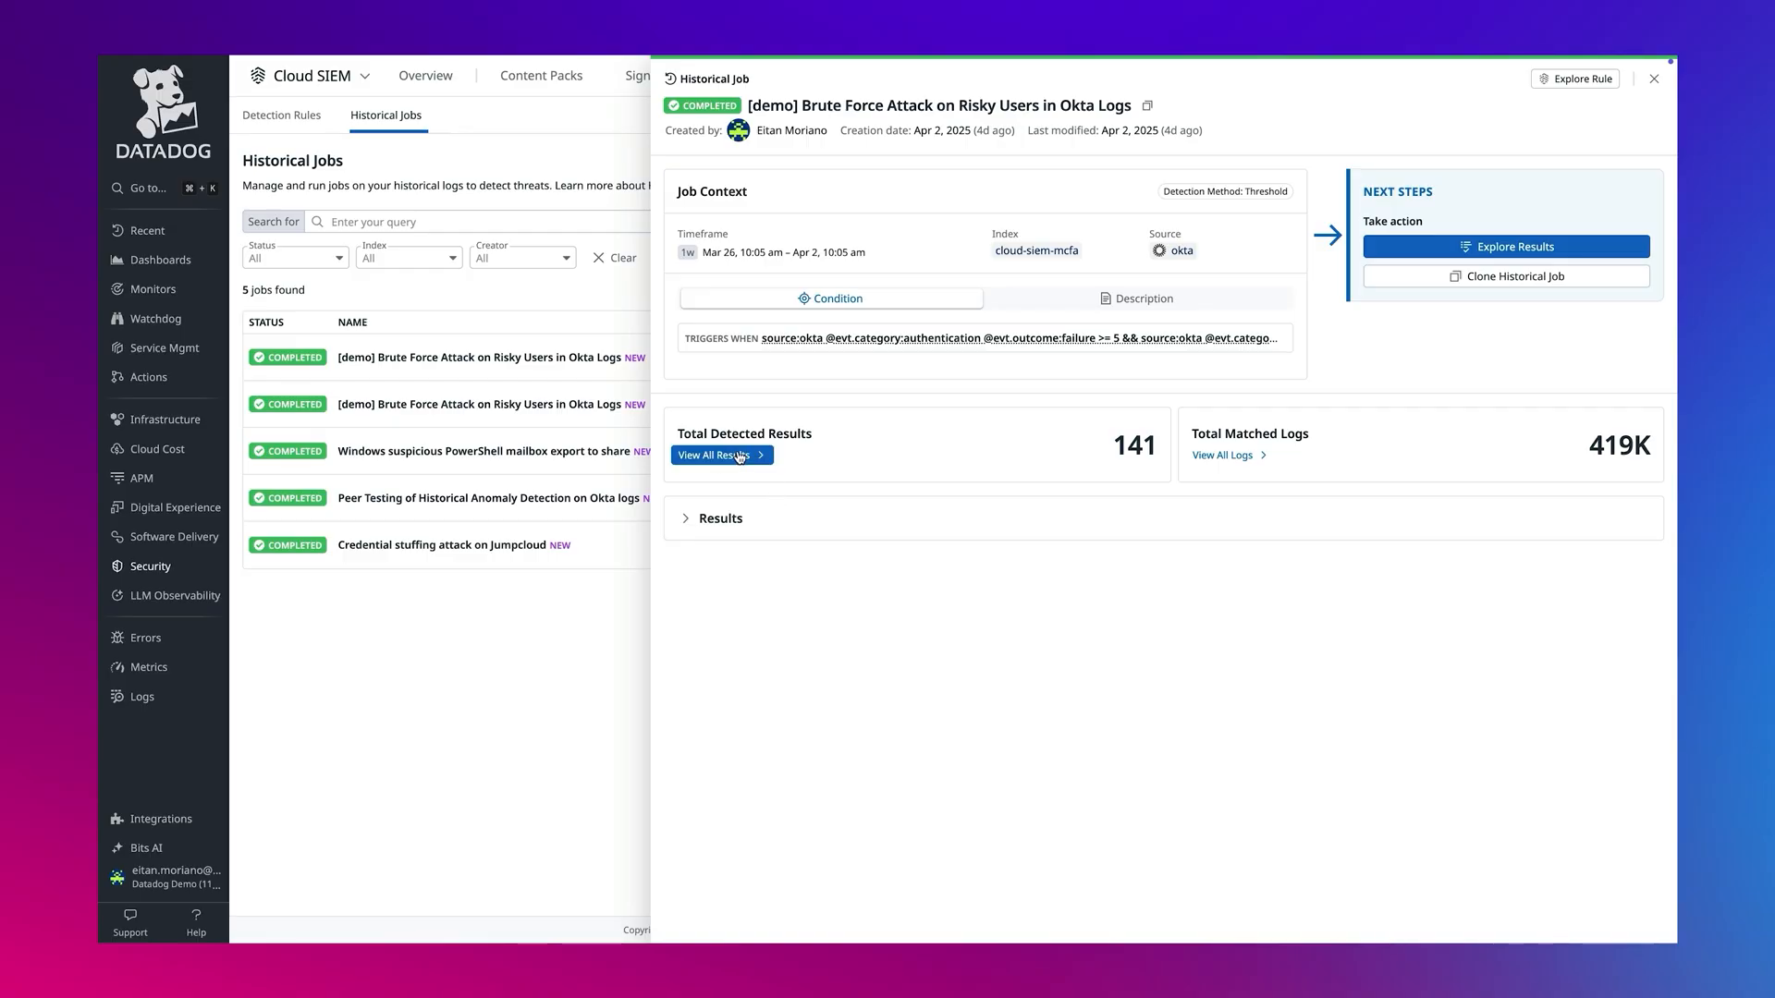
mouse_move(714, 462)
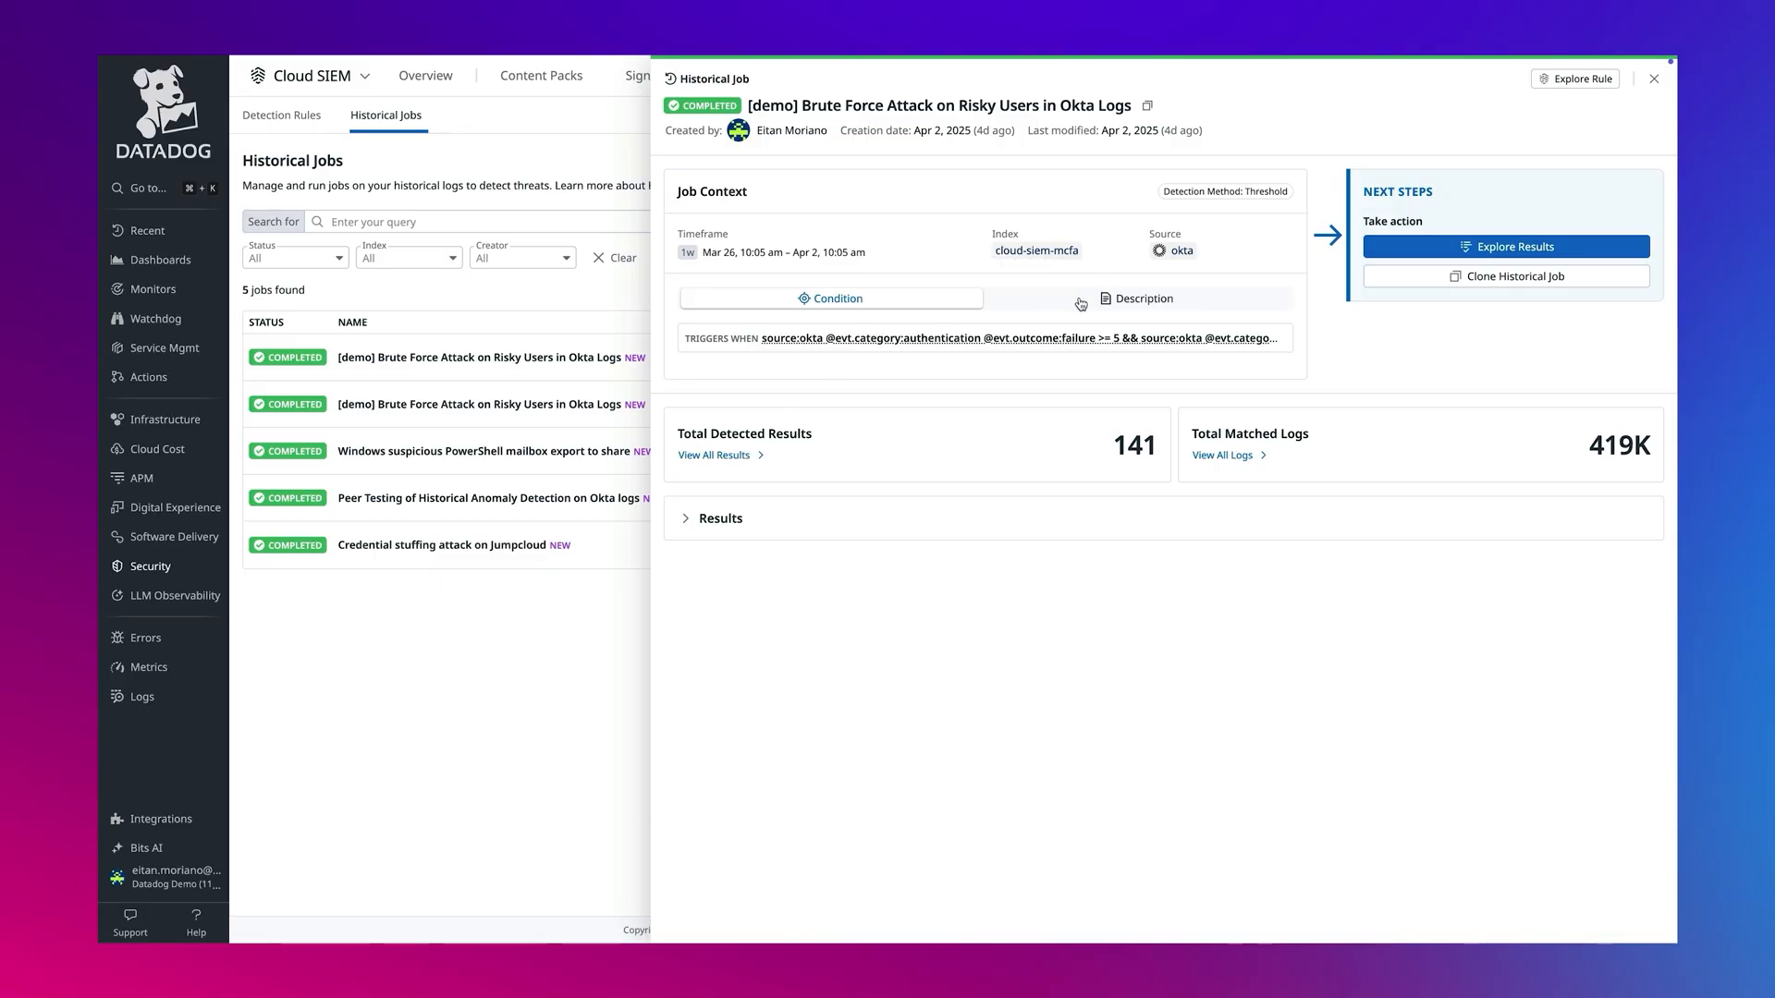
Step: Read the brute-force job's Description playbook, then close the job panel
click(1137, 299)
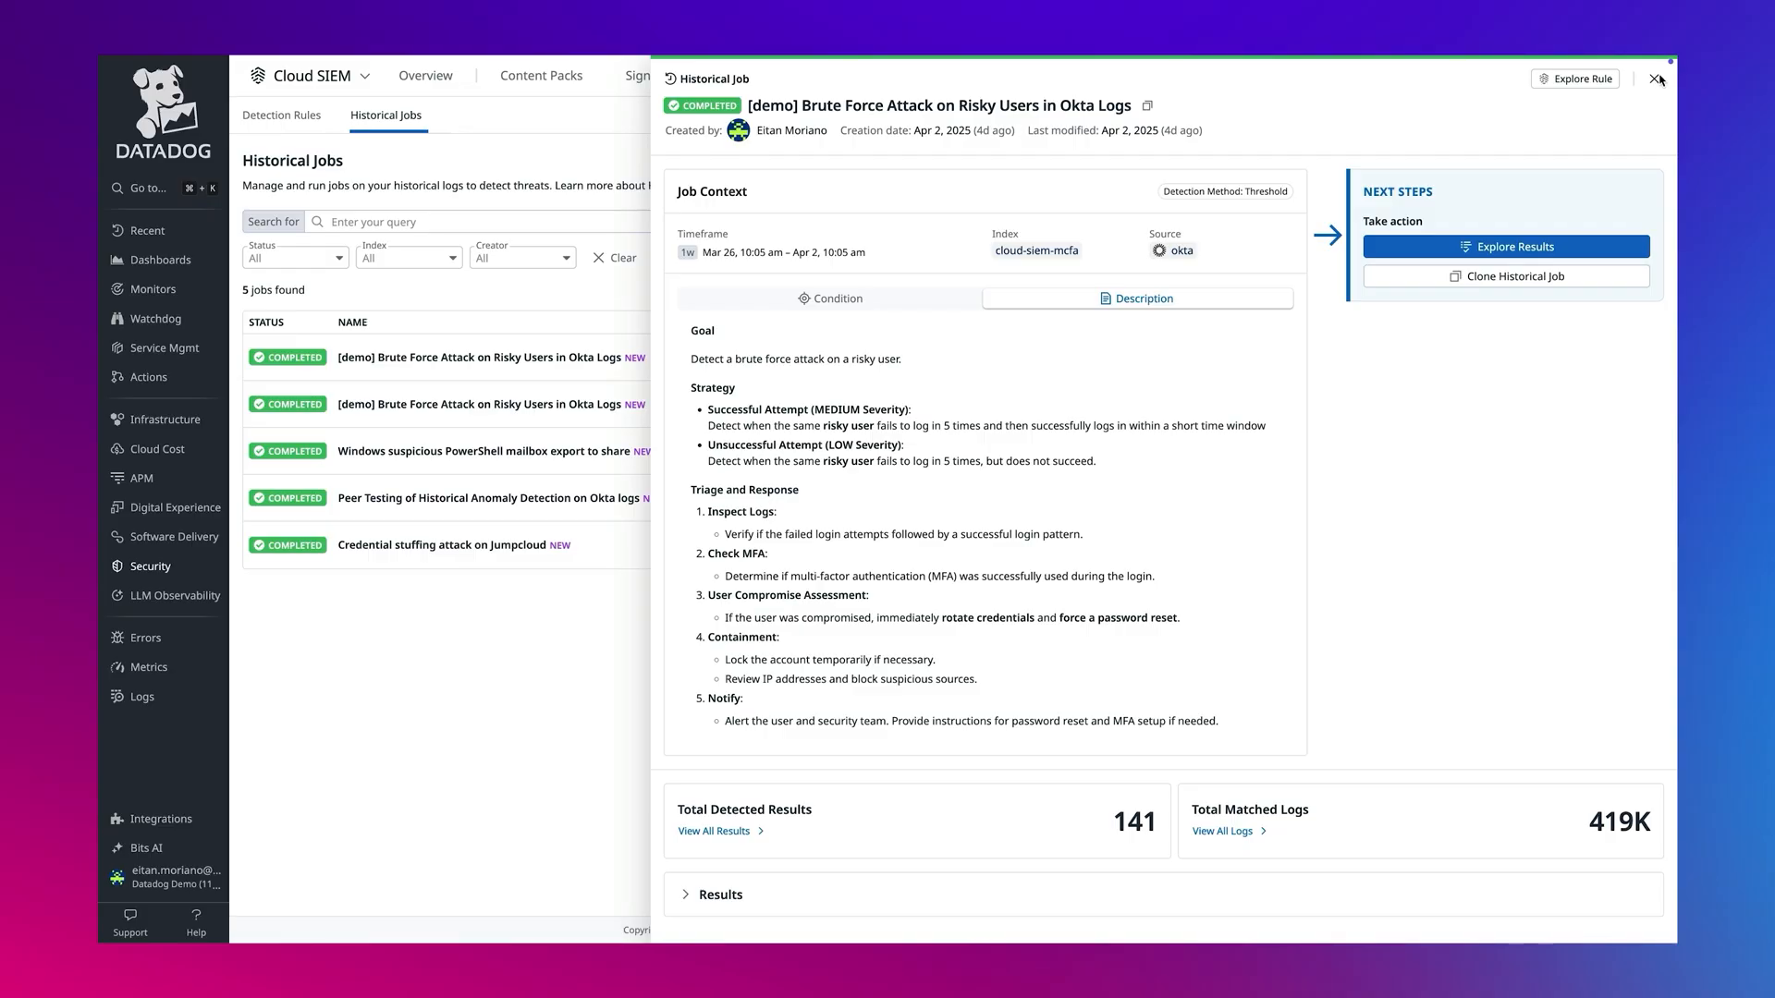
click(1653, 78)
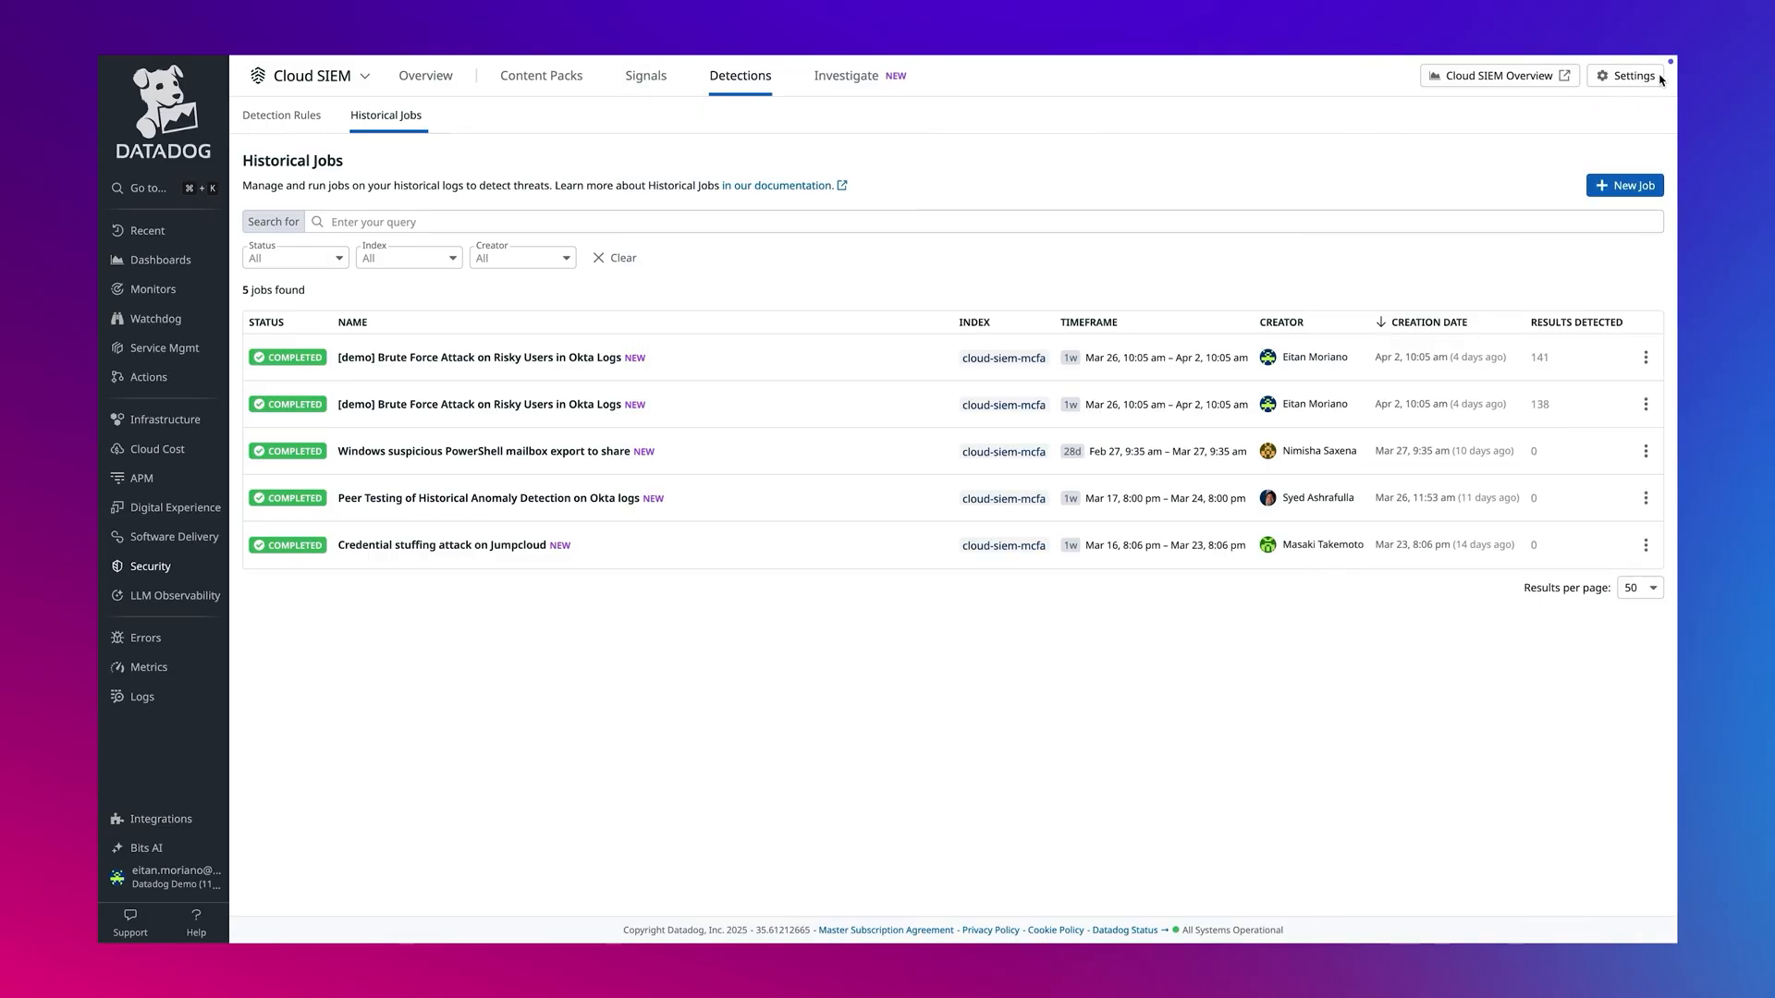
mouse_move(1246, 59)
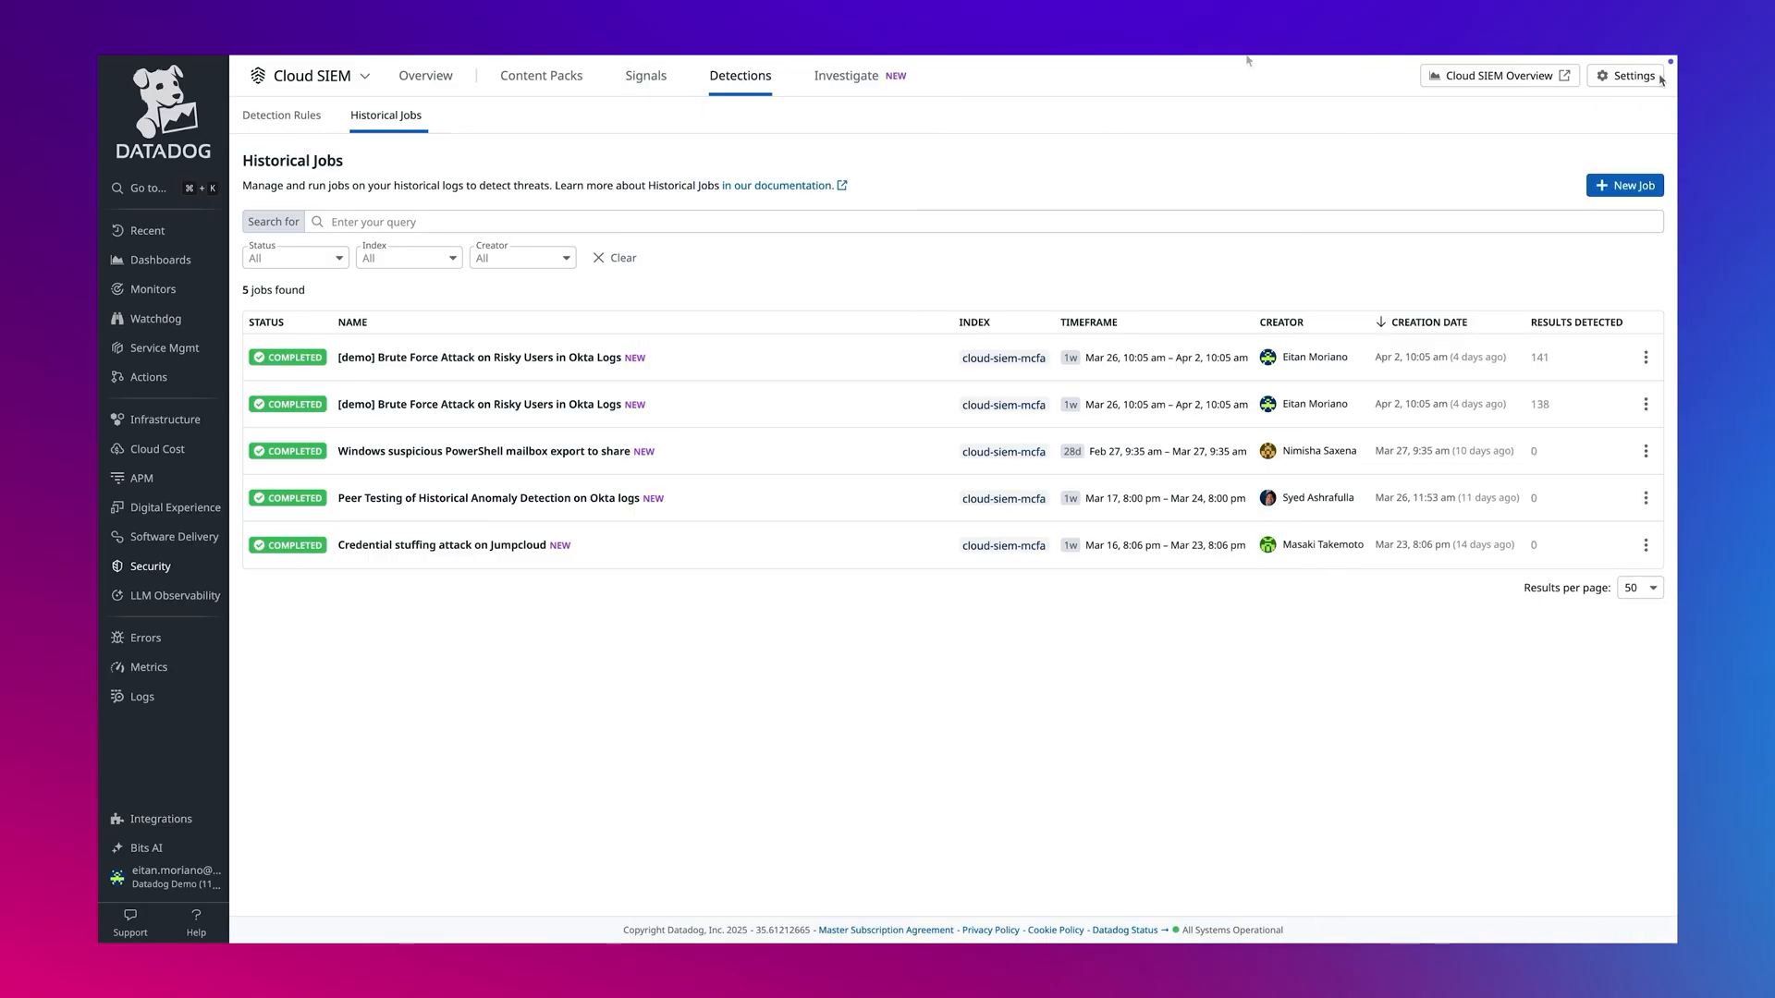
Step: Start a new detection as a one-time Historical Job and view the query Add options
click(281, 114)
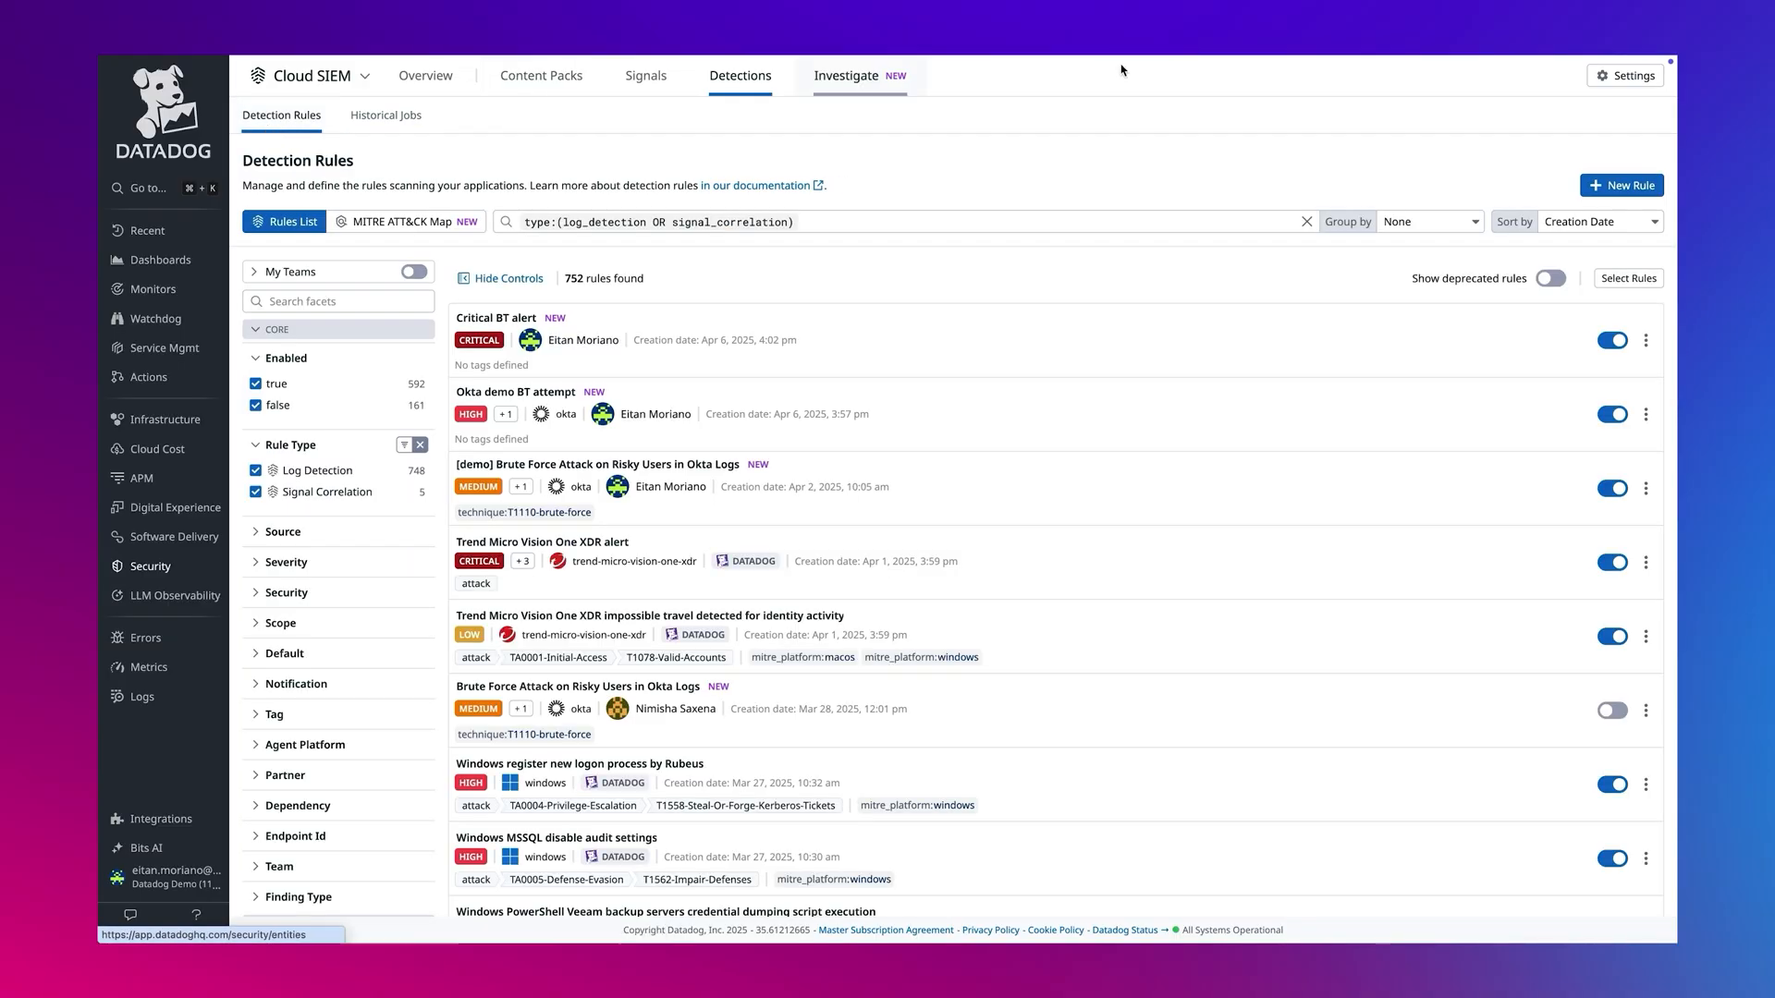
click(1621, 185)
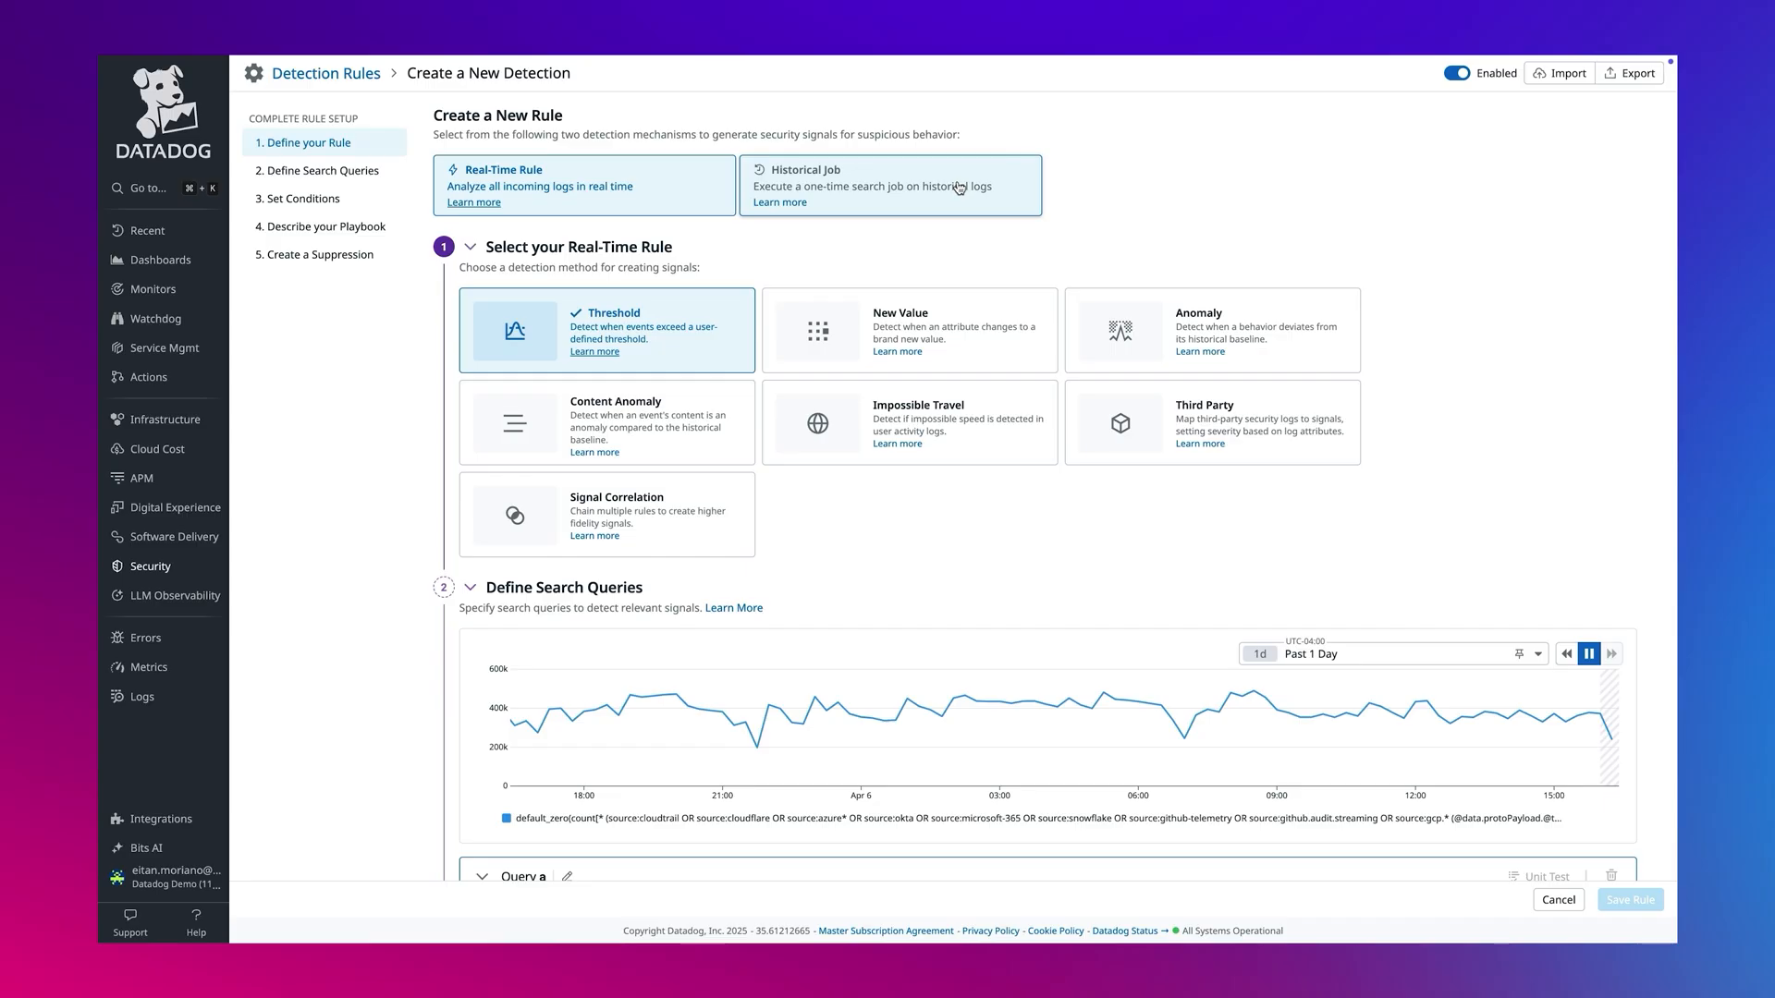
click(891, 185)
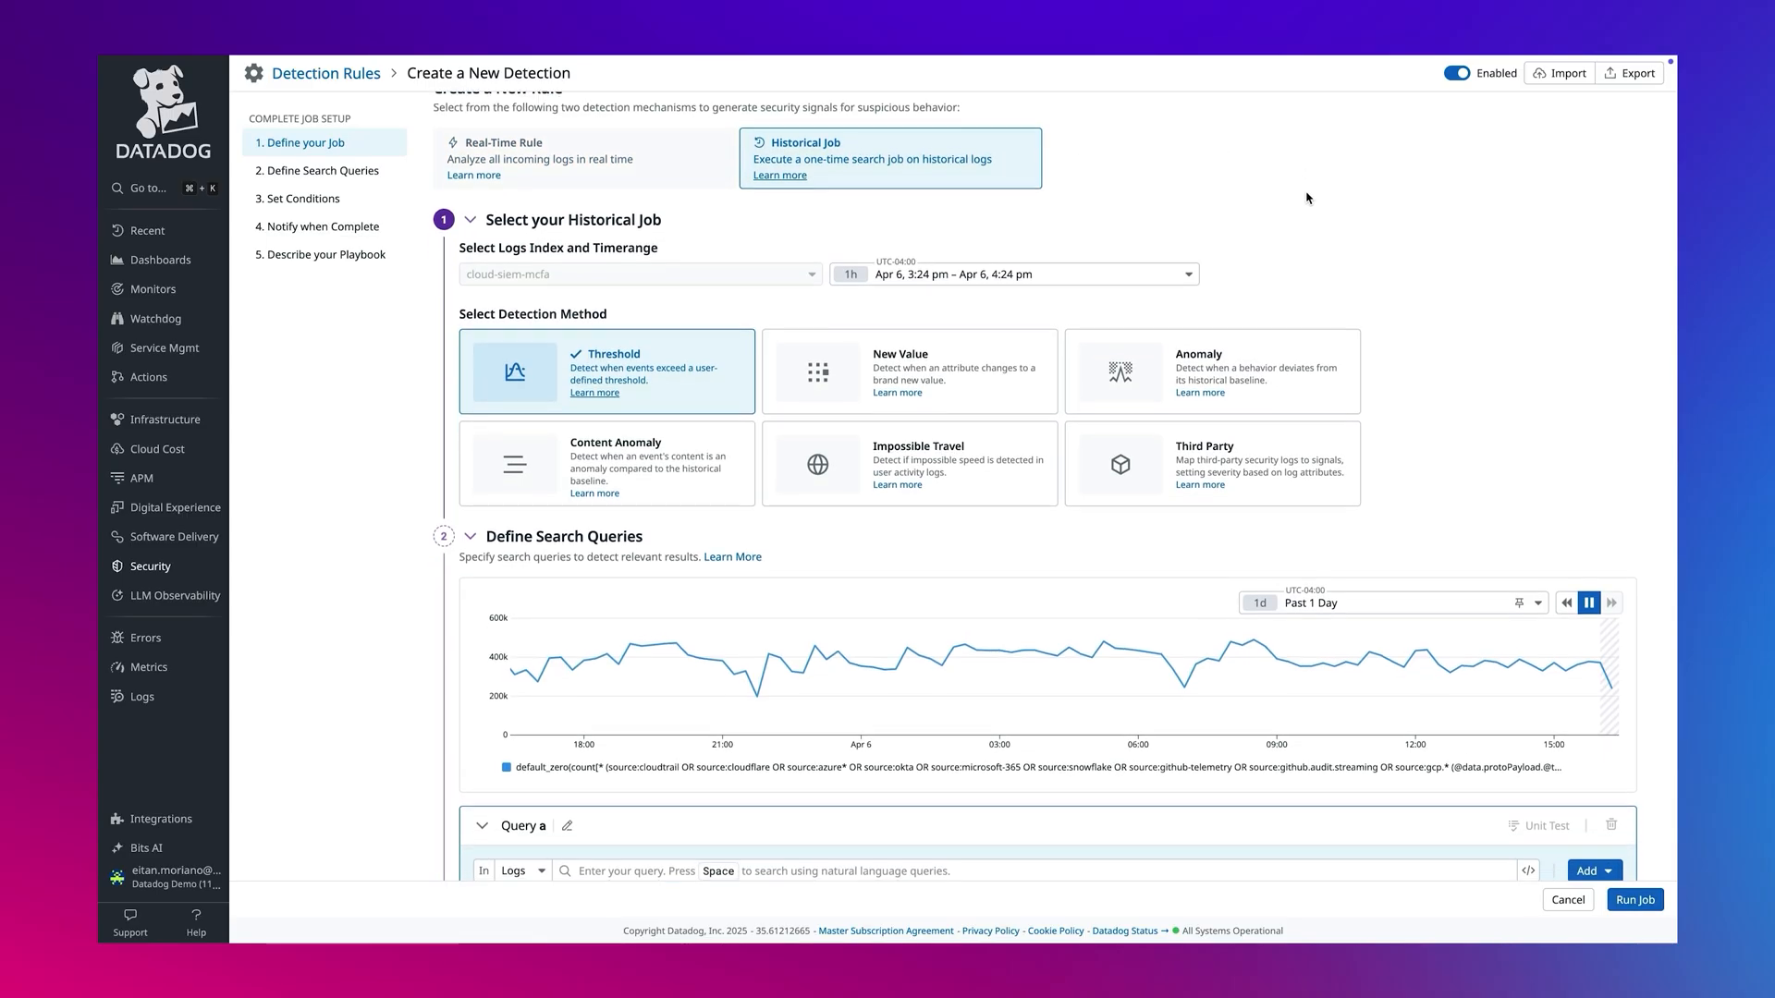
click(1014, 274)
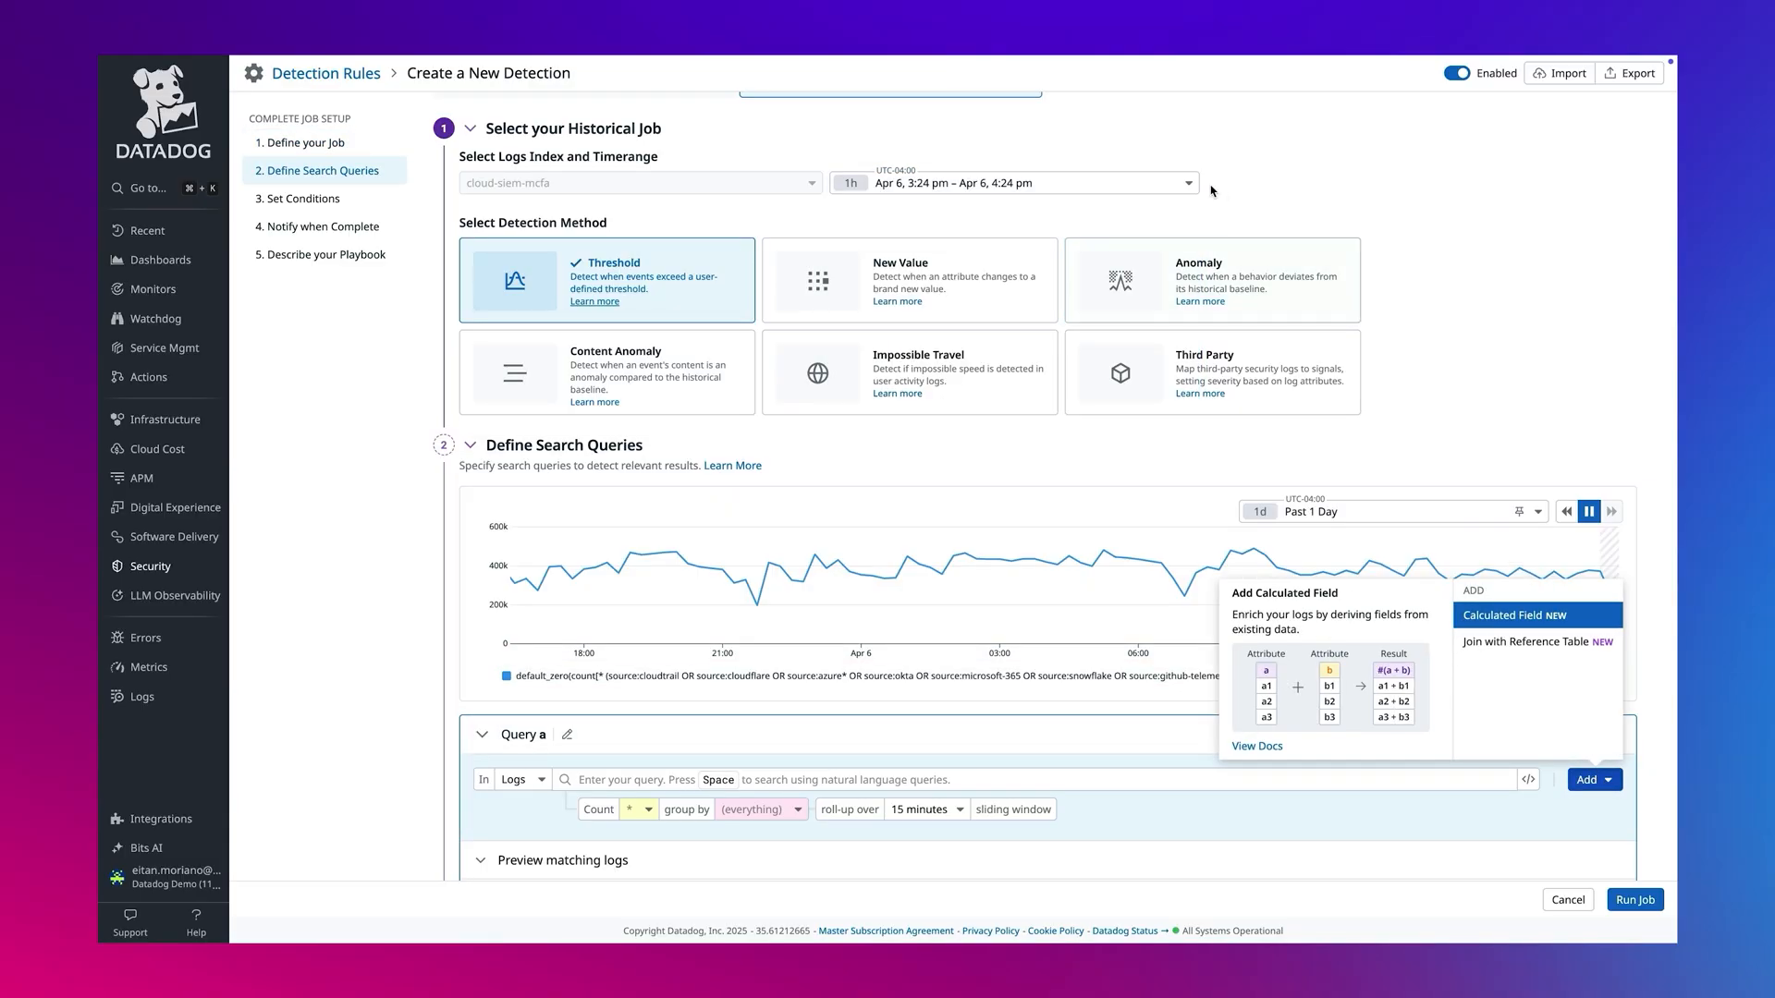
Step: Browse the job timerange picker's custom formats and calendar months, keeping Apr 6, 3:24–4:24 pm
click(1013, 181)
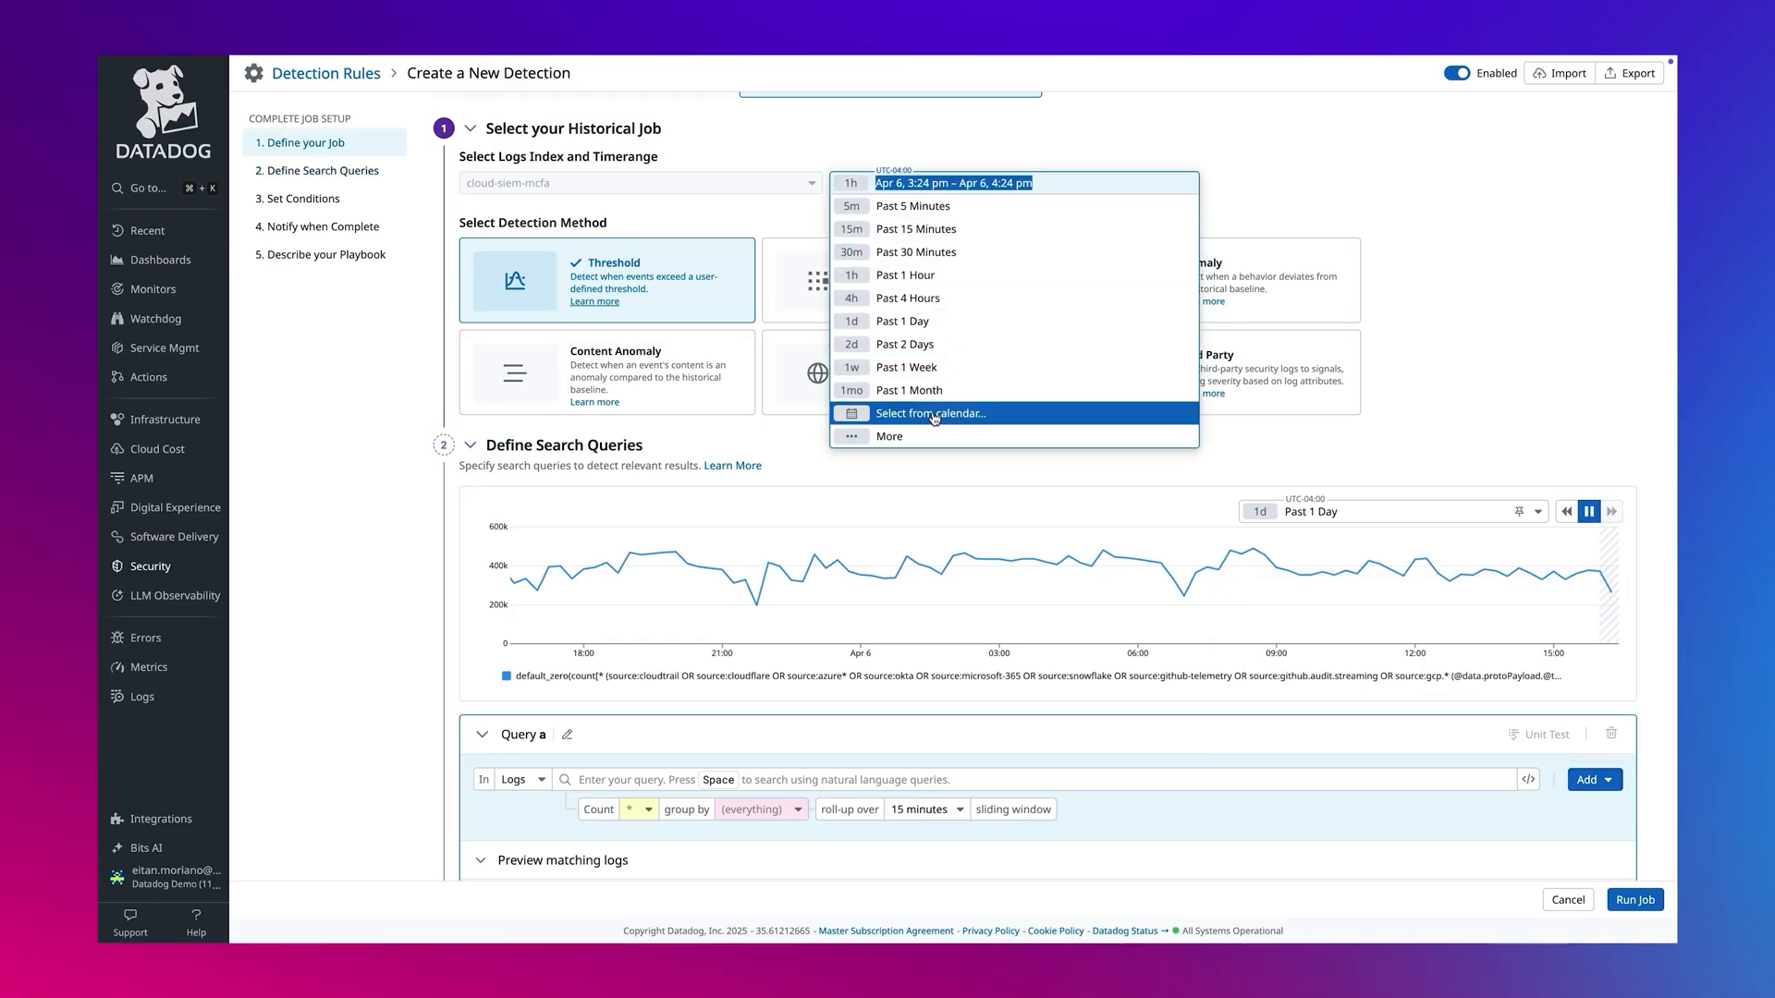
click(887, 436)
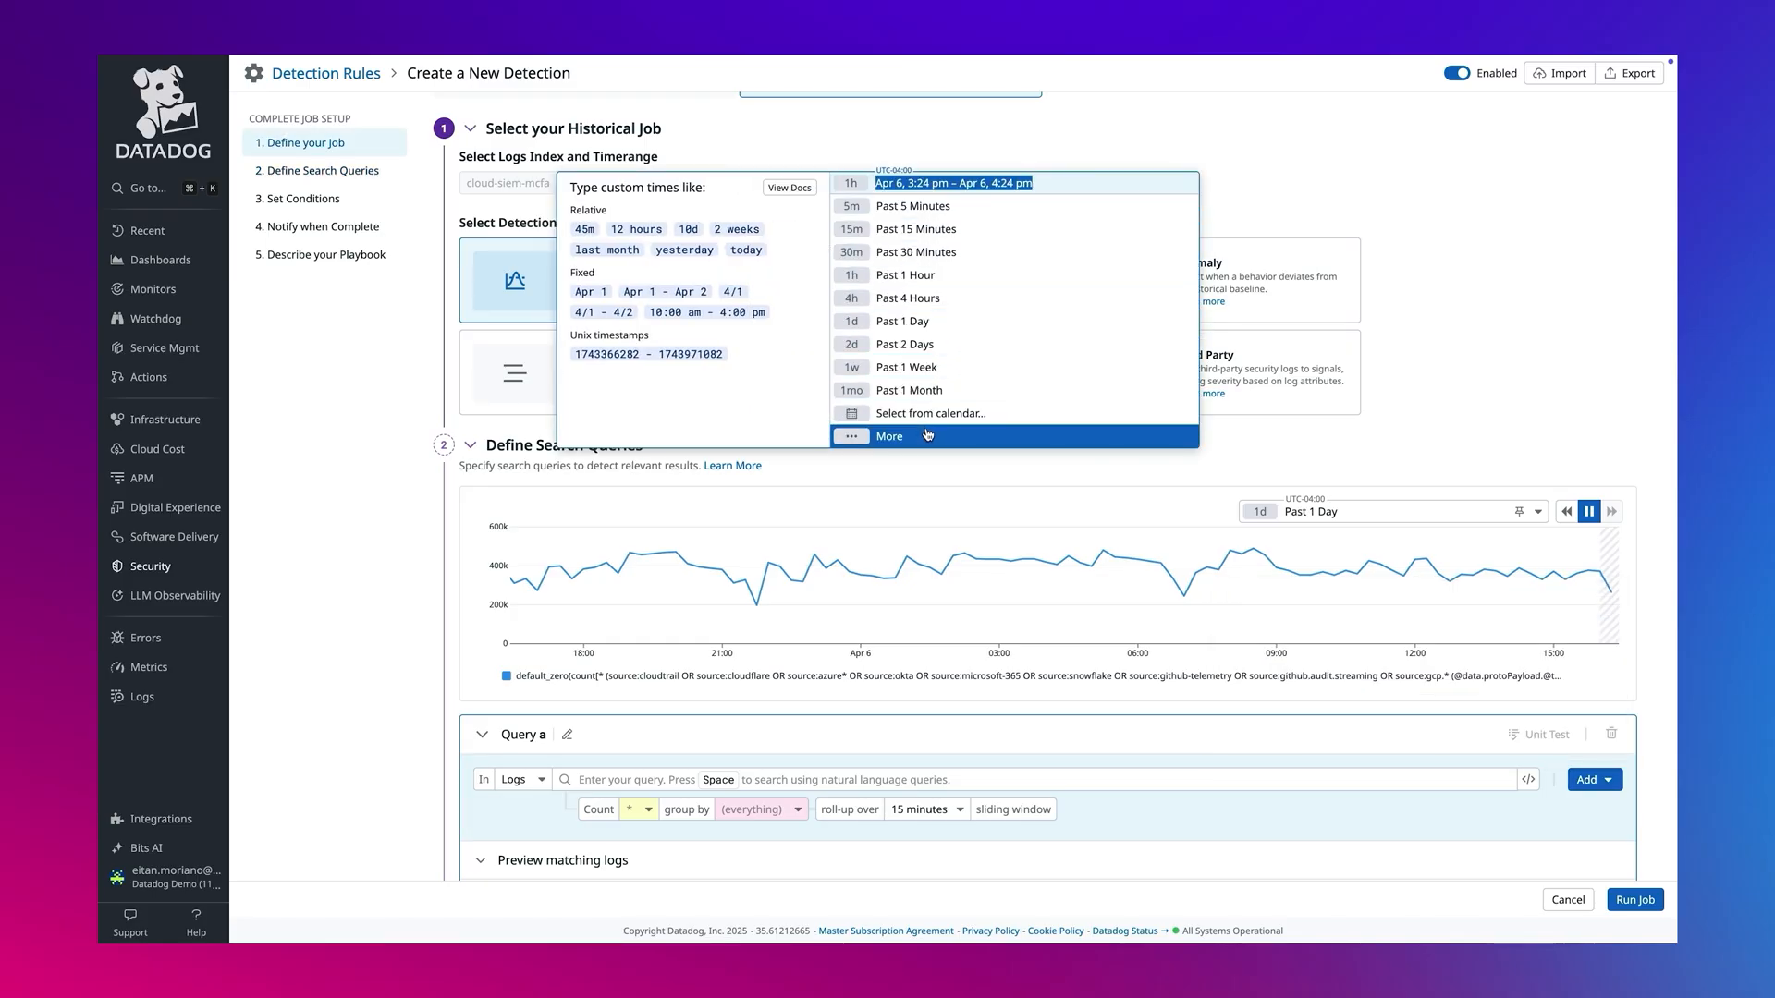
click(930, 415)
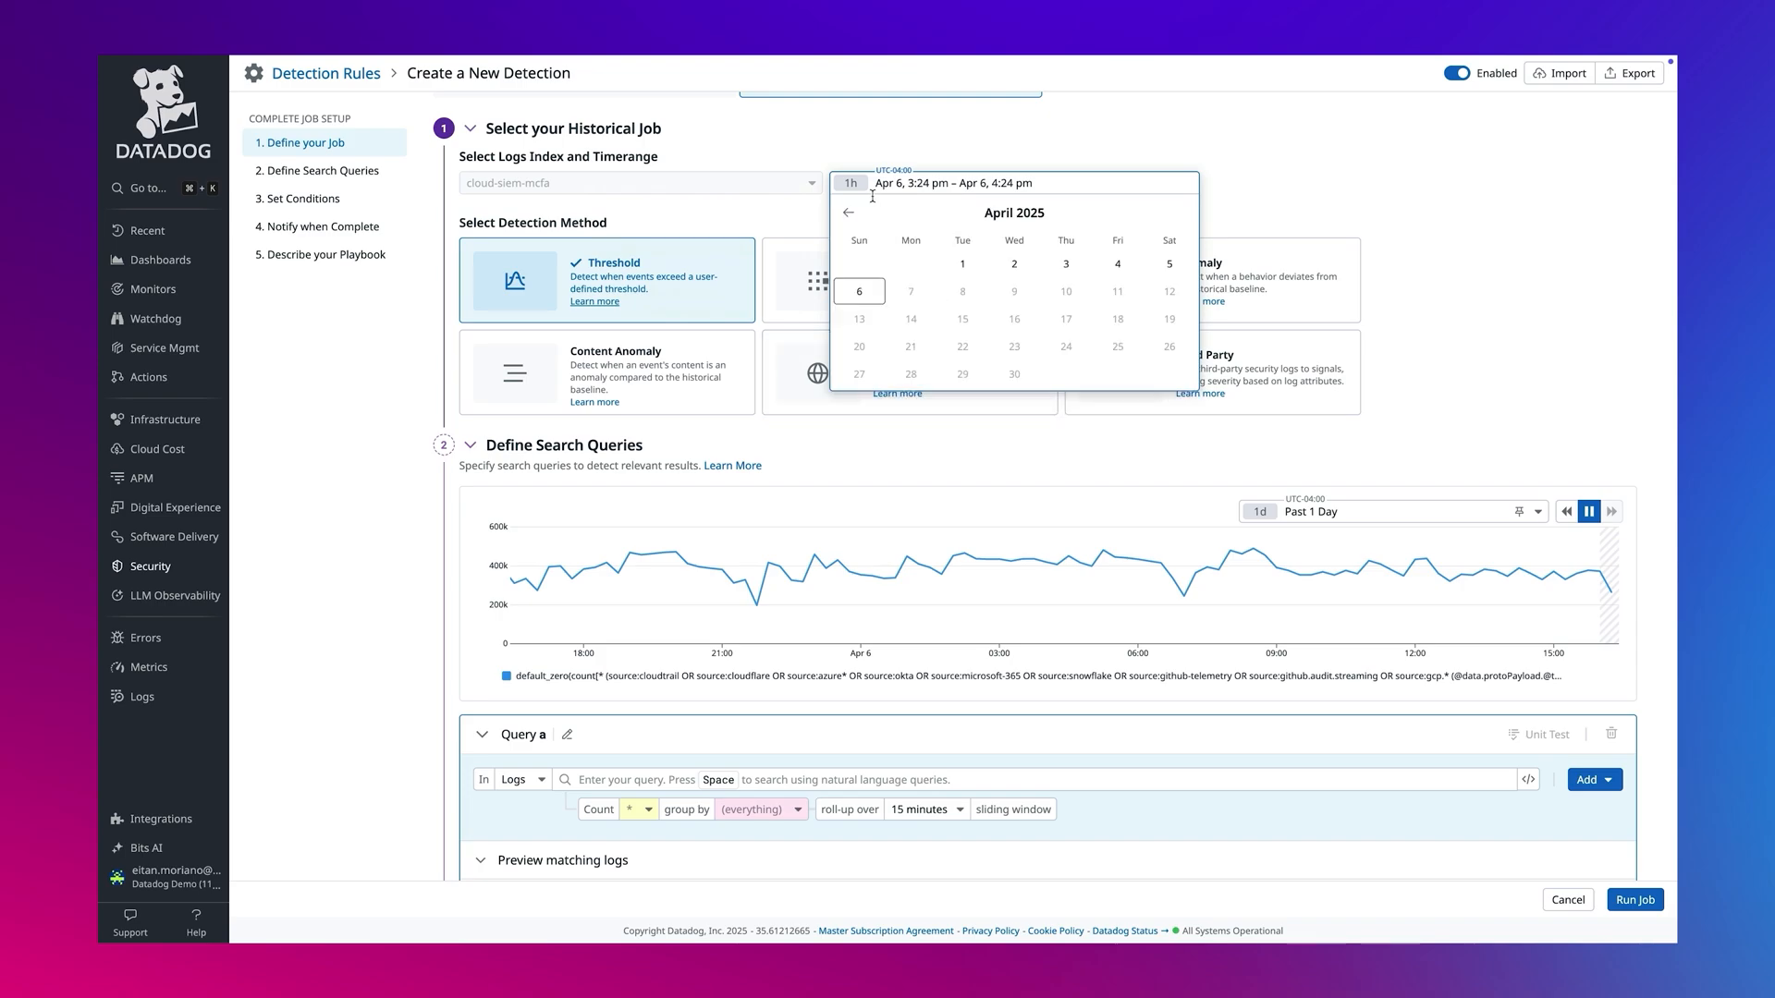
click(846, 214)
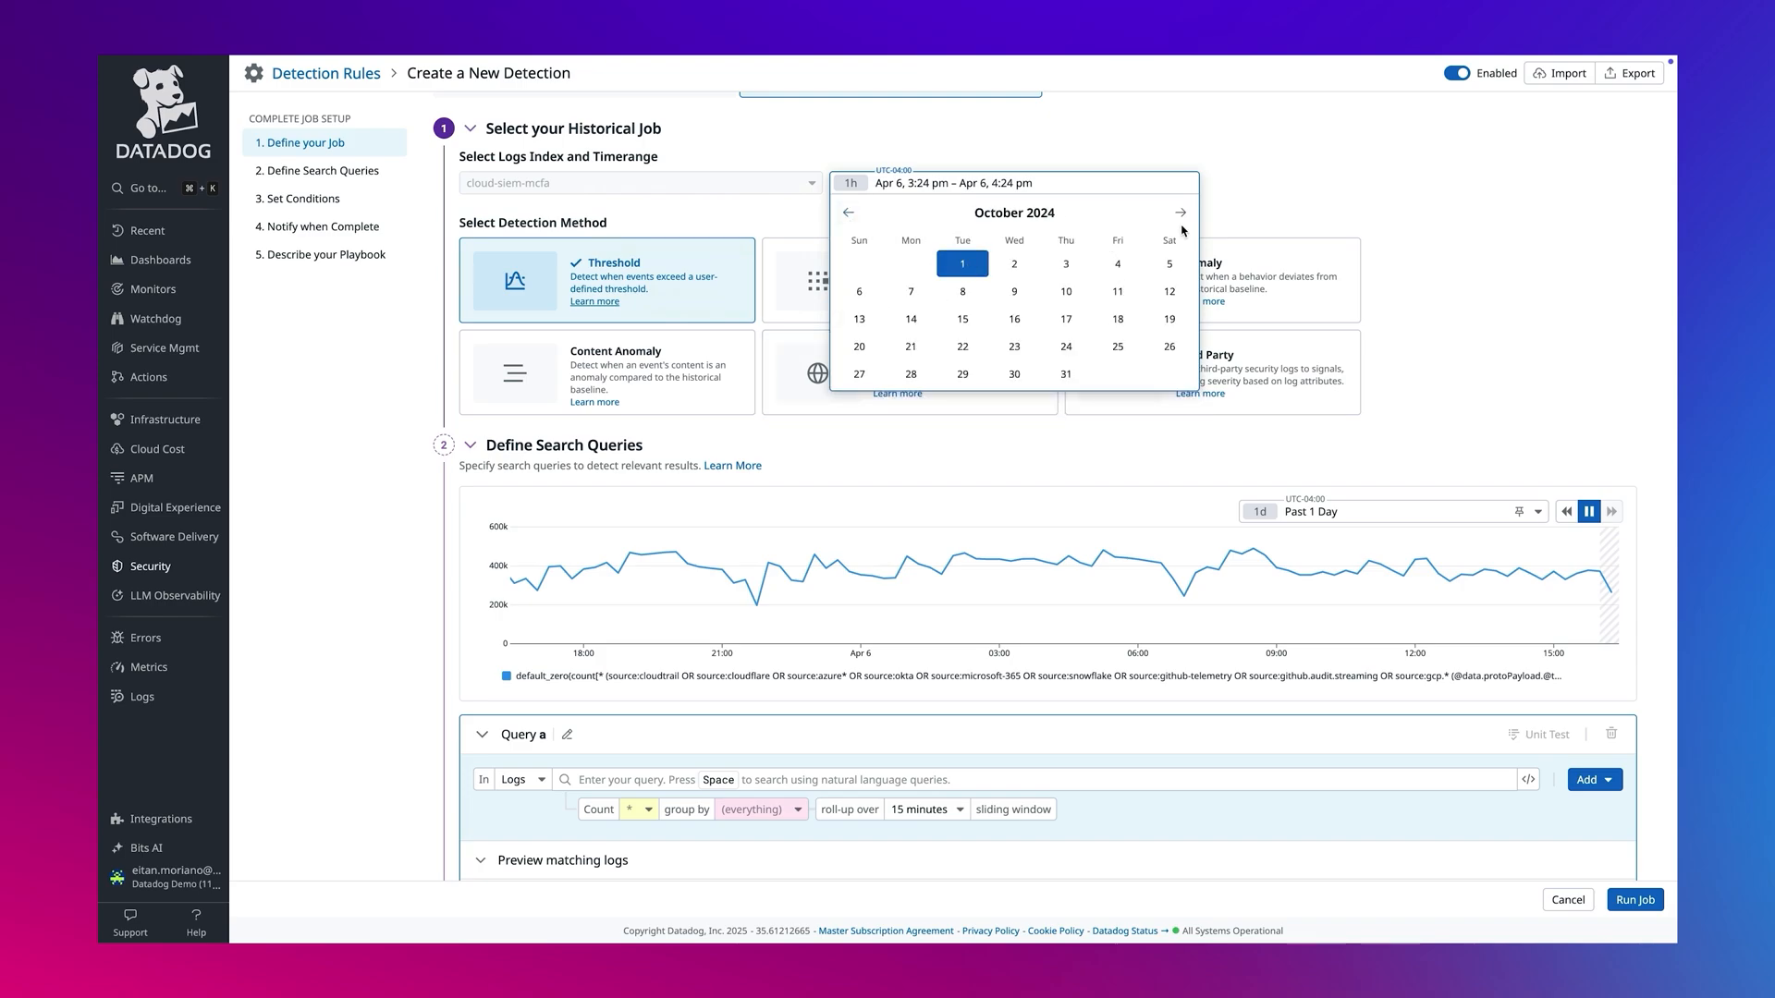
click(1175, 213)
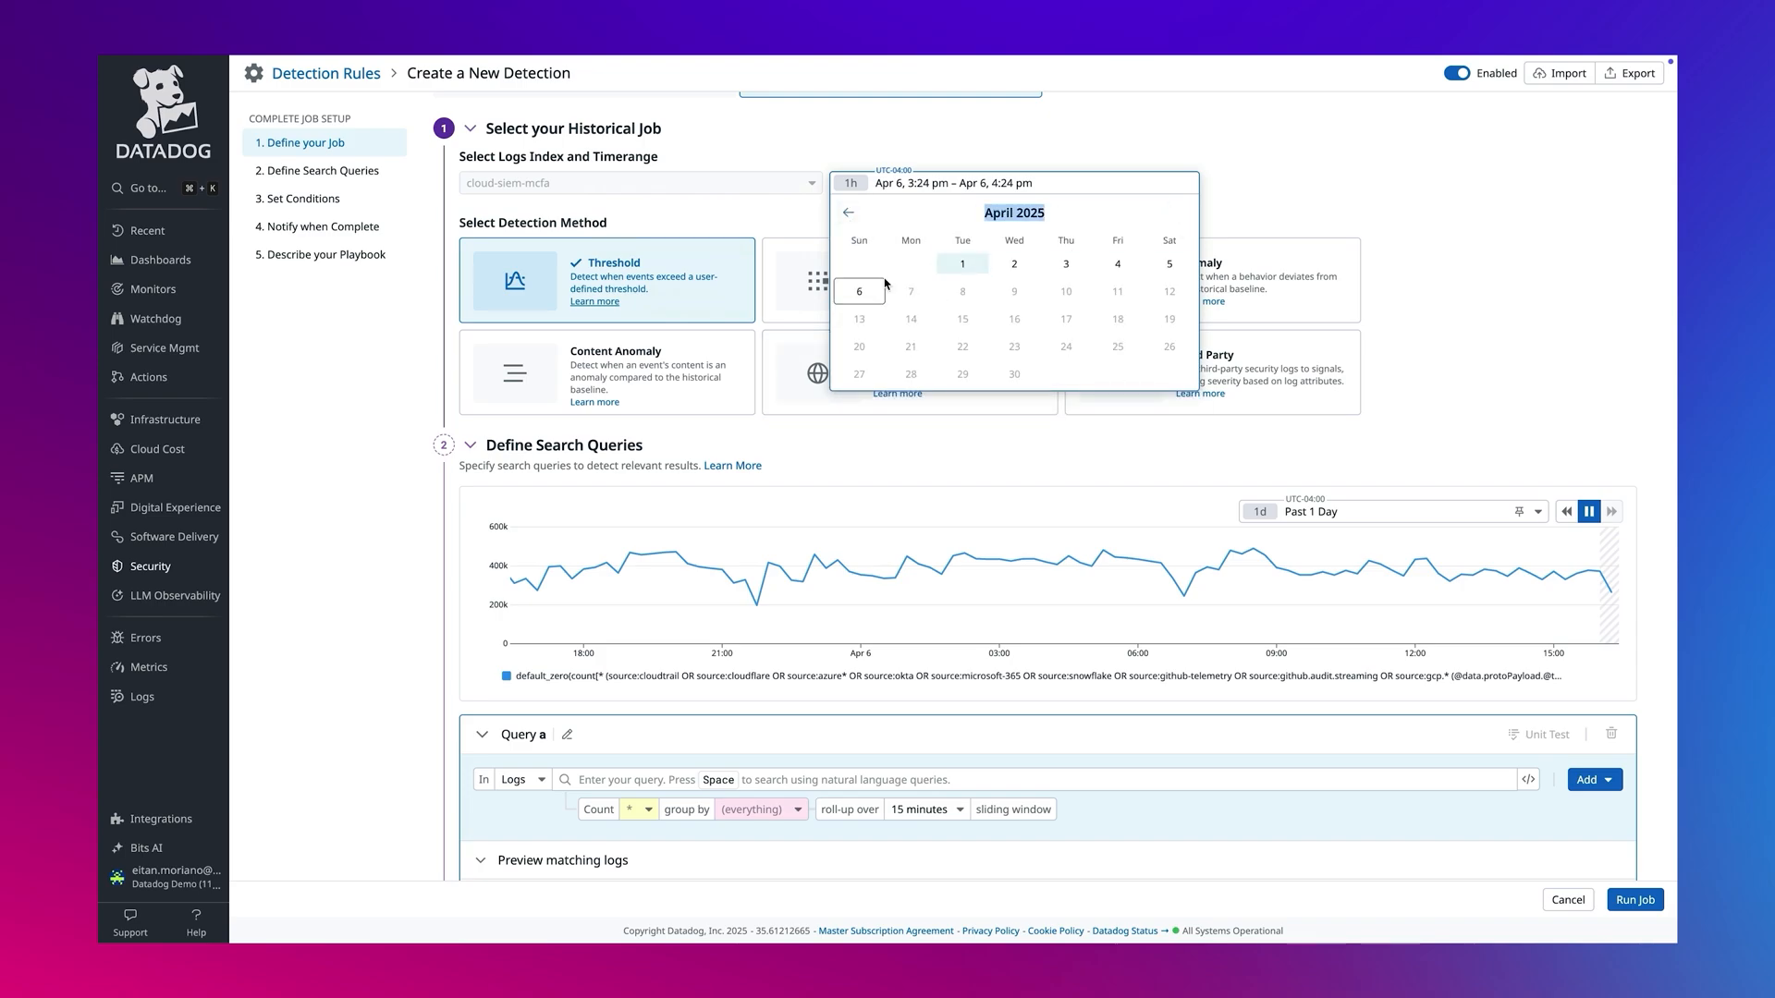
scroll(down, 3)
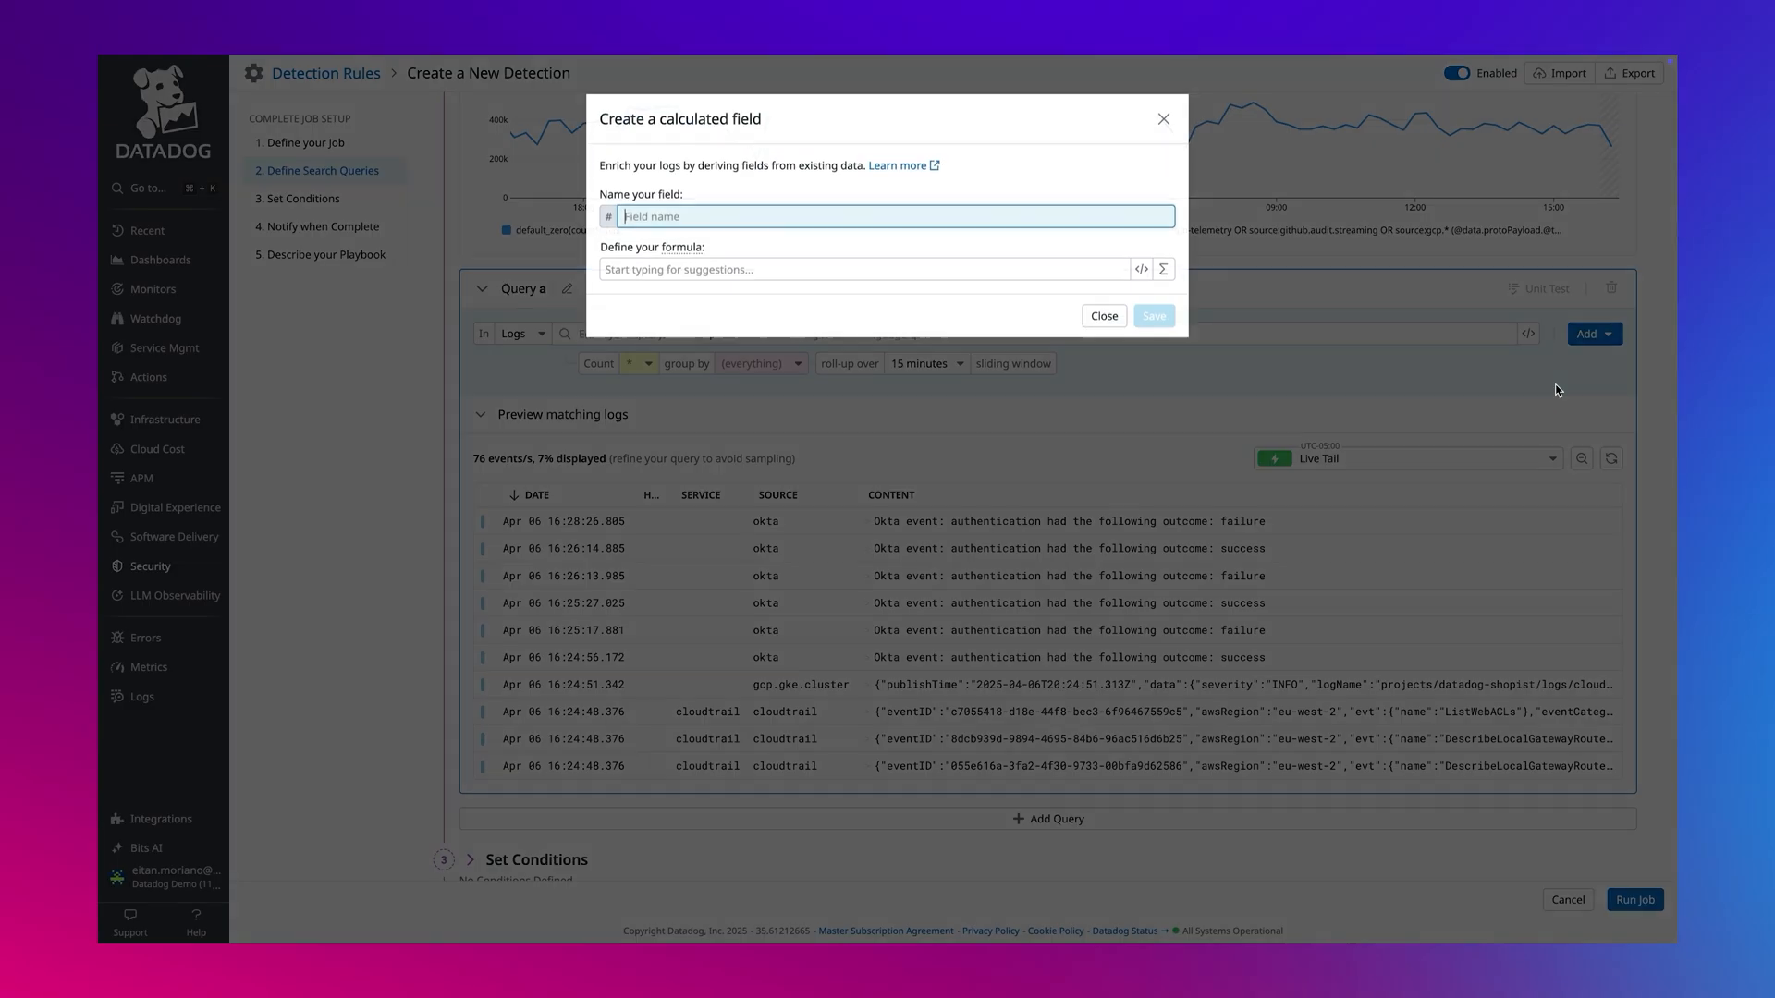
Step: Browse the Σ formula functions, including Logical ones, then close the calculated-field dialog without creating one
click(1163, 270)
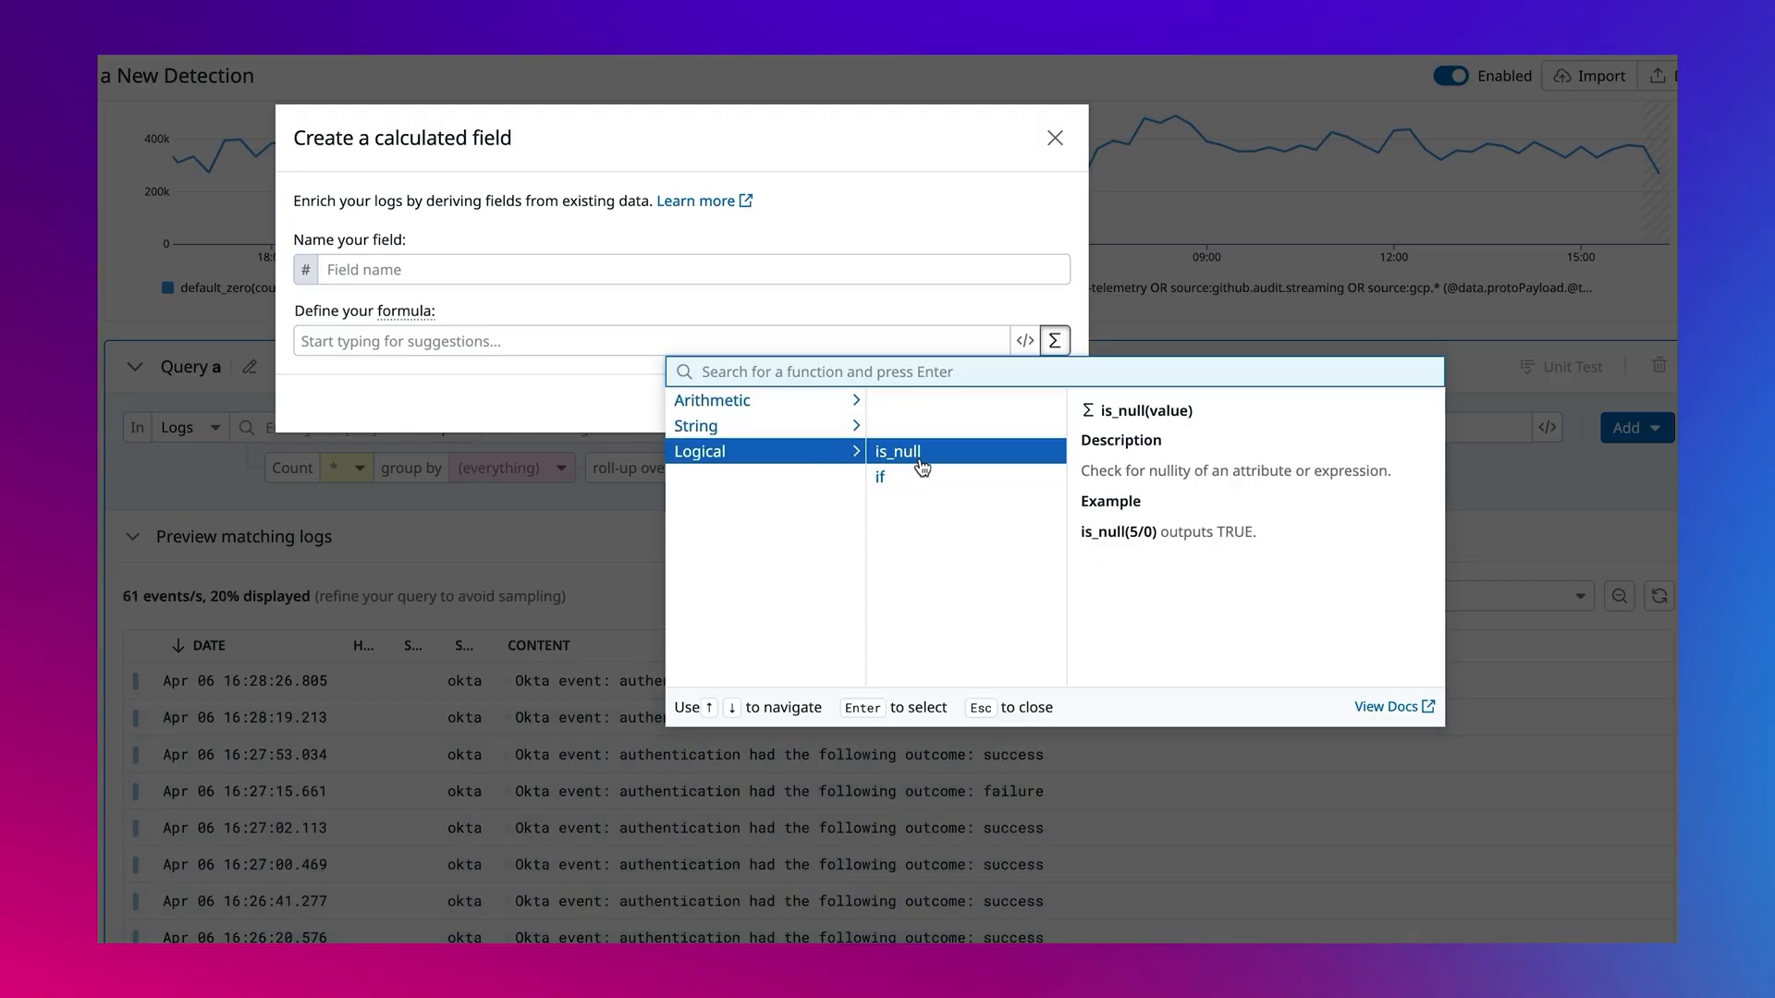
mouse_move(921, 484)
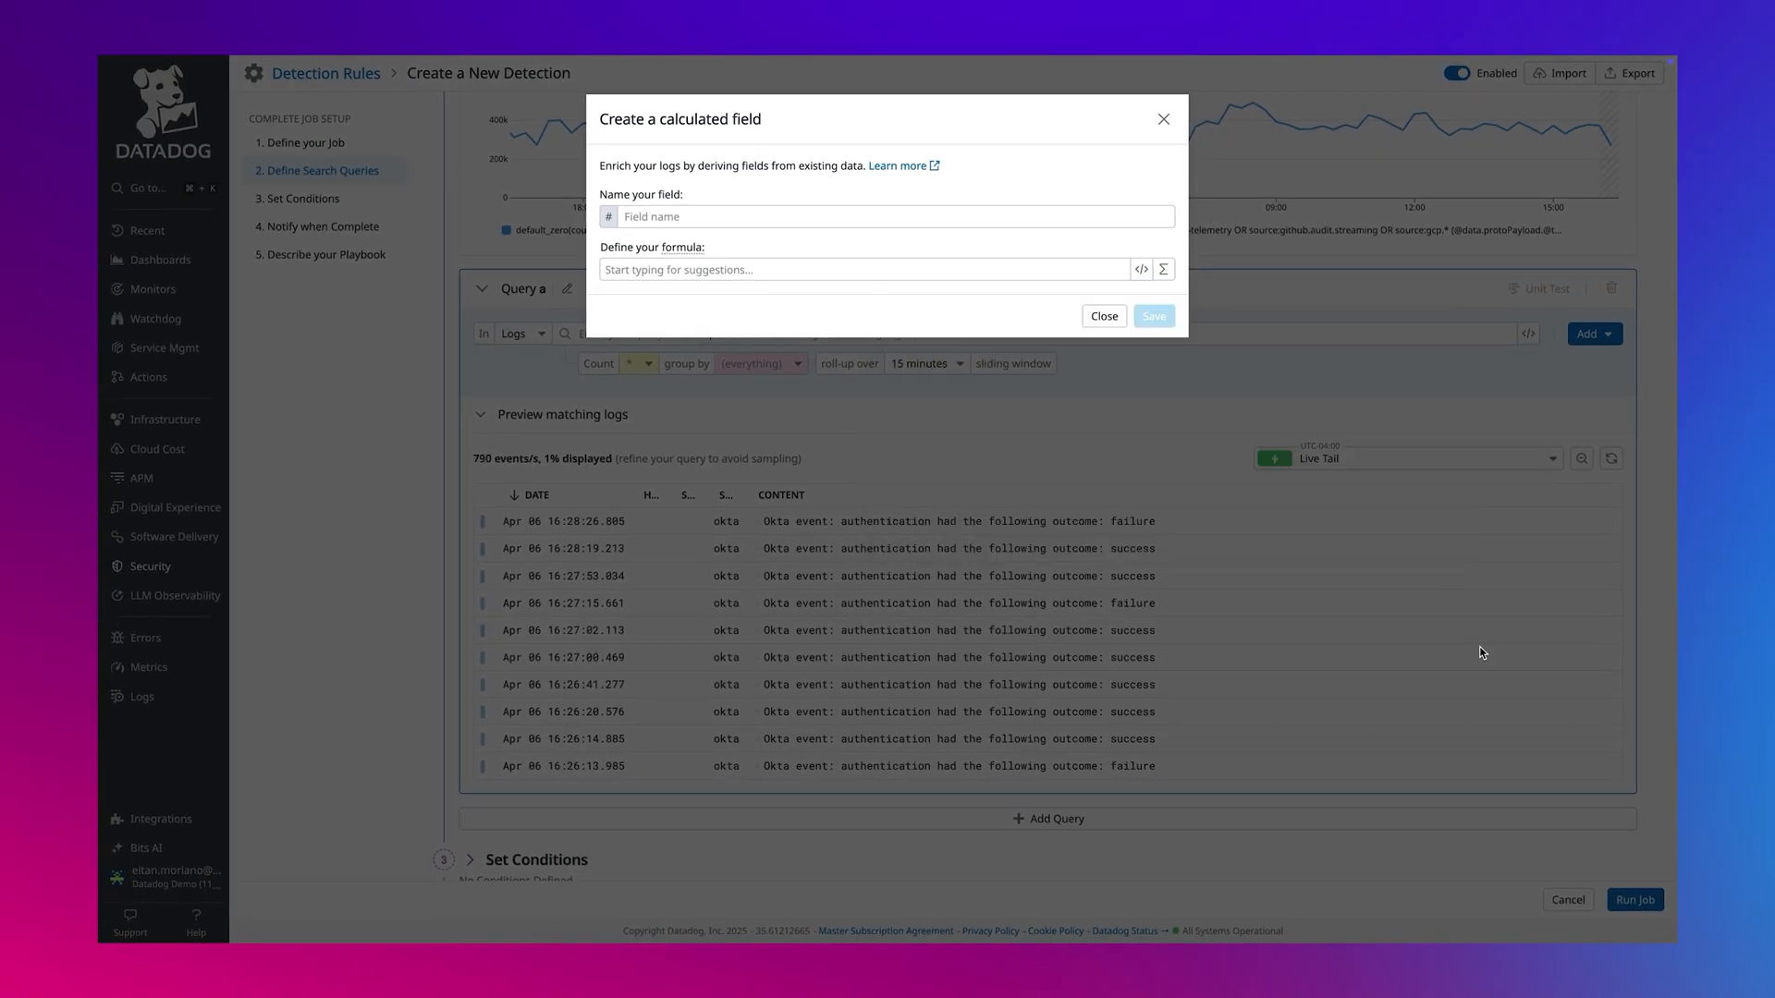
click(1104, 316)
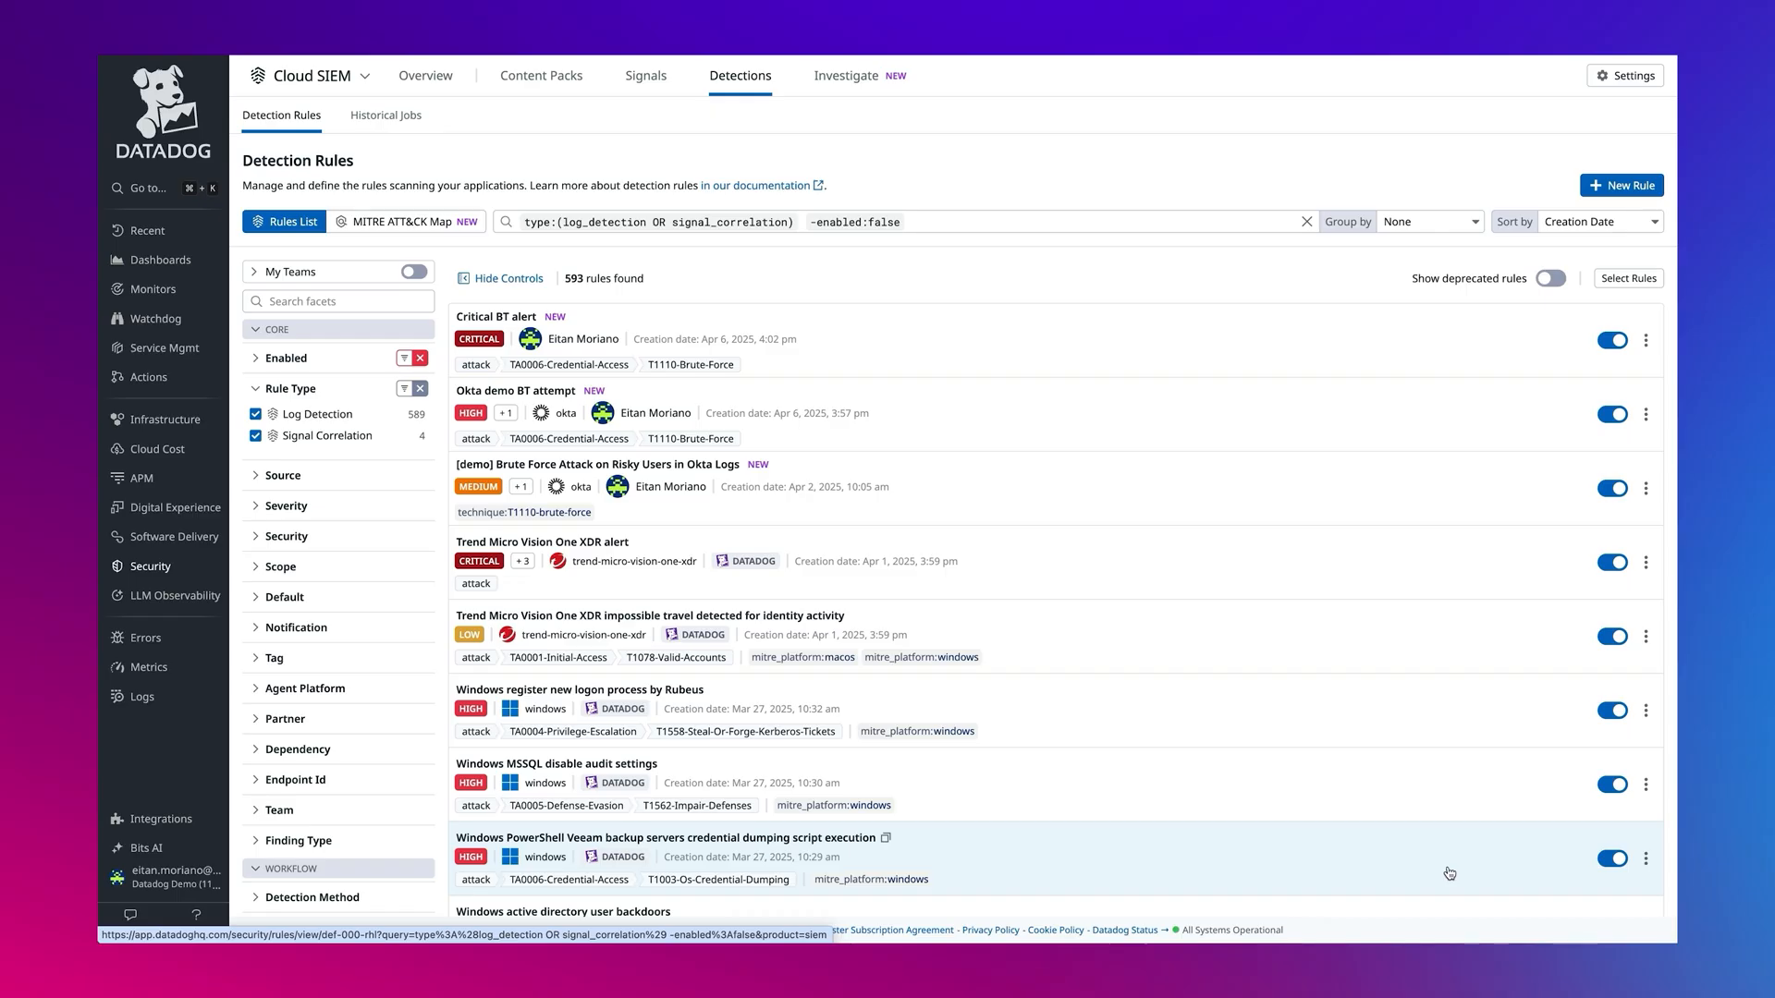
mouse_move(928, 389)
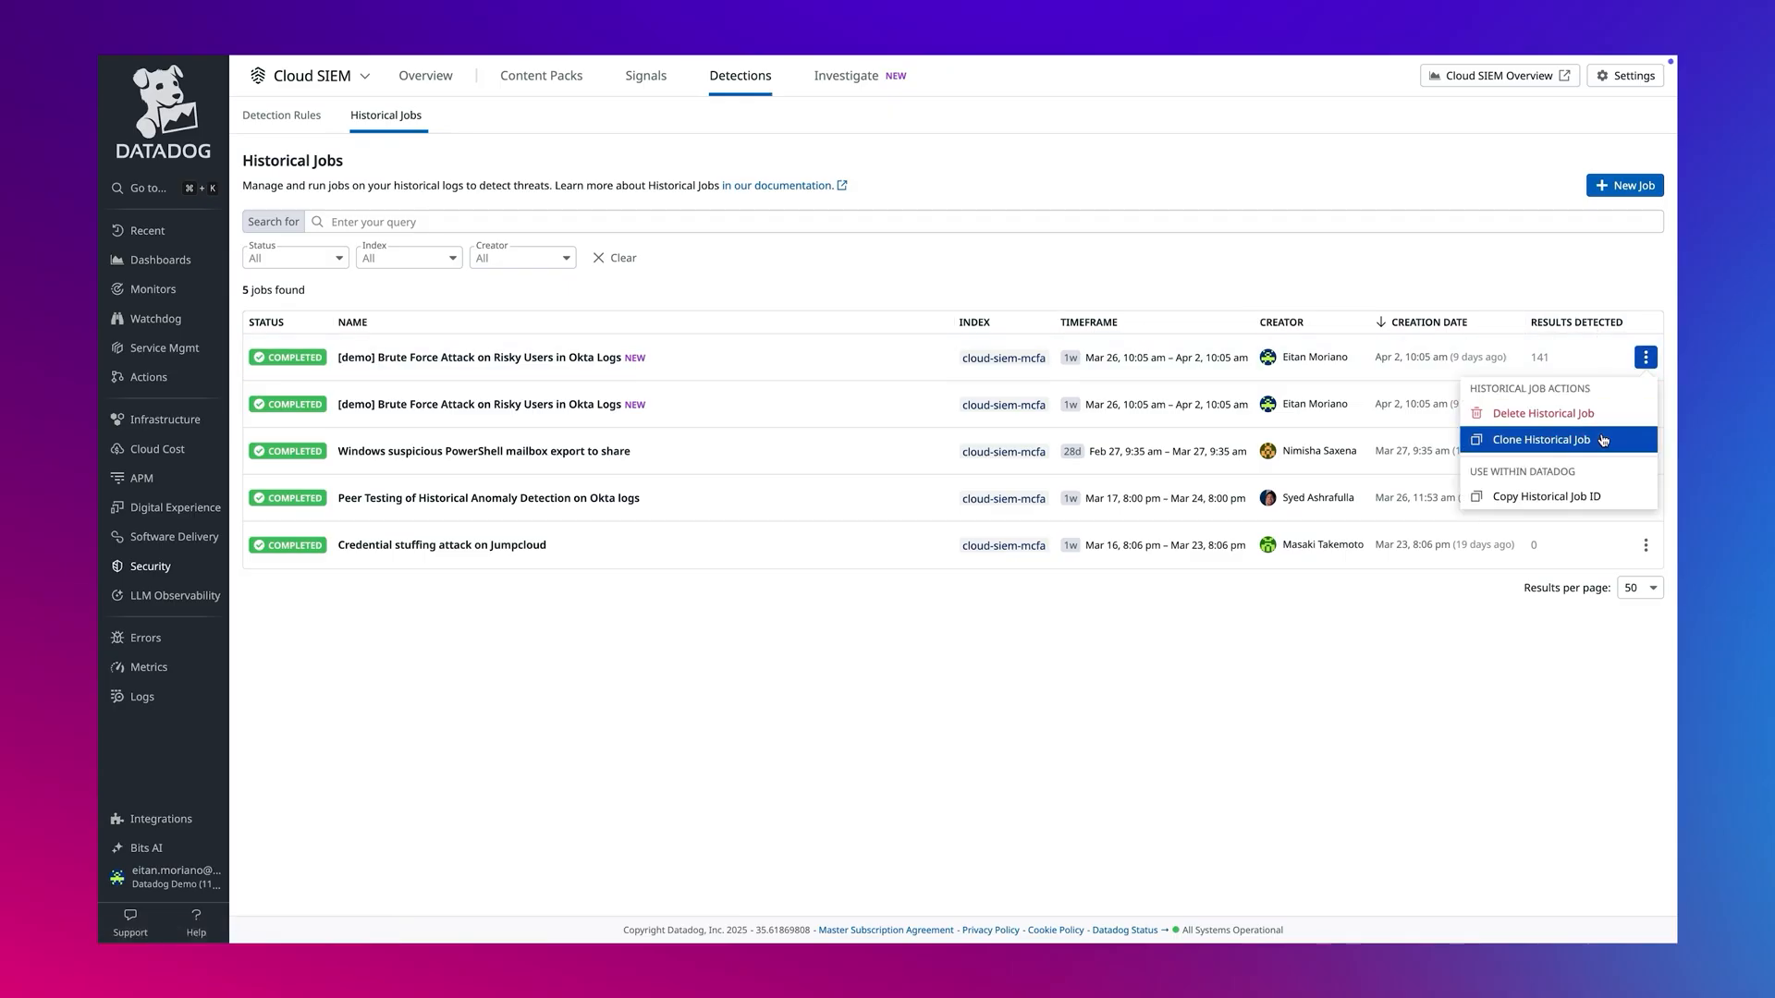
Step: Clone and run the 141-result brute-force historical job, then view the running clone's 34 results
click(1544, 440)
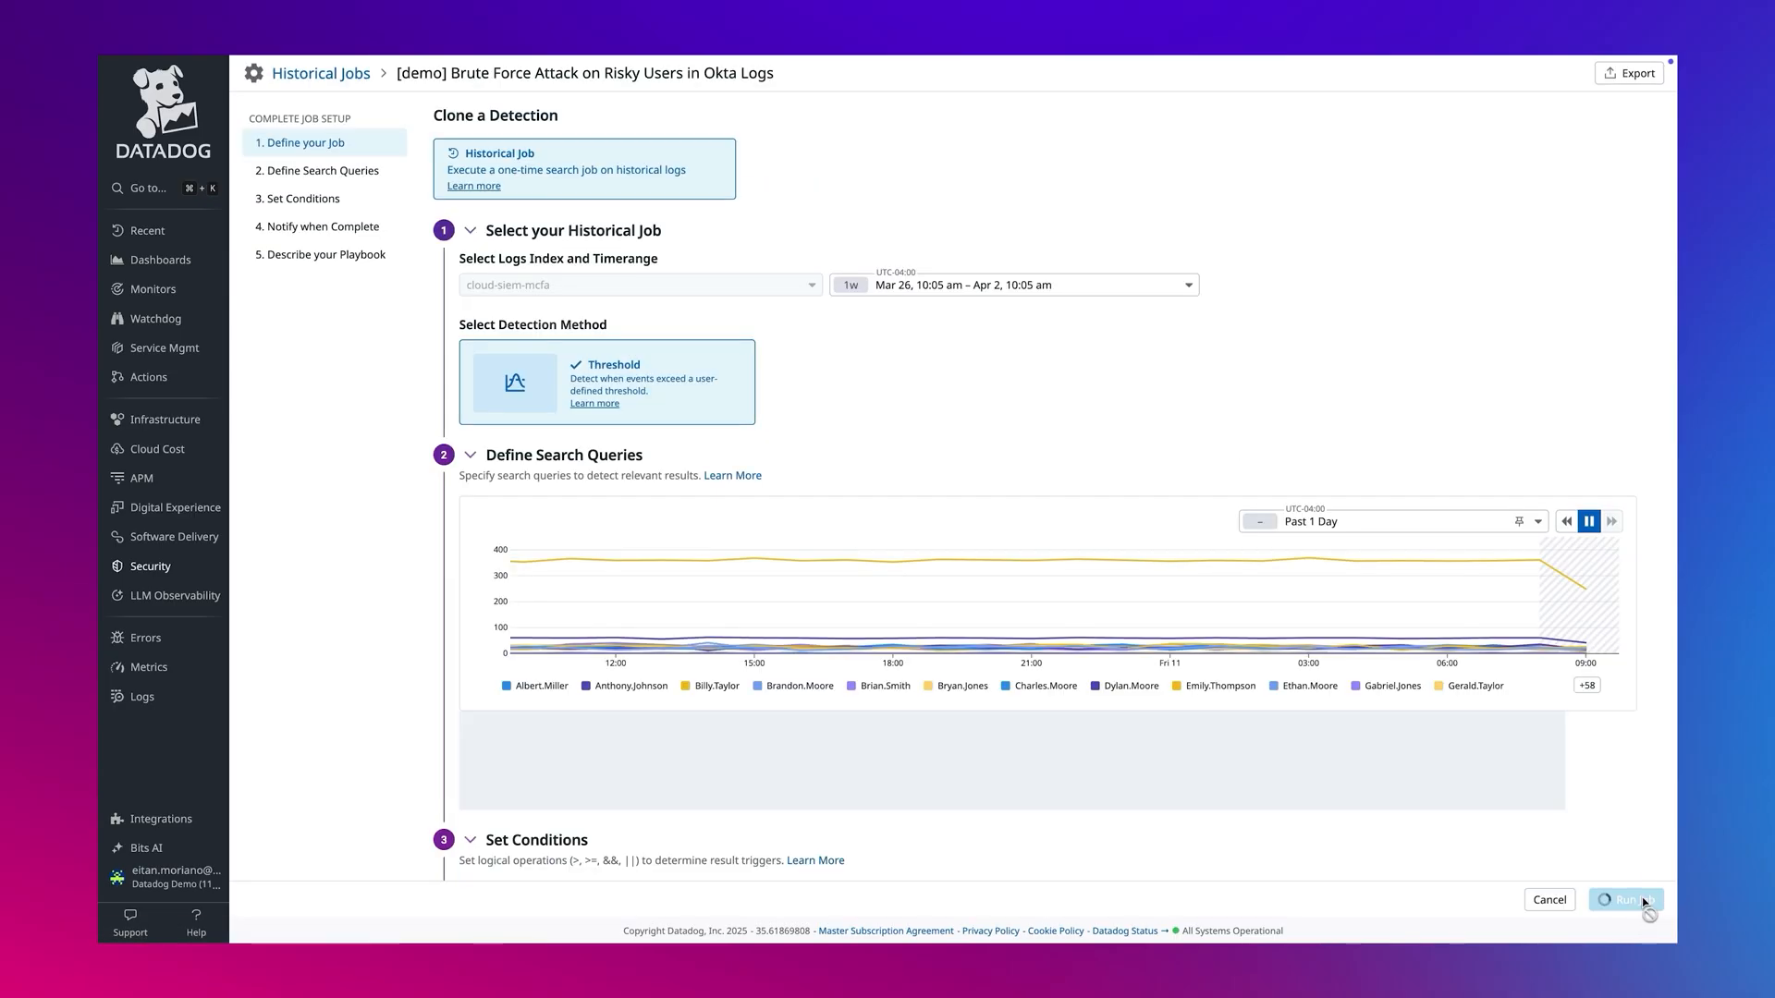
click(1625, 898)
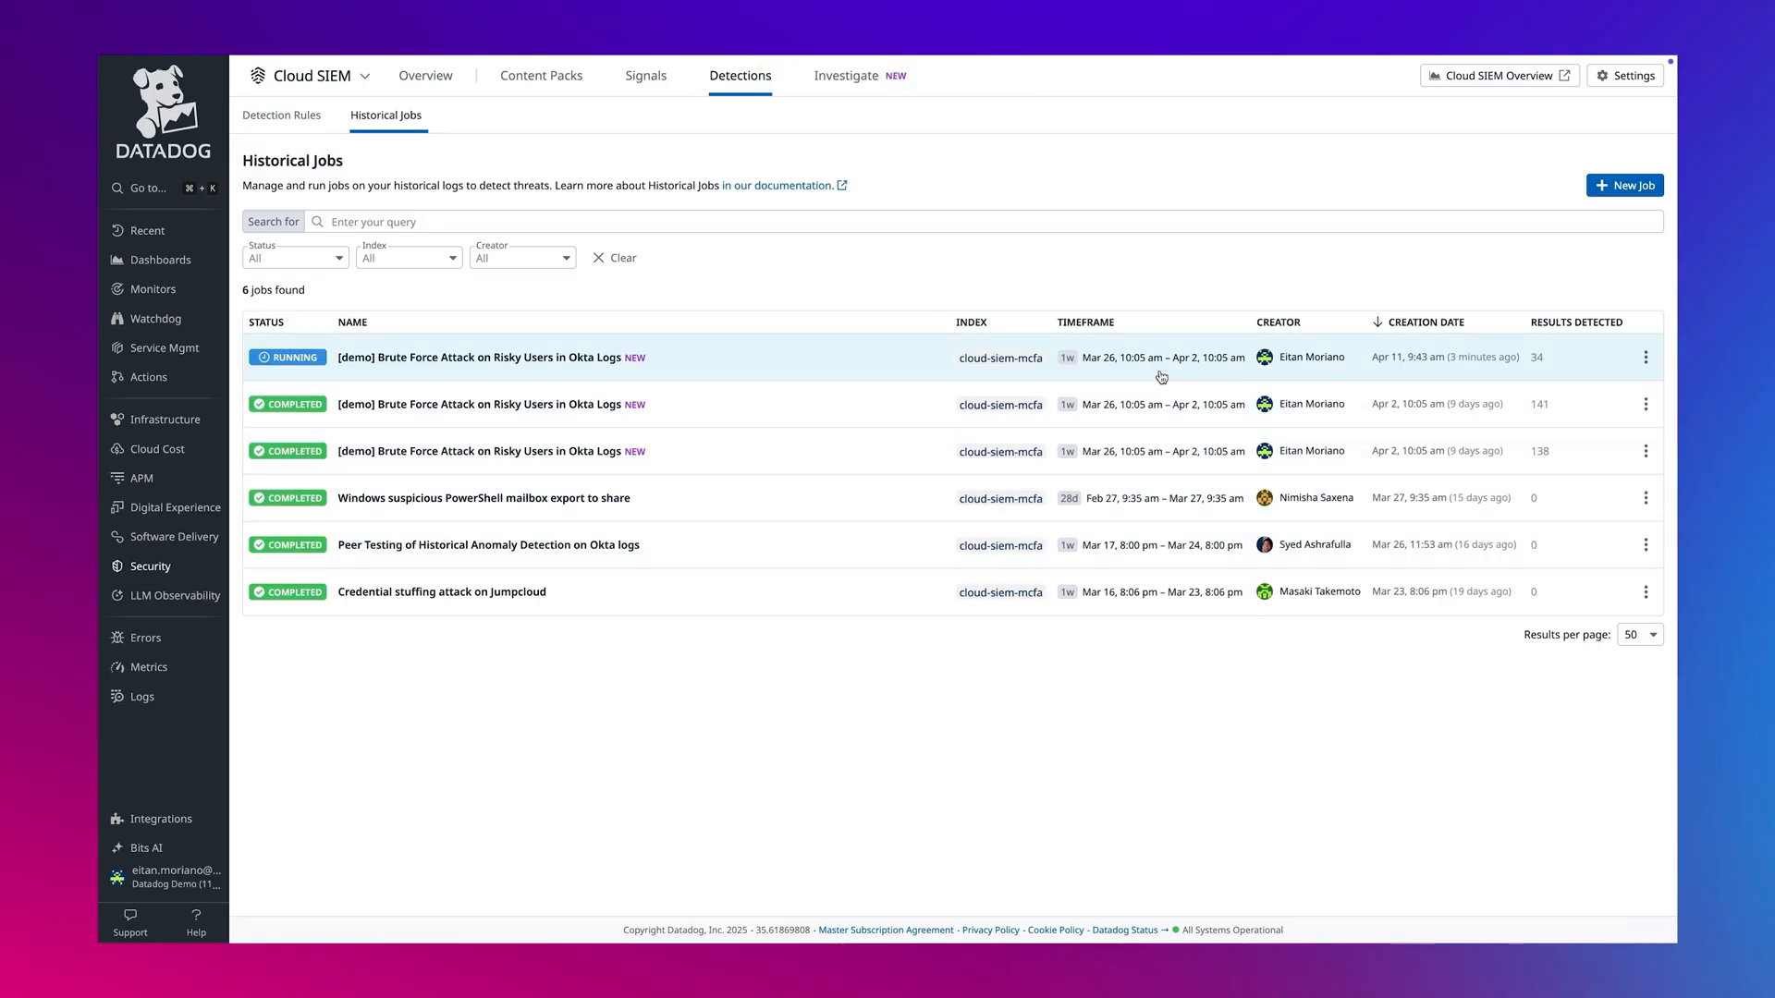
click(490, 357)
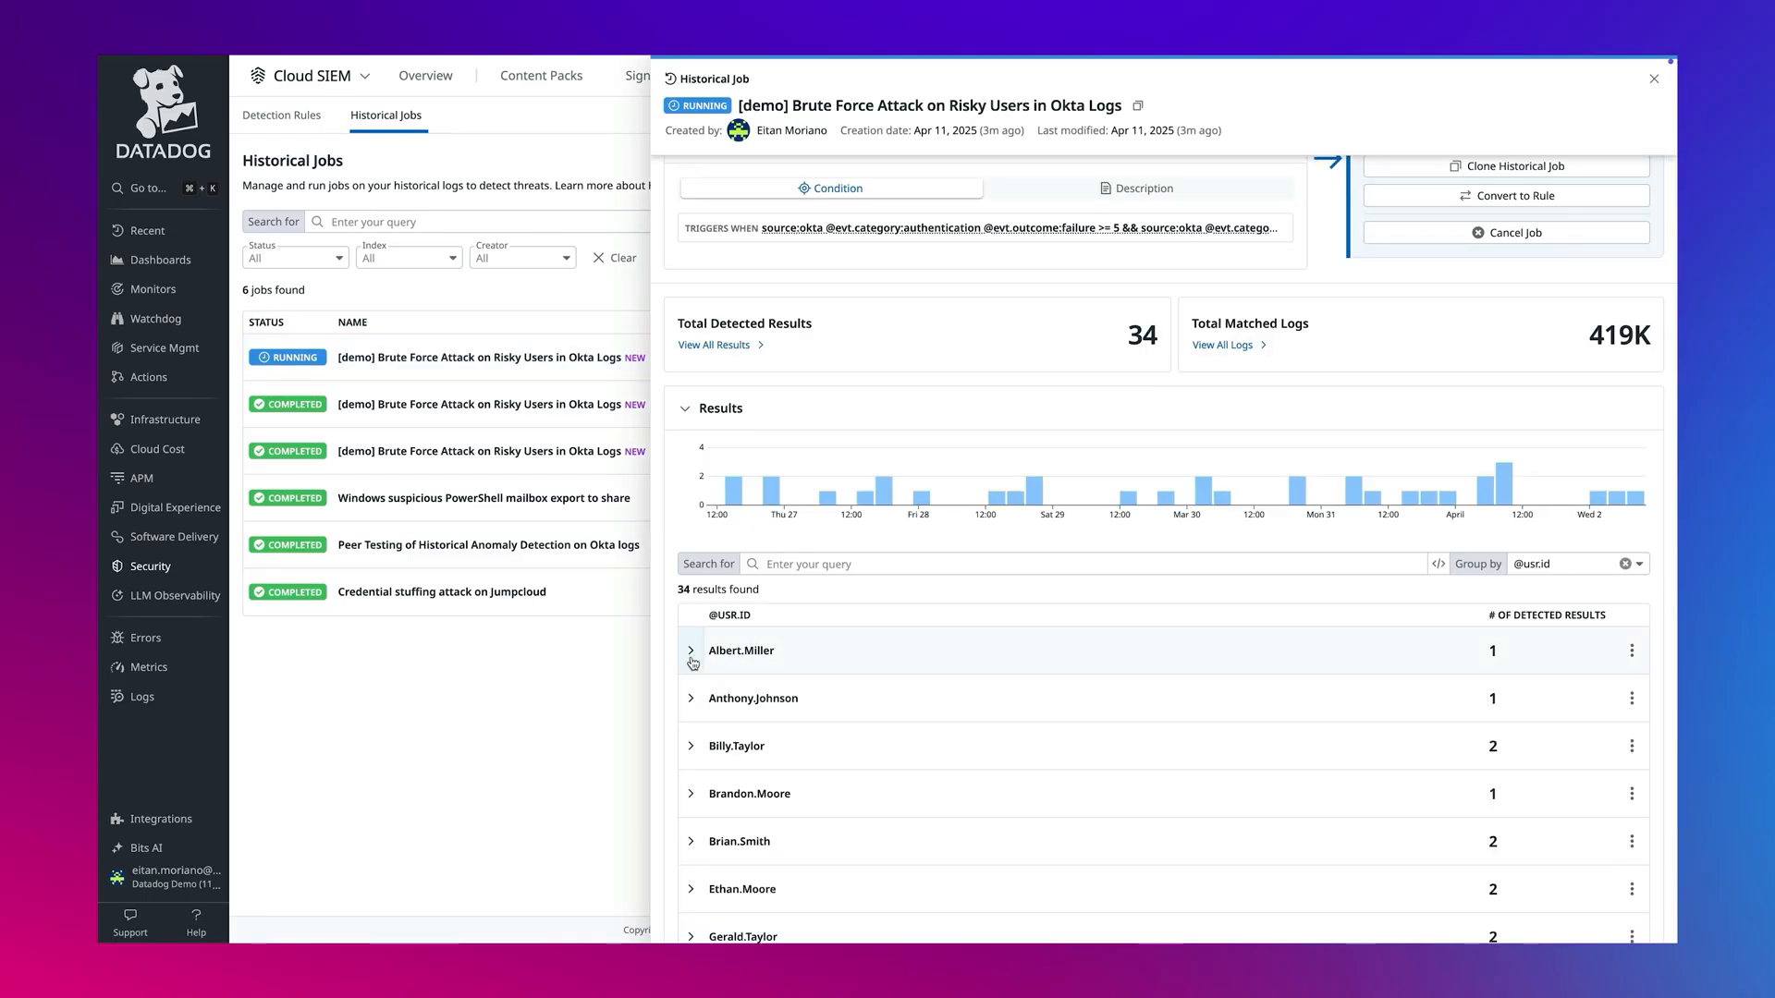